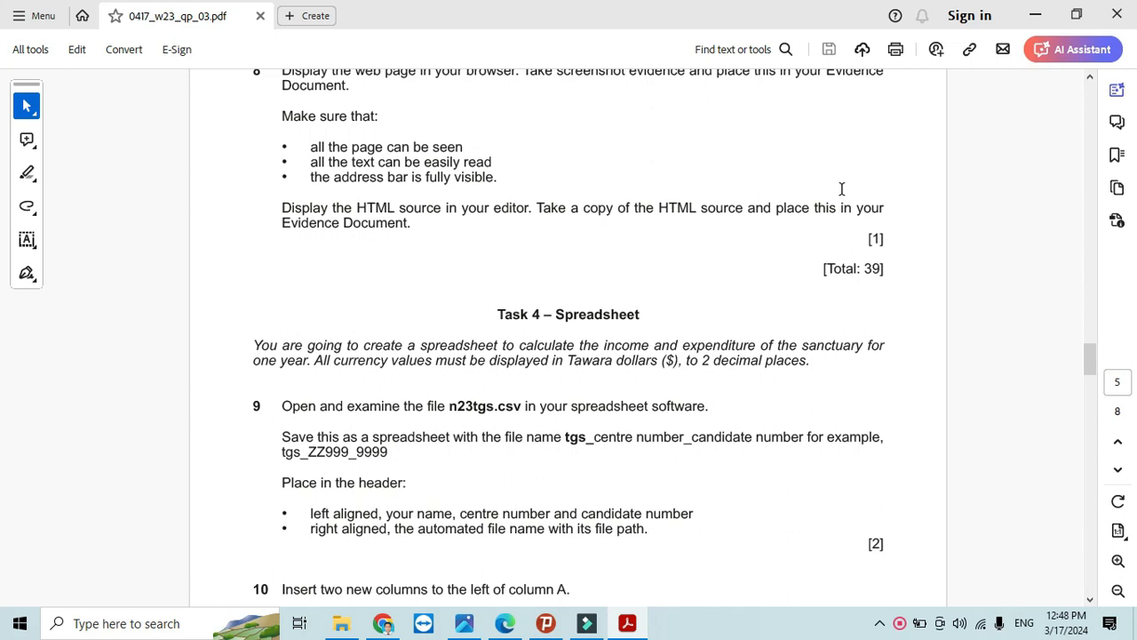
mouse_move(301, 406)
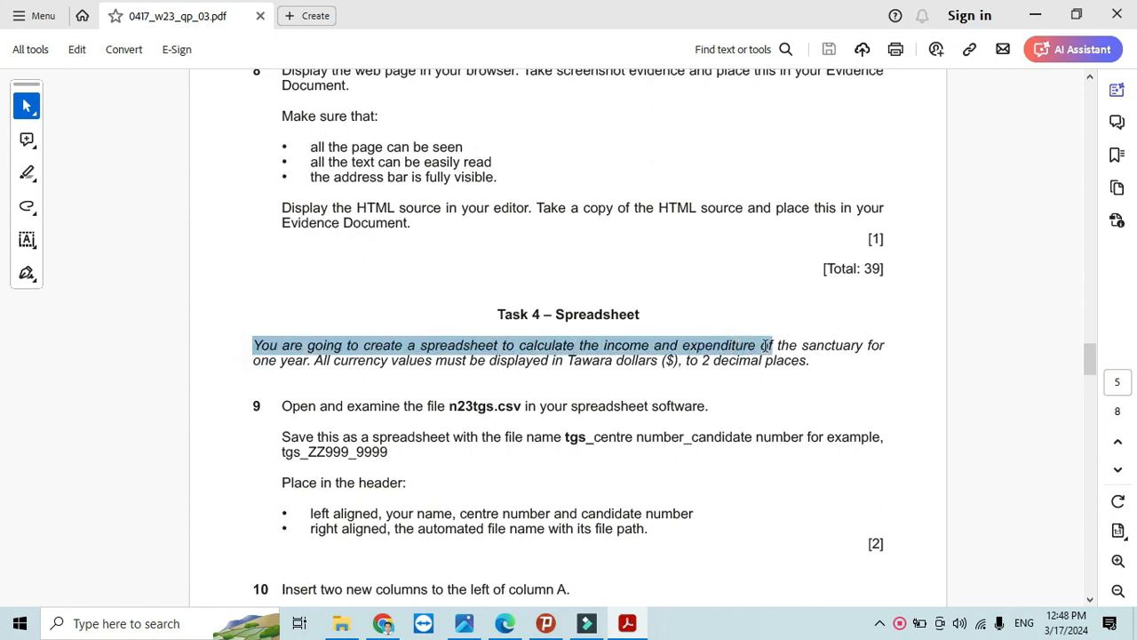
- Select the spreadsheet task's introductory paragraph in the exam paper
left_click(262, 345)
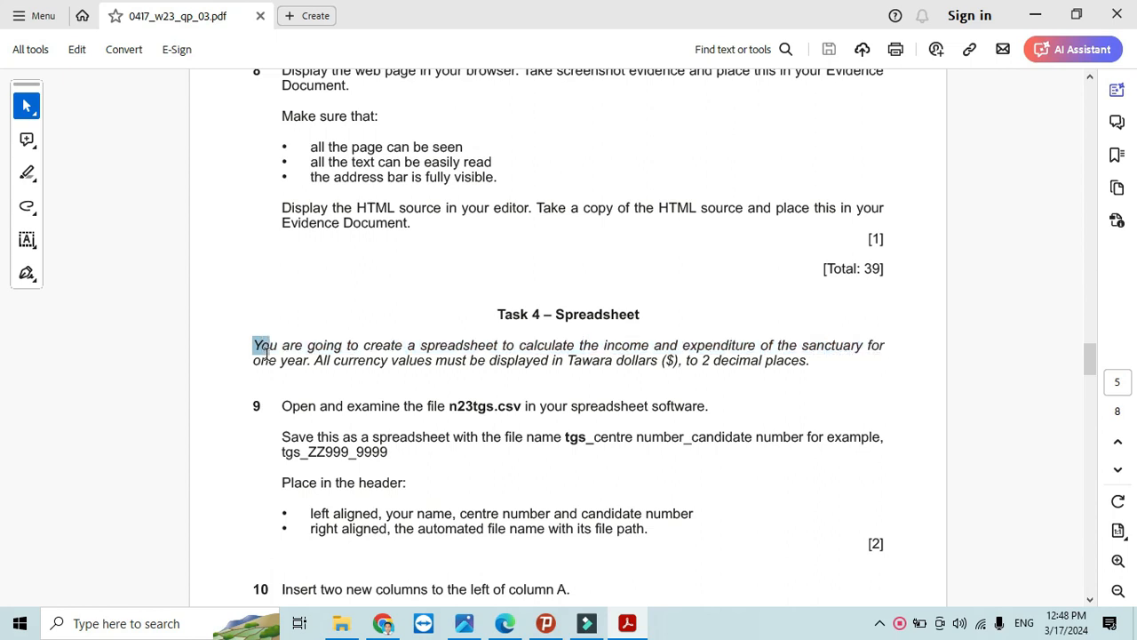
left_click_drag(252, 345, 310, 360)
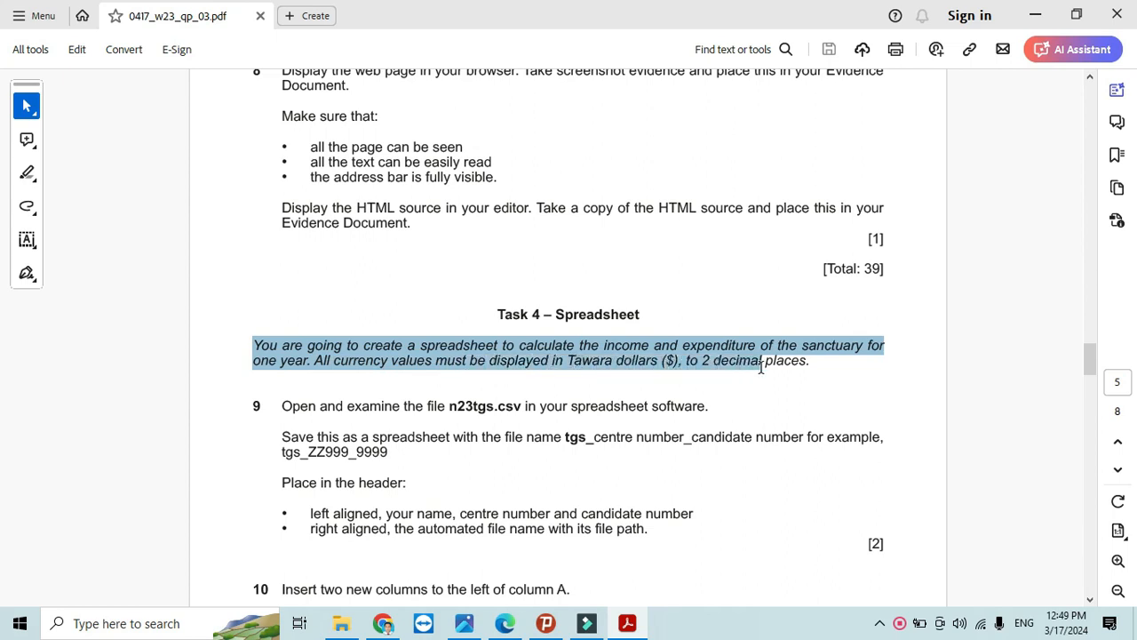
left_click(759, 360)
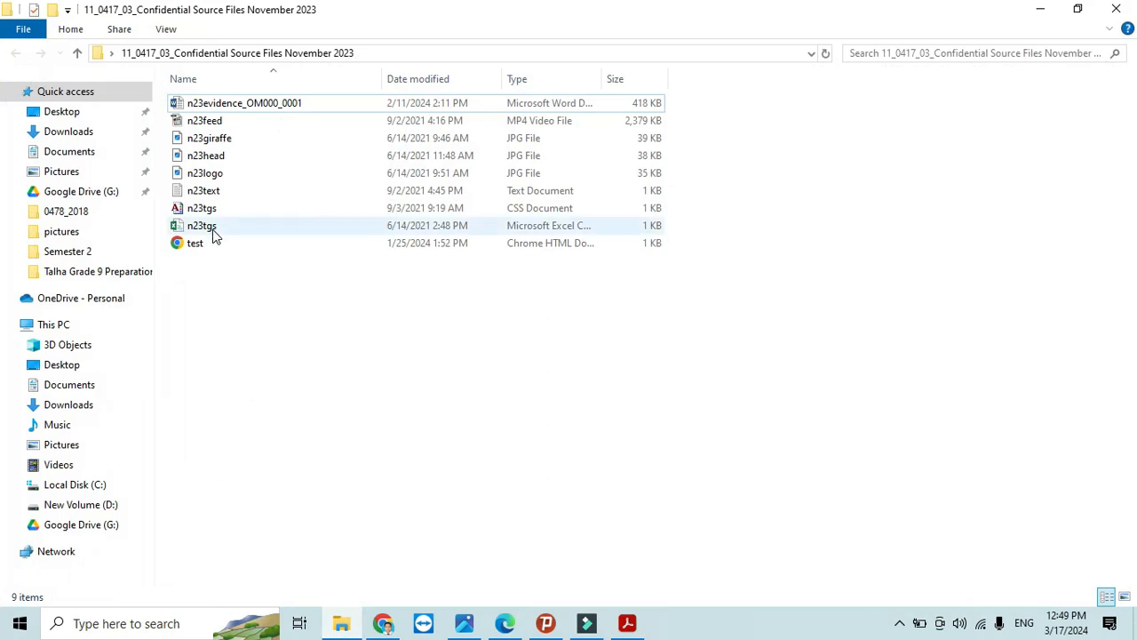
- Open the n23tgs data file in Excel and dismiss the activation notice
double_click(202, 225)
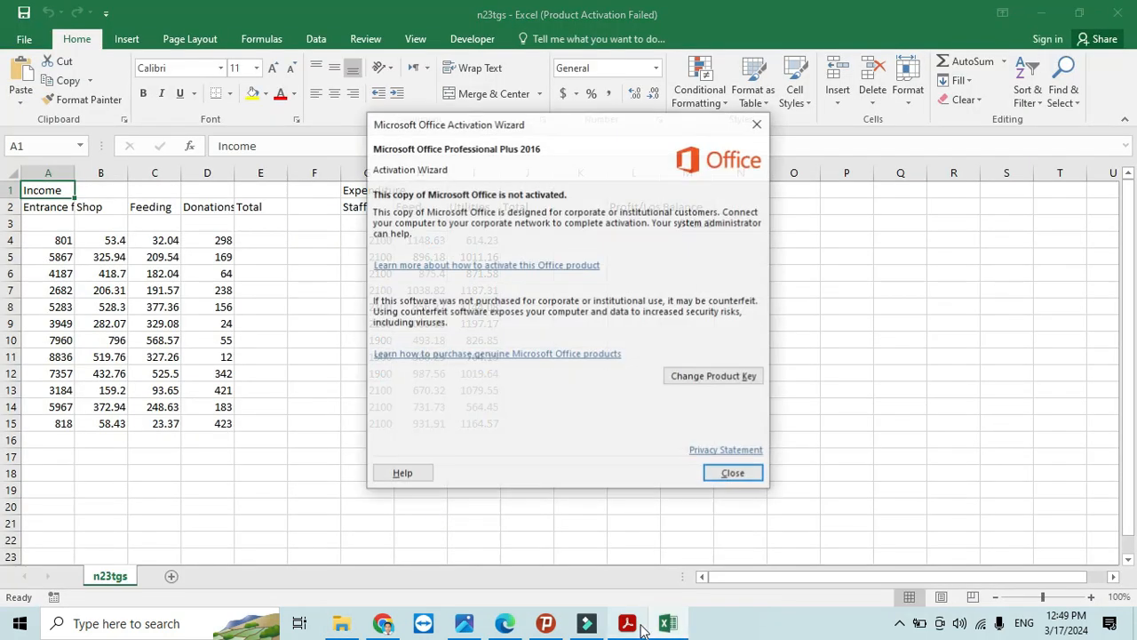
left_click(627, 623)
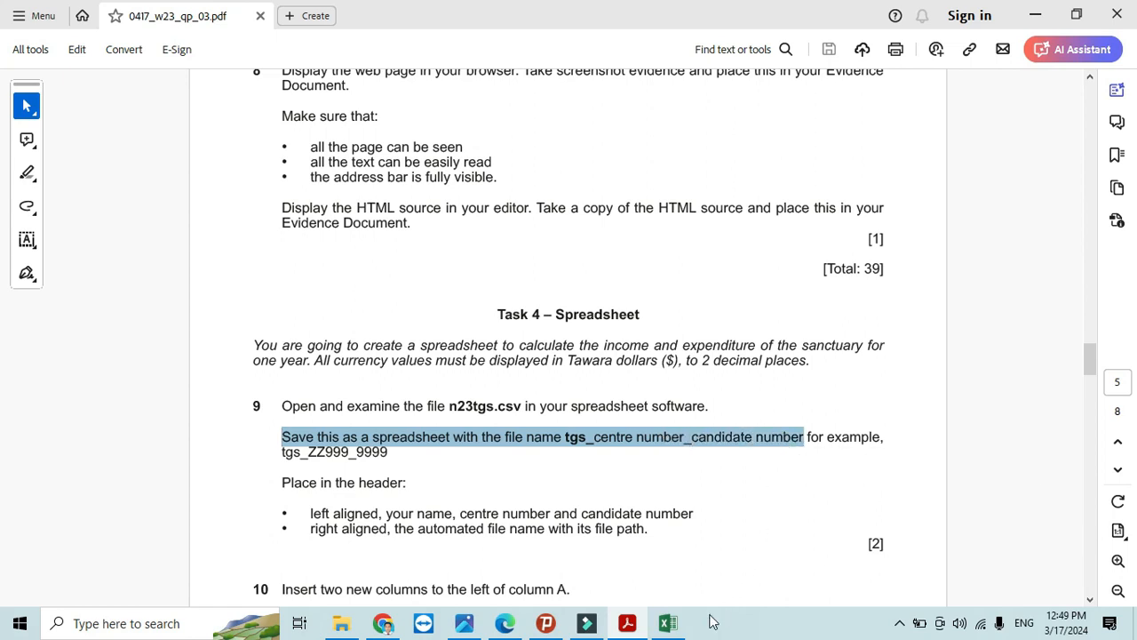
left_click(667, 622)
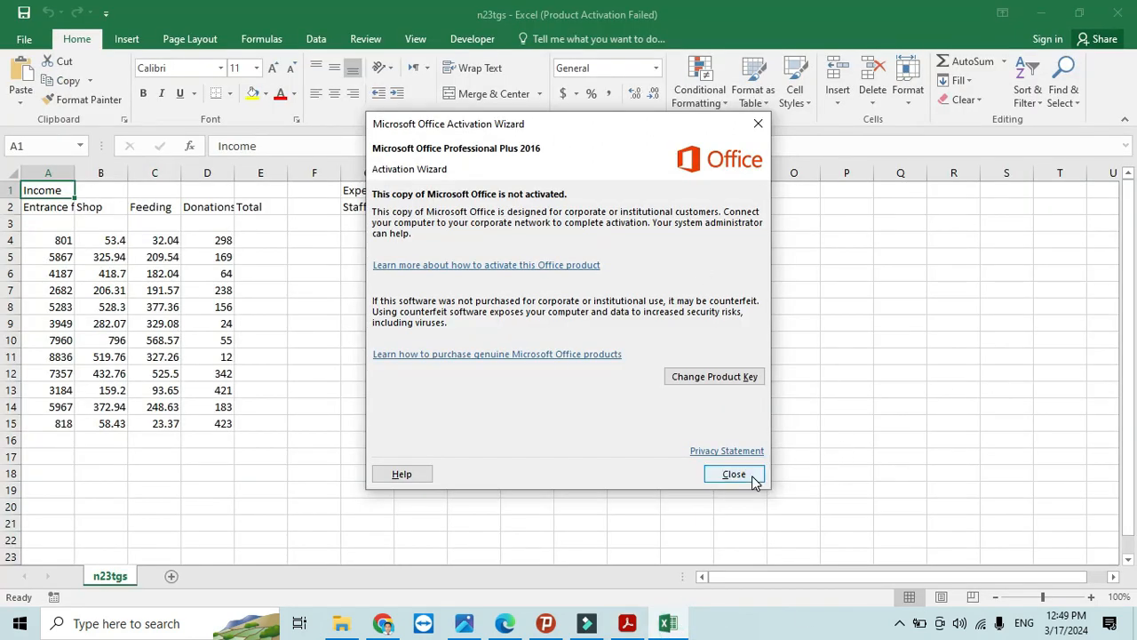
left_click(734, 473)
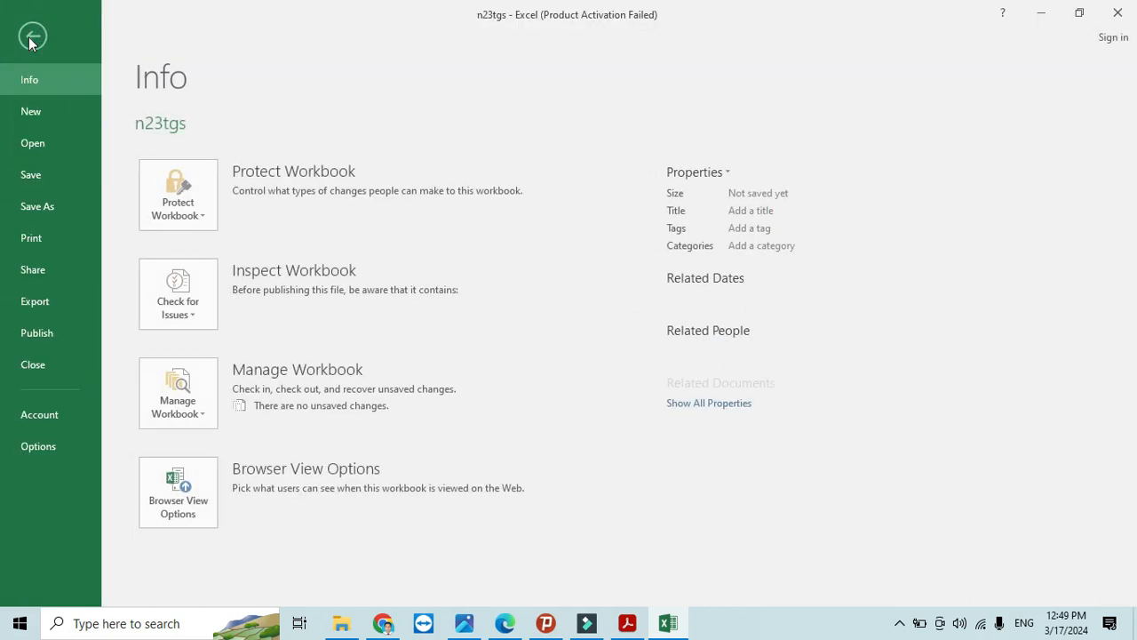
- Open Save As in the source files folder with Excel Workbook as the type
left_click(37, 205)
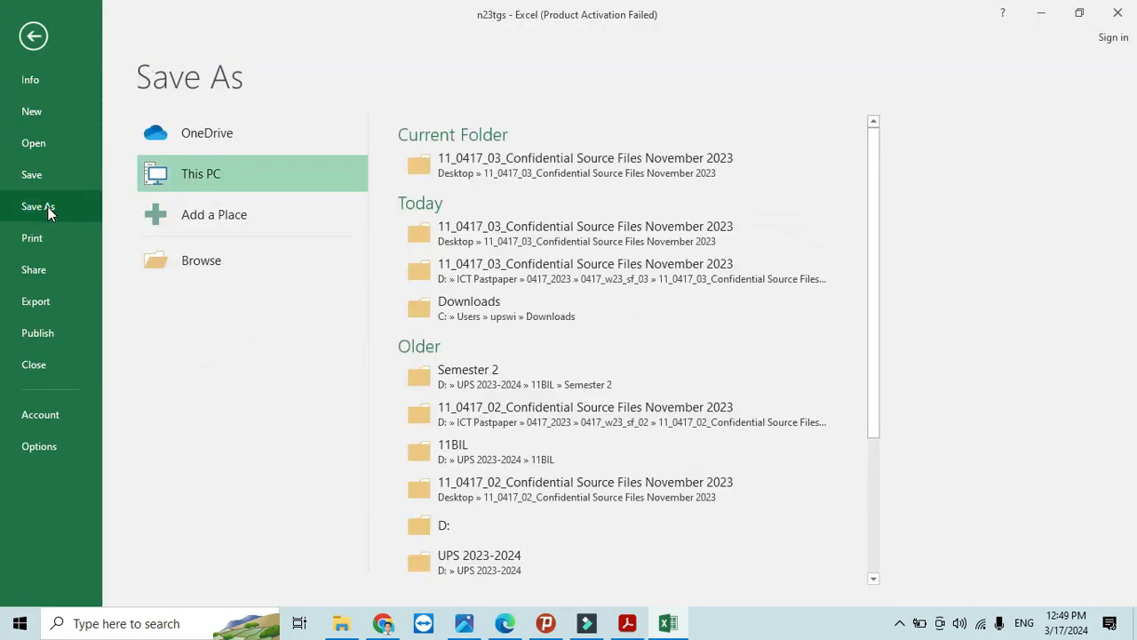
left_click(201, 261)
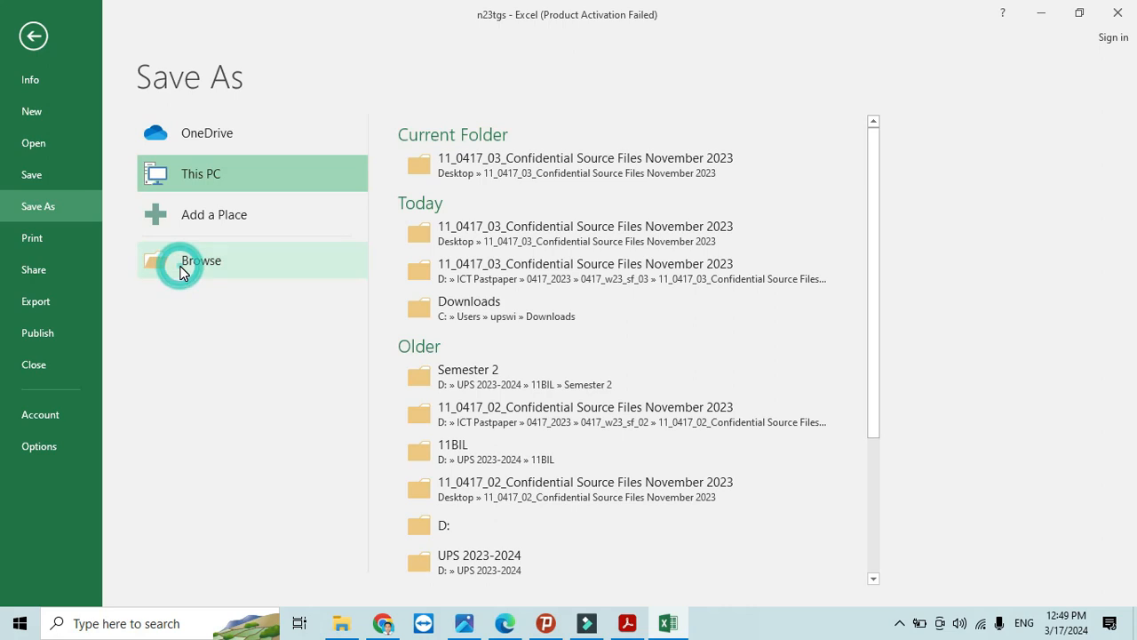
left_click(200, 261)
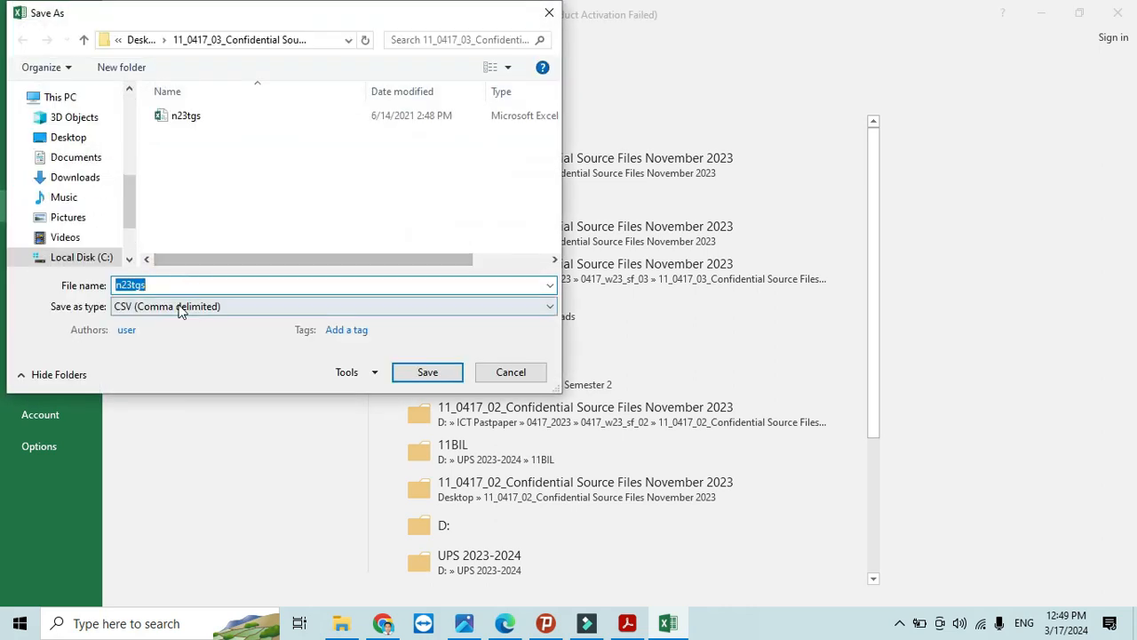
left_click(333, 305)
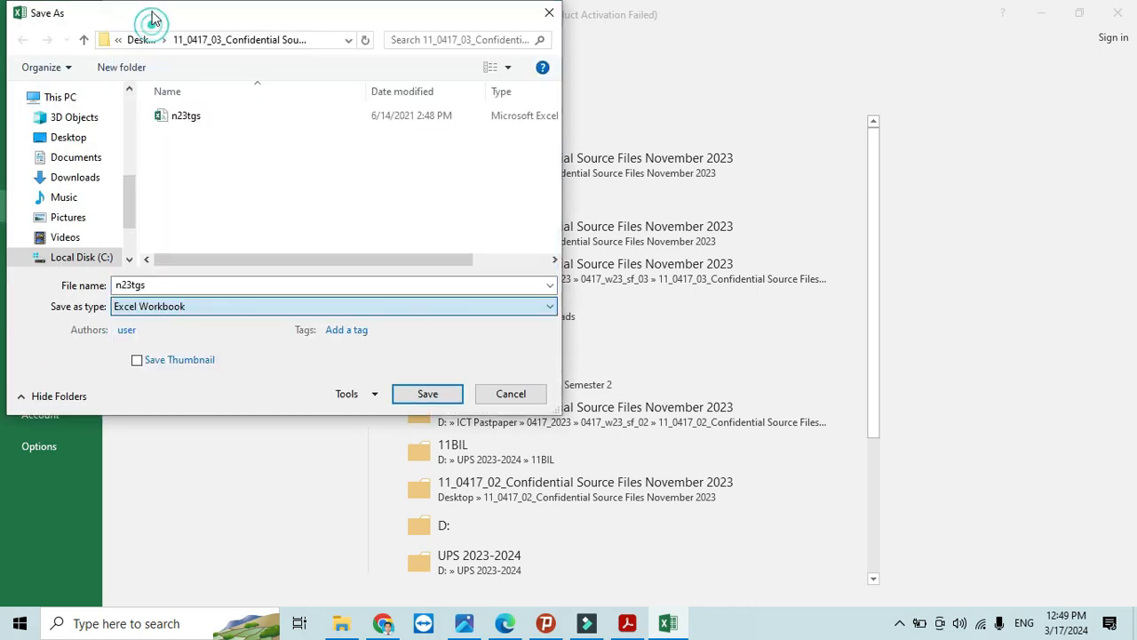
- Name the file tgs_OM000_9999 and save it
triple_click(333, 284)
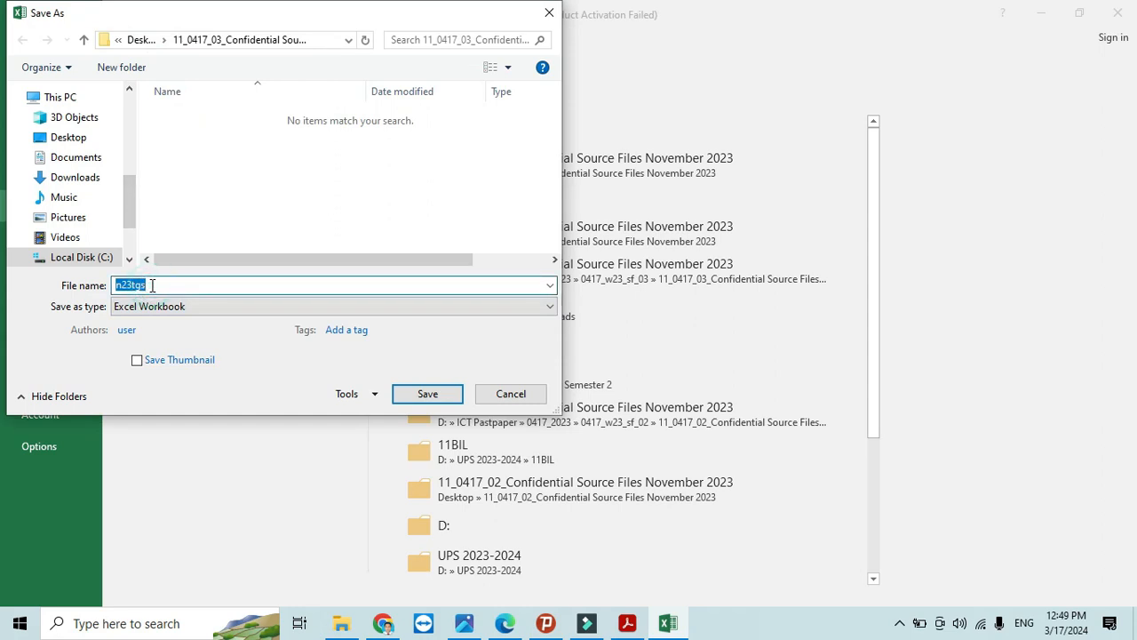
type("tgs")
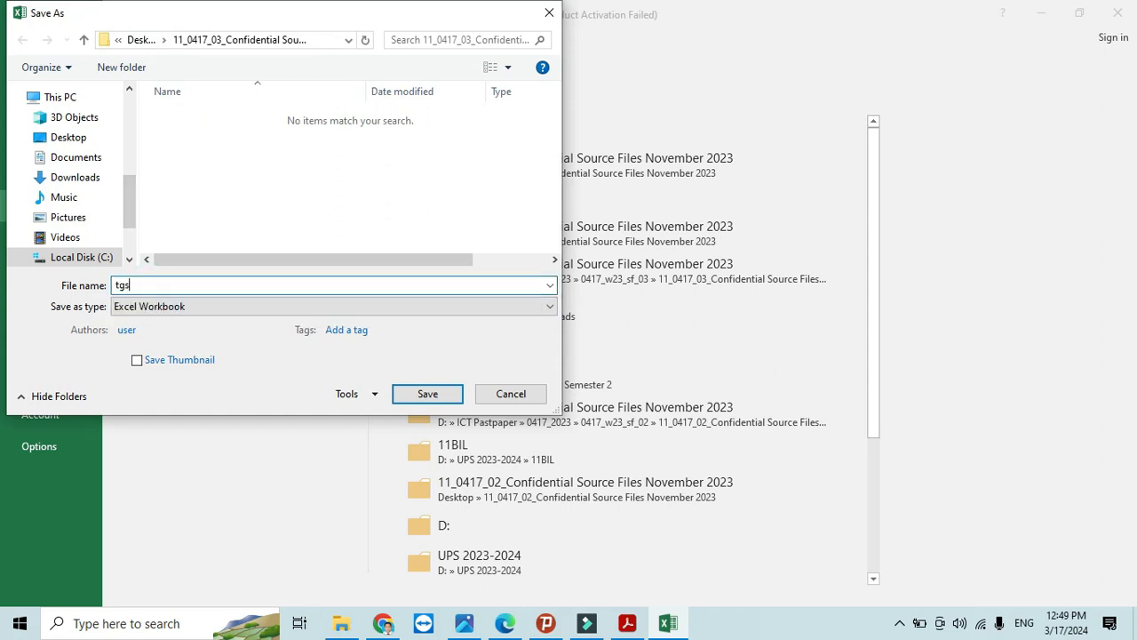
type("_")
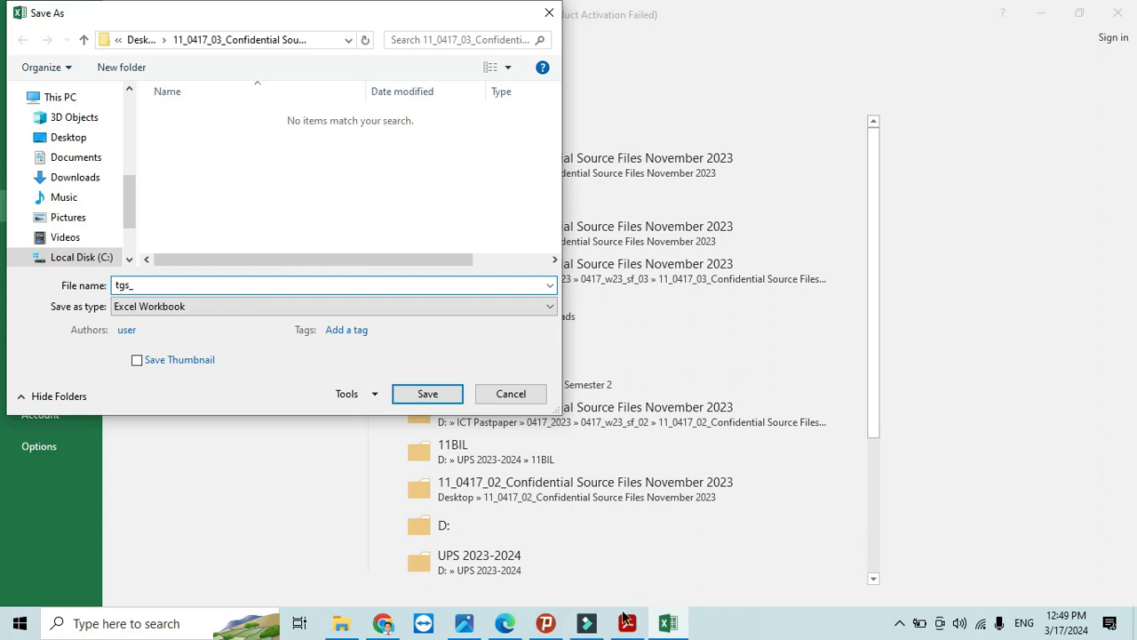
left_click(426, 394)
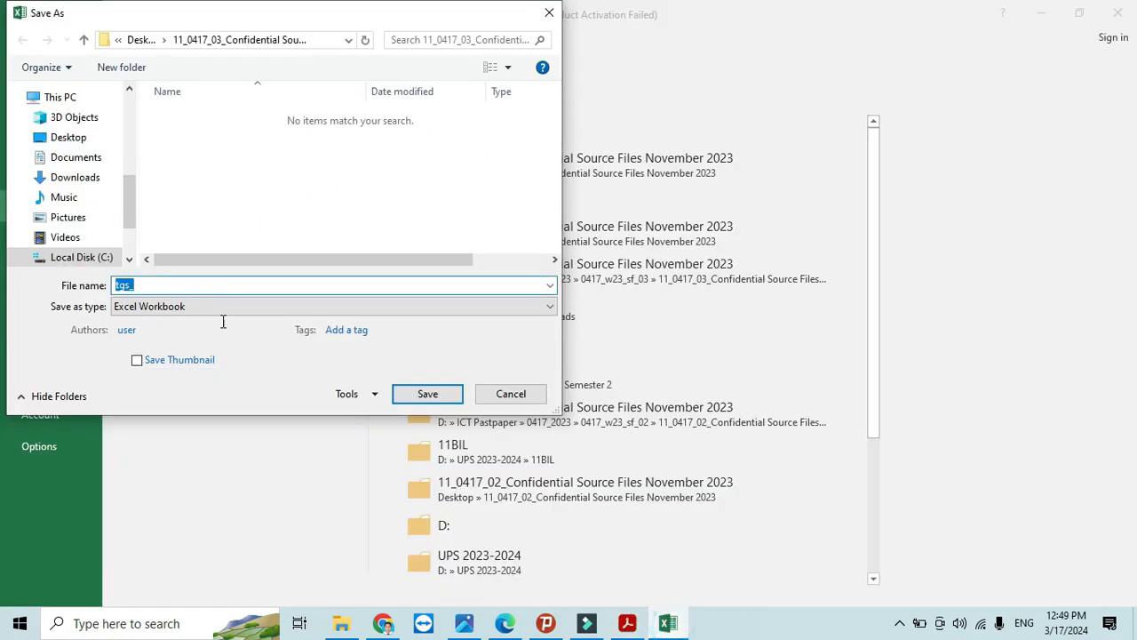
type("_")
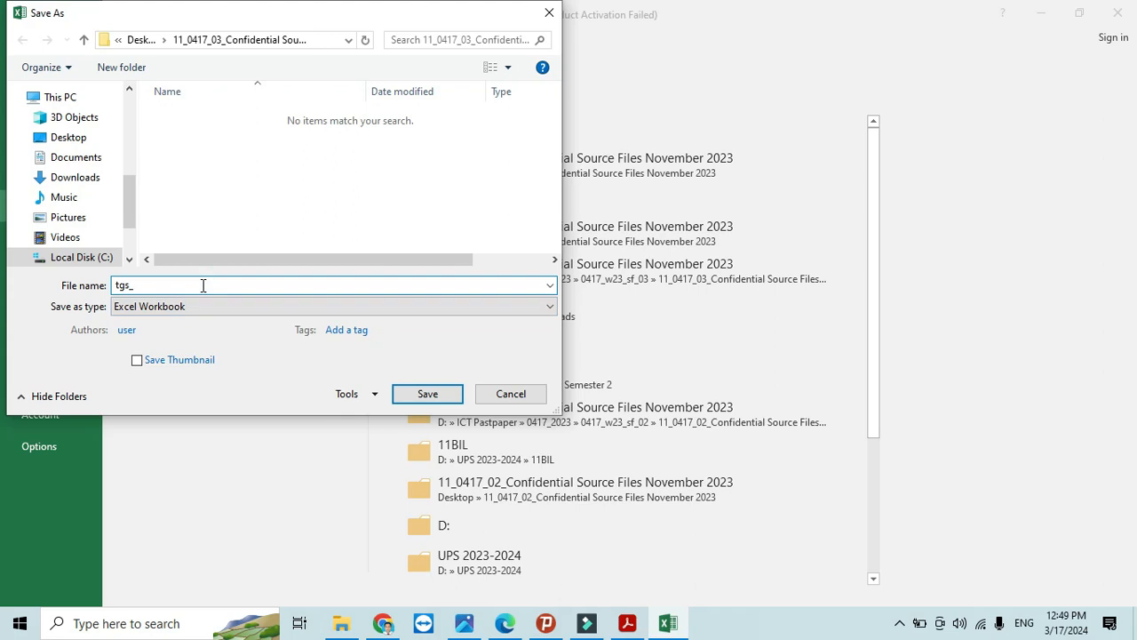
type("OM")
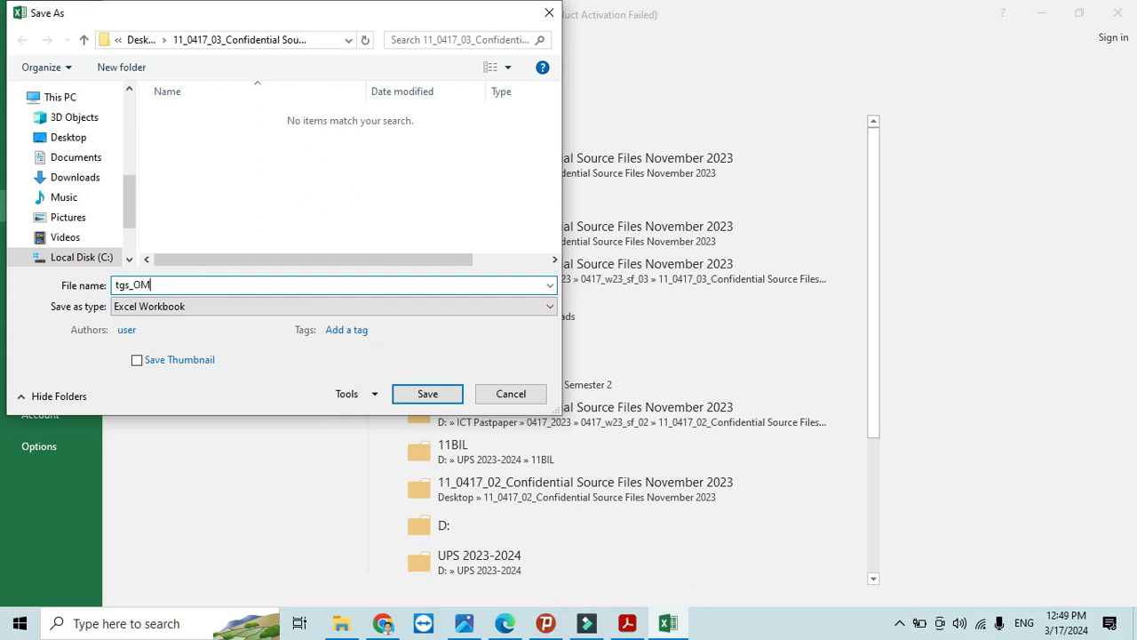
type("000")
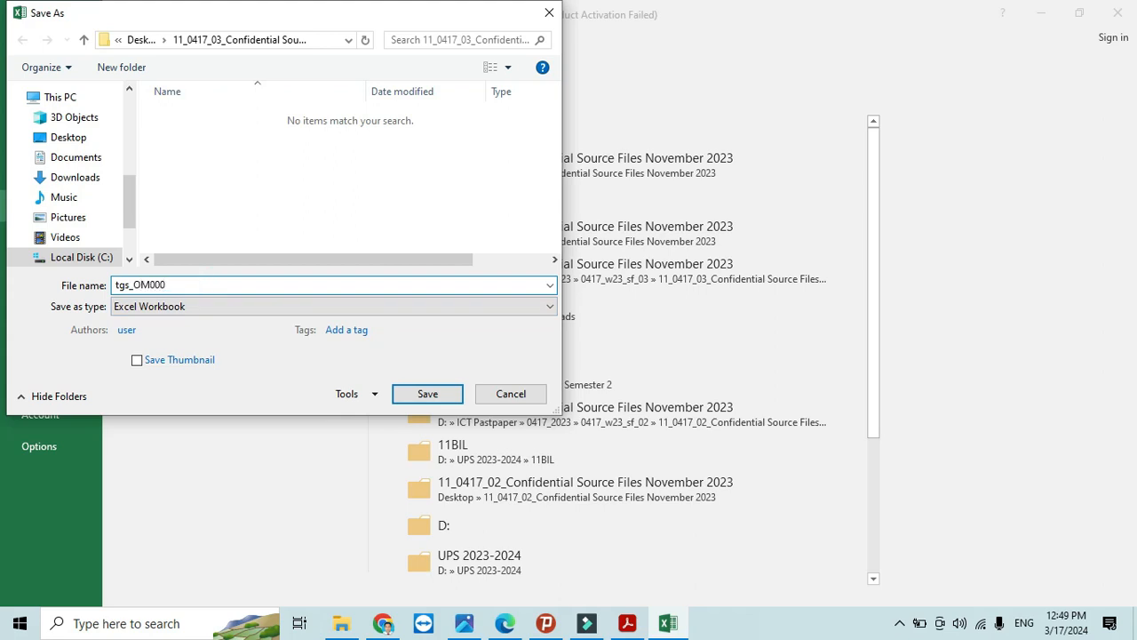
type("_")
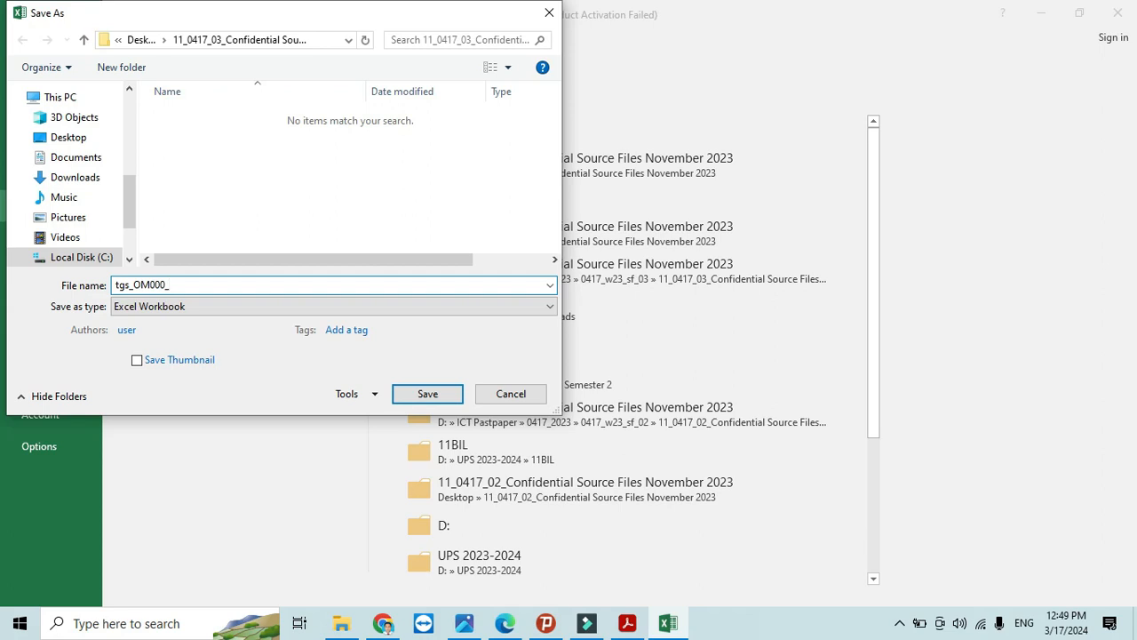
type("9999")
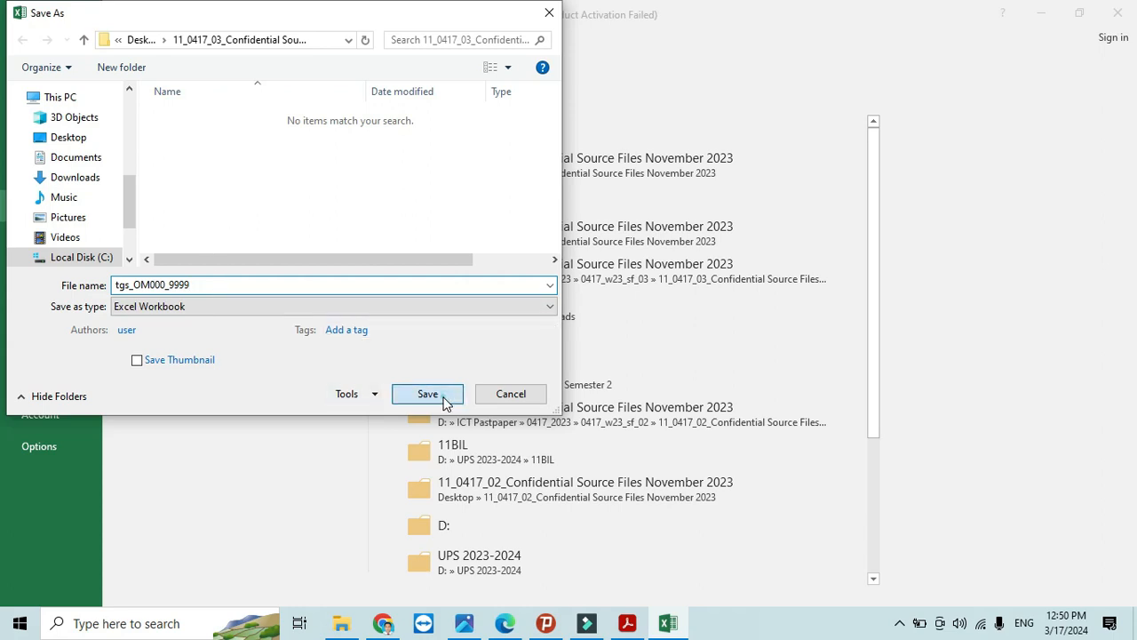
left_click(428, 393)
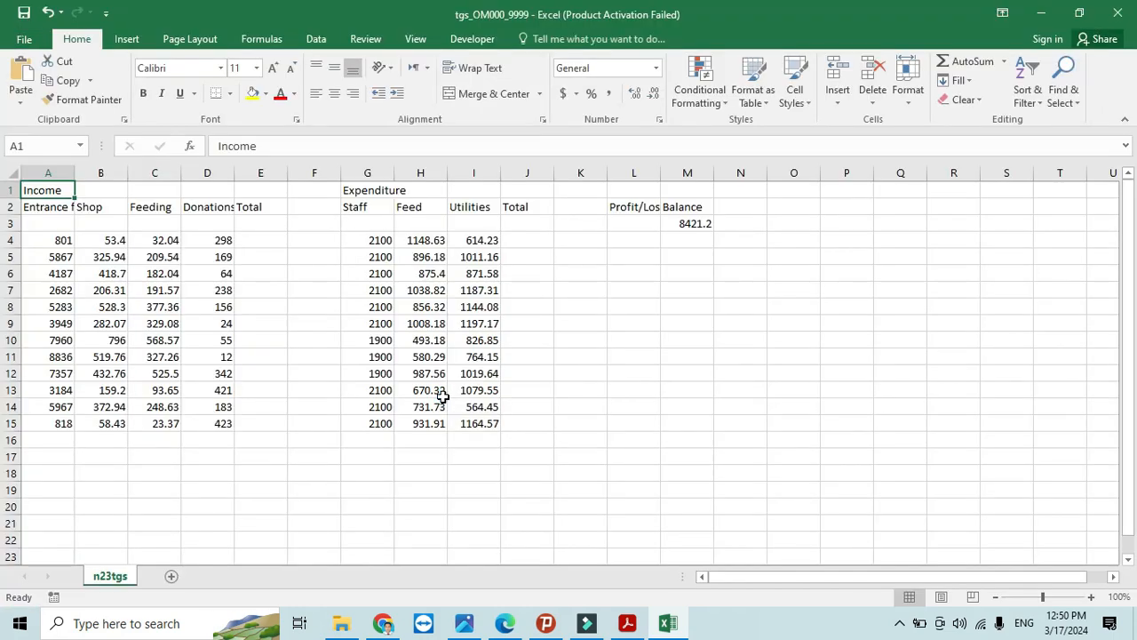
- Scroll the exam paper to the header and Task 10 column-insertion instructions
left_click(627, 623)
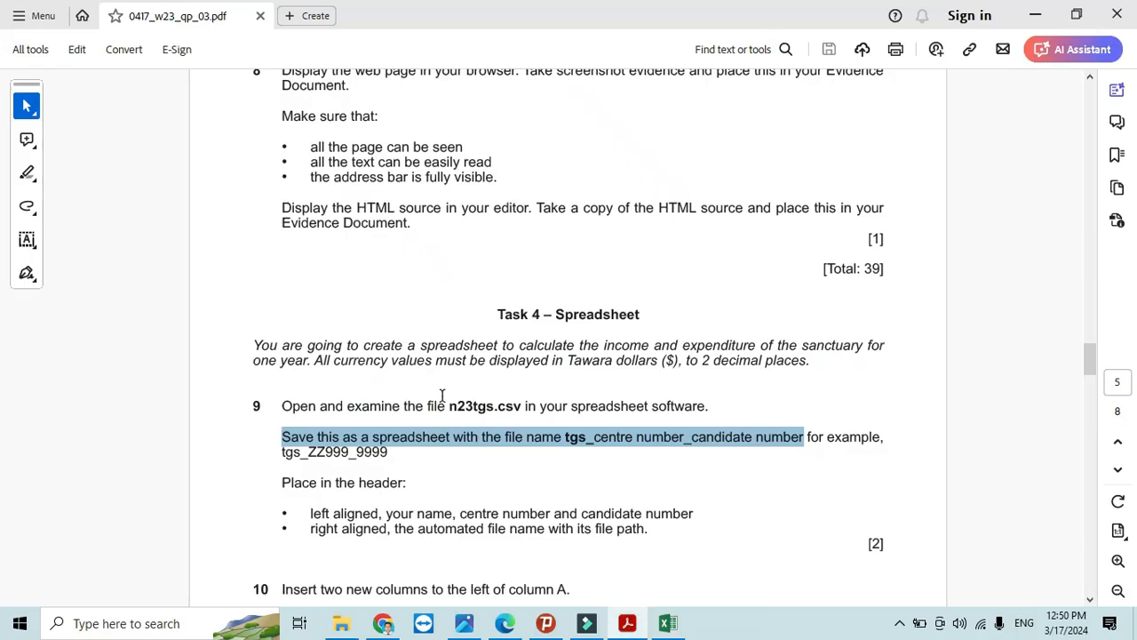
scroll("down", 3)
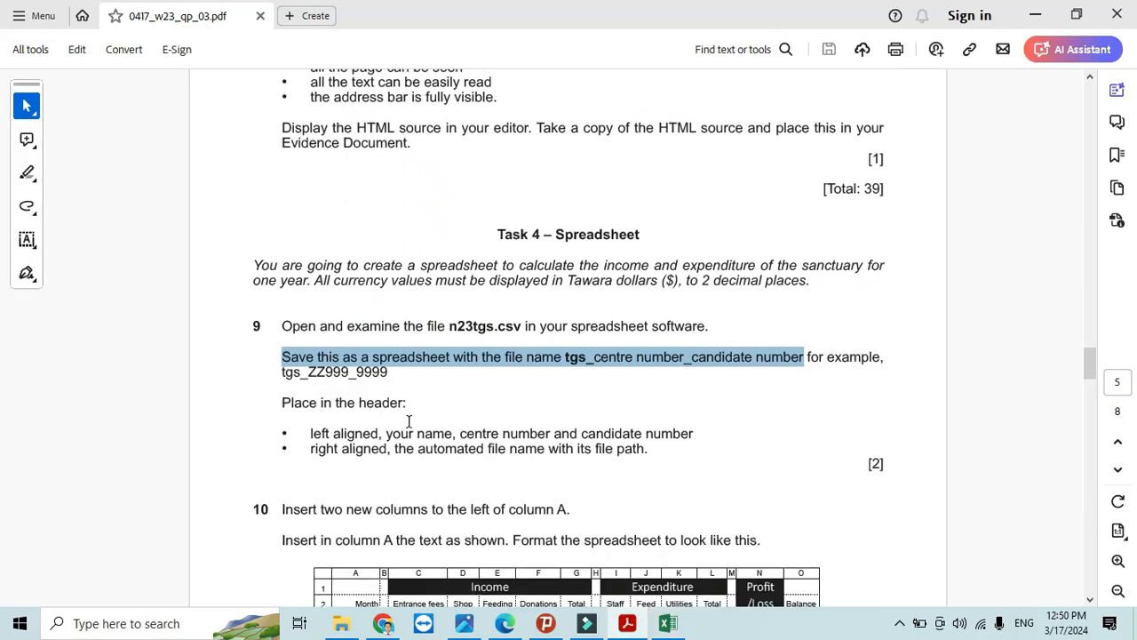
mouse_move(440, 440)
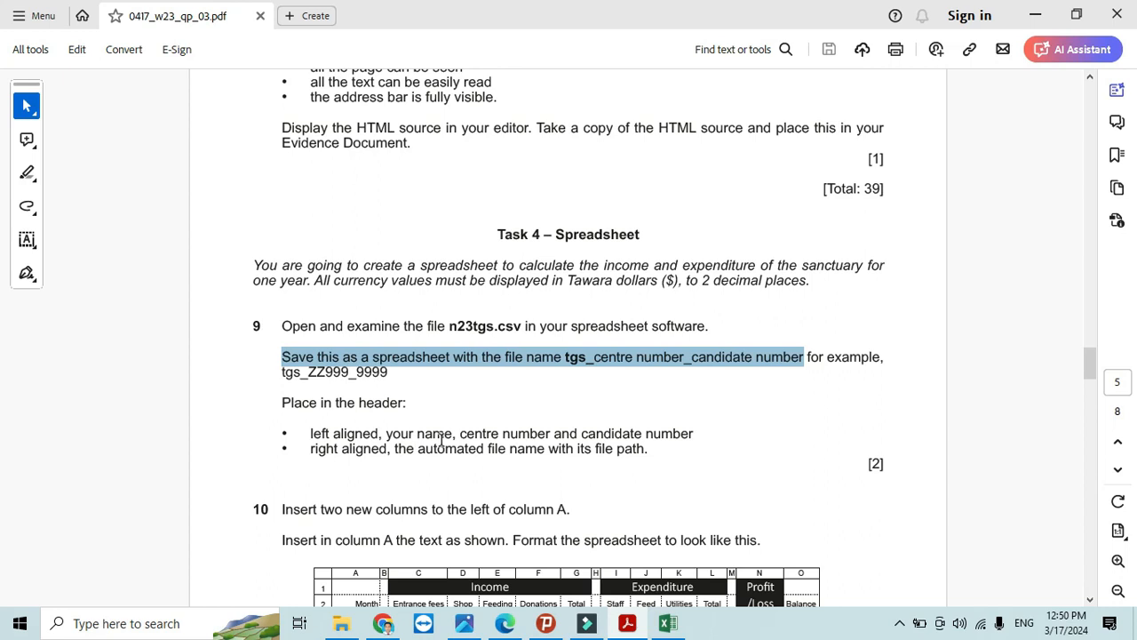
mouse_move(662, 440)
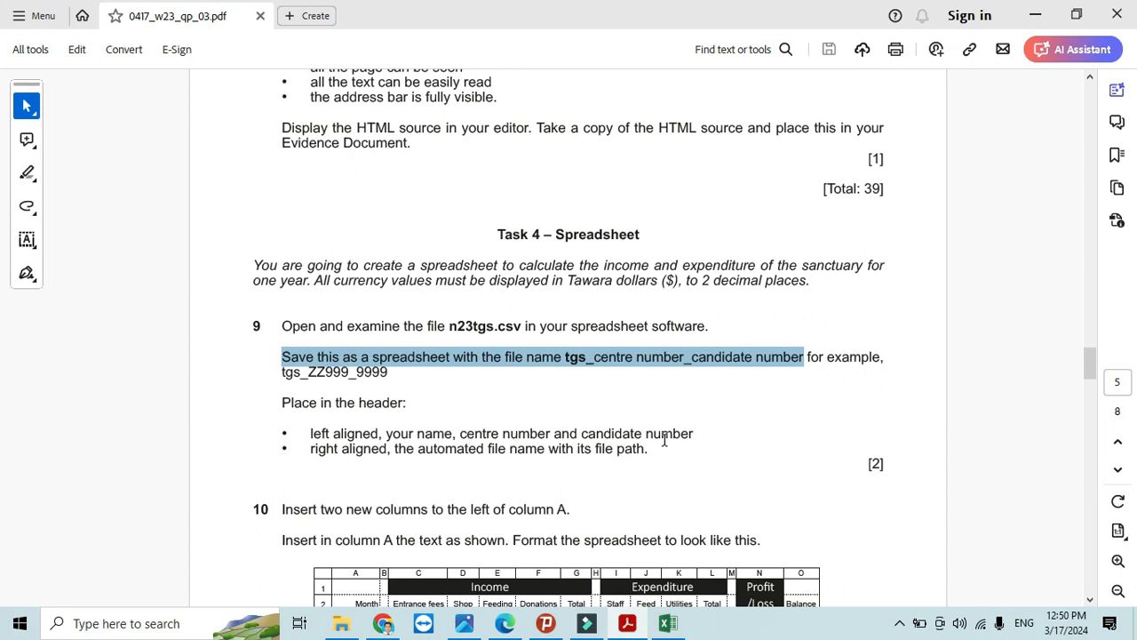
- Enter 'Fahim OM000 9999' in the left section of the custom page header
left_click(667, 622)
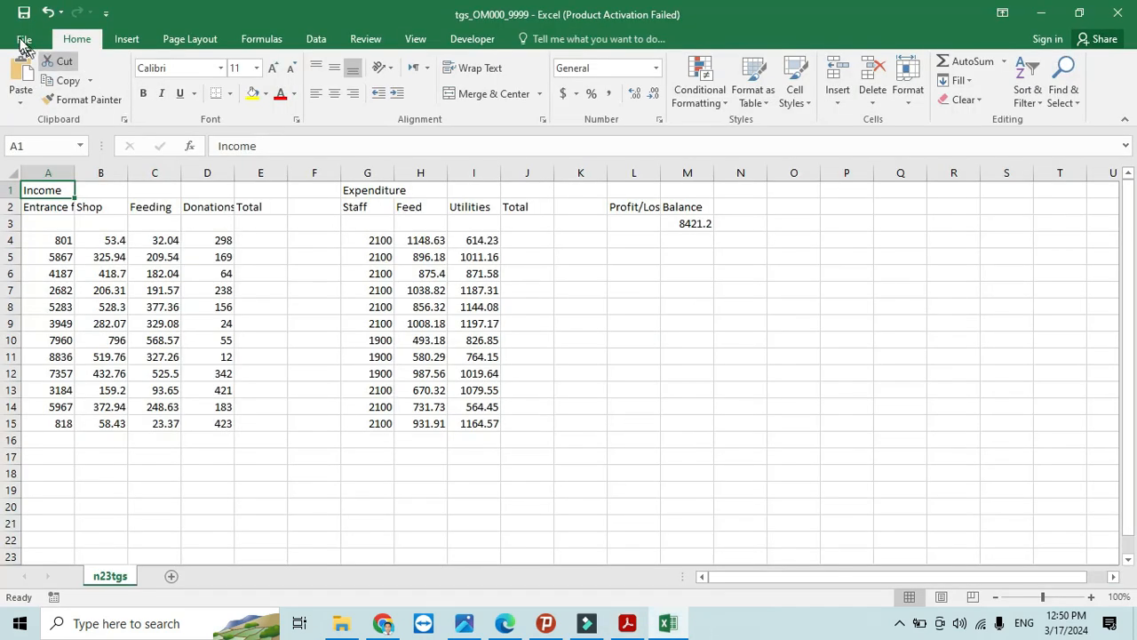
left_click(24, 39)
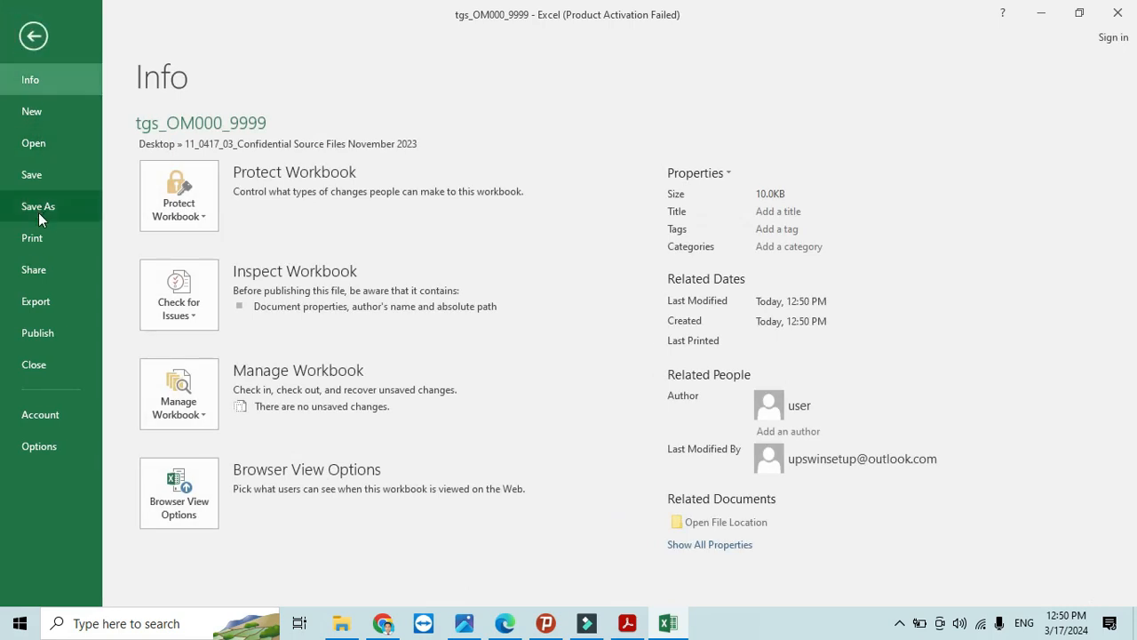
left_click(32, 237)
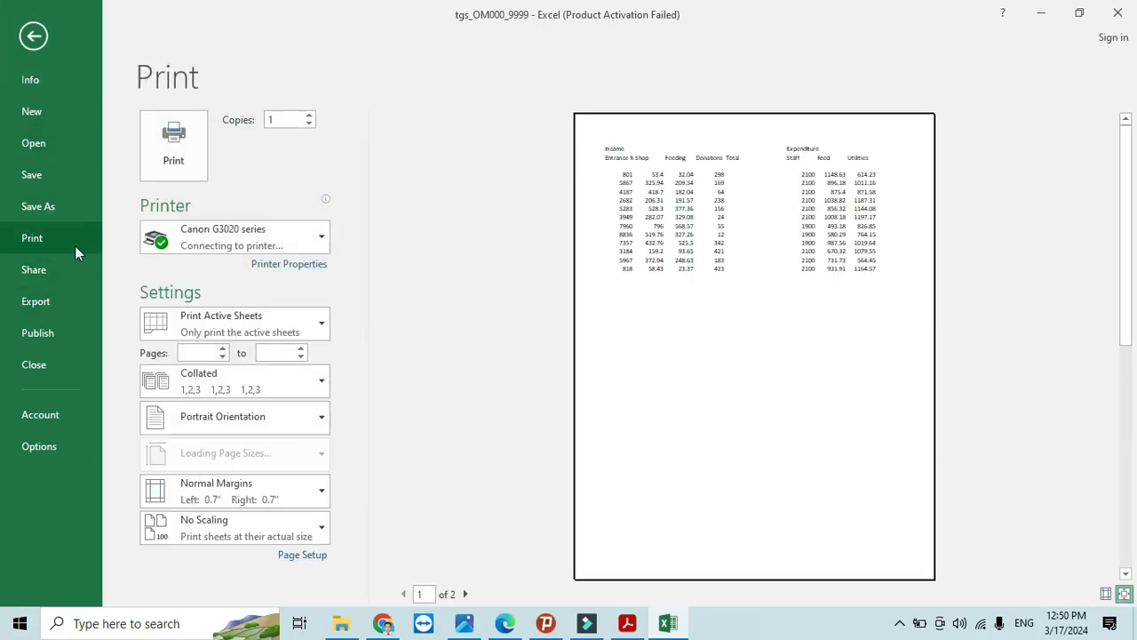
left_click(302, 590)
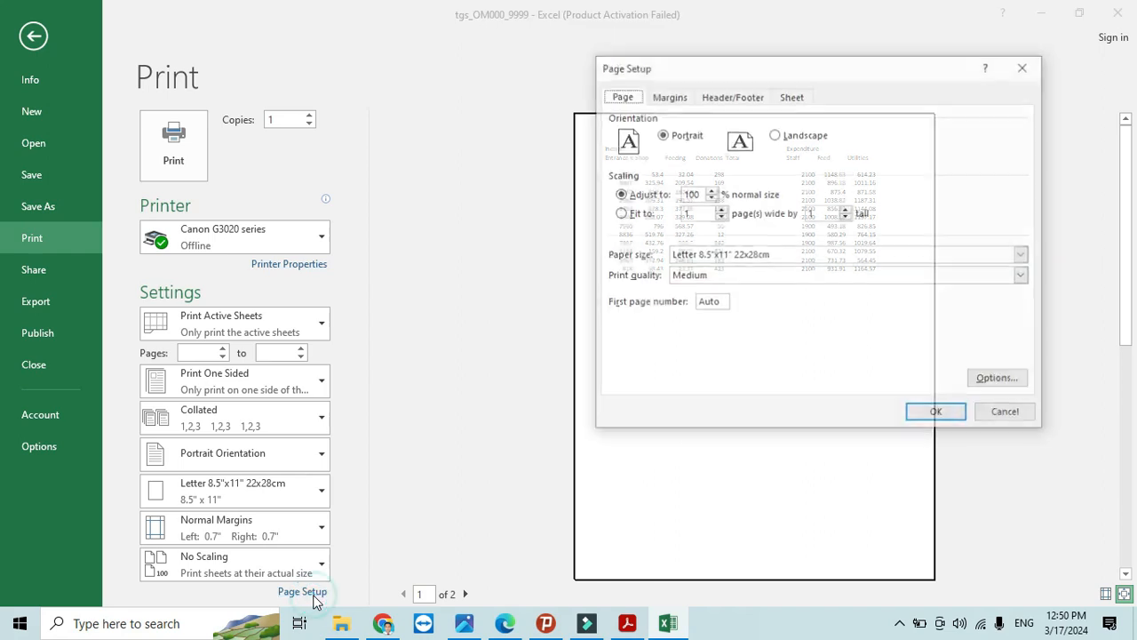
left_click(731, 97)
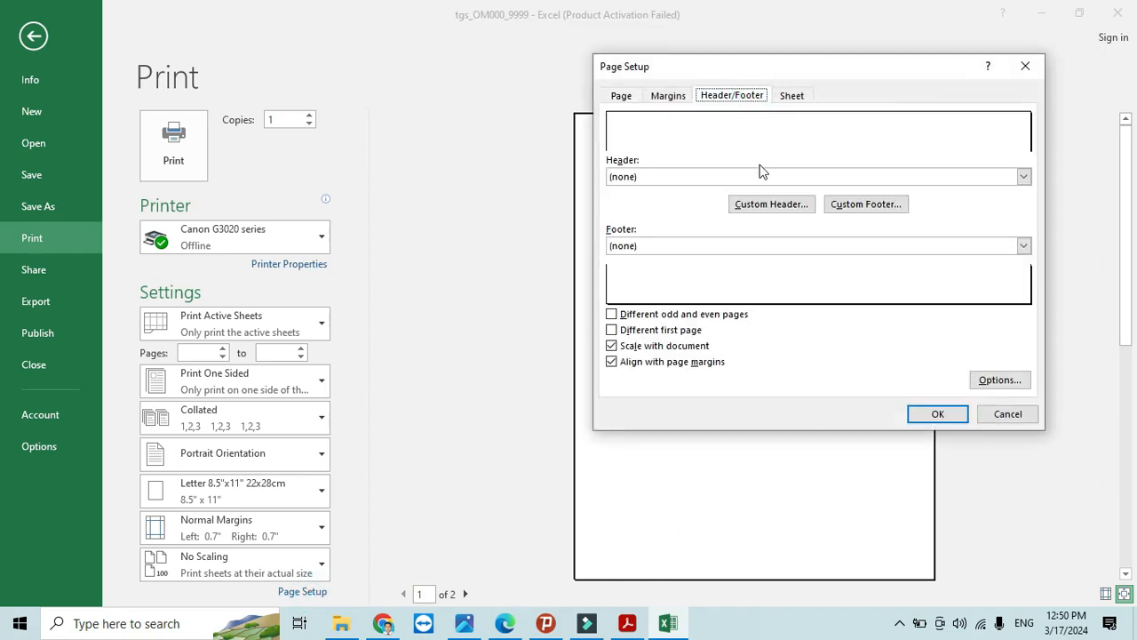
left_click(771, 204)
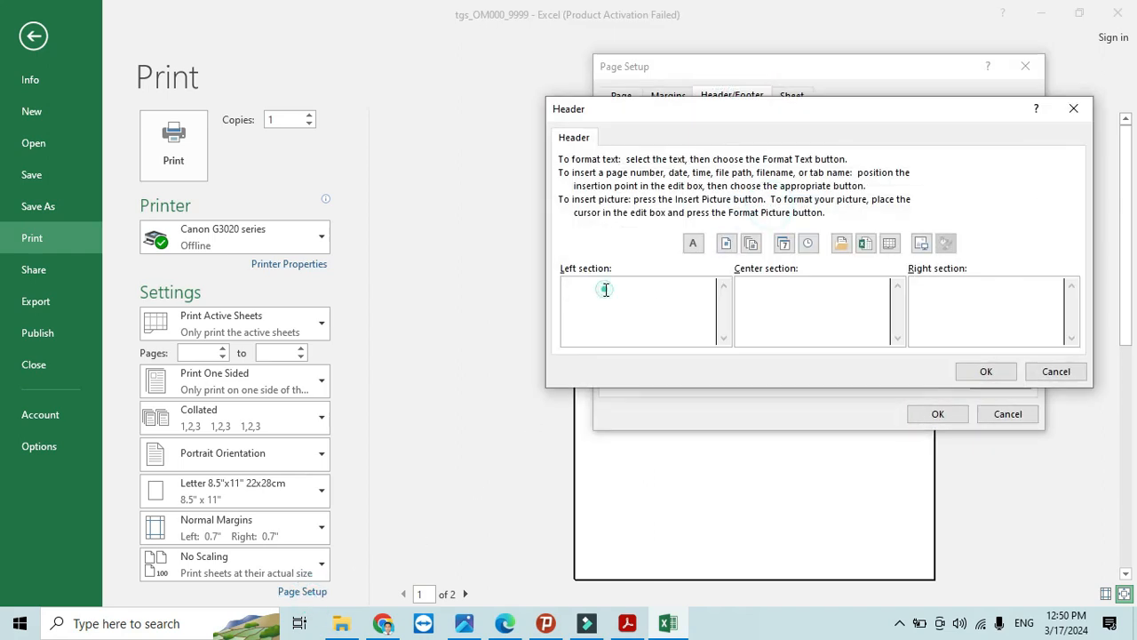
type("F")
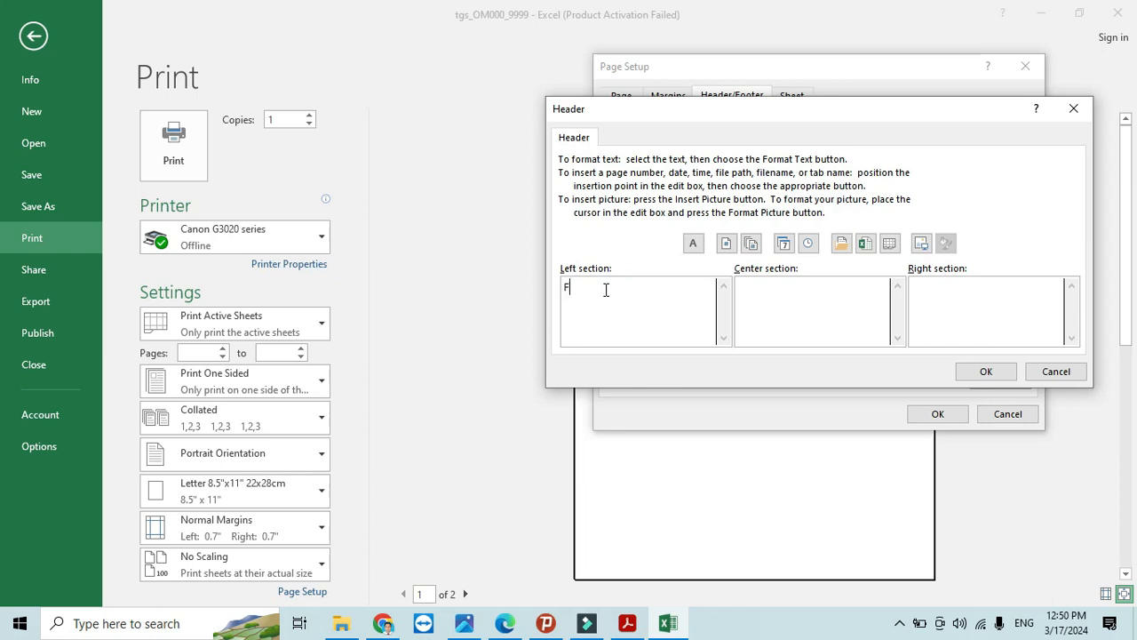
type("ahim OM")
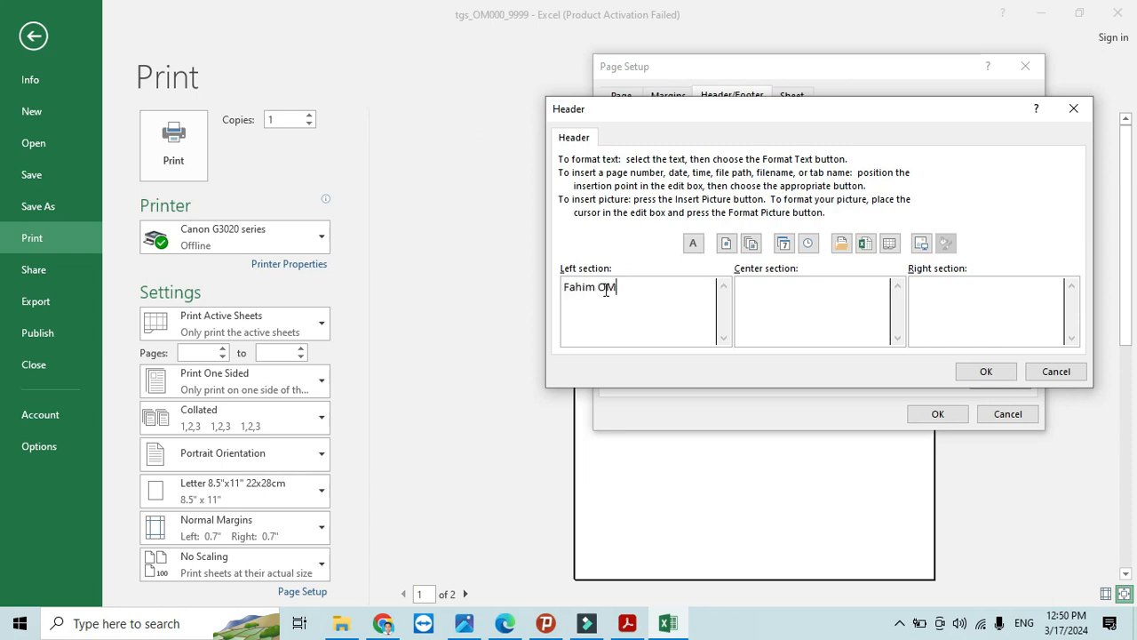
type("000 9")
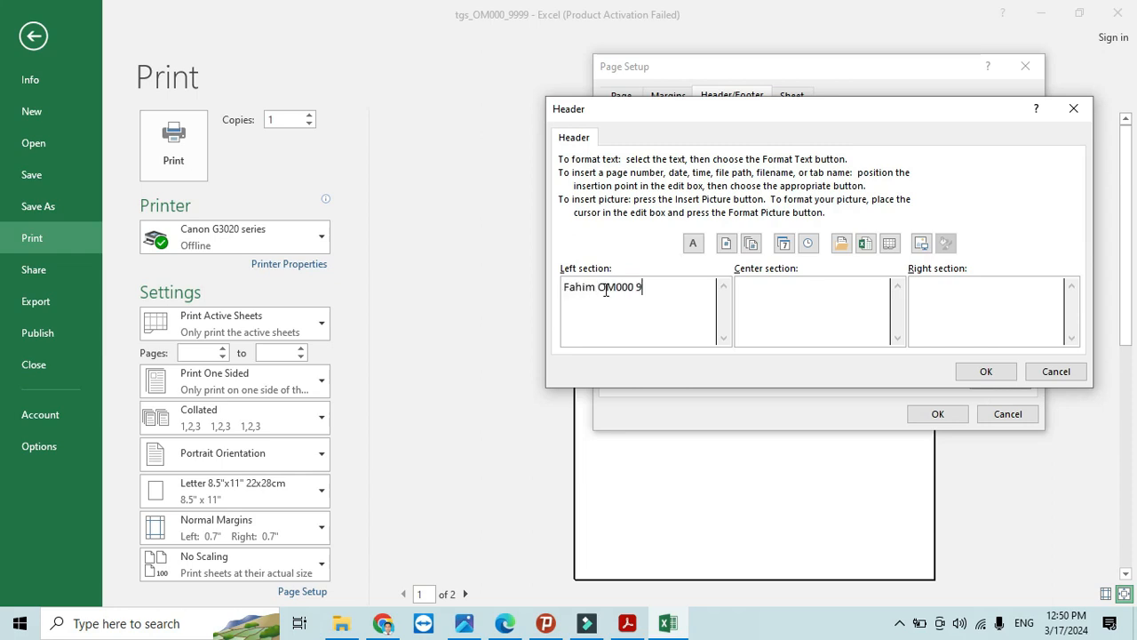
type("999")
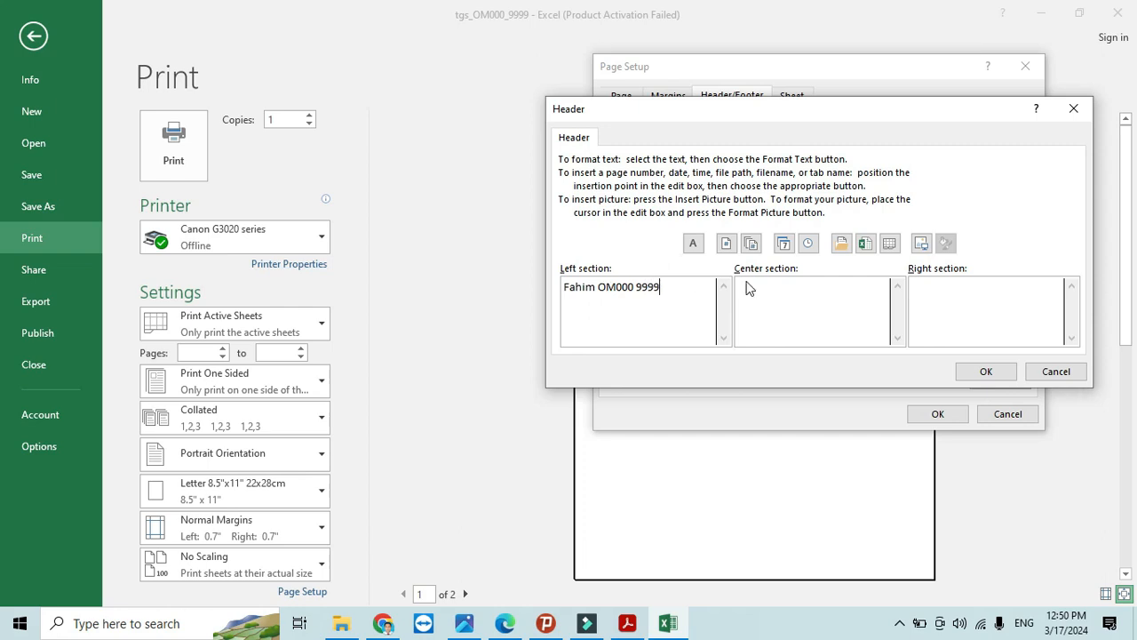
left_click(986, 370)
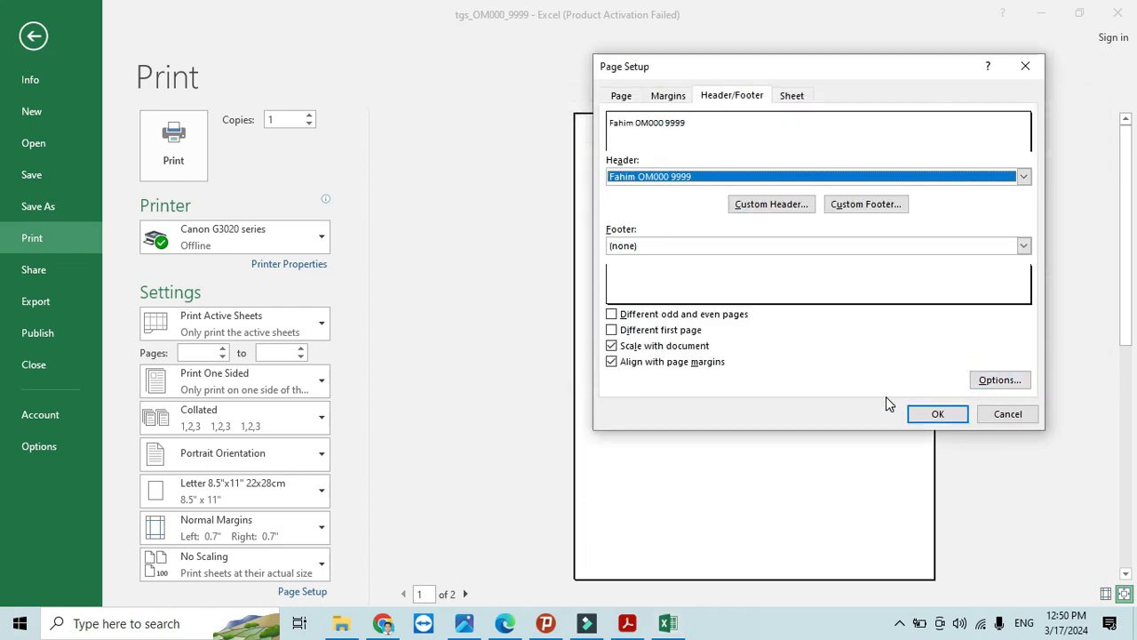
- Insert automatic file path and file name fields in the header's right section
left_click(626, 623)
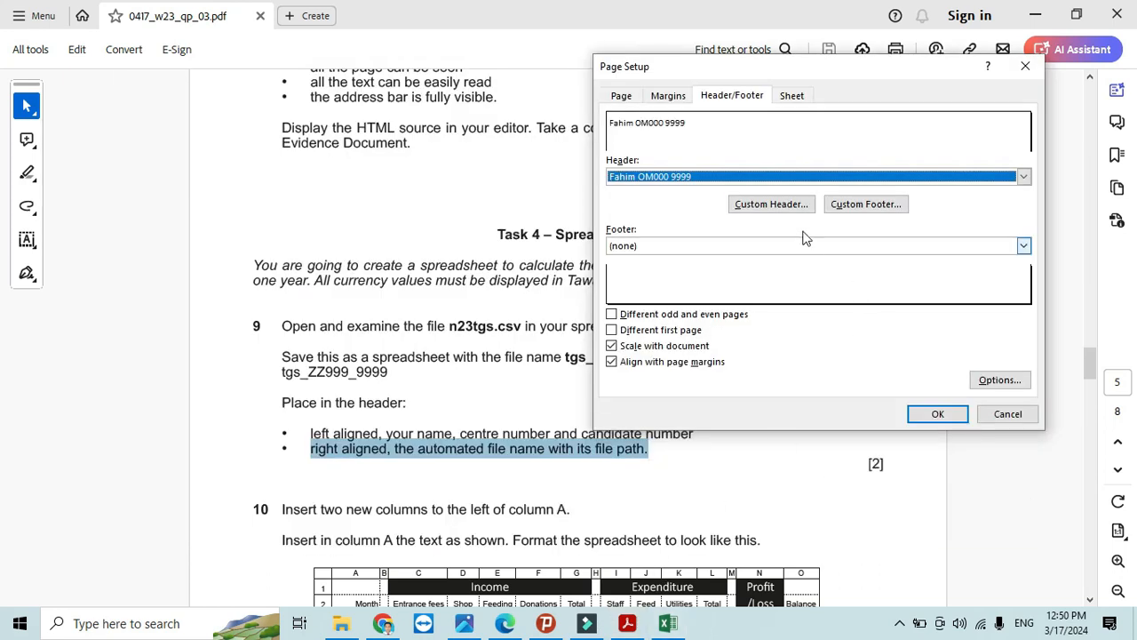
left_click(771, 203)
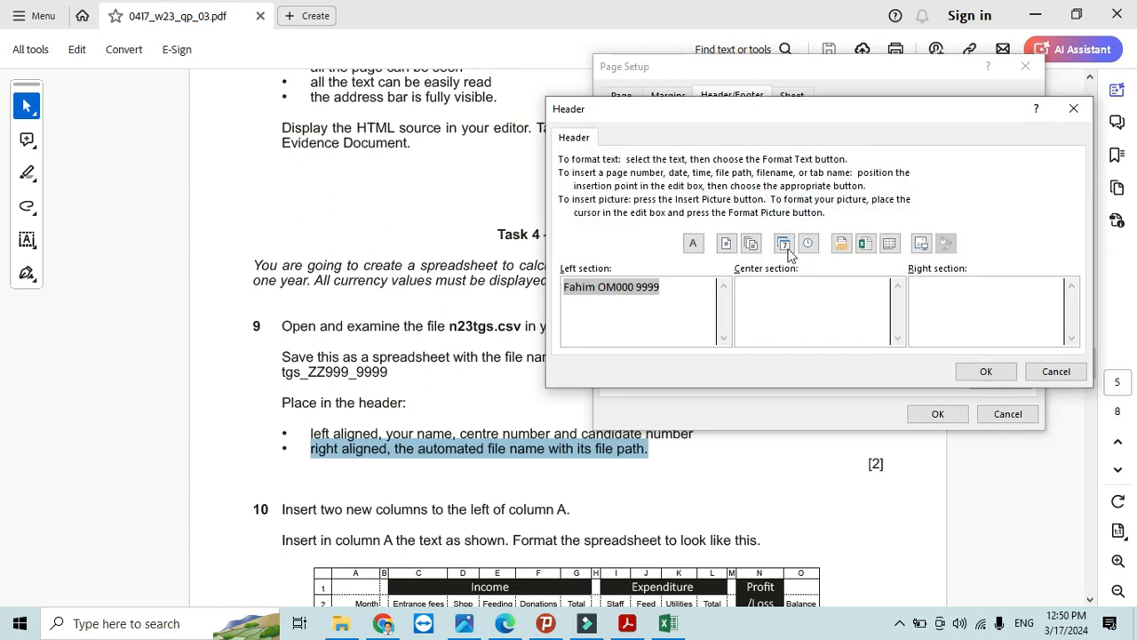
left_click(986, 311)
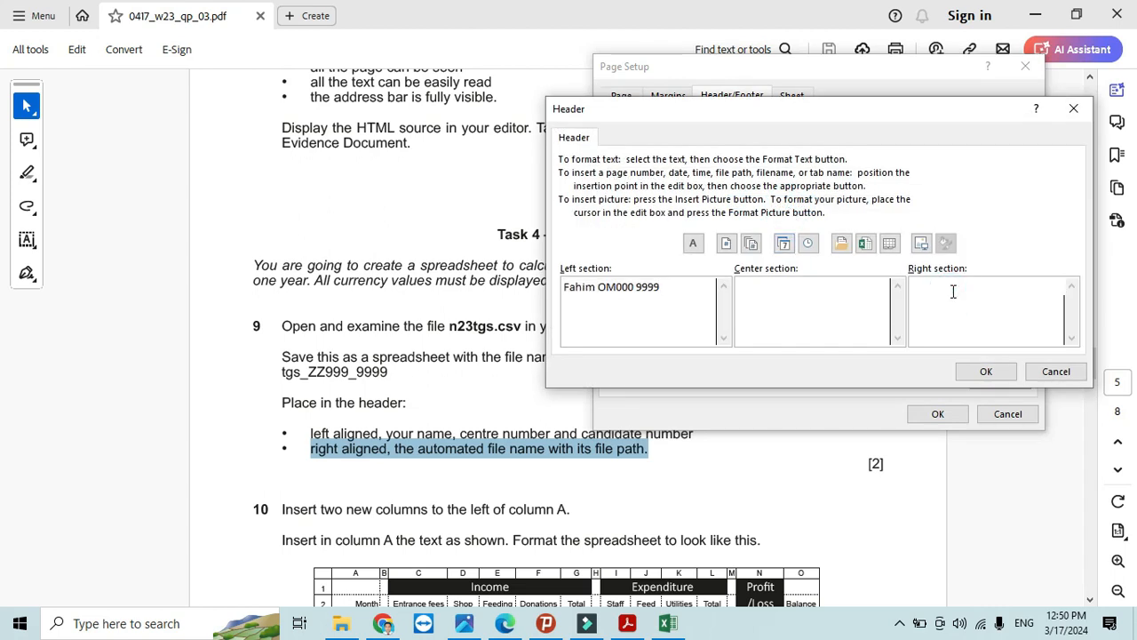
mouse_move(841, 243)
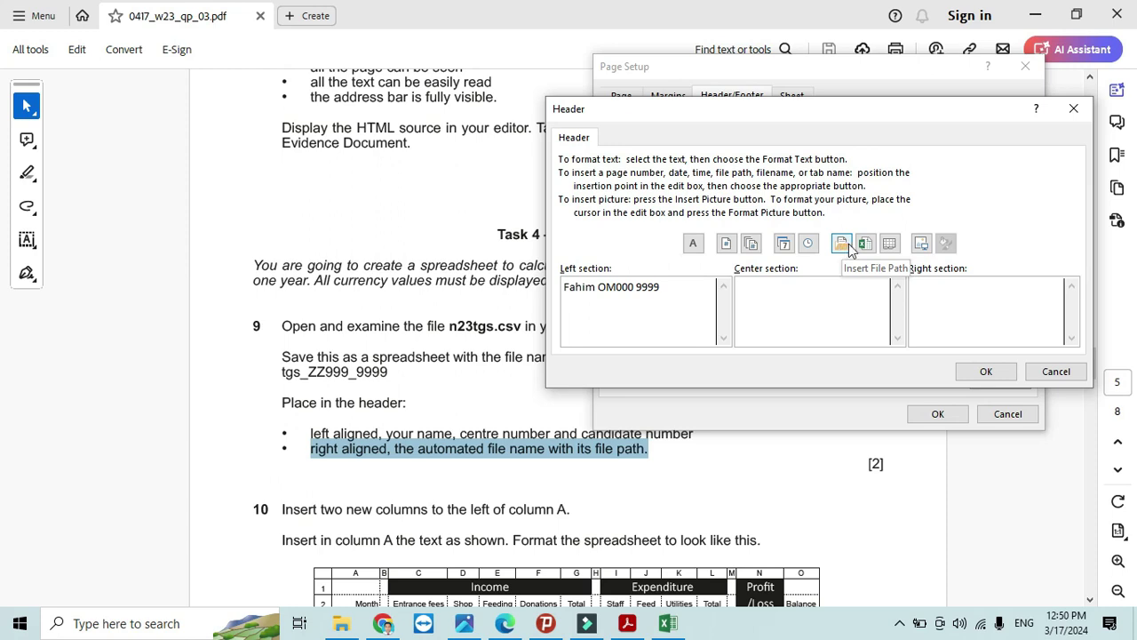
mouse_move(865, 243)
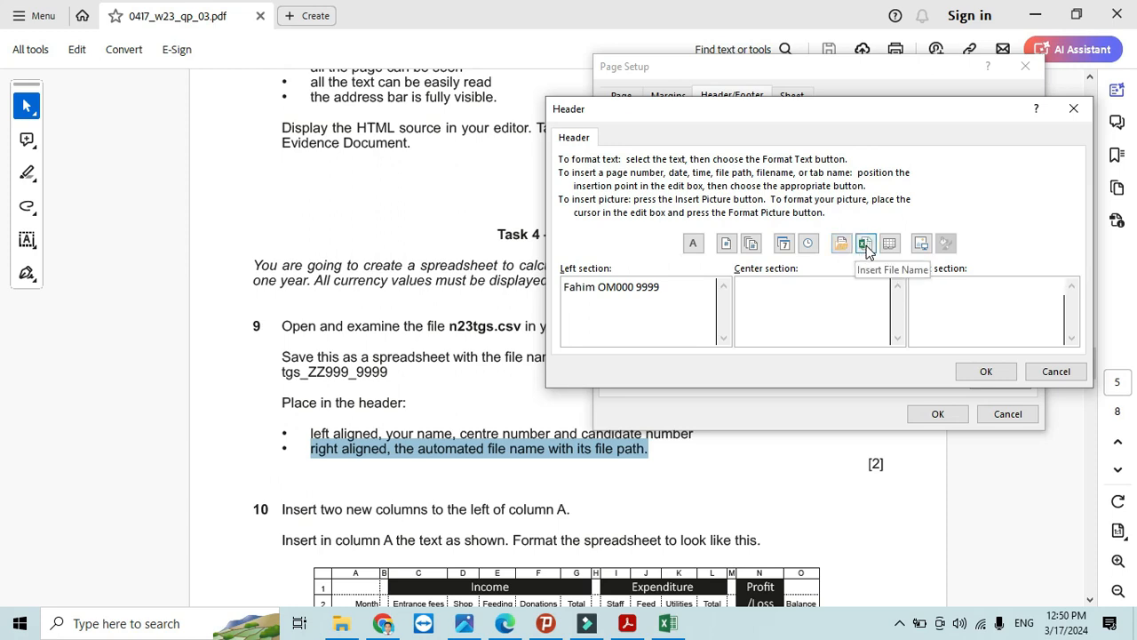
mouse_move(840, 244)
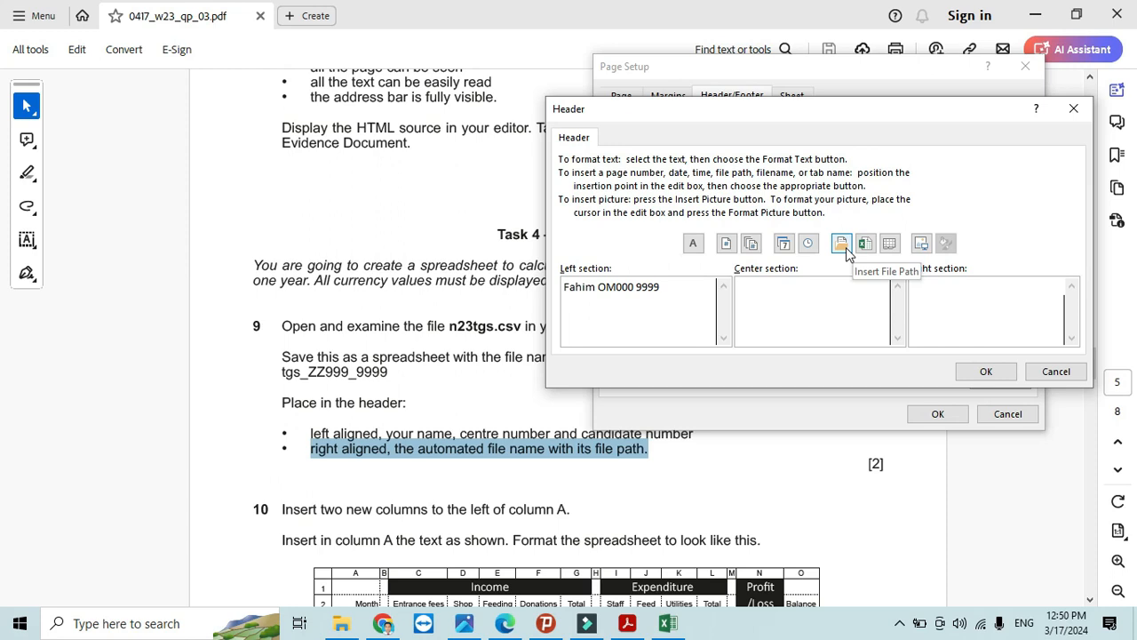
left_click(841, 243)
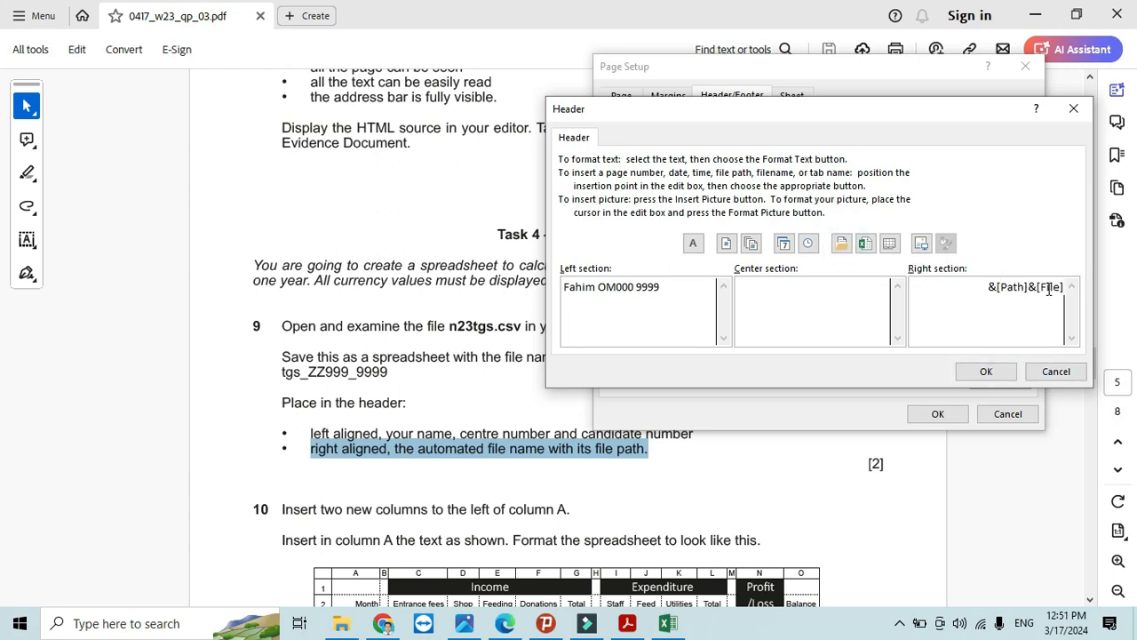
left_click(986, 370)
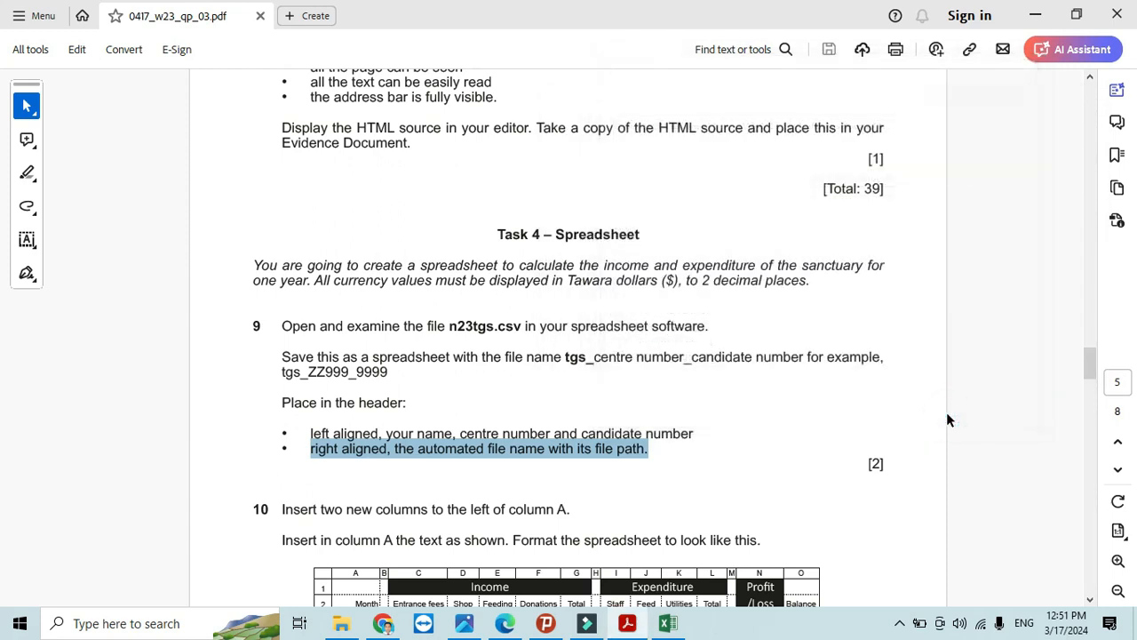
- Switch the sheet to Page Layout view and inspect the header on the page
left_click(667, 623)
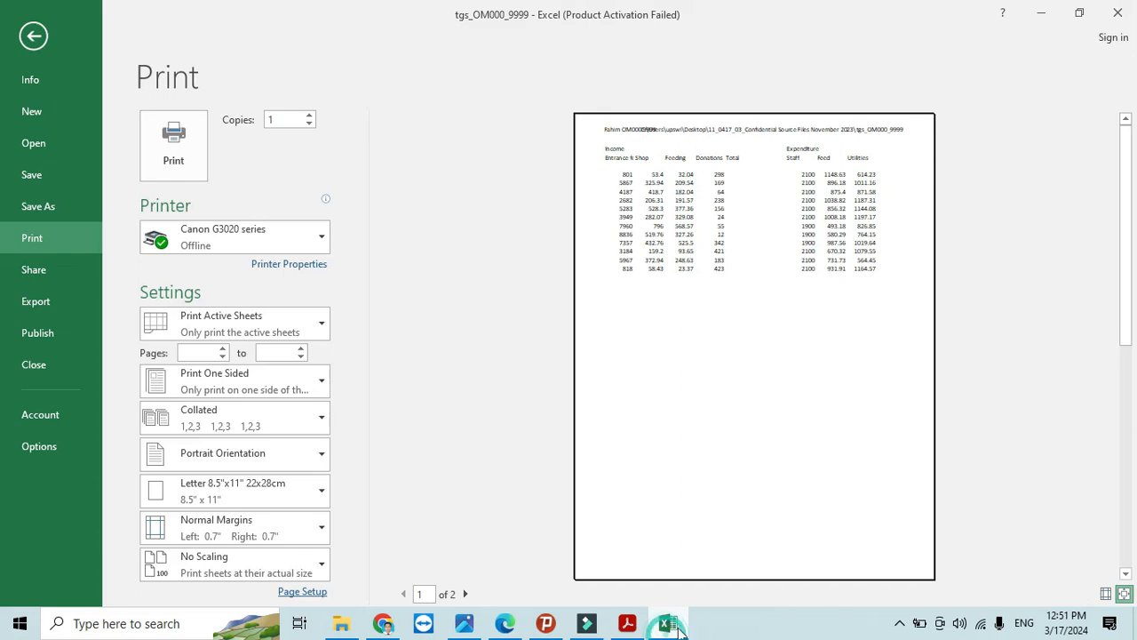
left_click(34, 35)
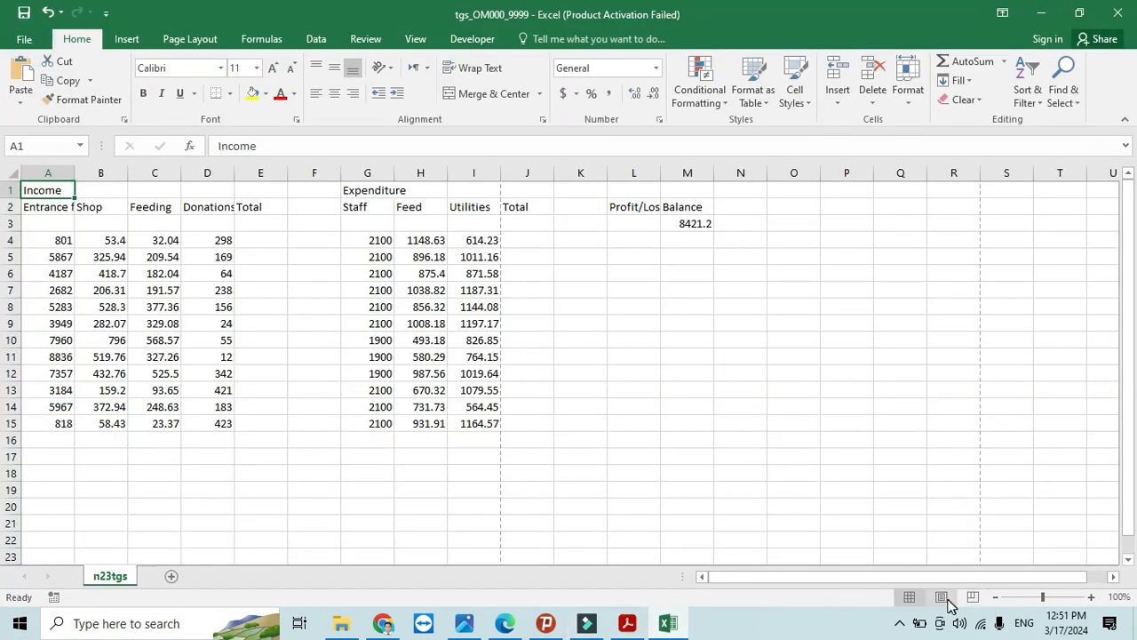
left_click(941, 596)
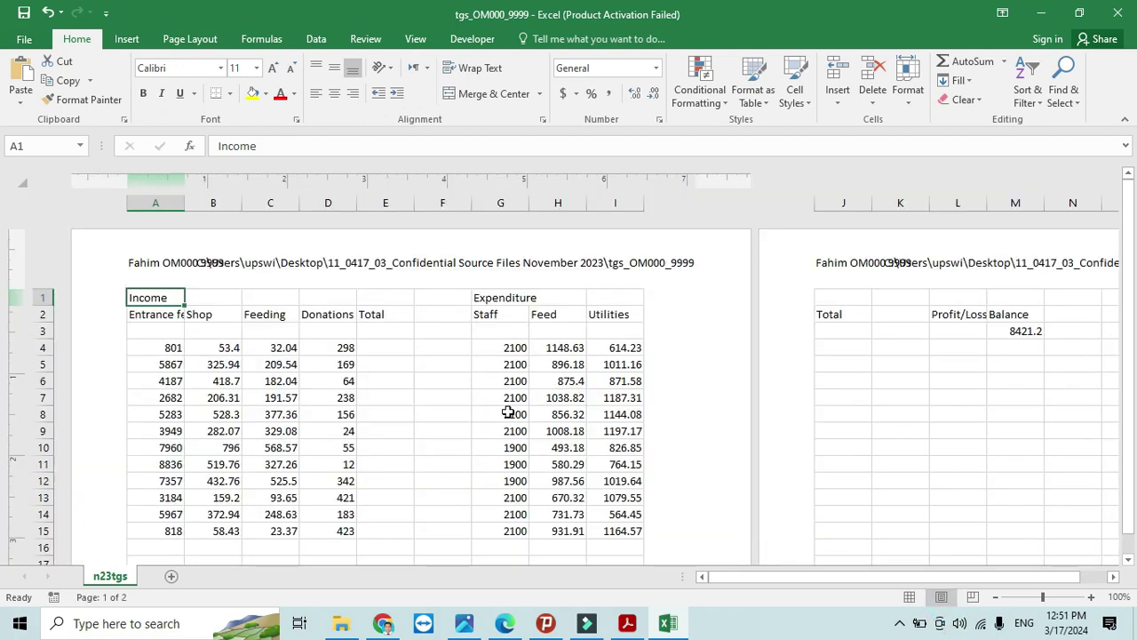
left_click(631, 271)
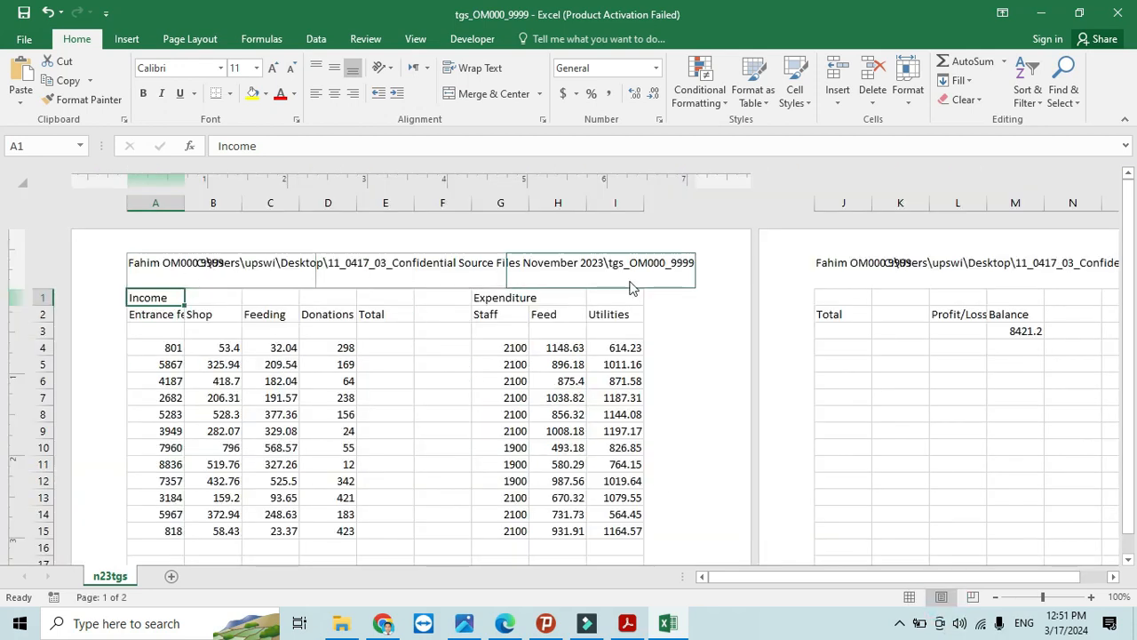
mouse_move(311, 277)
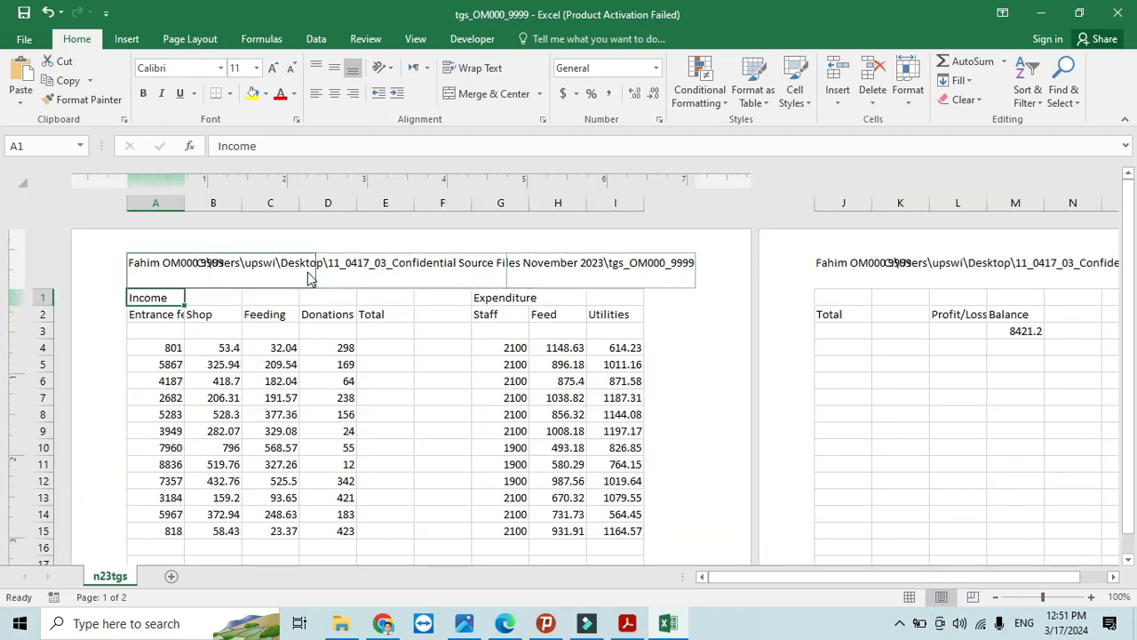
mouse_move(282, 278)
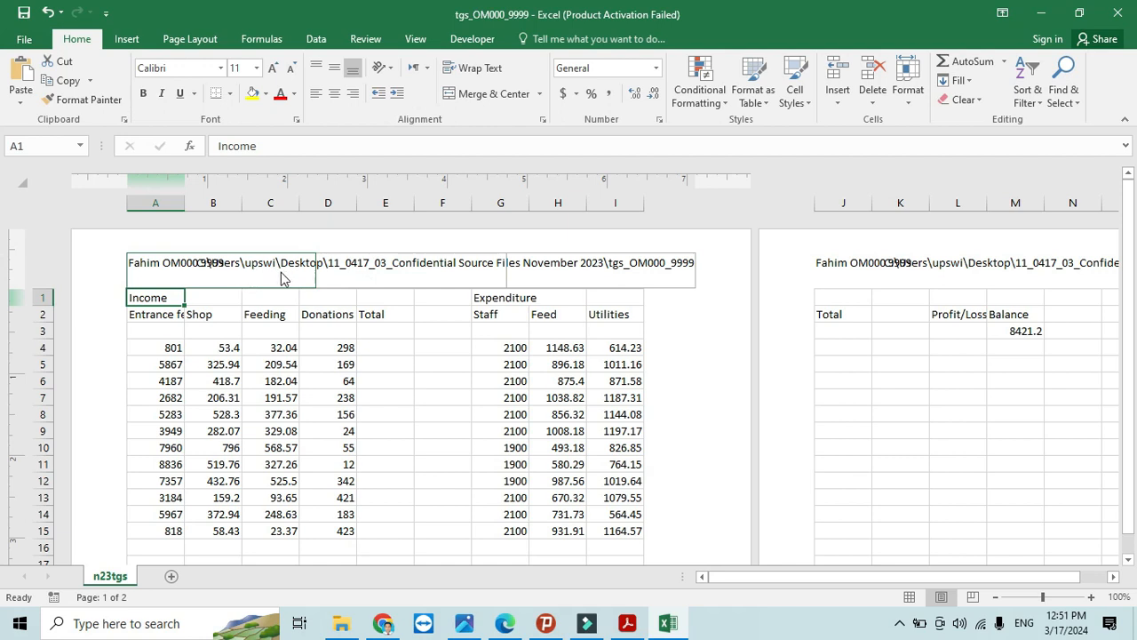
mouse_move(518, 268)
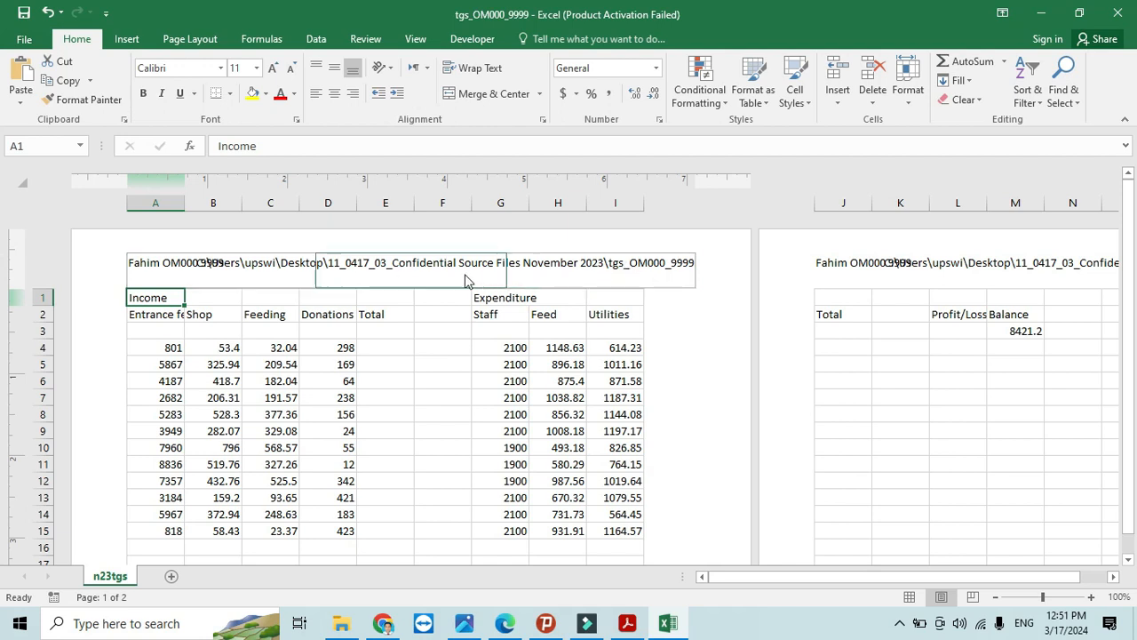
mouse_move(553, 283)
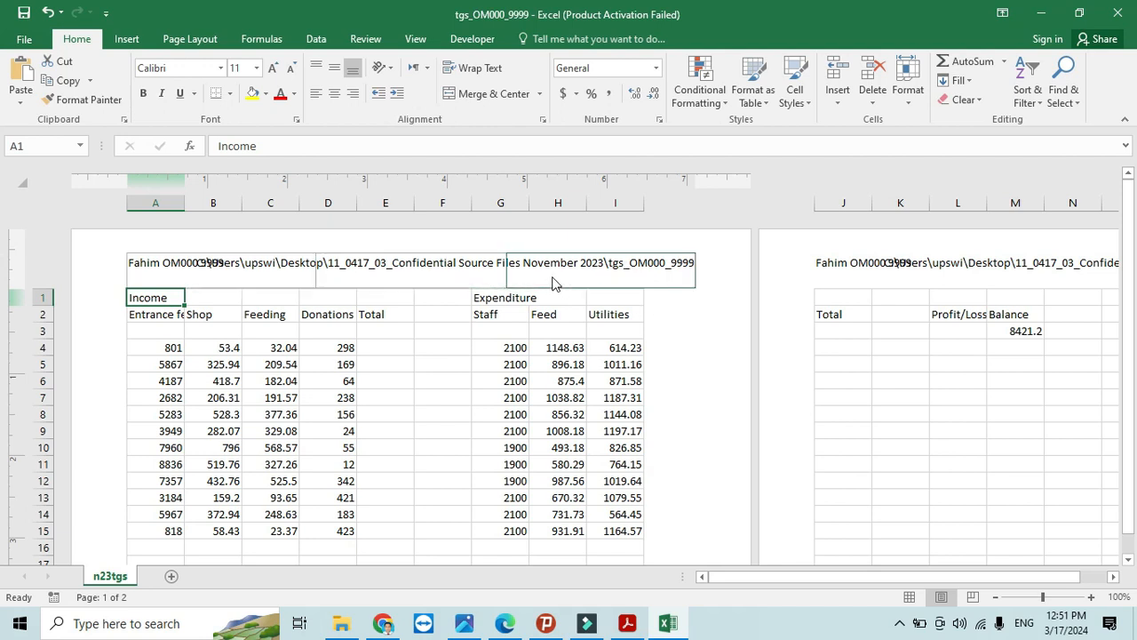
mouse_move(546, 294)
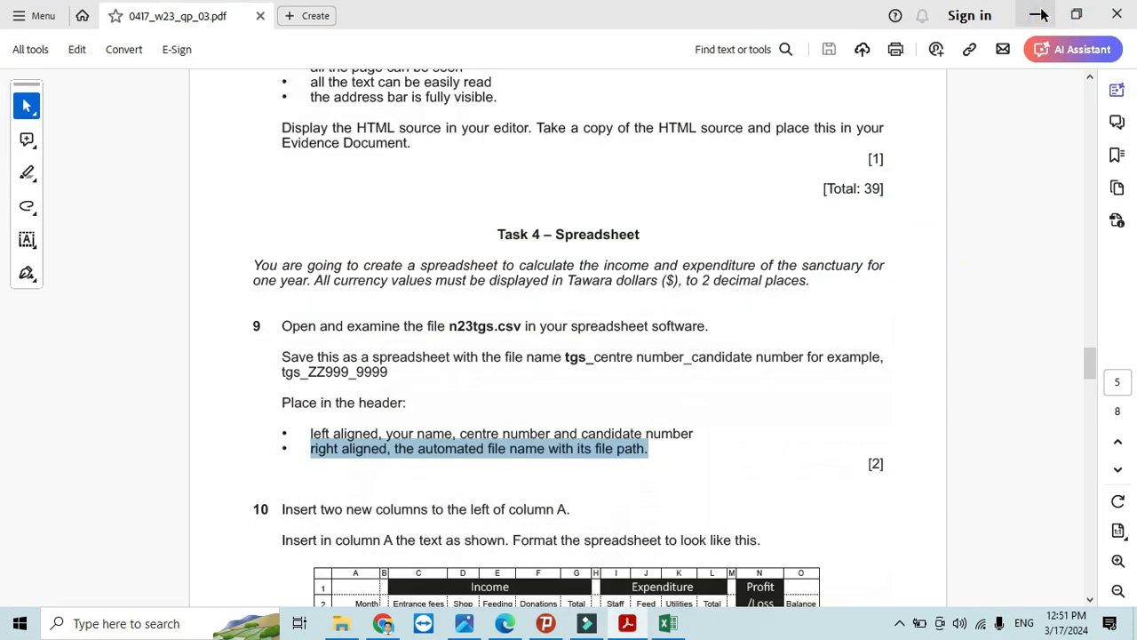
- Open the Confidential Source Files folder, select its full path, and return to Excel
left_click(342, 623)
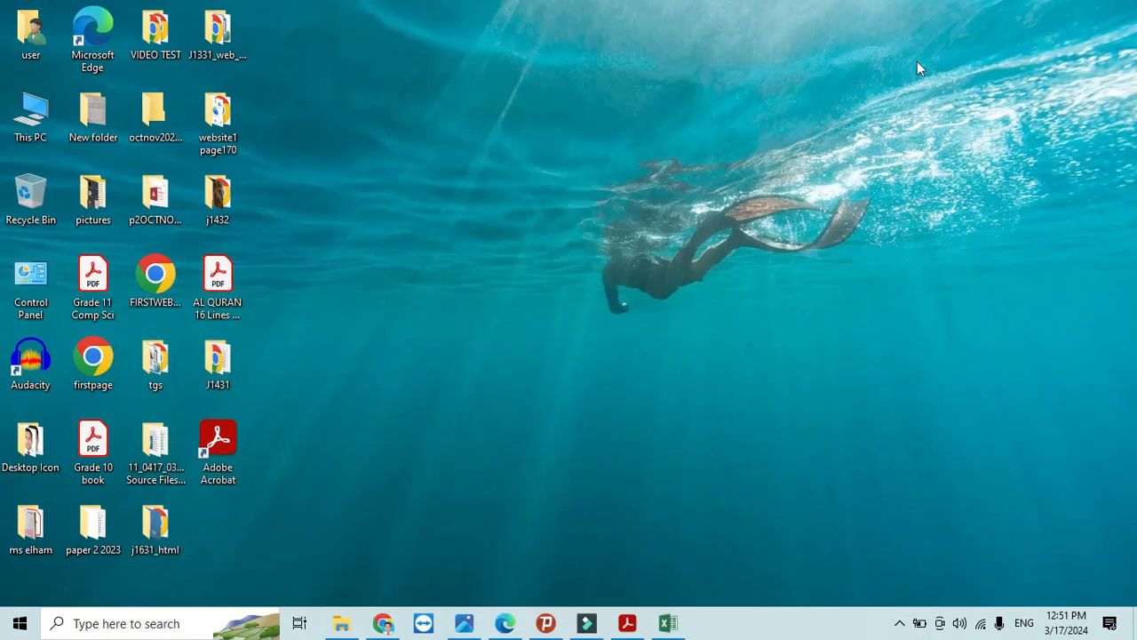
double_click(155, 444)
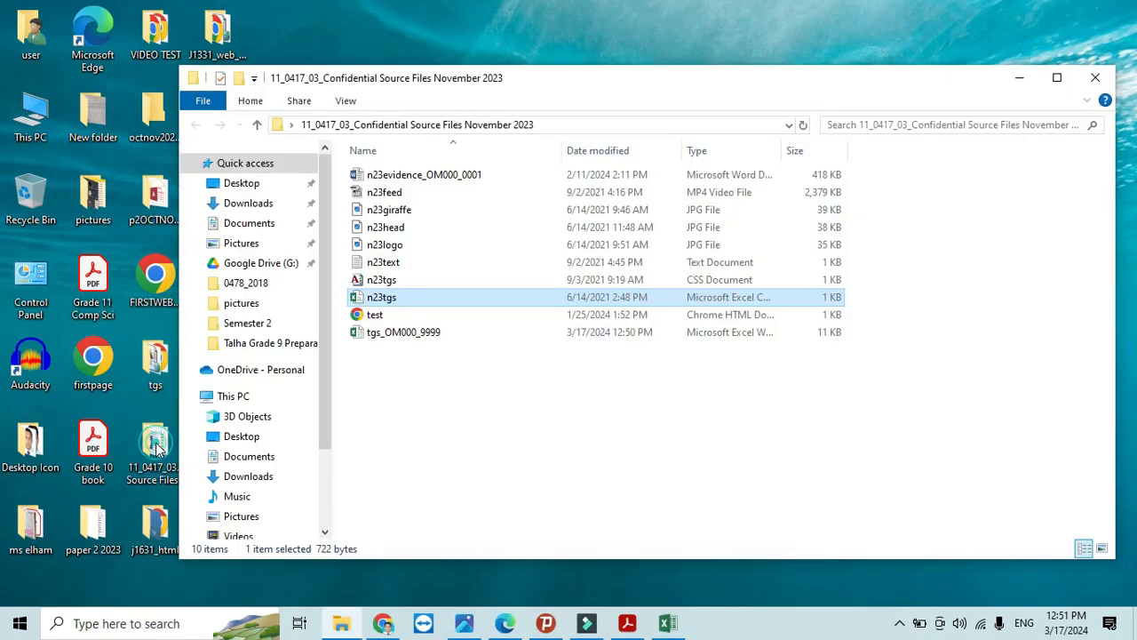
left_click(533, 125)
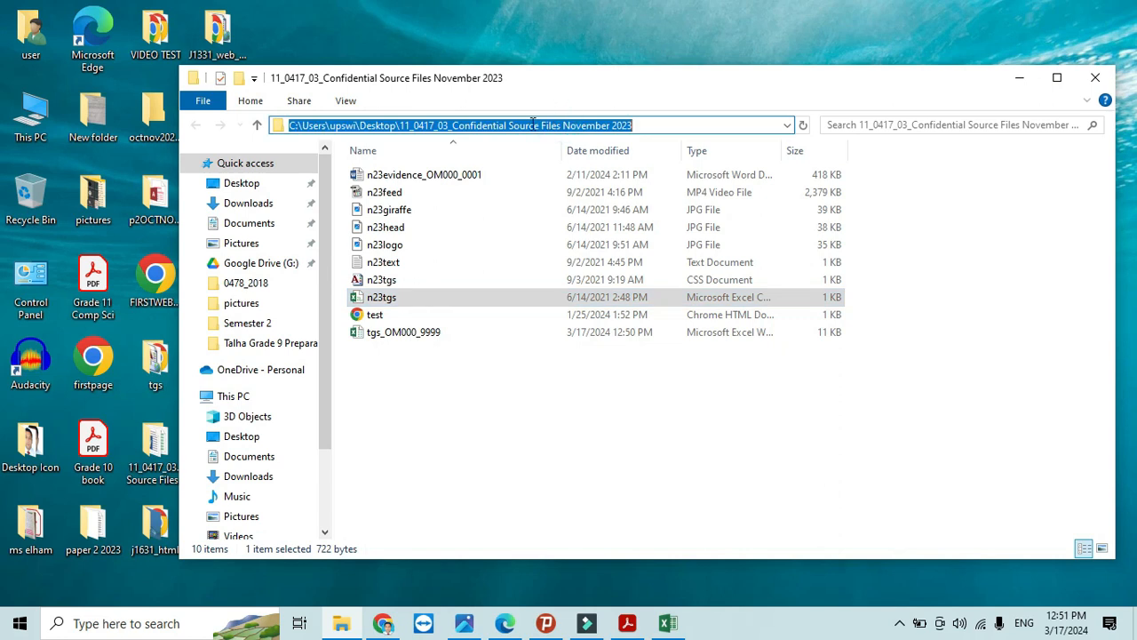
mouse_move(389, 132)
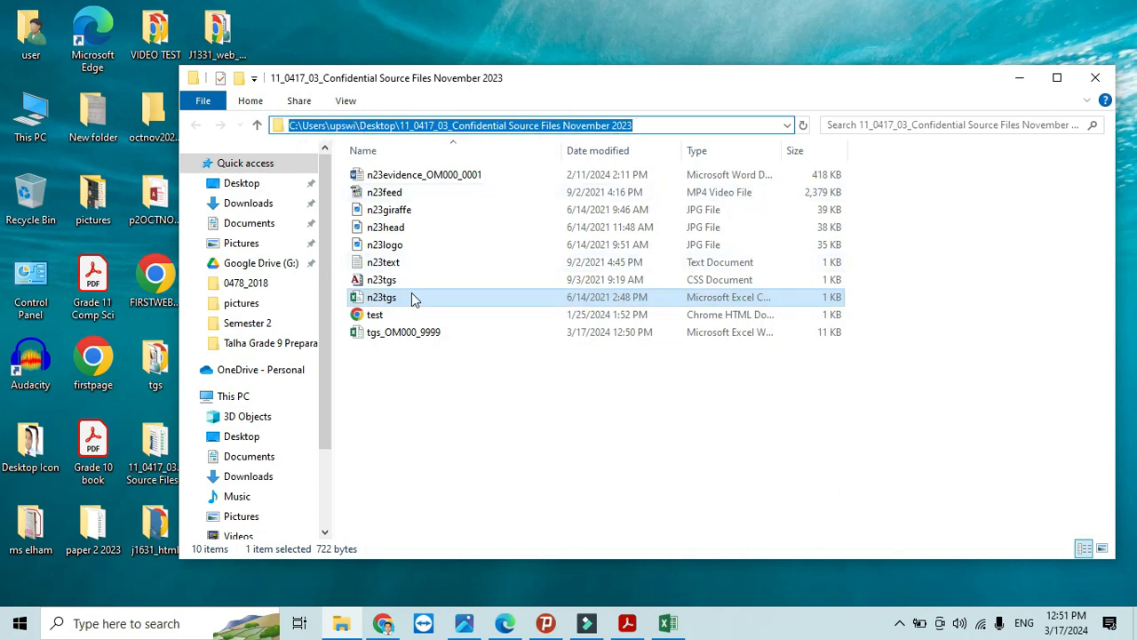
mouse_move(530, 162)
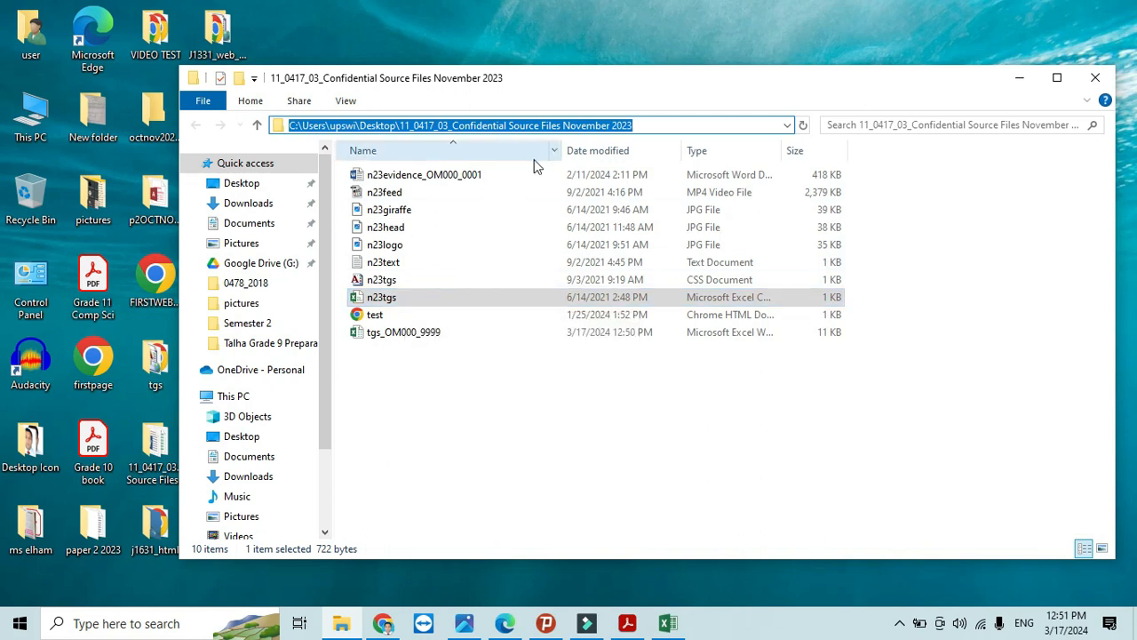
left_click(1095, 77)
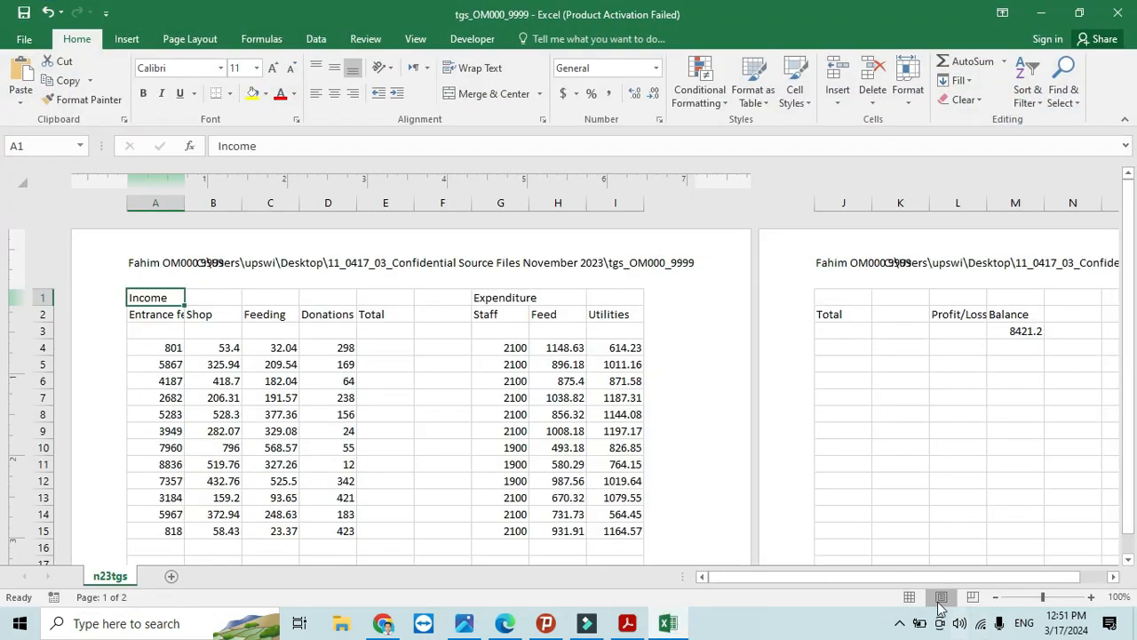
- Return the sheet to Normal view after rechecking the exam paper's instructions
left_click(908, 596)
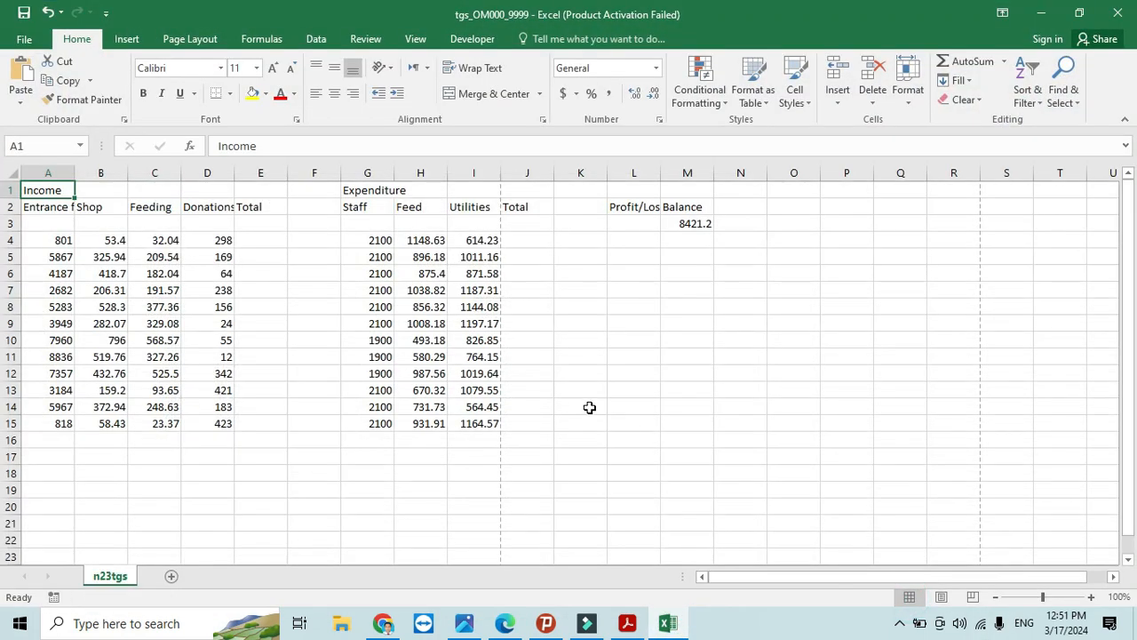
left_click(626, 623)
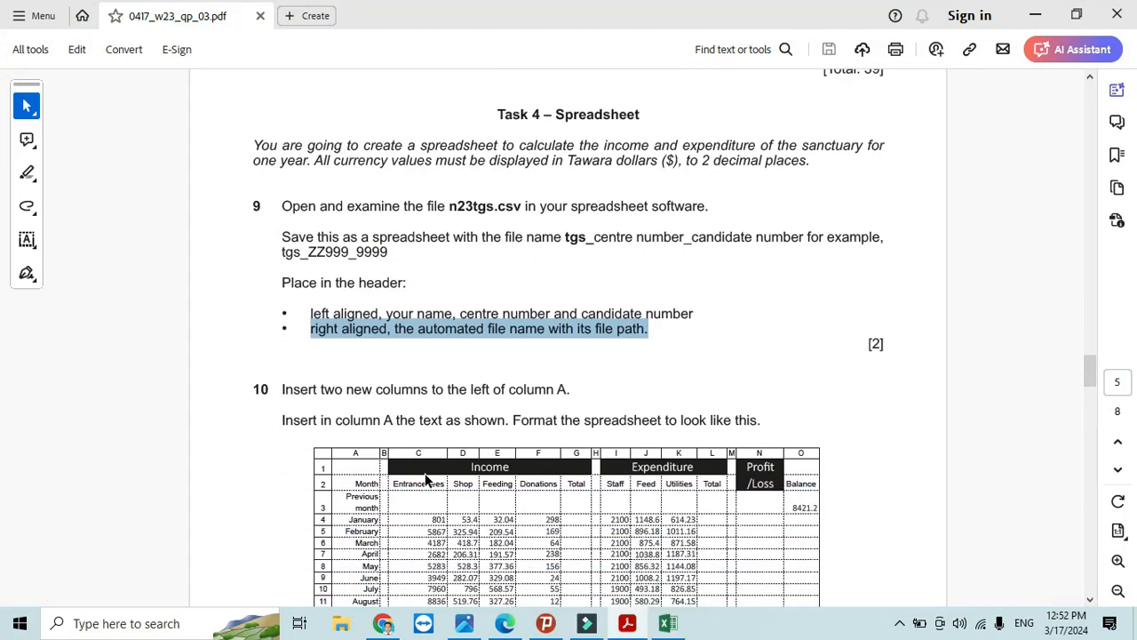
scroll("up", 3)
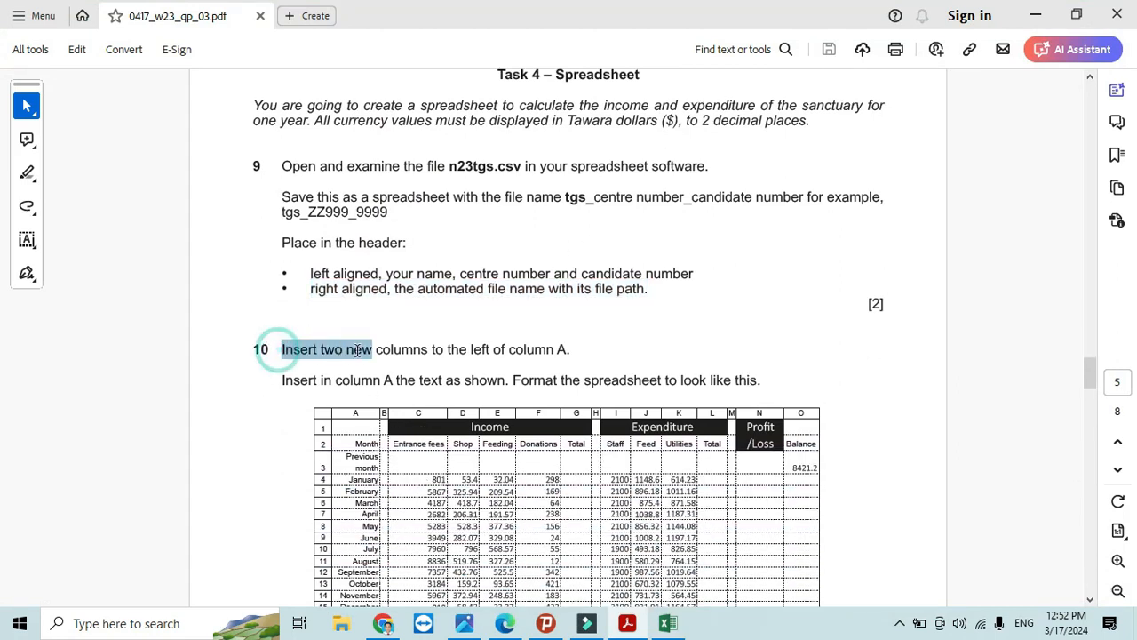
left_click(667, 622)
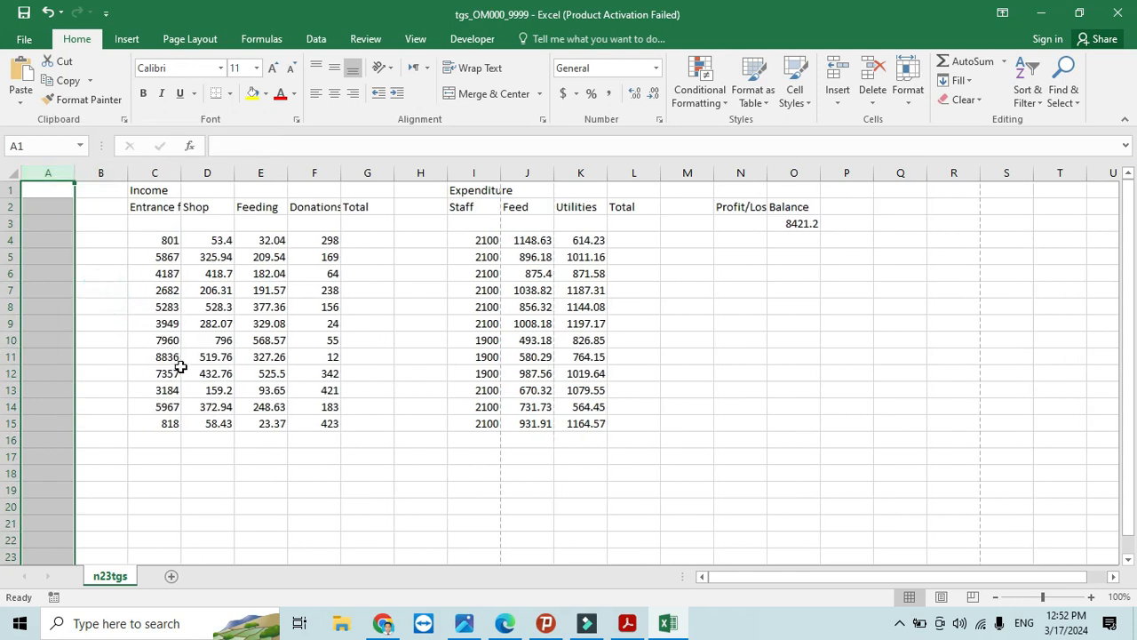
- Scroll the exam paper to question 10's target layout with month labels
left_click(625, 622)
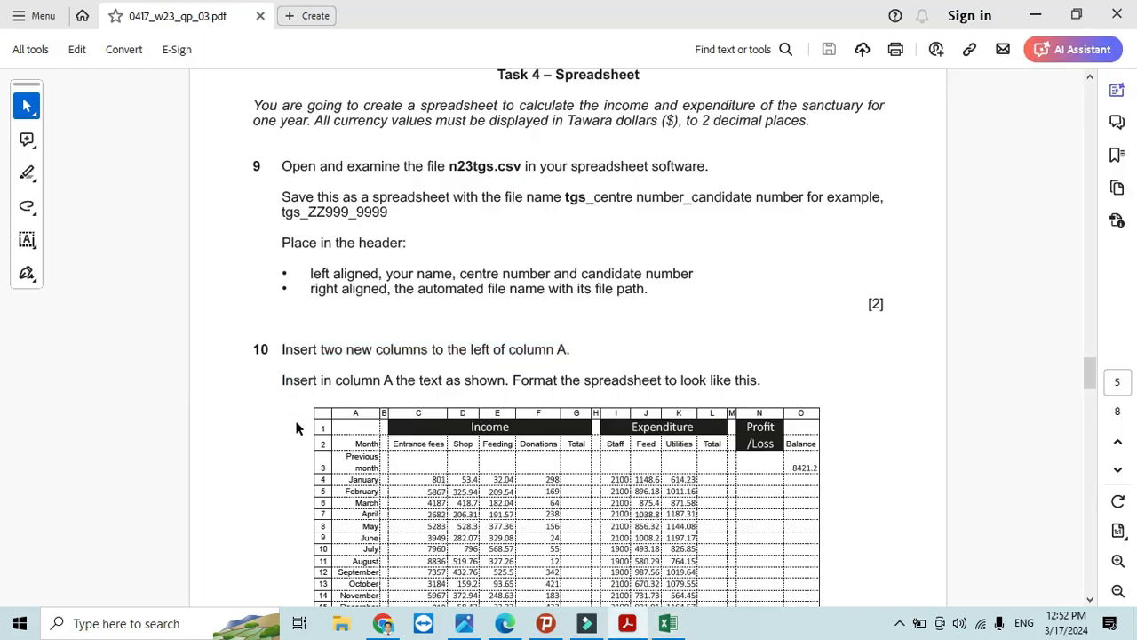
mouse_move(434, 389)
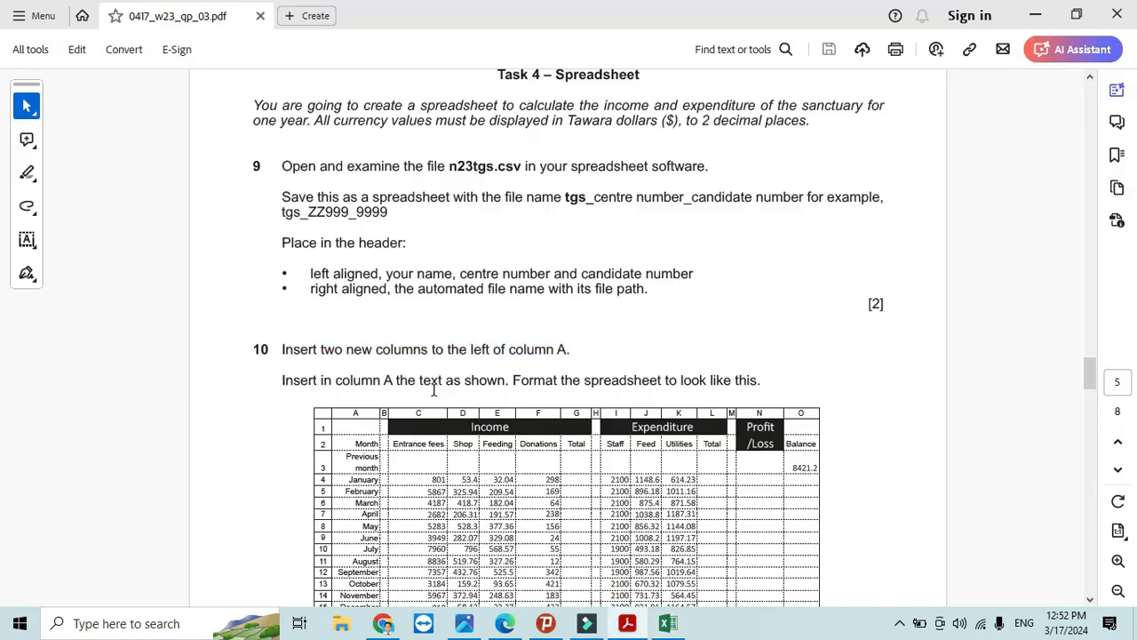
scroll("down", 3)
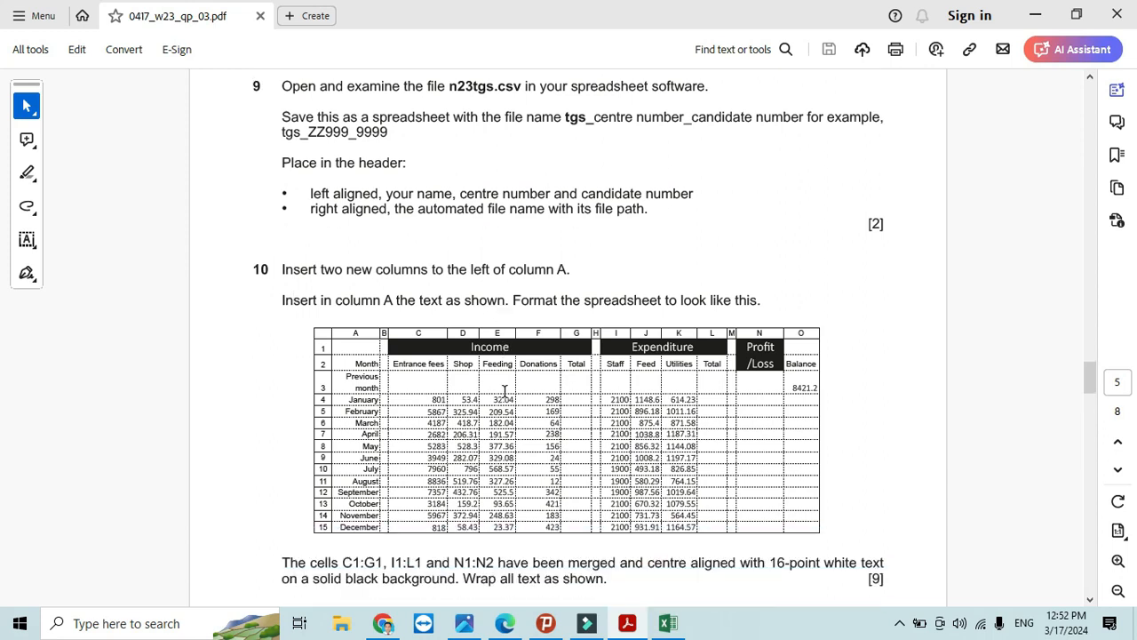
scroll("down", 3)
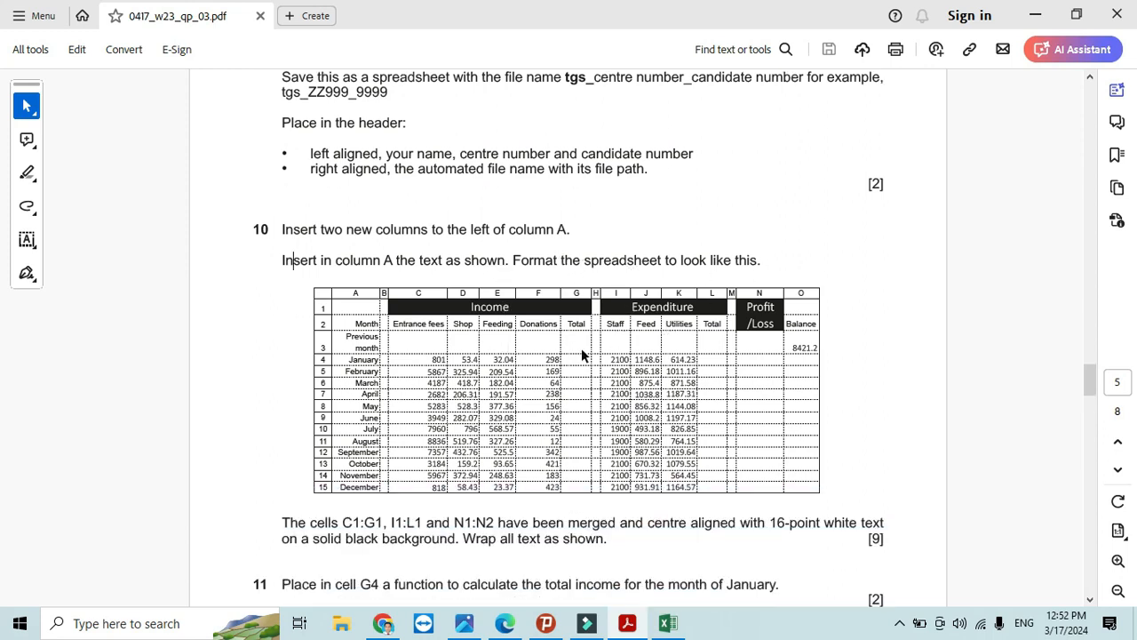
mouse_move(358, 304)
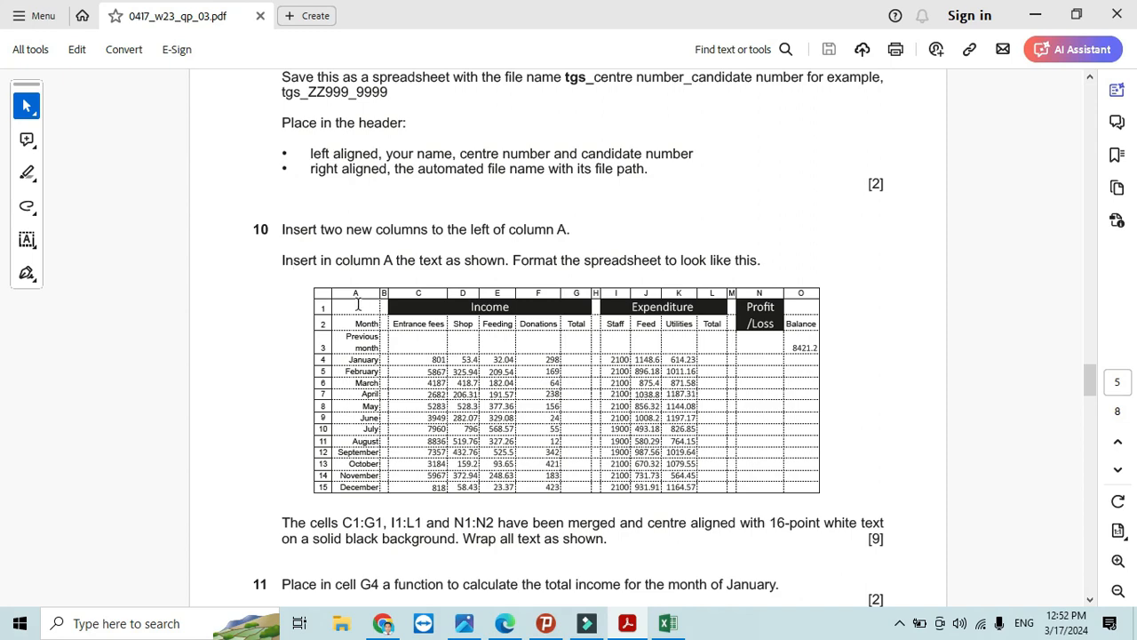
- Type Month, Previous Month, January and February into cells A2 to A5
left_click(667, 623)
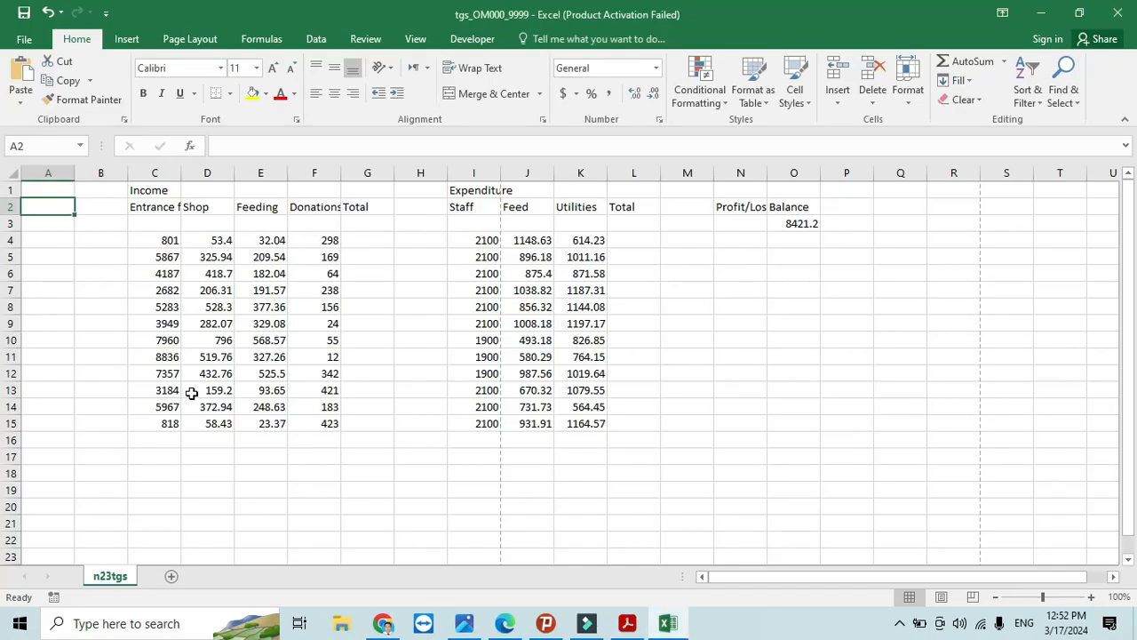
type("Mon")
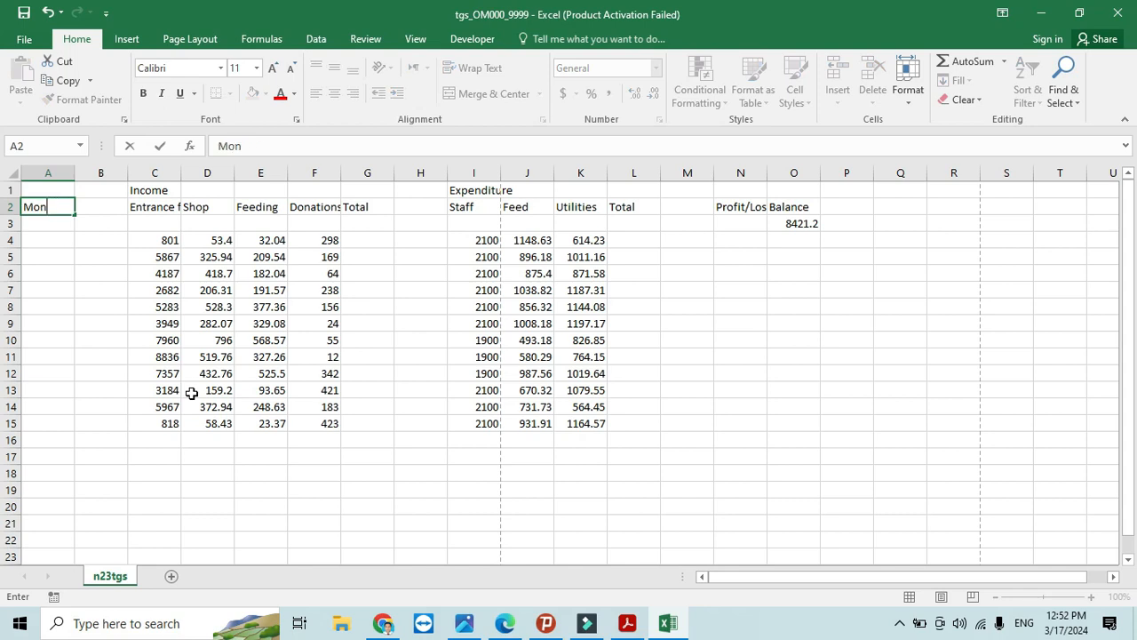
type("TH")
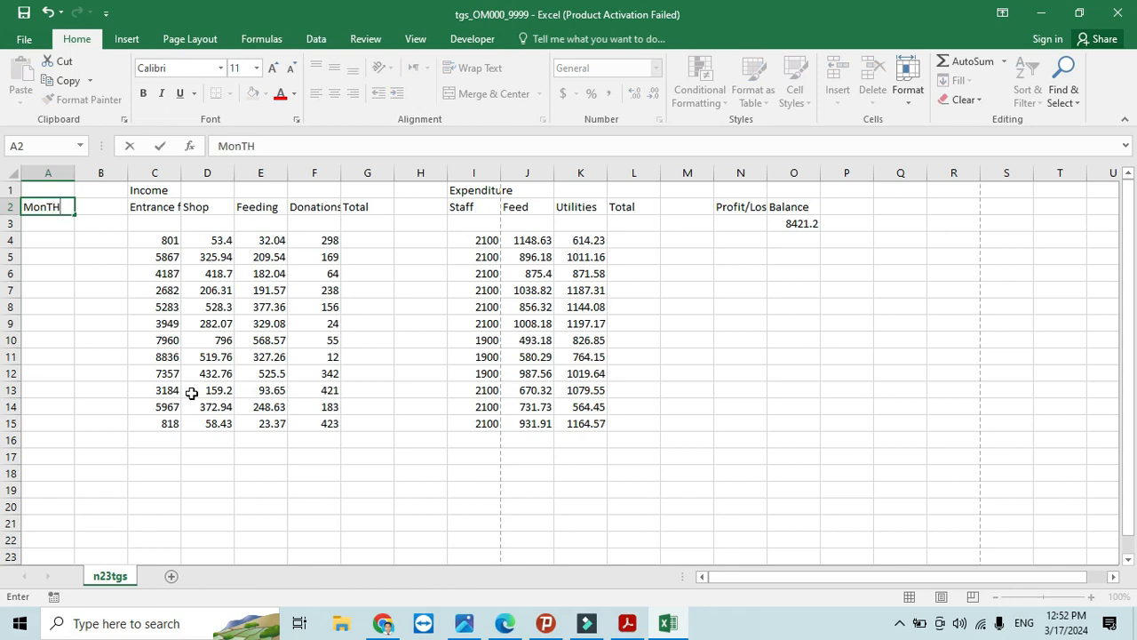
type("Month")
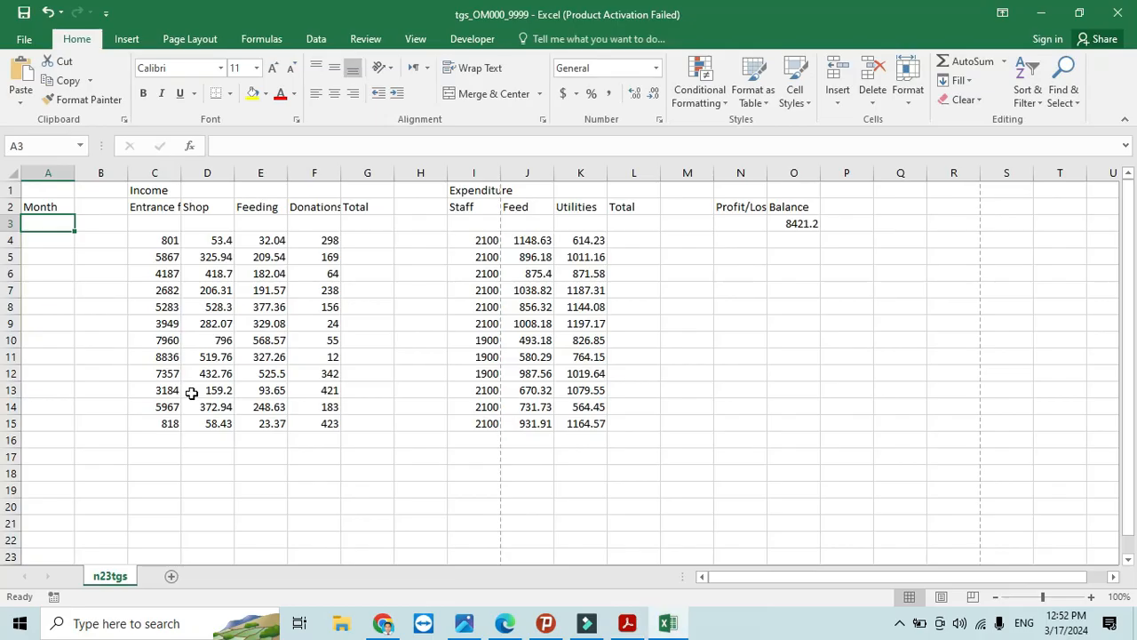
type("Previ")
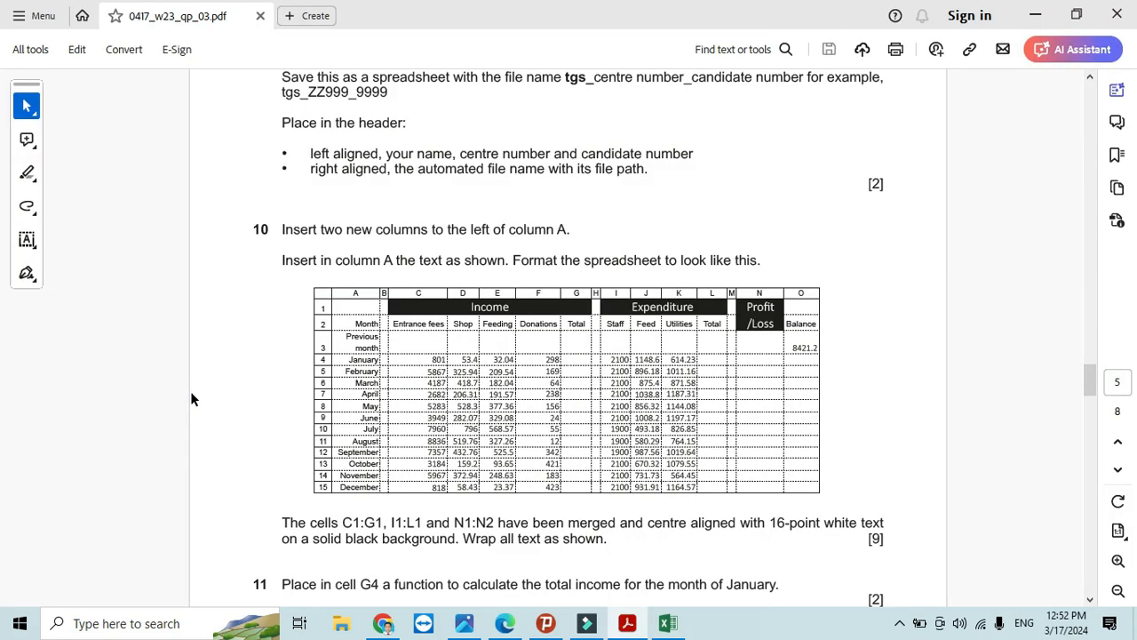
left_click(667, 622)
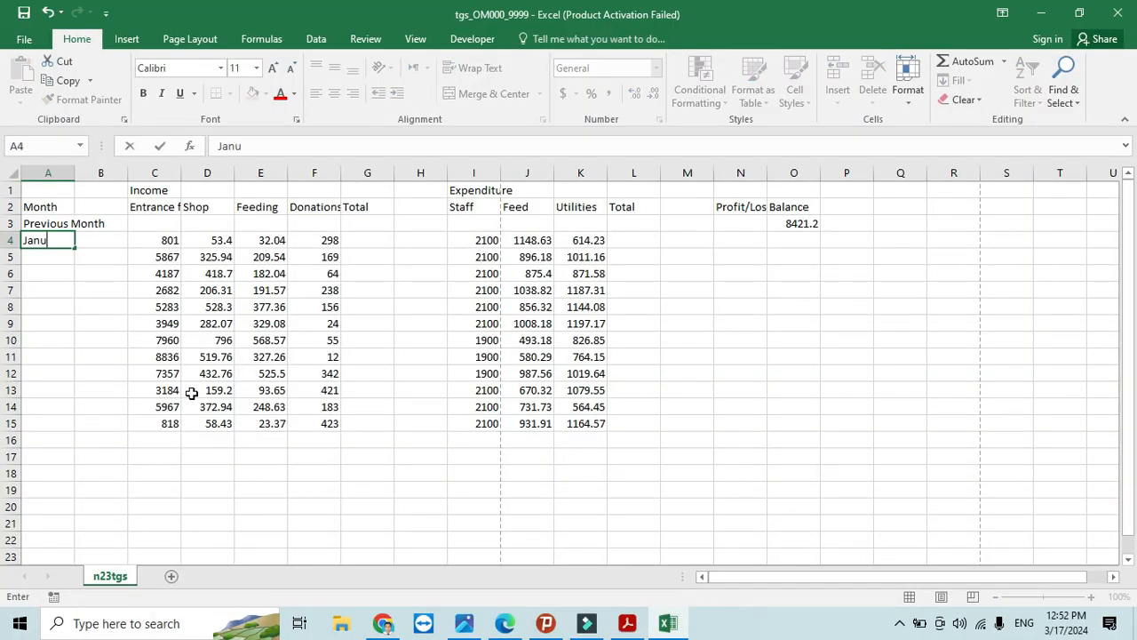
type("ry")
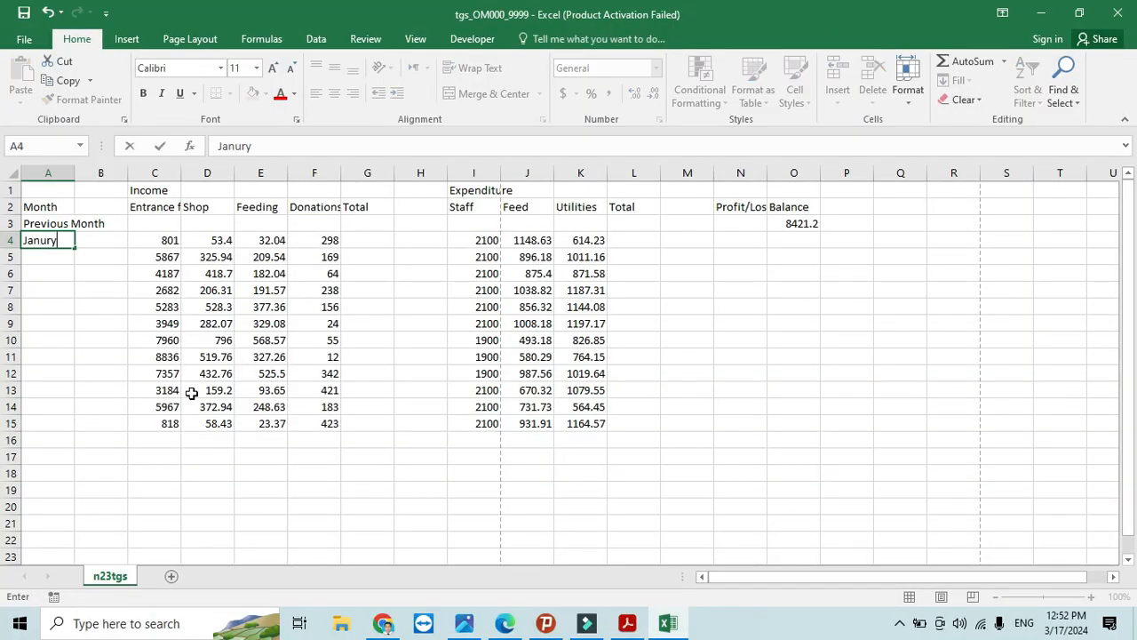
type("a")
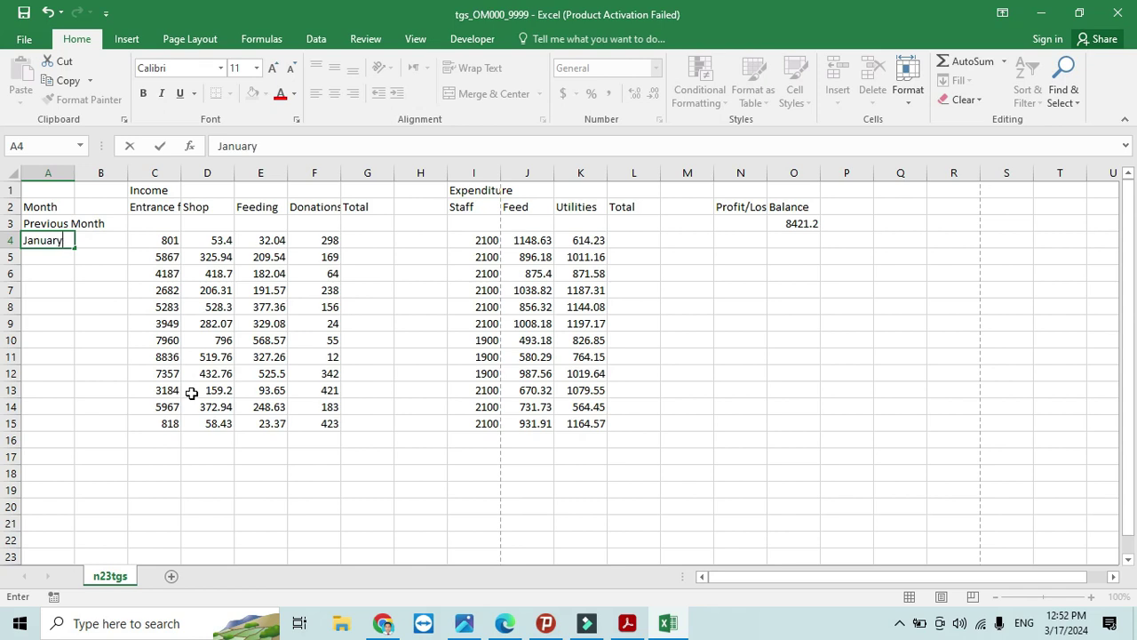
type("G")
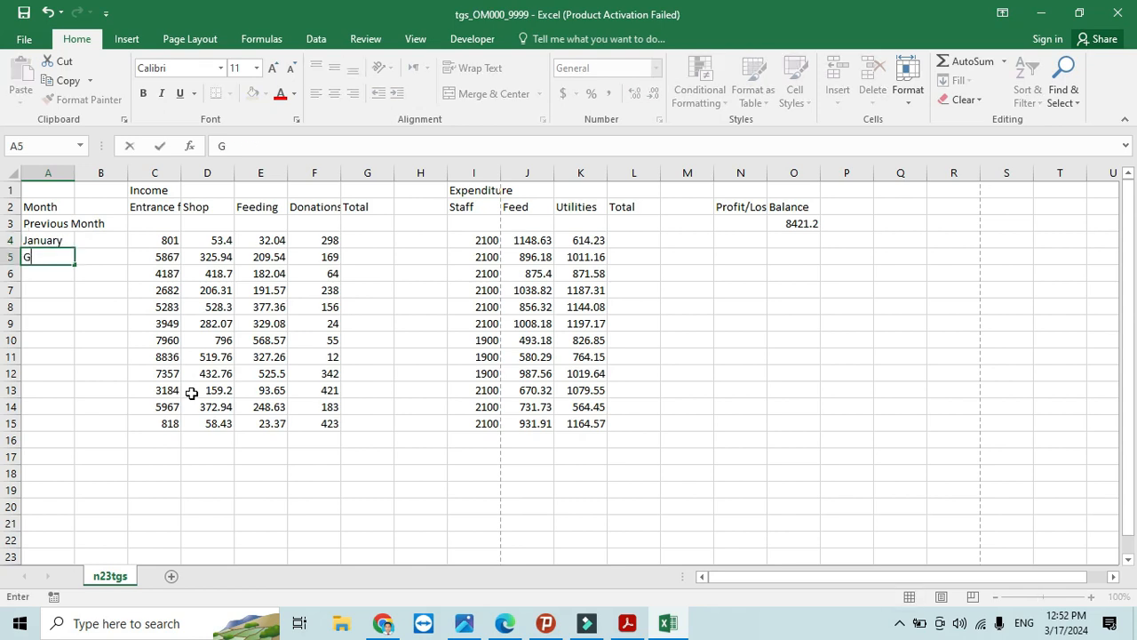
type("February")
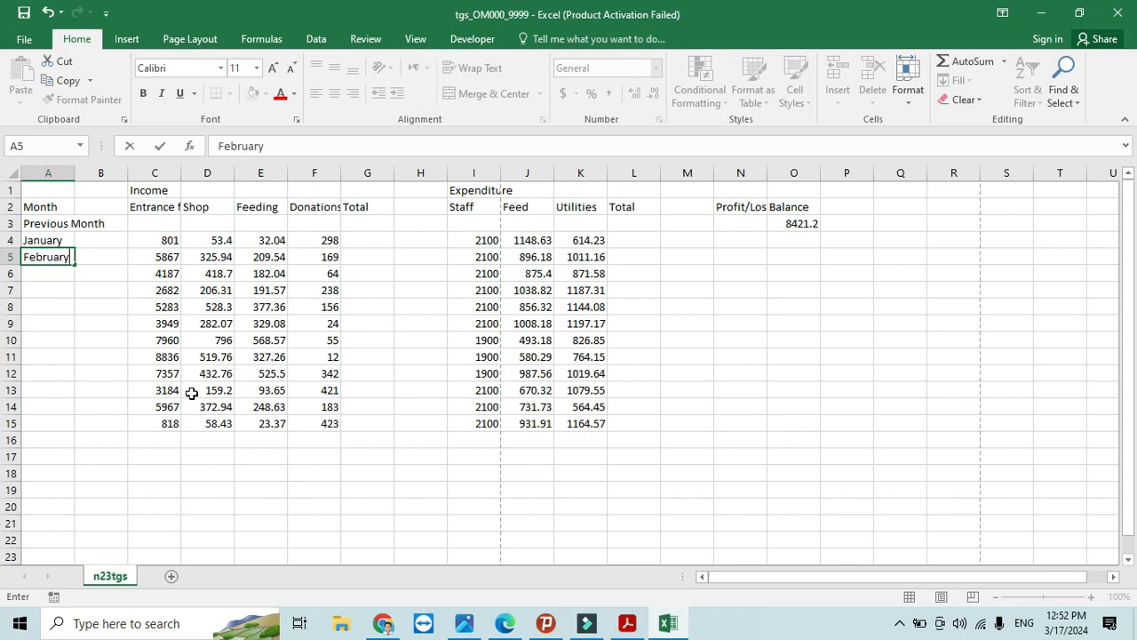
- Fill January and February down to December in A15, then compare with the paper
left_click_drag(48, 240, 48, 257)
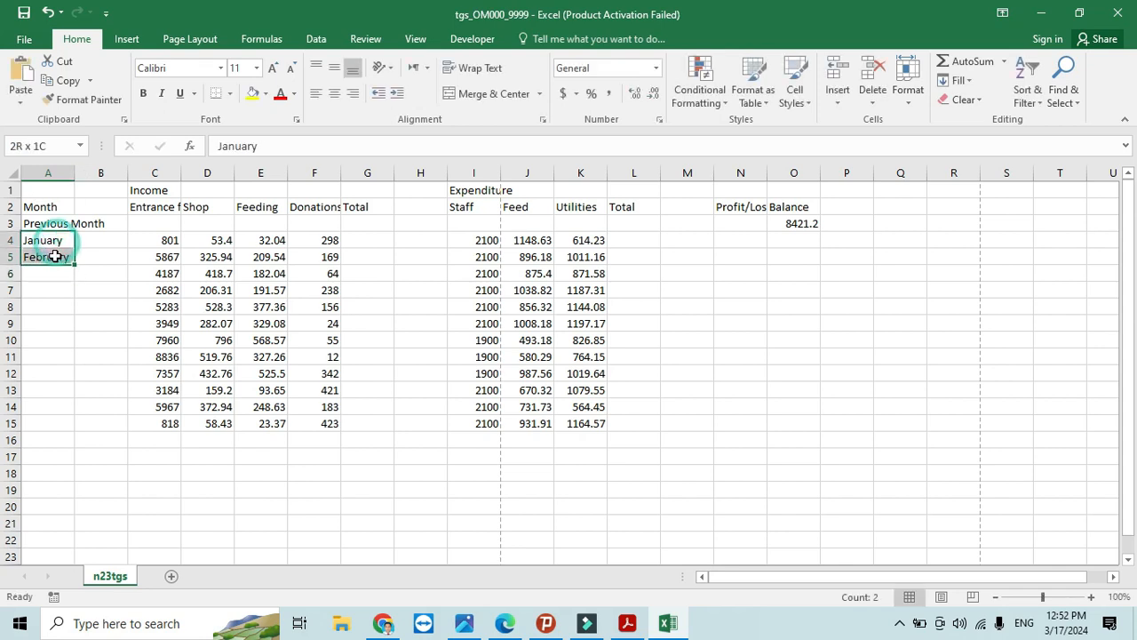
left_click_drag(74, 257, 69, 377)
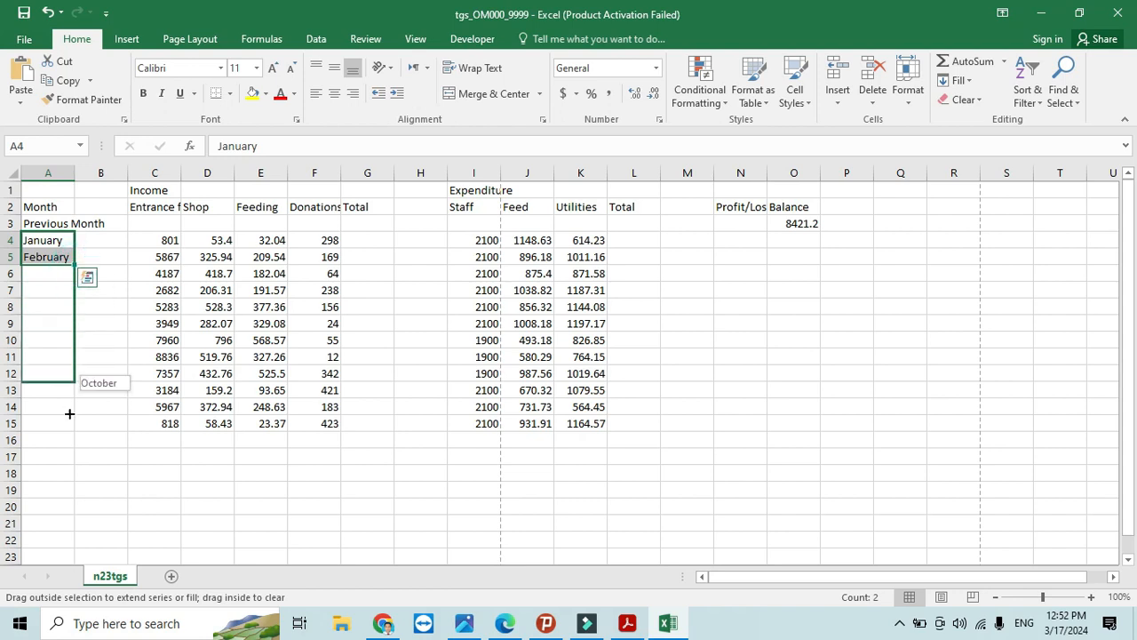
left_click_drag(48, 257, 48, 423)
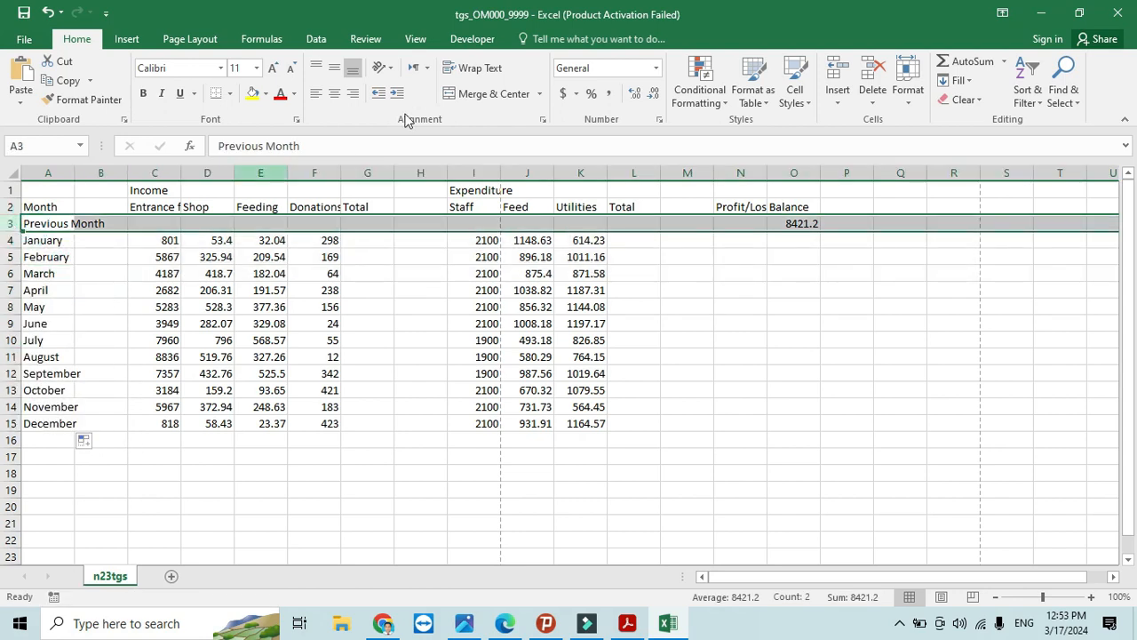
left_click(480, 68)
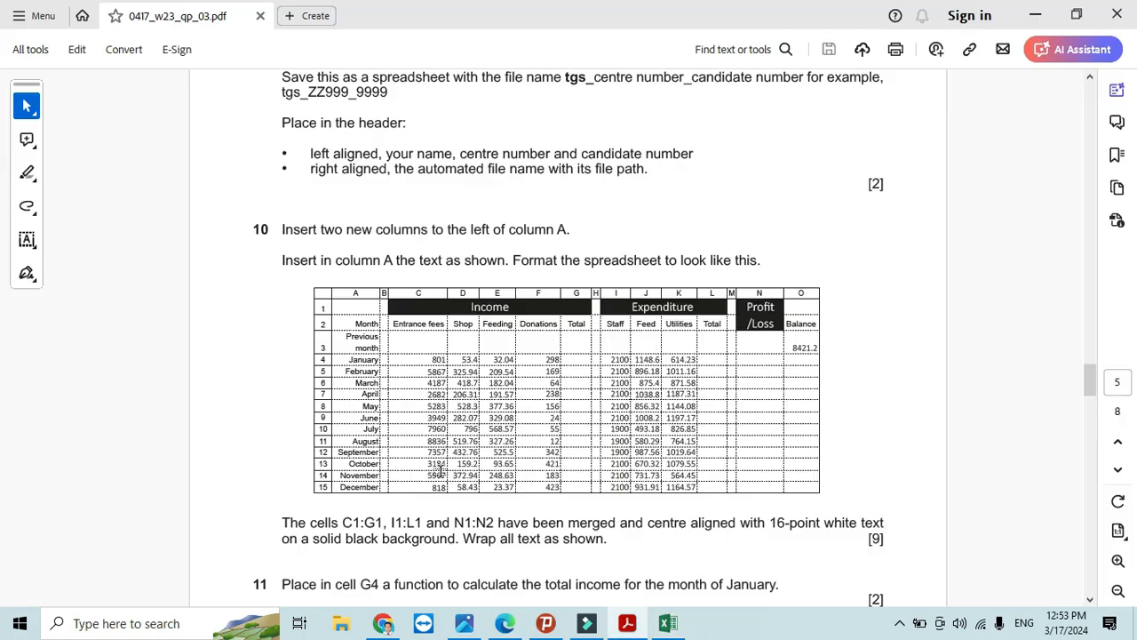
- Narrow column B into a spacer, then merge the Income heading cells and fill them black
left_click(668, 622)
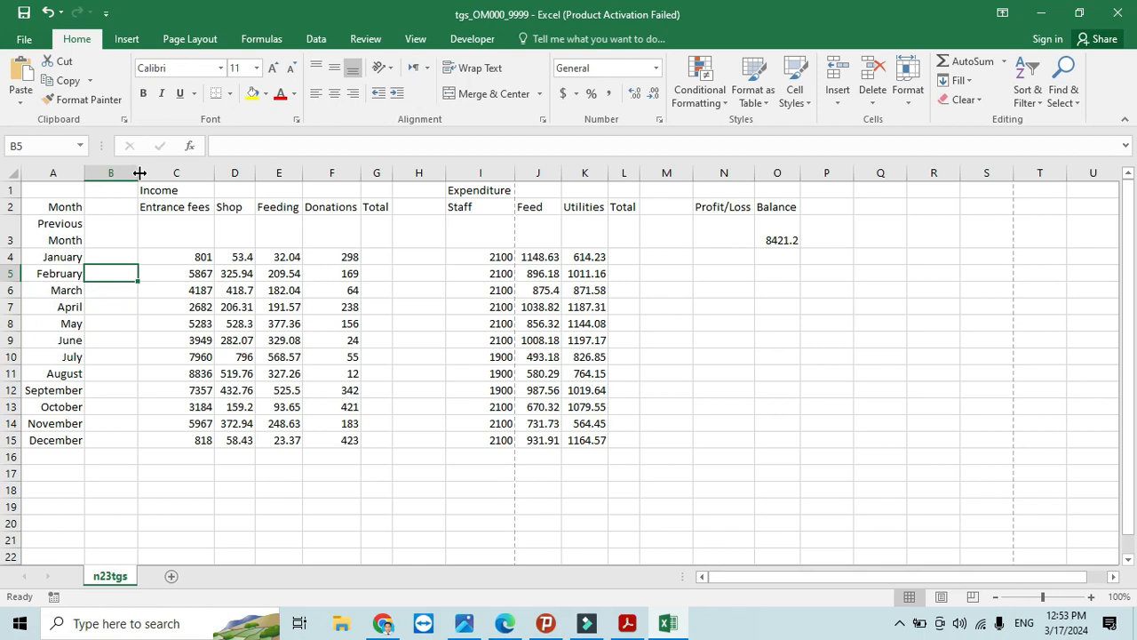
left_click_drag(139, 173, 93, 172)
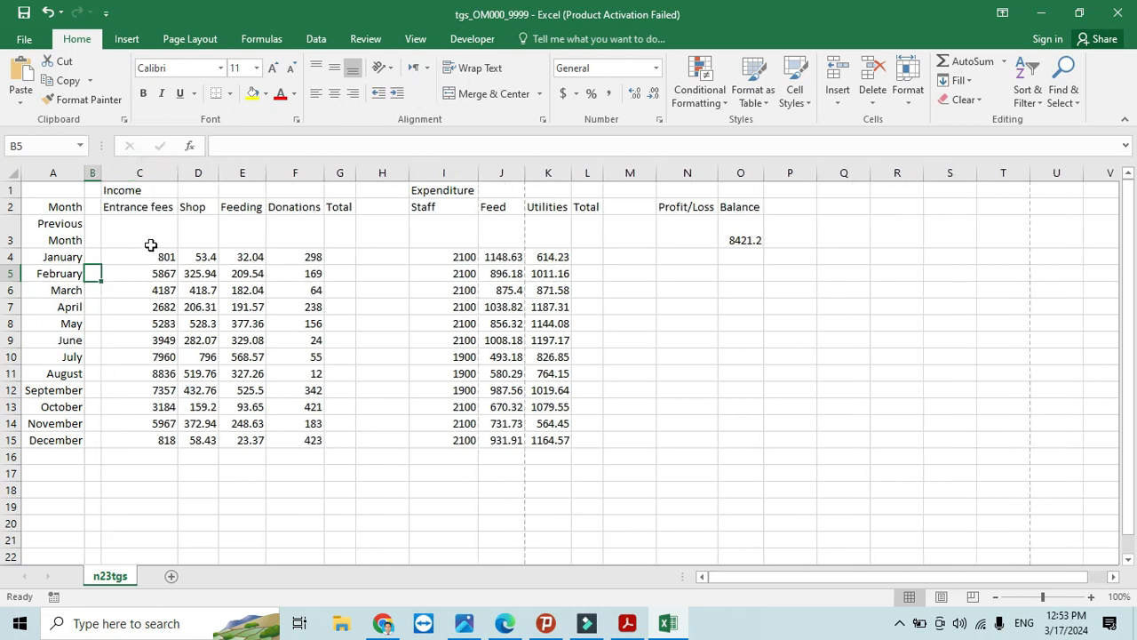
left_click_drag(122, 189, 371, 189)
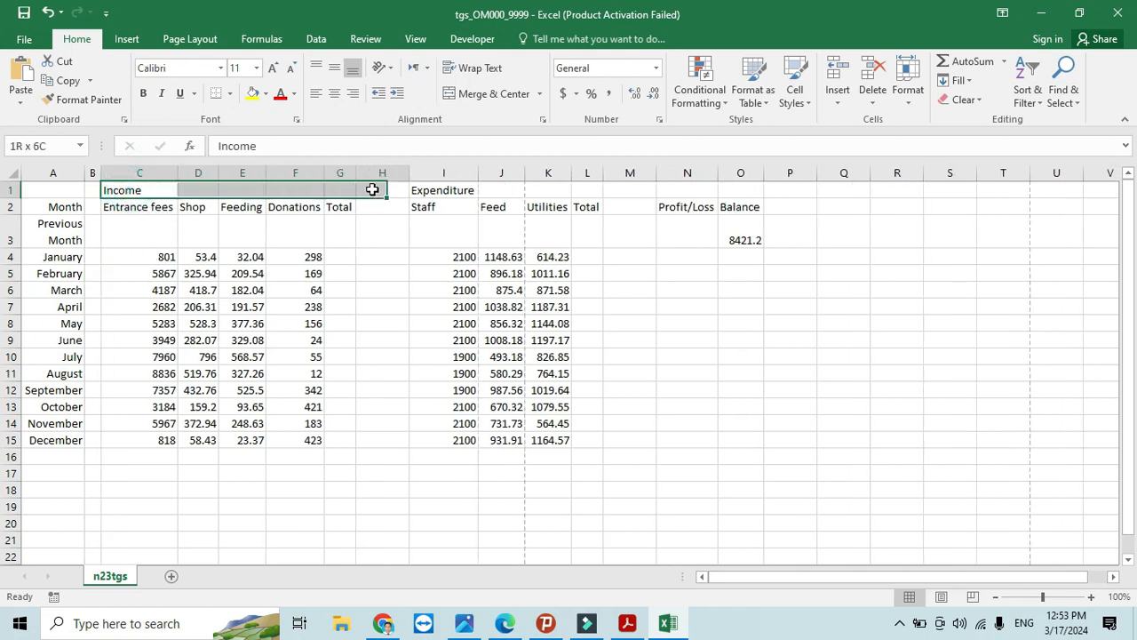
left_click(487, 94)
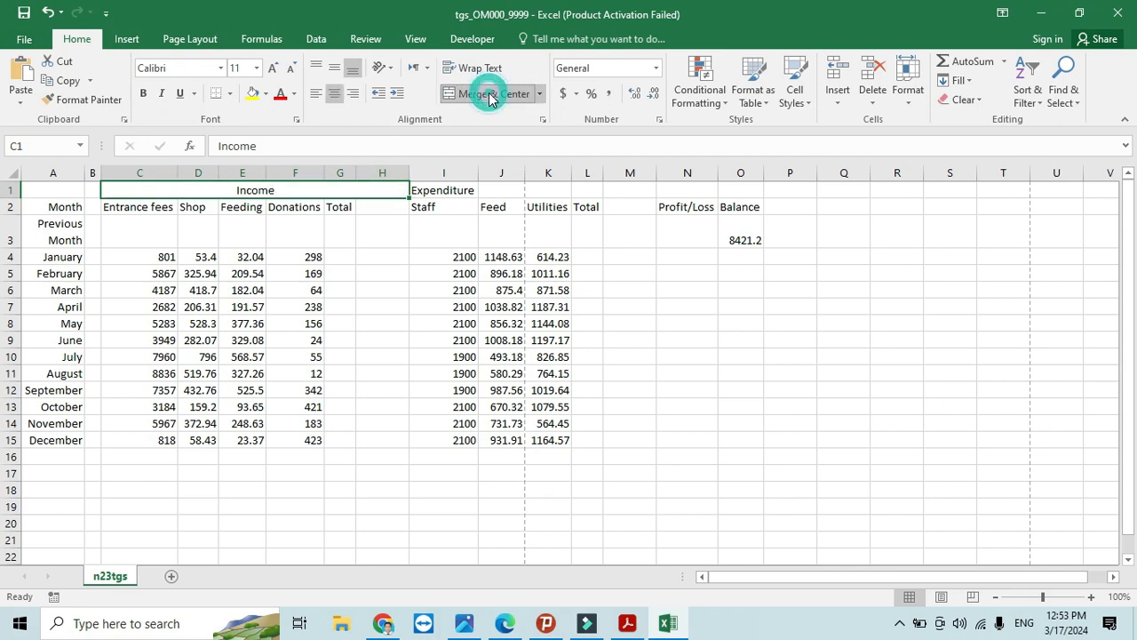
left_click(485, 94)
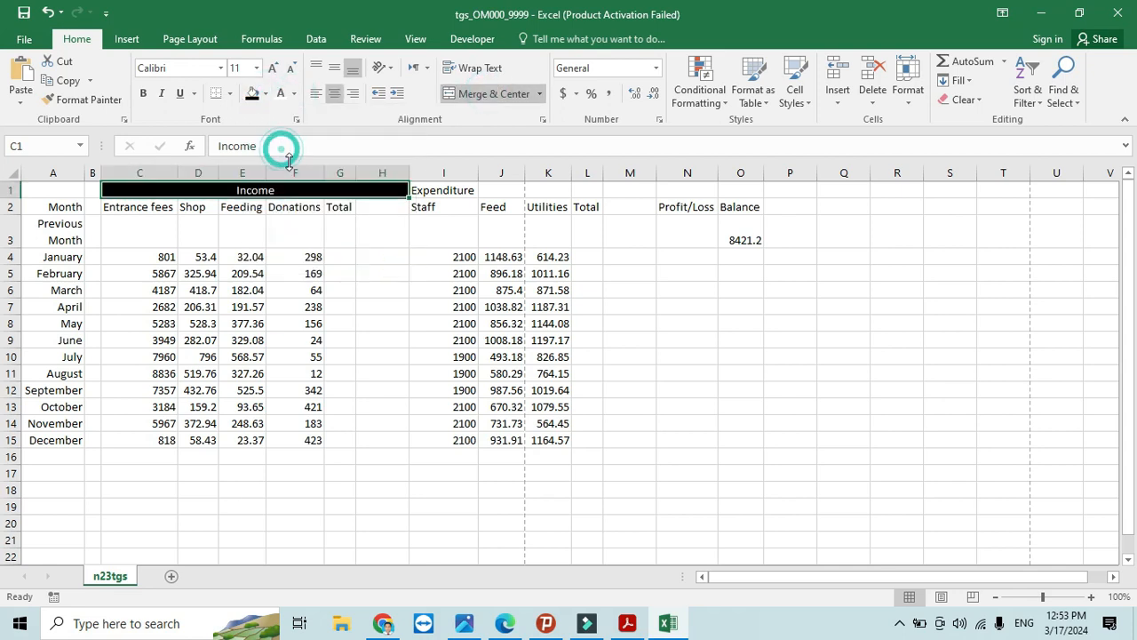
- Compare the heading layout against the reference in the question paper
left_click(444, 189)
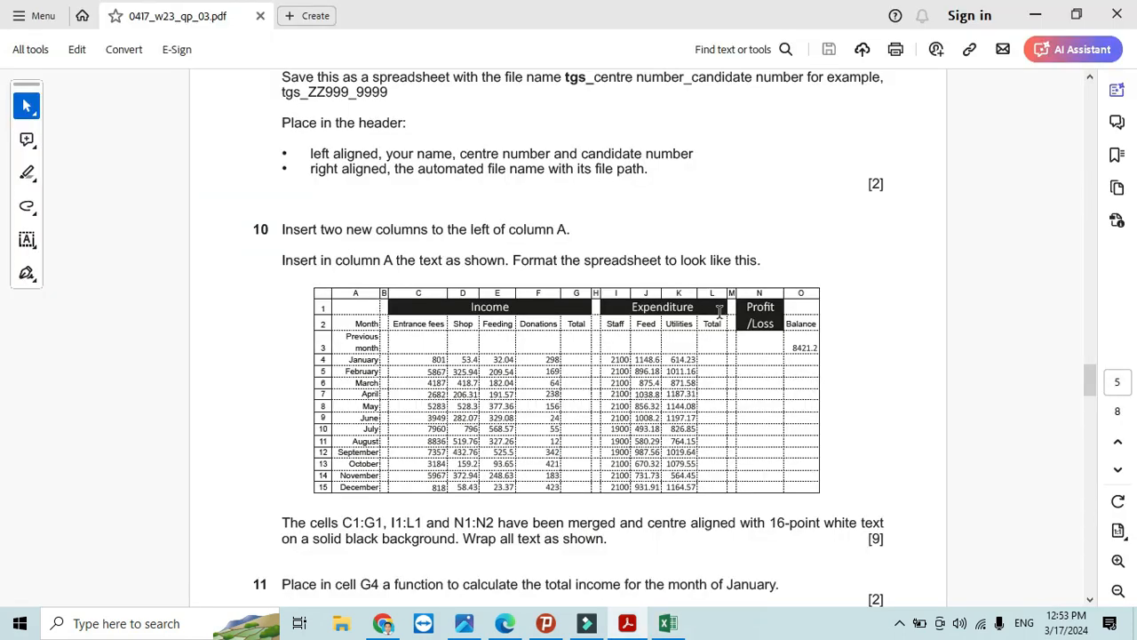
left_click(667, 623)
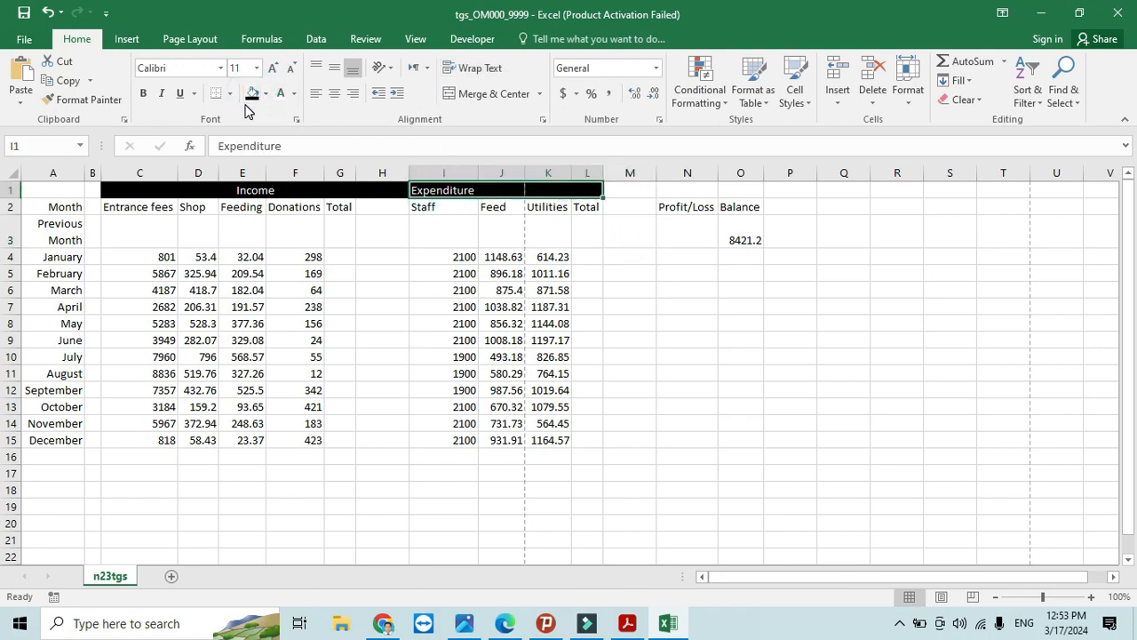
left_click(626, 623)
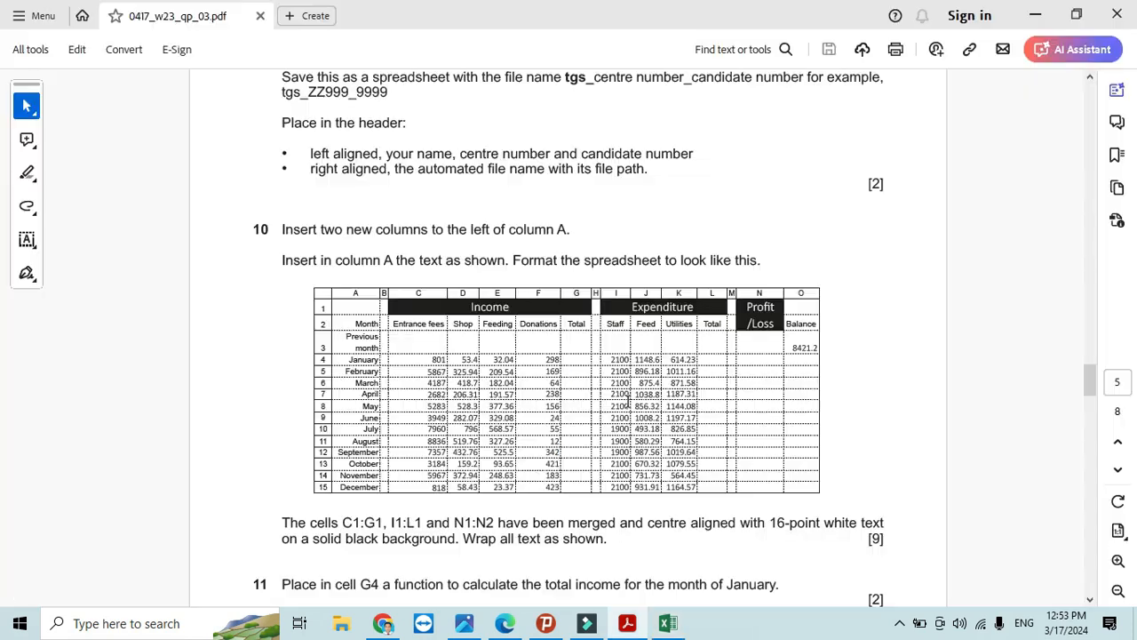
left_click(668, 622)
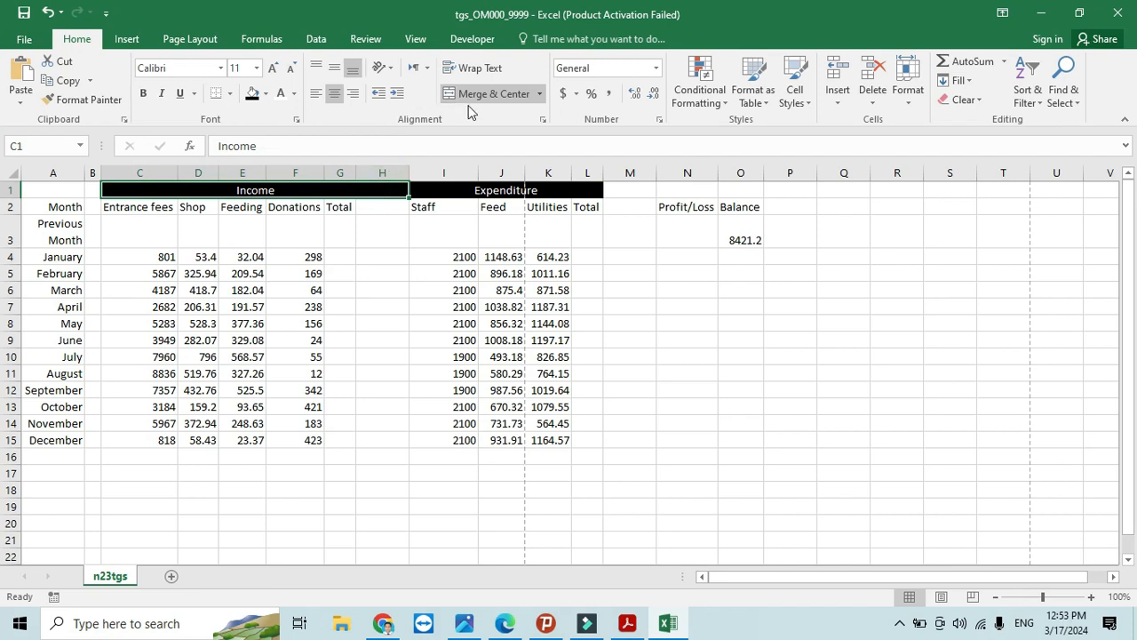
- Re-merge and centre Income across C1:G1 and set H1 to No Fill
left_click(494, 94)
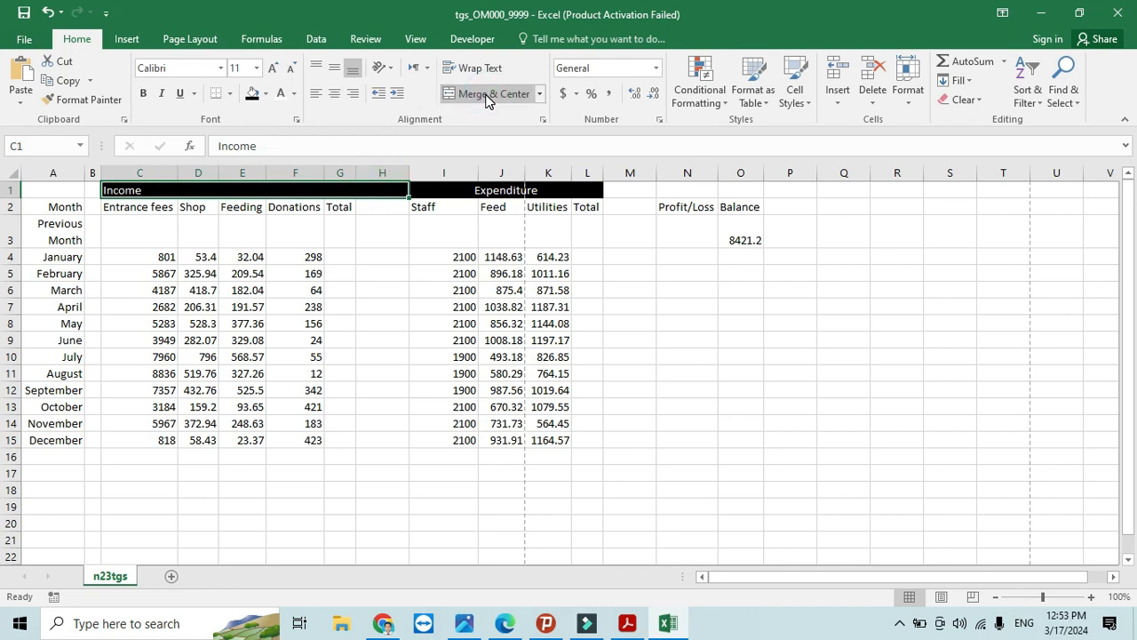
mouse_move(202, 192)
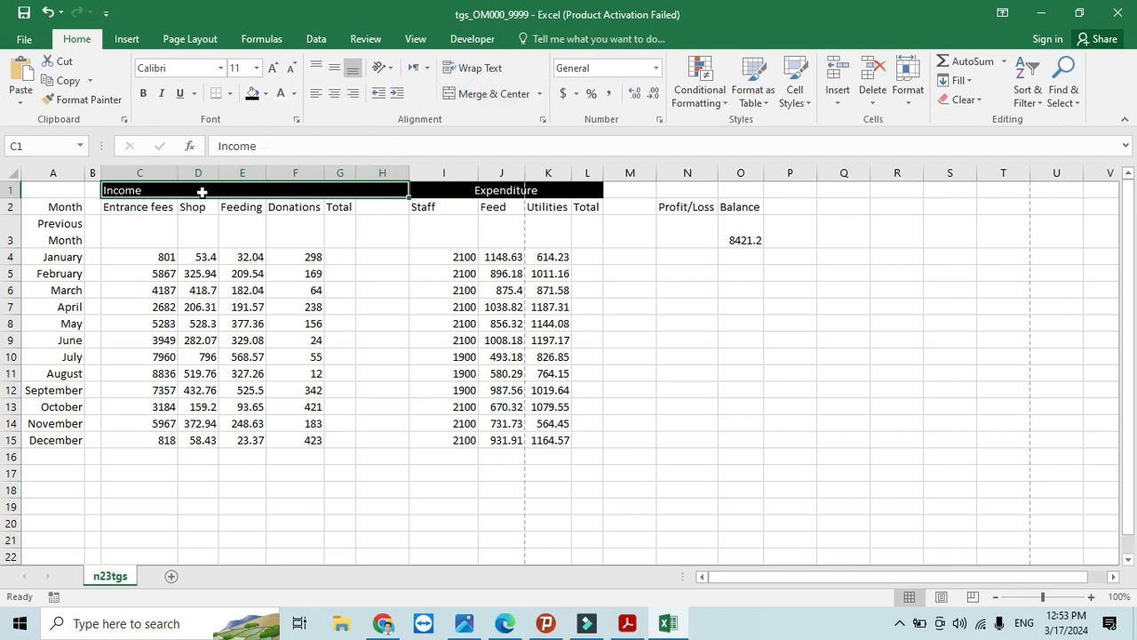
left_click_drag(115, 189, 338, 189)
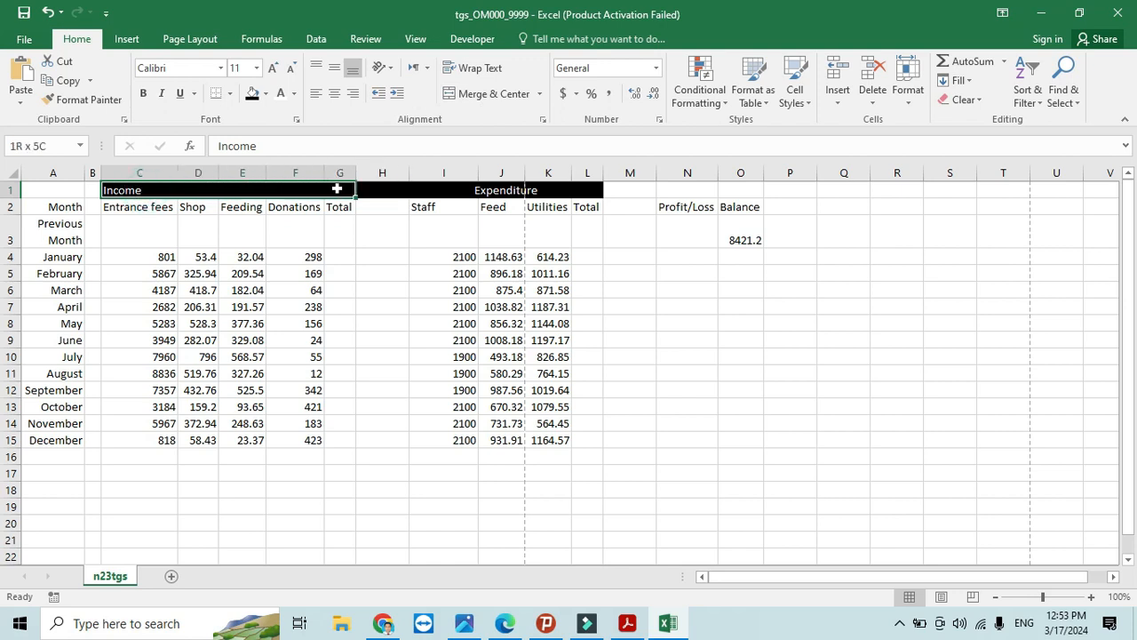
left_click(488, 93)
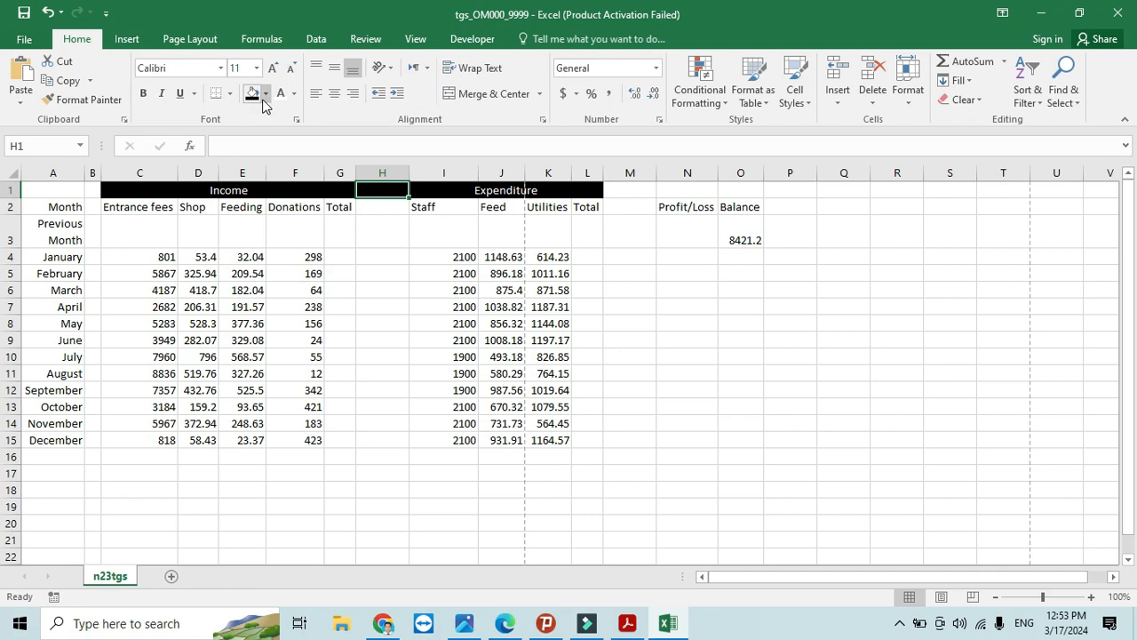
left_click(253, 92)
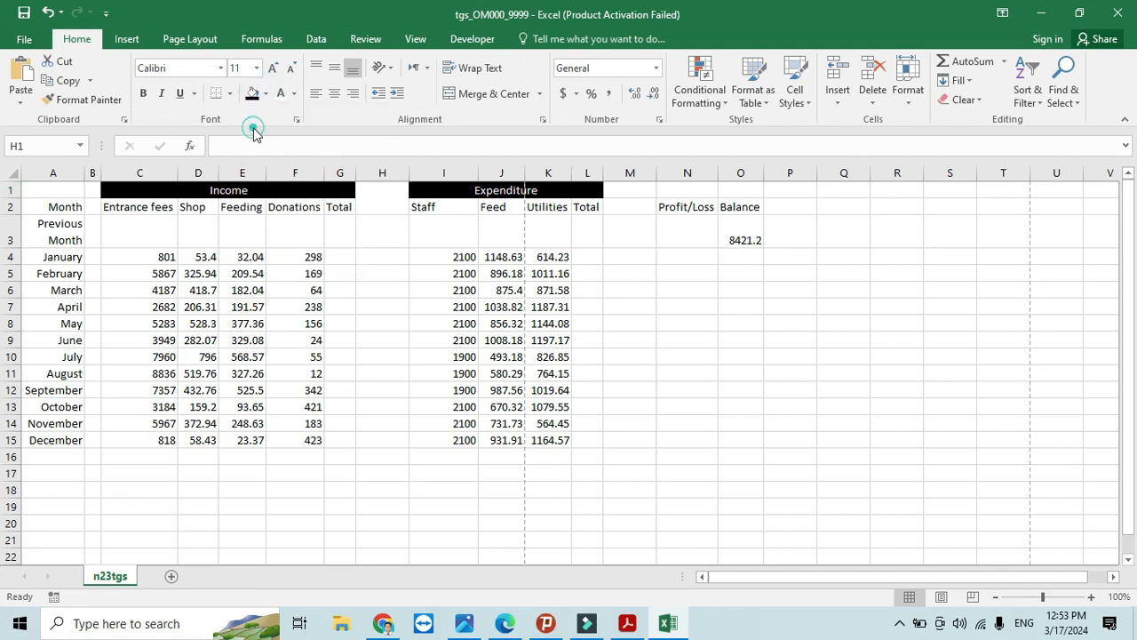
left_click(382, 290)
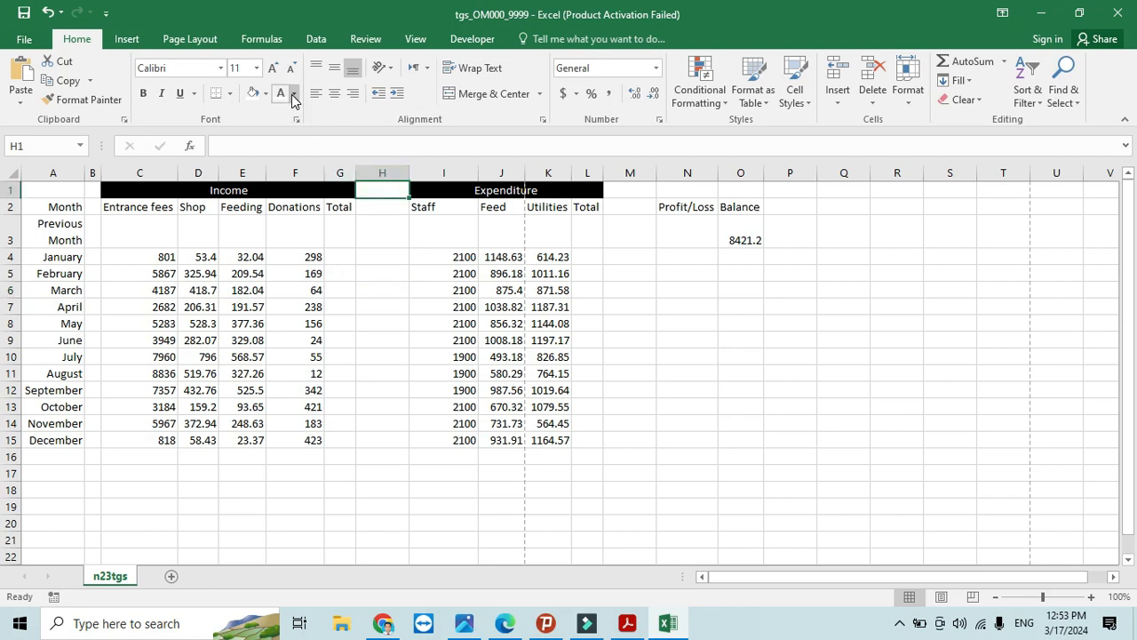
left_click(382, 273)
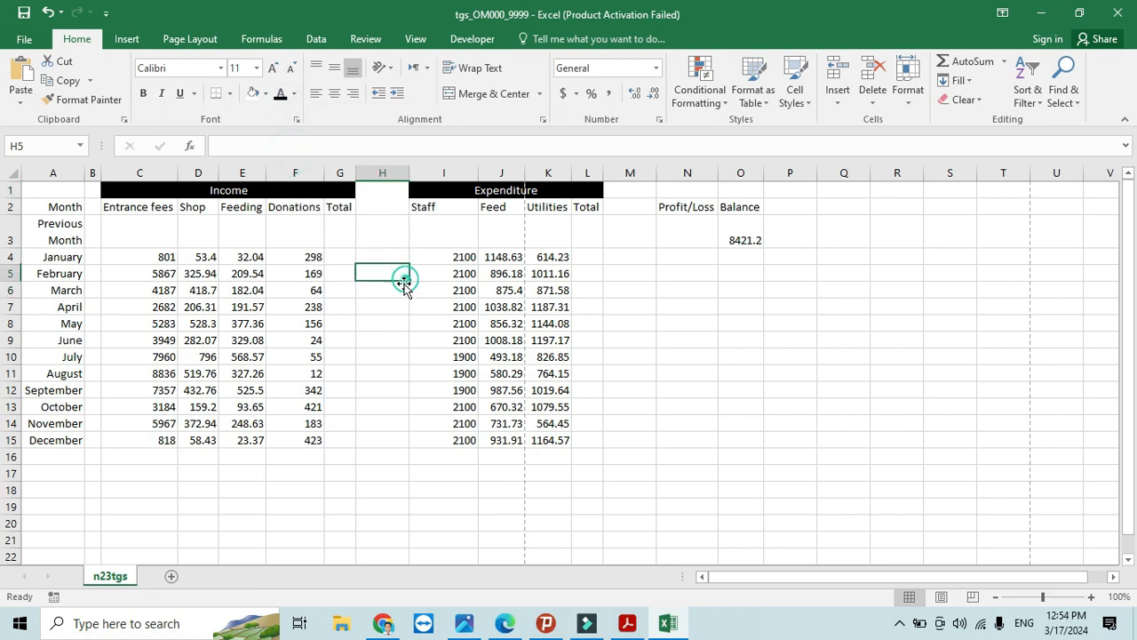
- Give the Profit/Loss heading cells N1:N2 a black fill
left_click(628, 623)
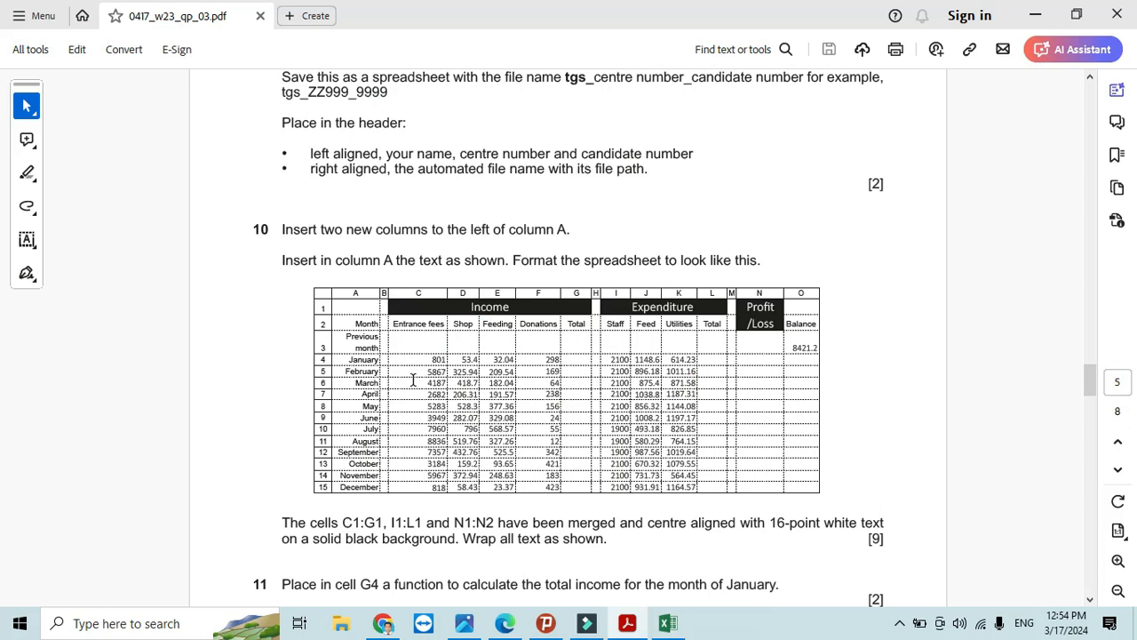
mouse_move(759, 355)
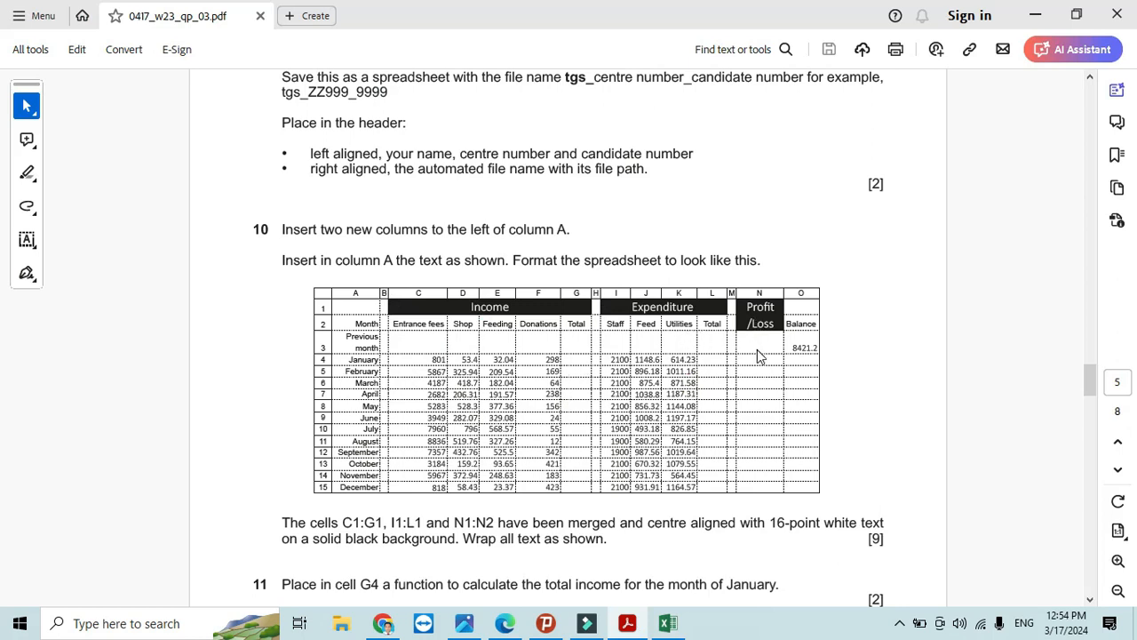
mouse_move(684, 286)
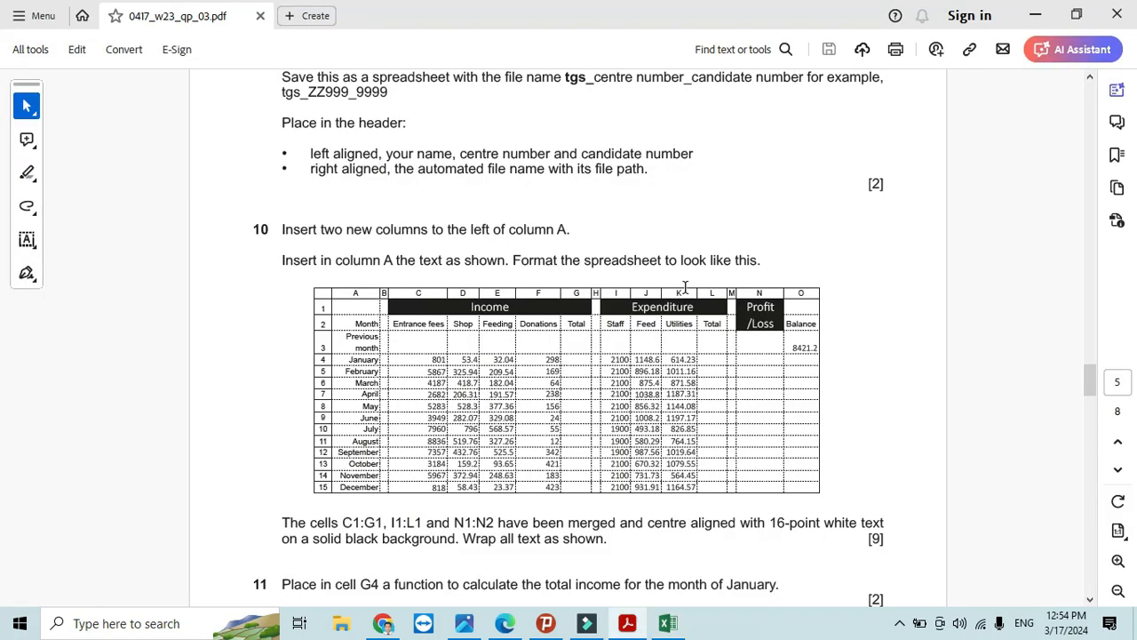
left_click(667, 623)
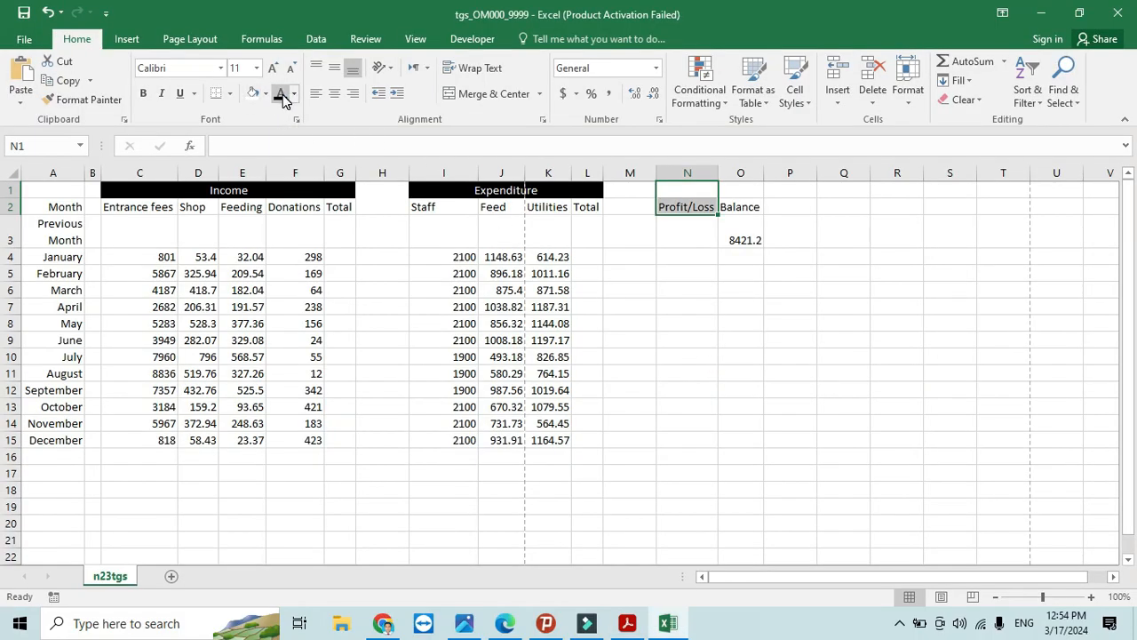
left_click(280, 93)
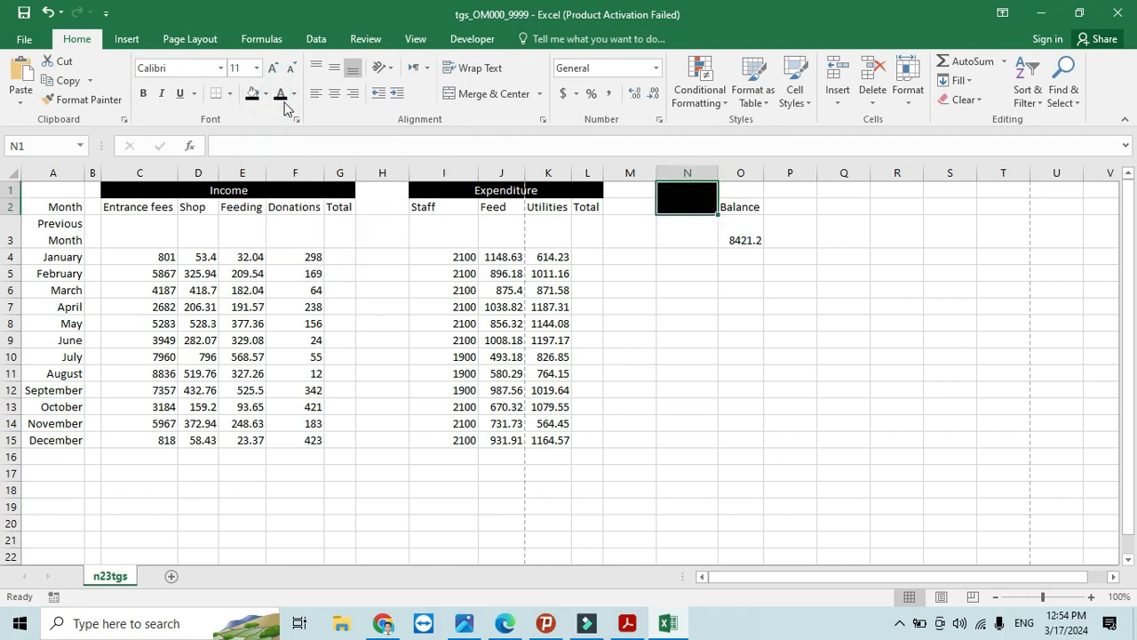
type("Profit/Loss")
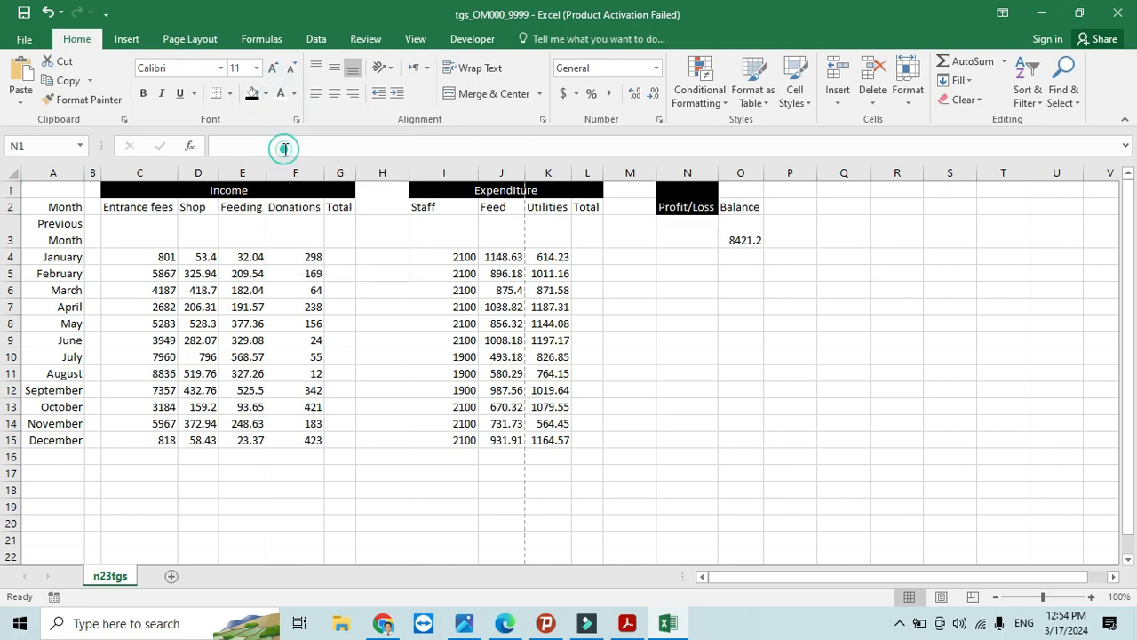
- Review question 10's target layout in the question paper again
left_click(686, 206)
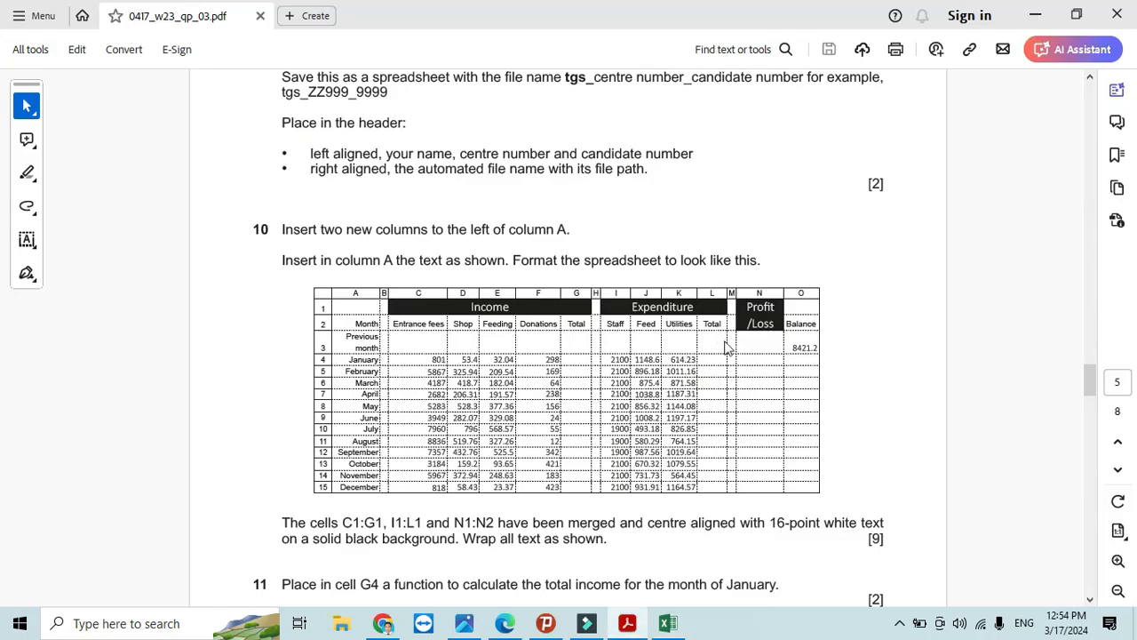
left_click(667, 622)
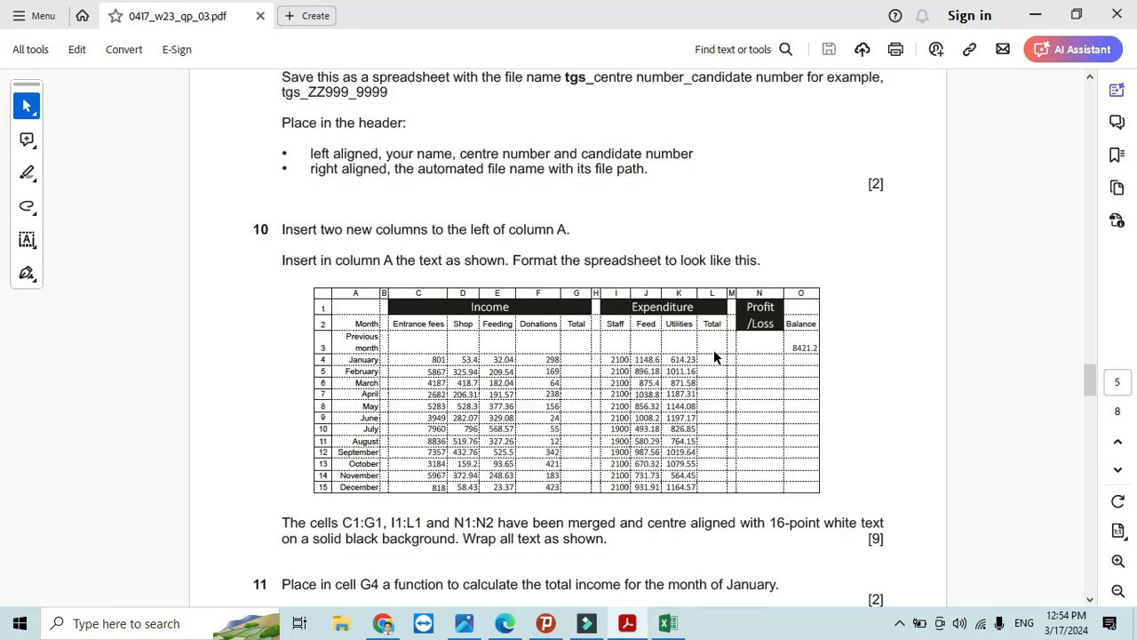
mouse_move(810, 389)
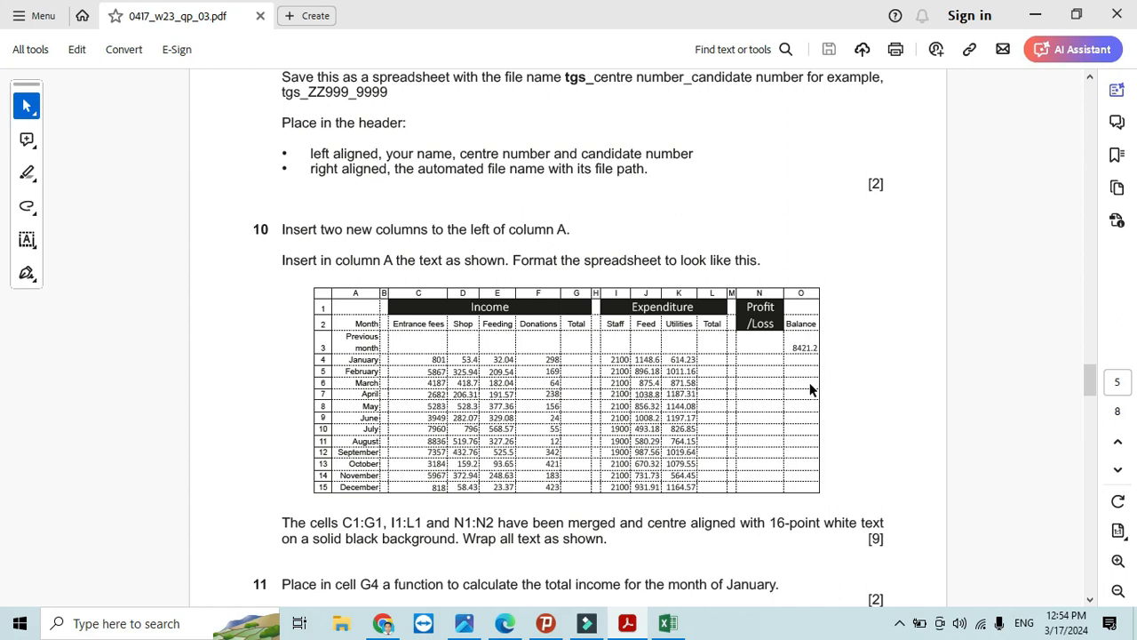
left_click(667, 623)
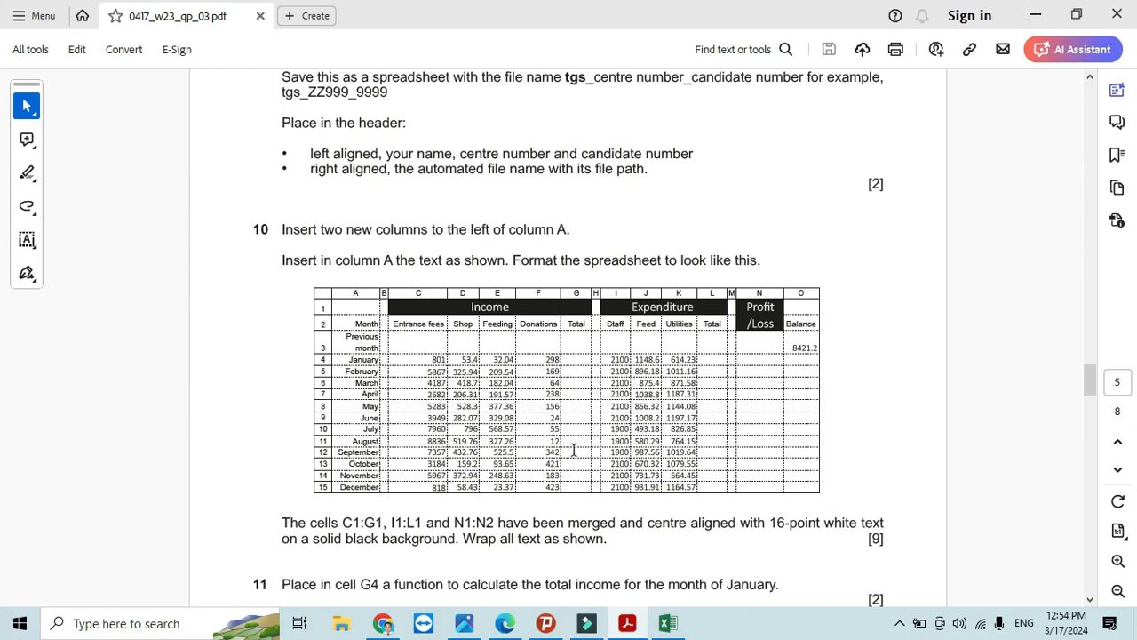
scroll("down", 3)
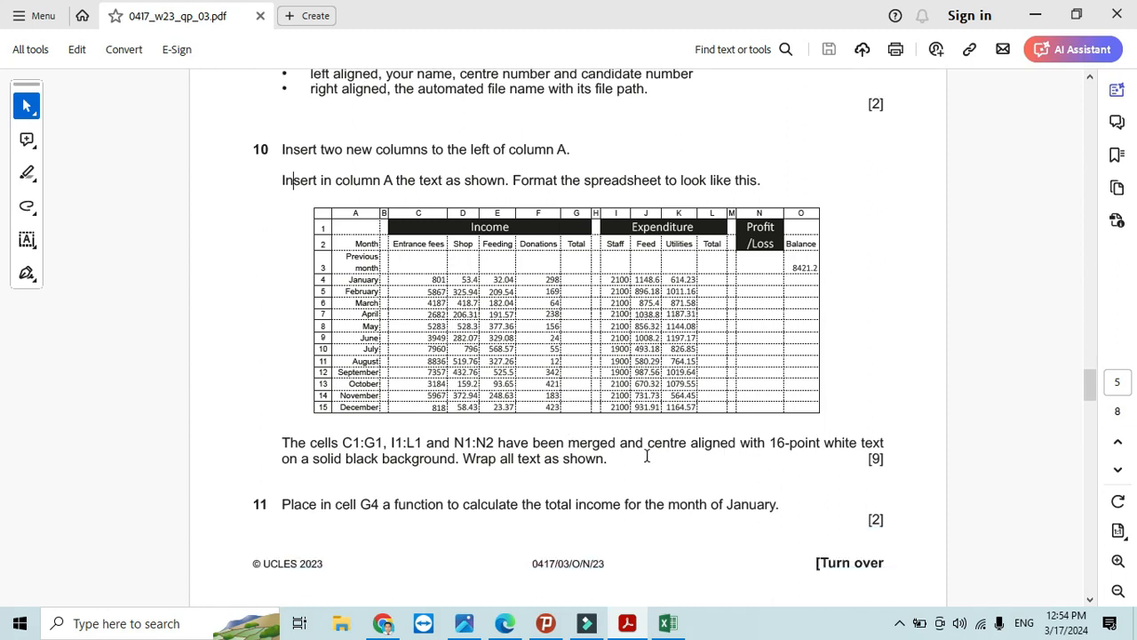
mouse_move(595, 444)
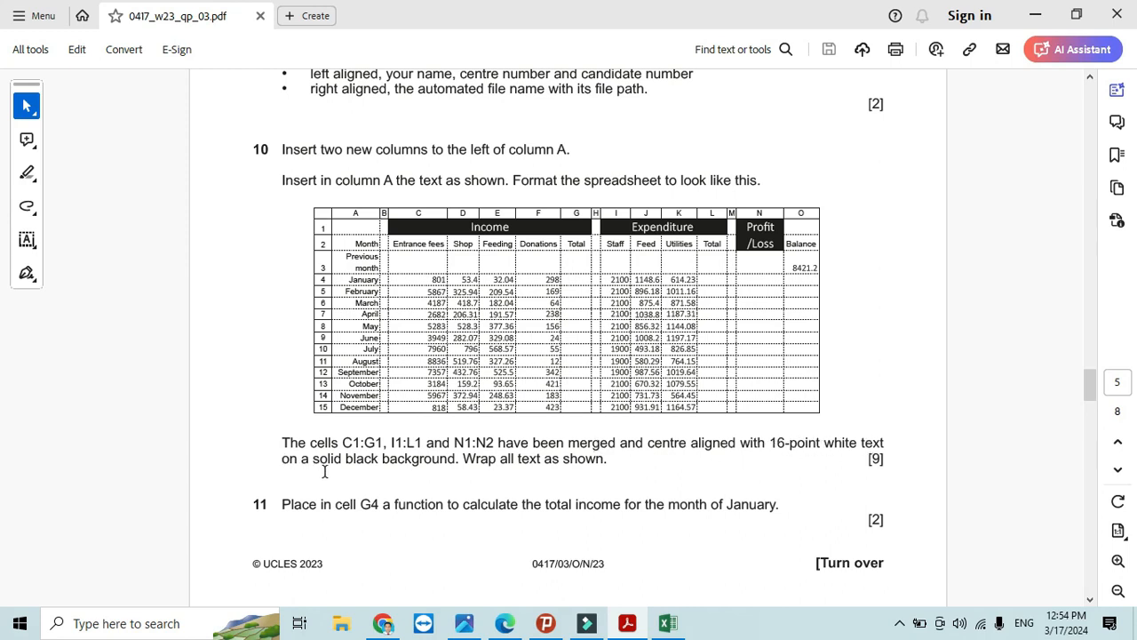
mouse_move(446, 473)
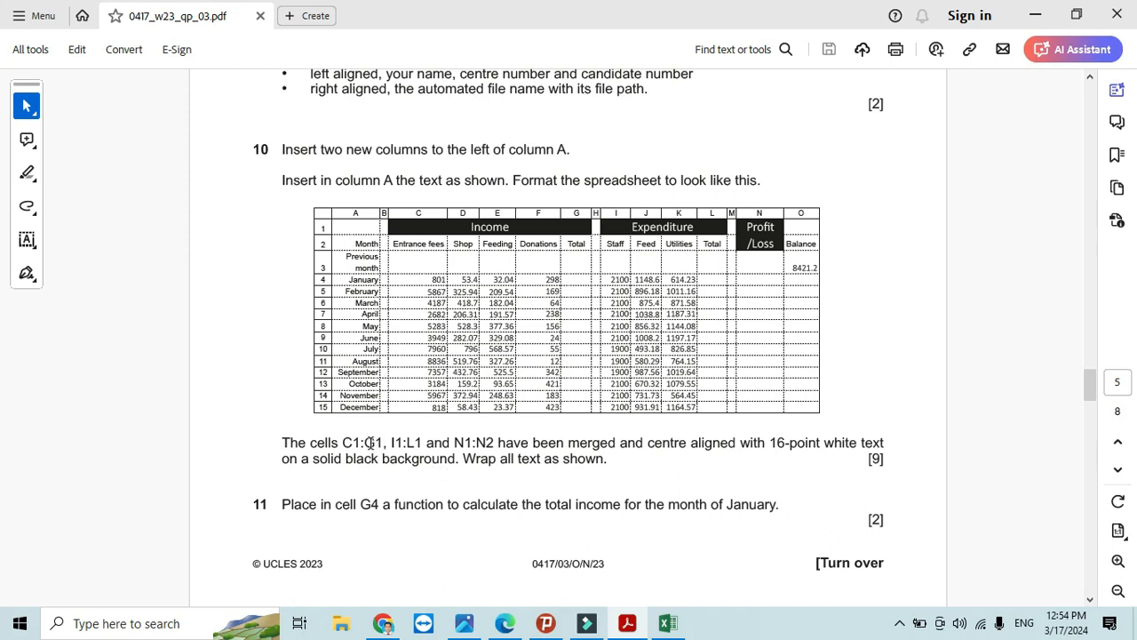
- Set the Expenditure heading I1:L1 and Profit/Loss heading N1:N2 to 16-point font
left_click(667, 622)
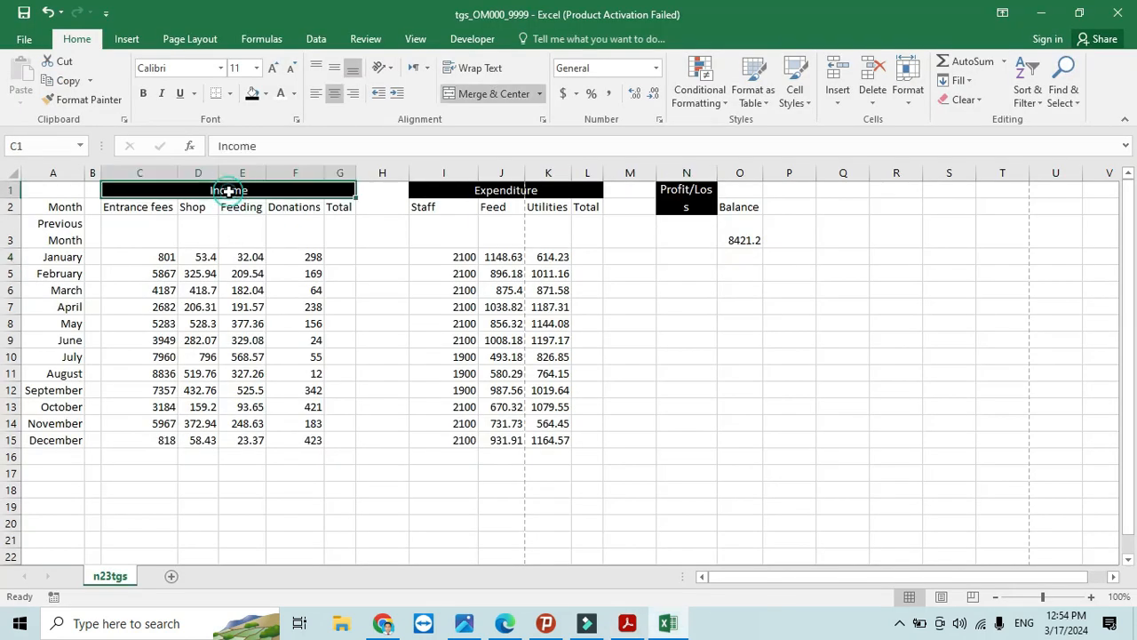
left_click(256, 67)
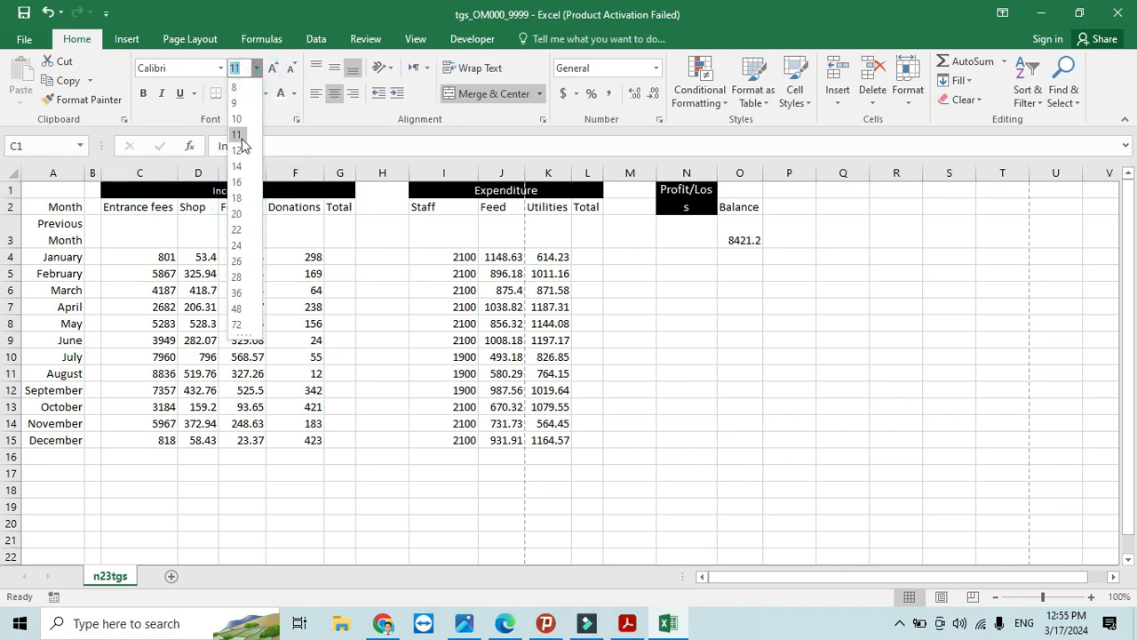
left_click(626, 622)
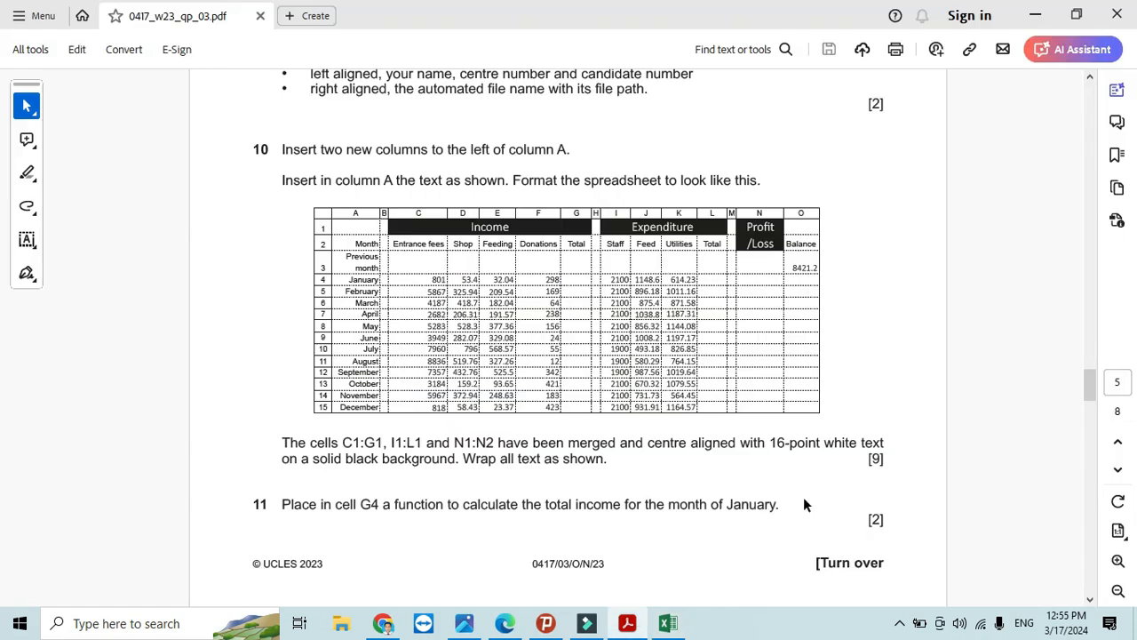
mouse_move(484, 482)
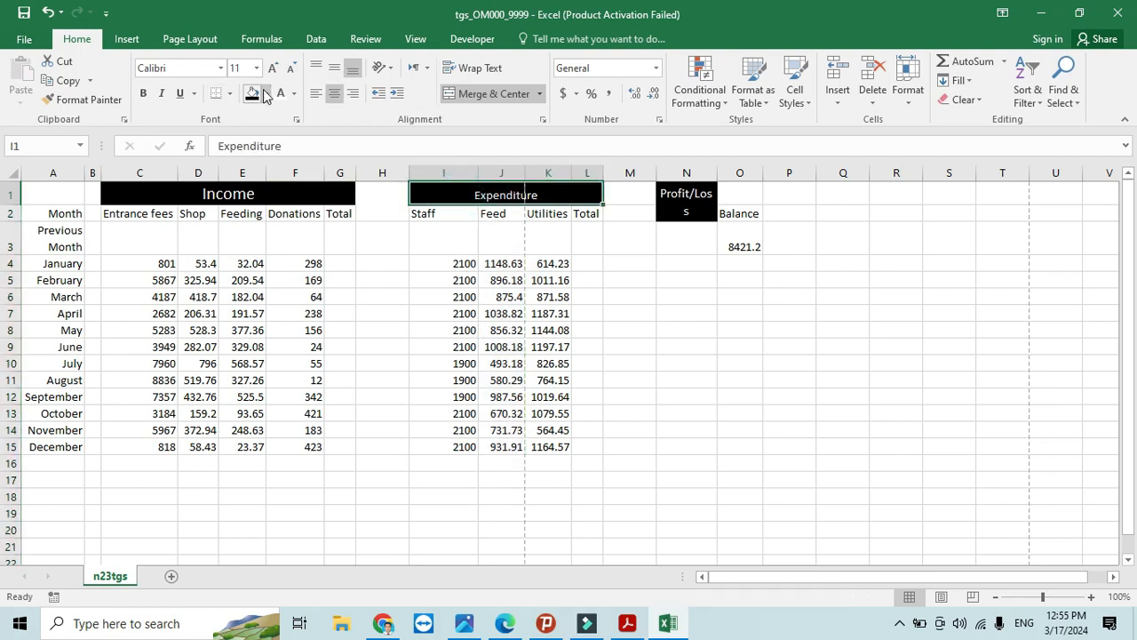
left_click(256, 68)
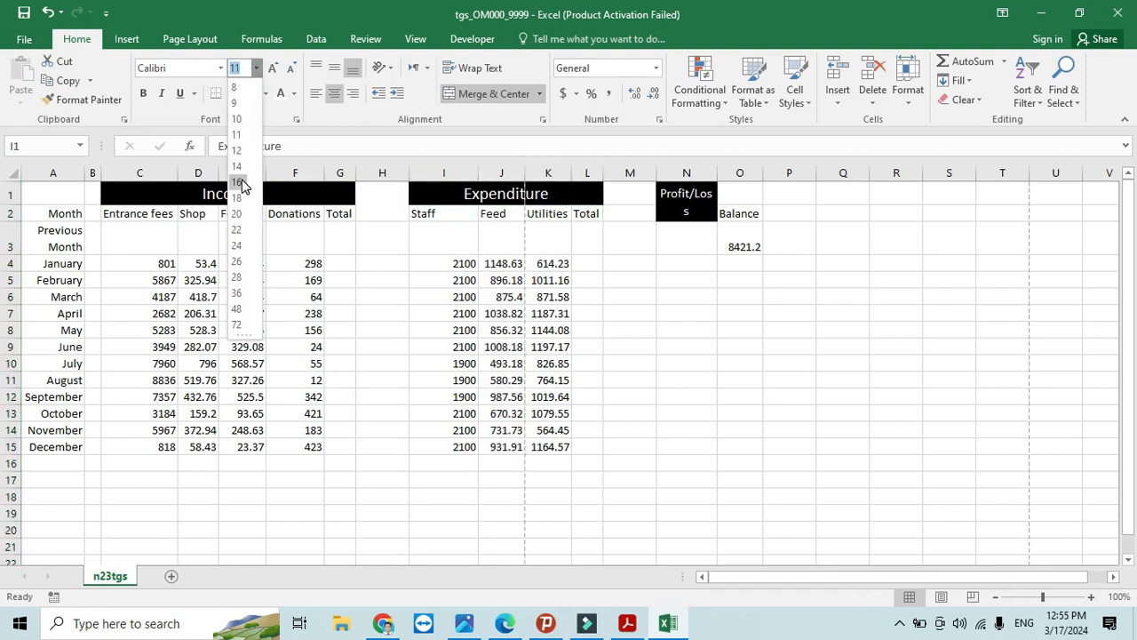
left_click(236, 150)
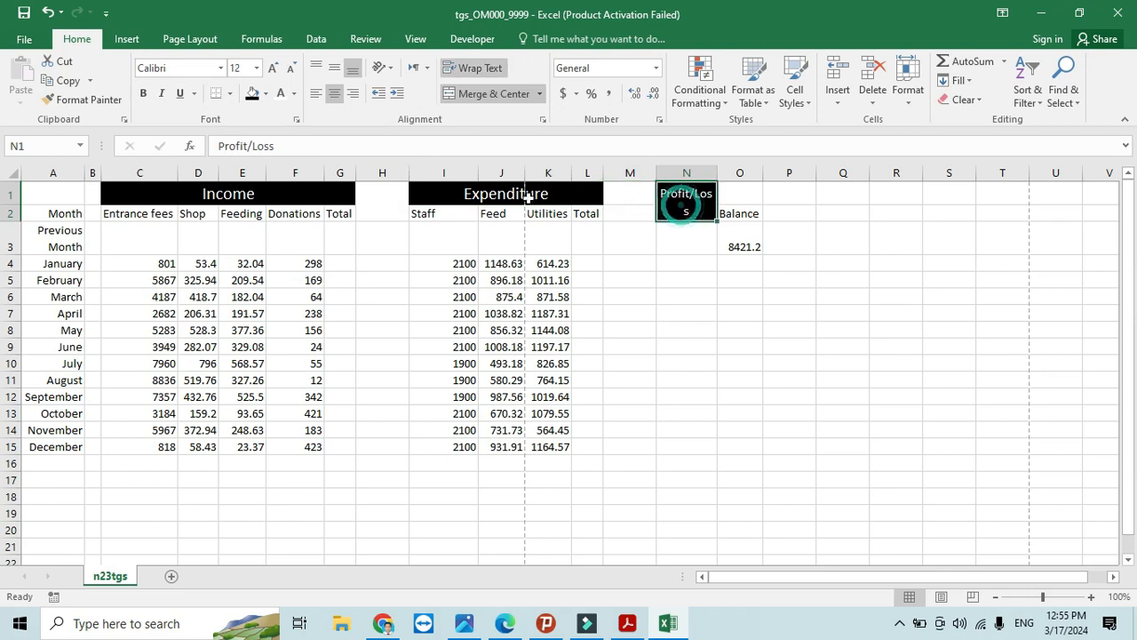
left_click(256, 67)
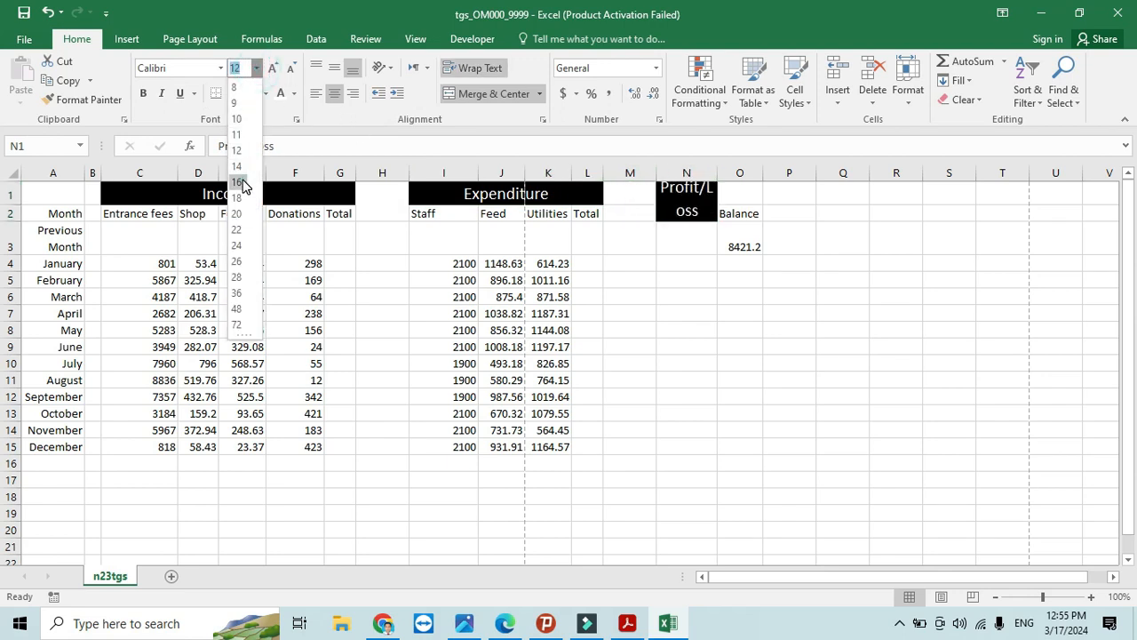
left_click(237, 183)
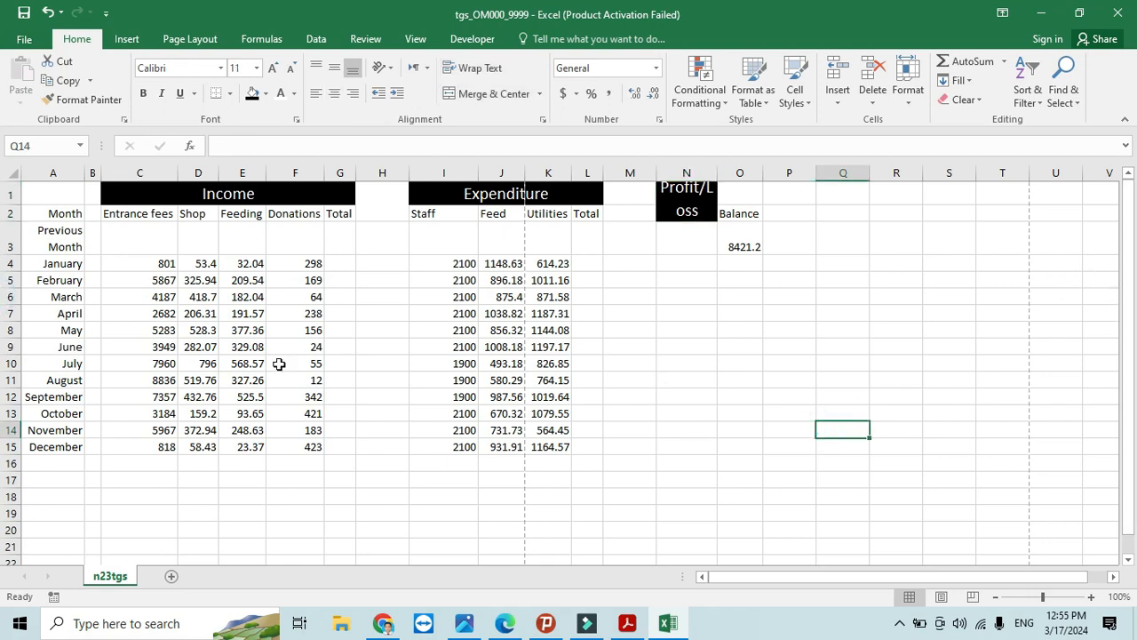
- Read task 11, then enter =SUM(C4:F4) in G4 for January's income
left_click(627, 622)
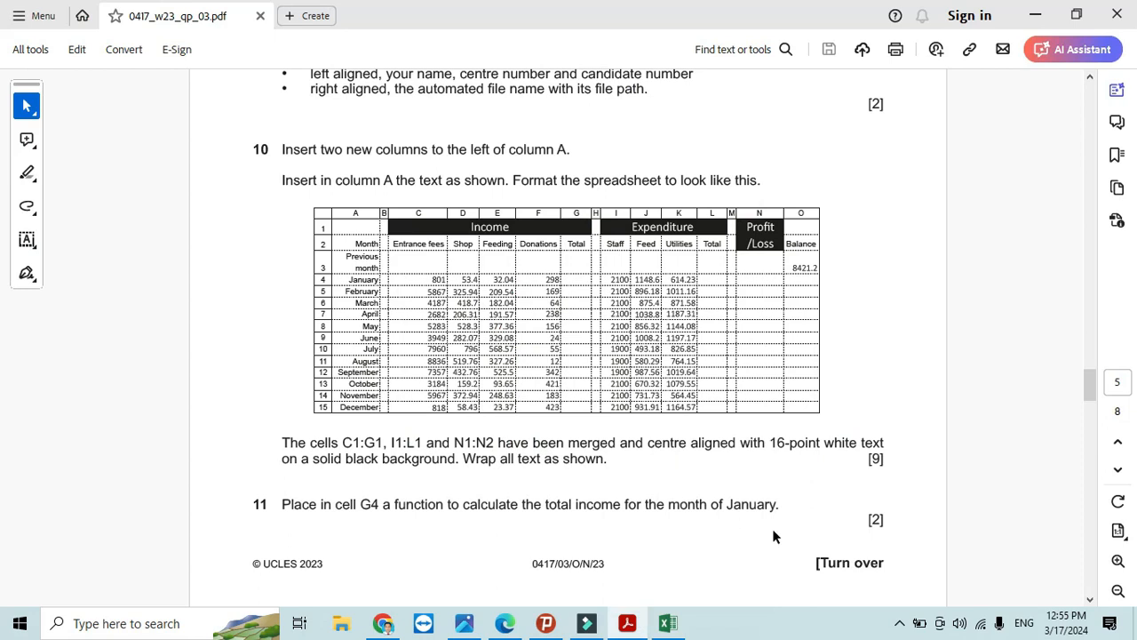
mouse_move(797, 573)
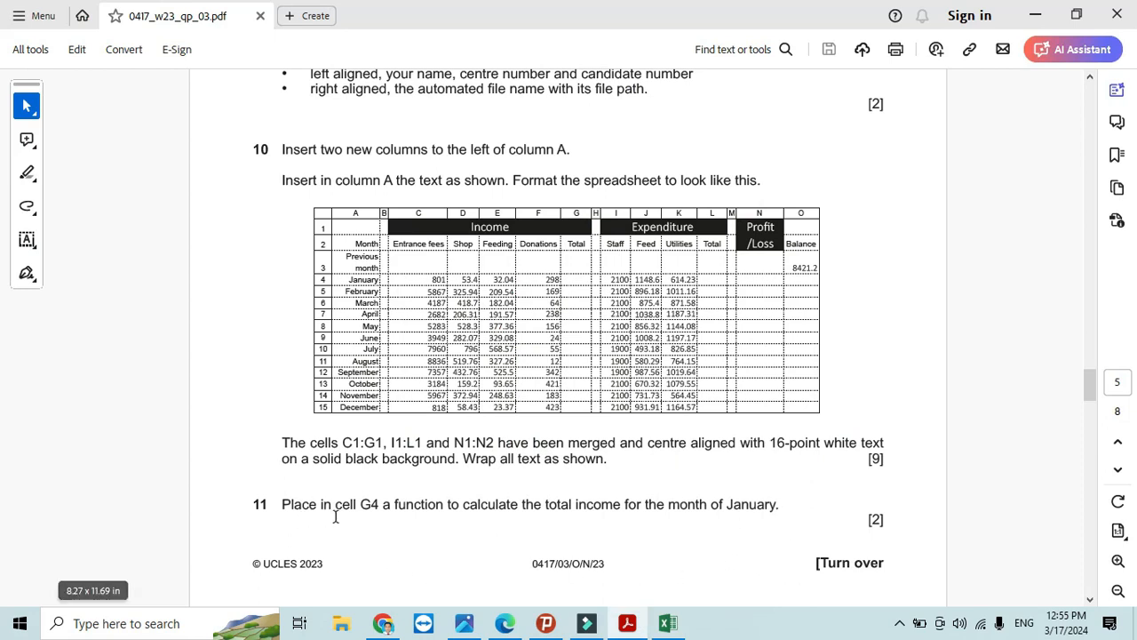
mouse_move(388, 512)
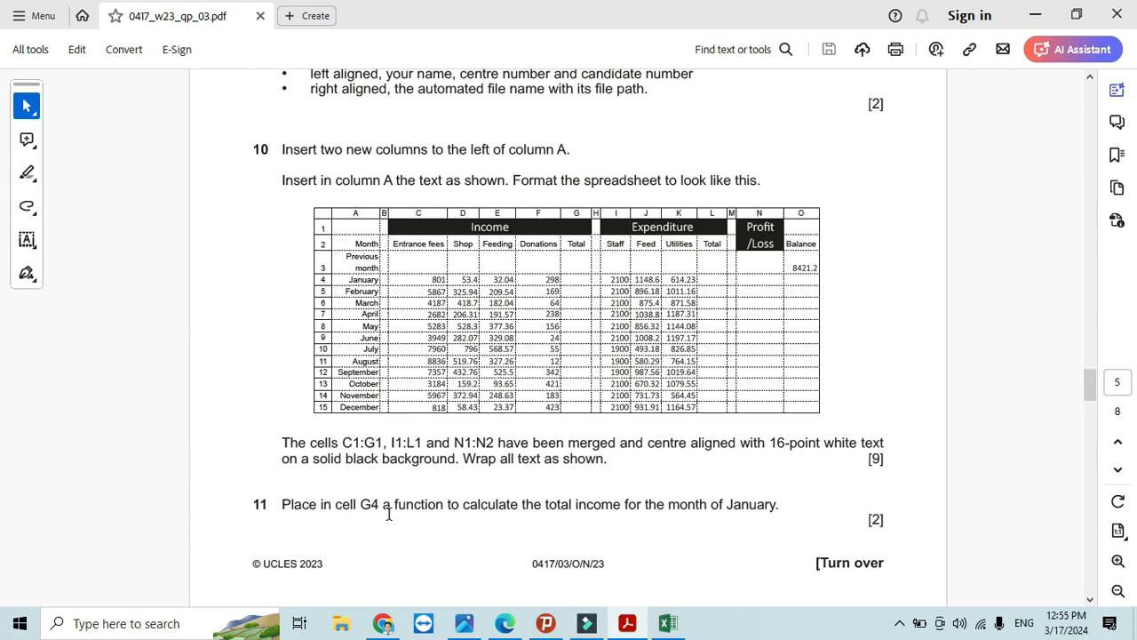
mouse_move(621, 521)
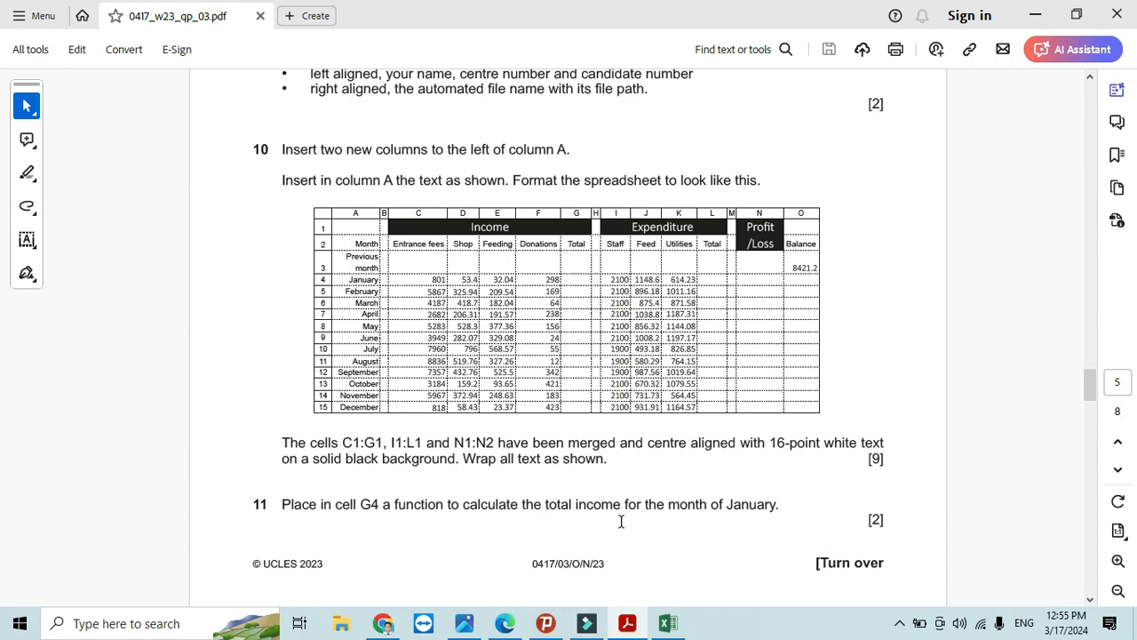
mouse_move(784, 505)
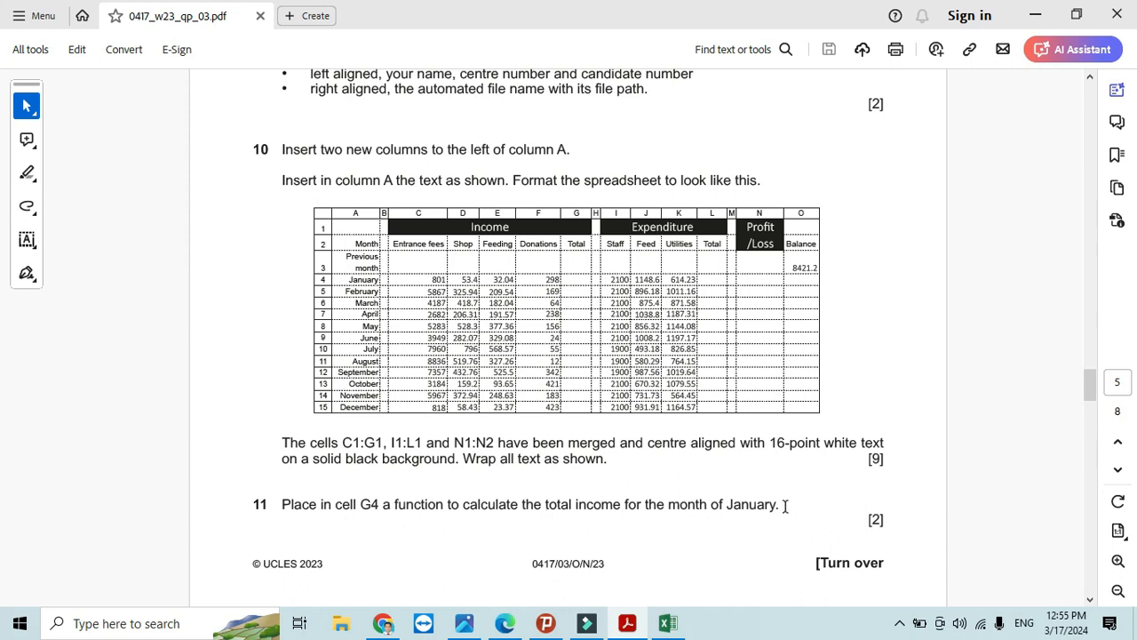
left_click(667, 623)
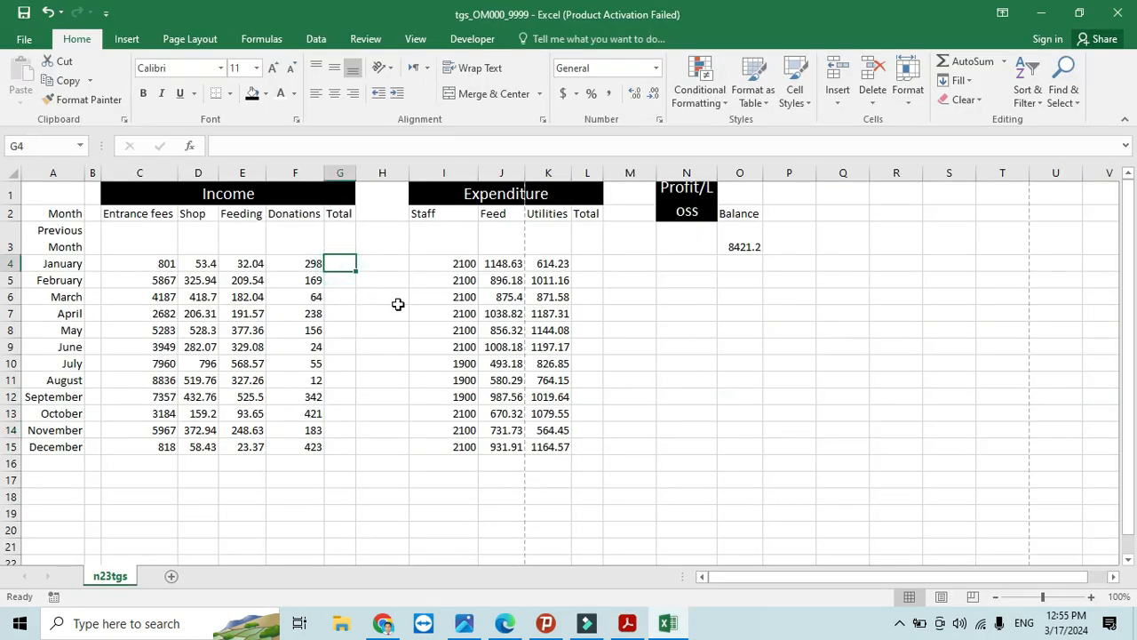
type("=sum(")
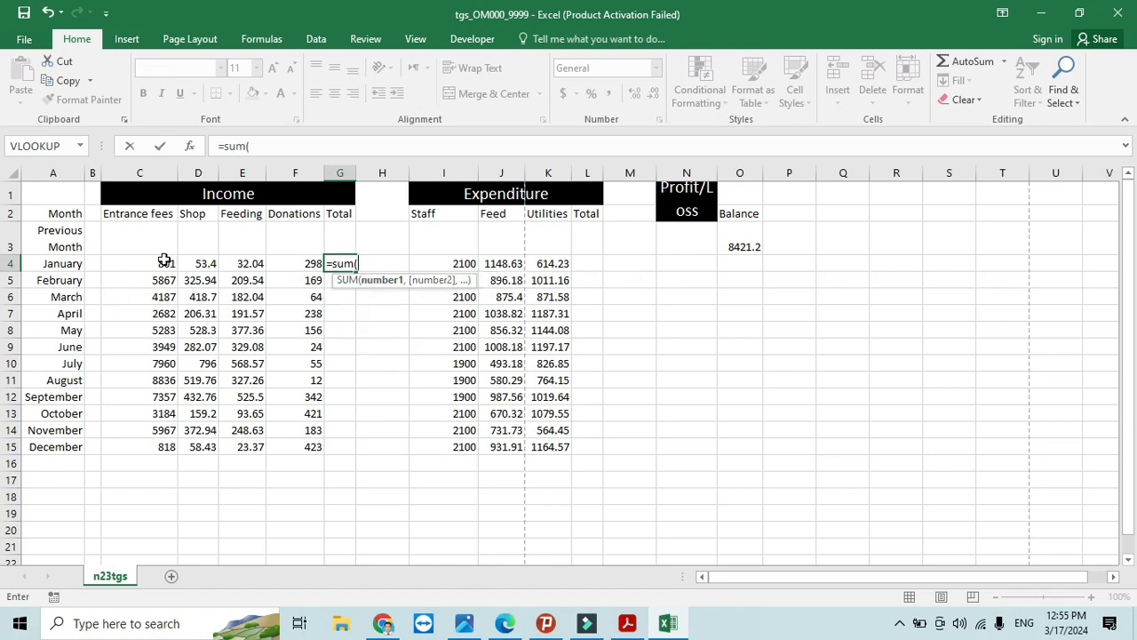
left_click_drag(140, 263, 295, 263)
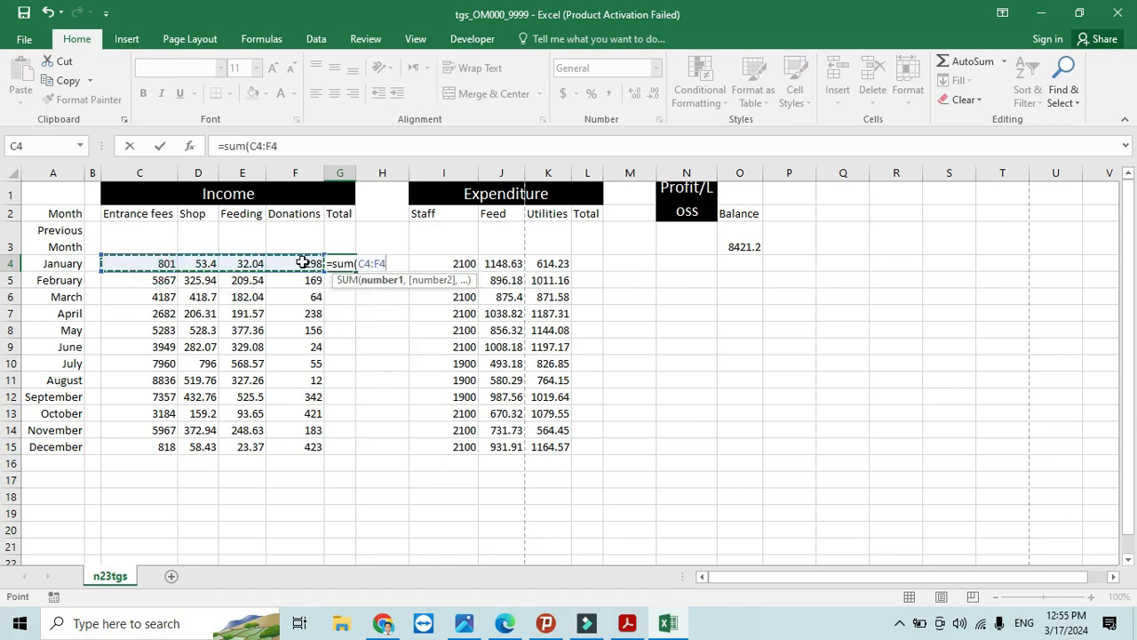
- Scroll the question paper down to tasks 12 to 14
left_click(626, 623)
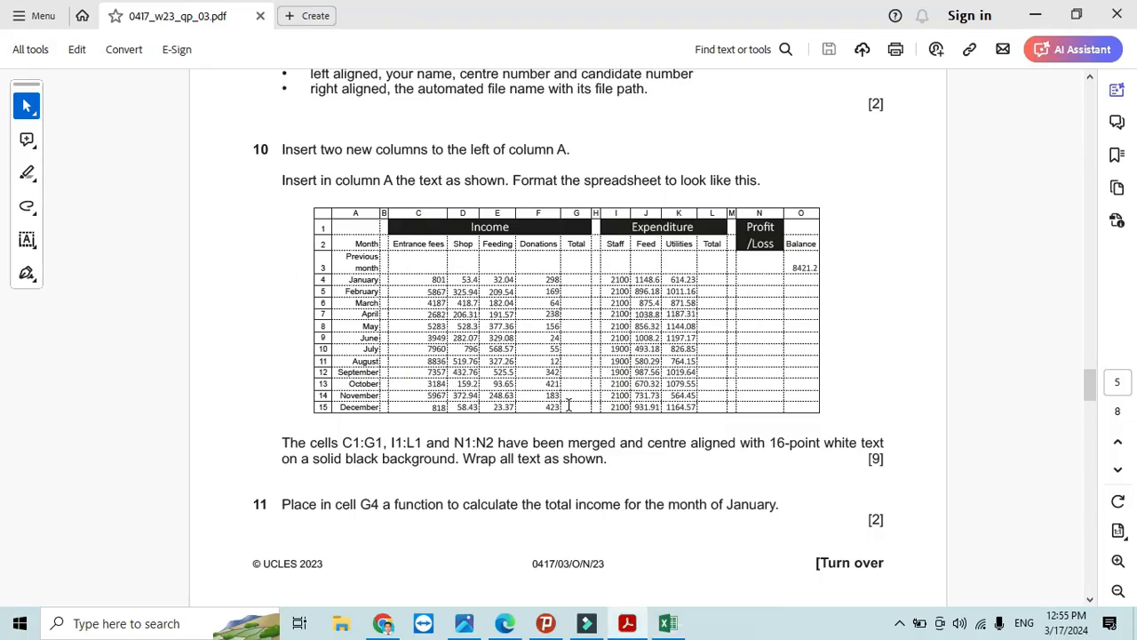
scroll("down", 3)
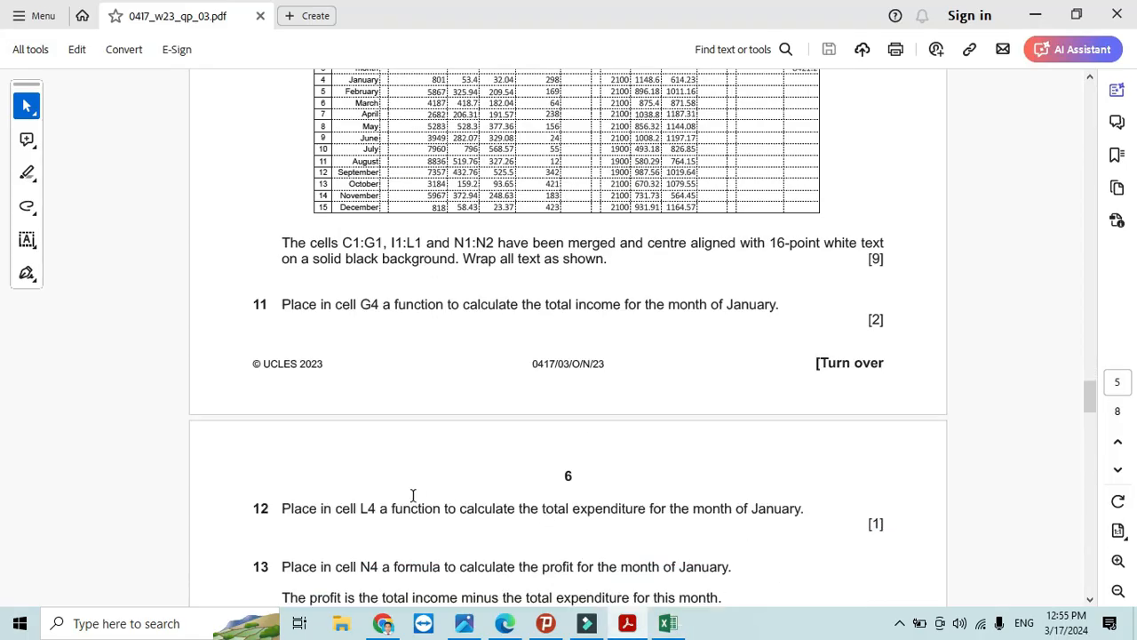
scroll("down", 3)
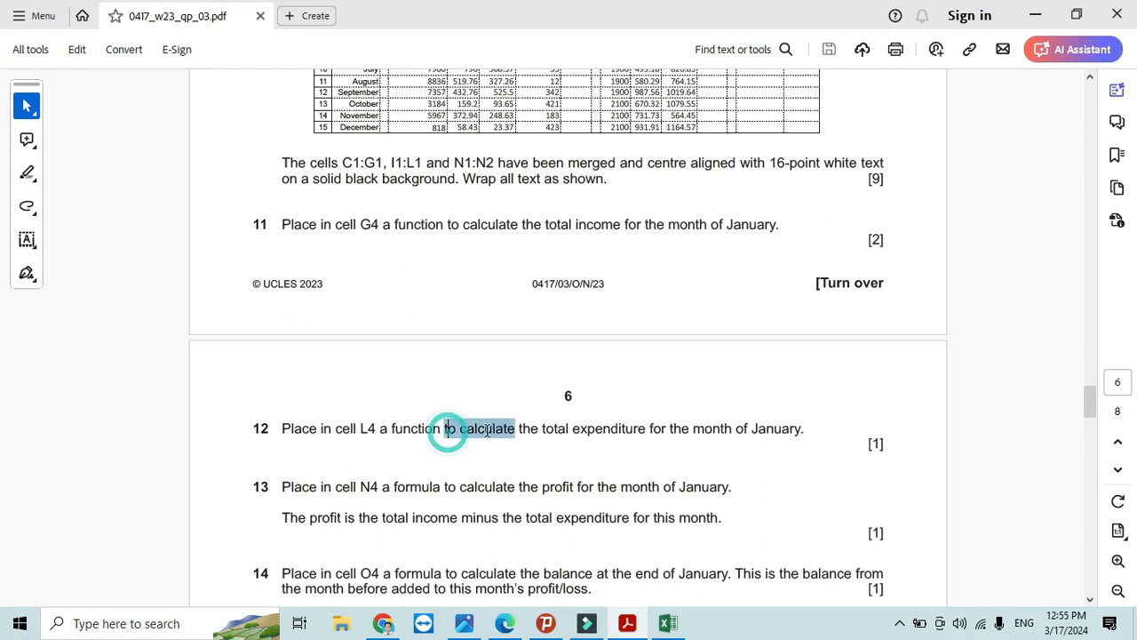
- Enter =SUM(I4:K4) in L4, giving 3863, then read task 13's profit definition
left_click_drag(446, 429, 800, 428)
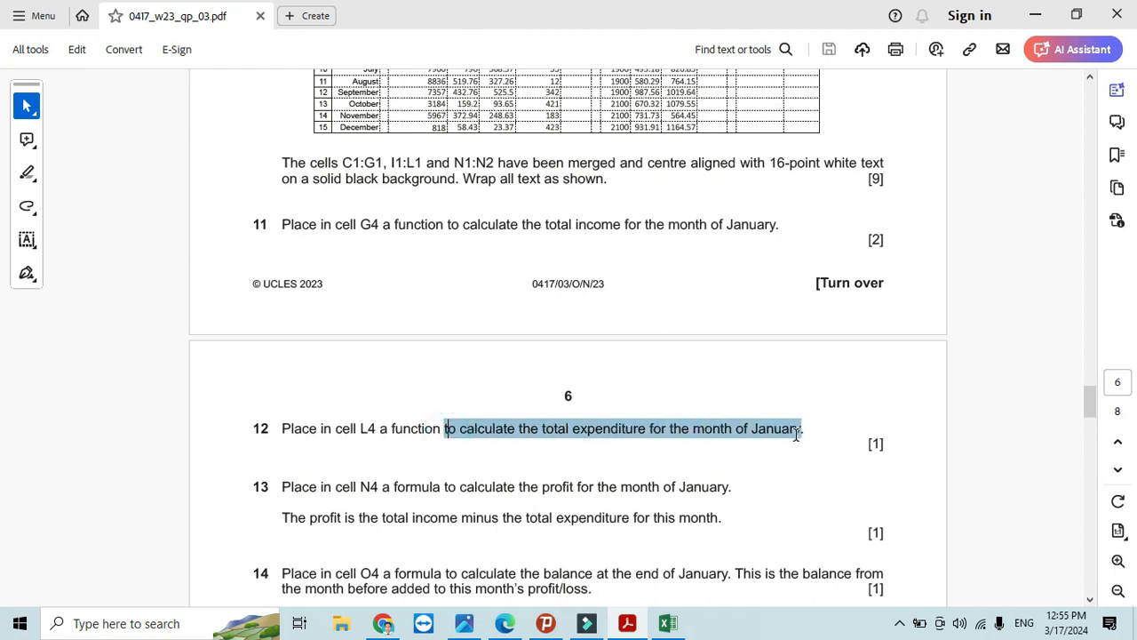
left_click(668, 622)
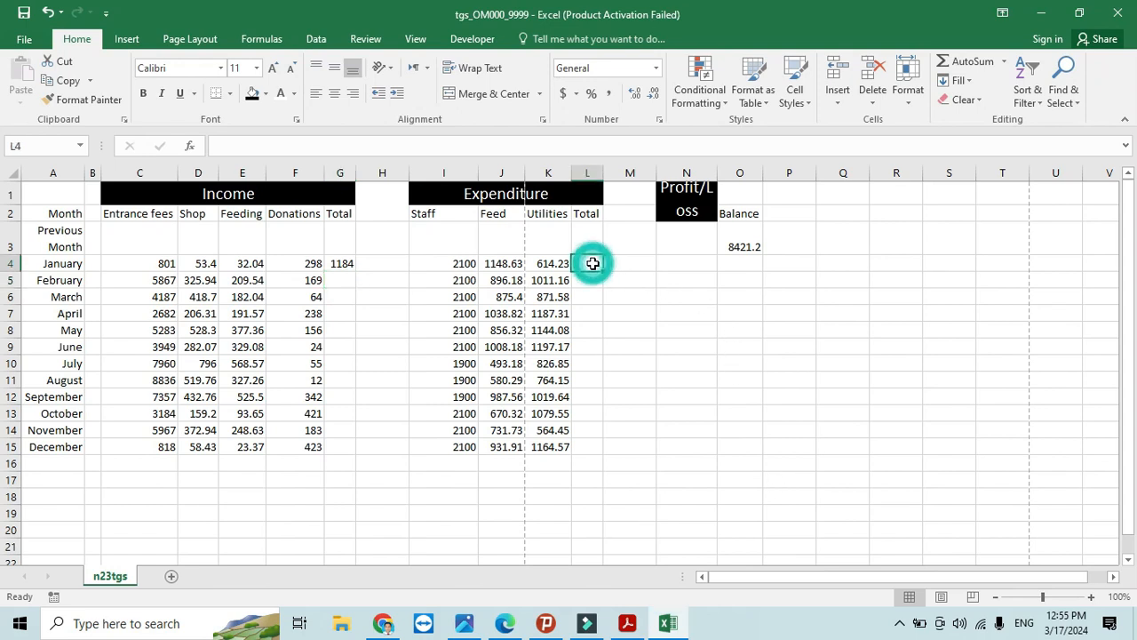
type("=")
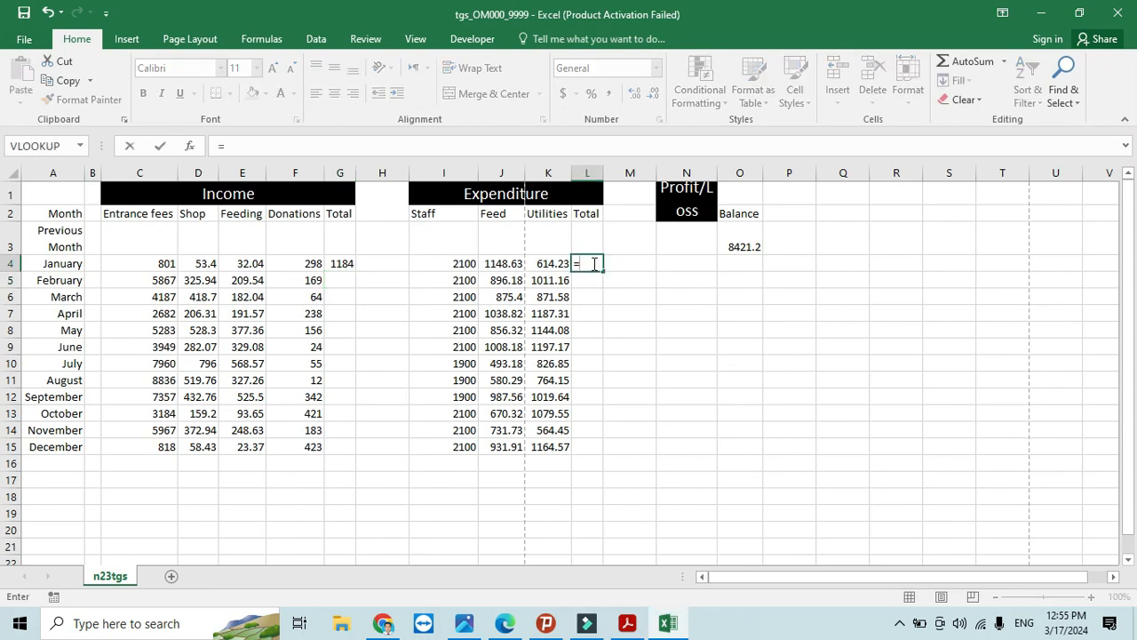
type("sum(")
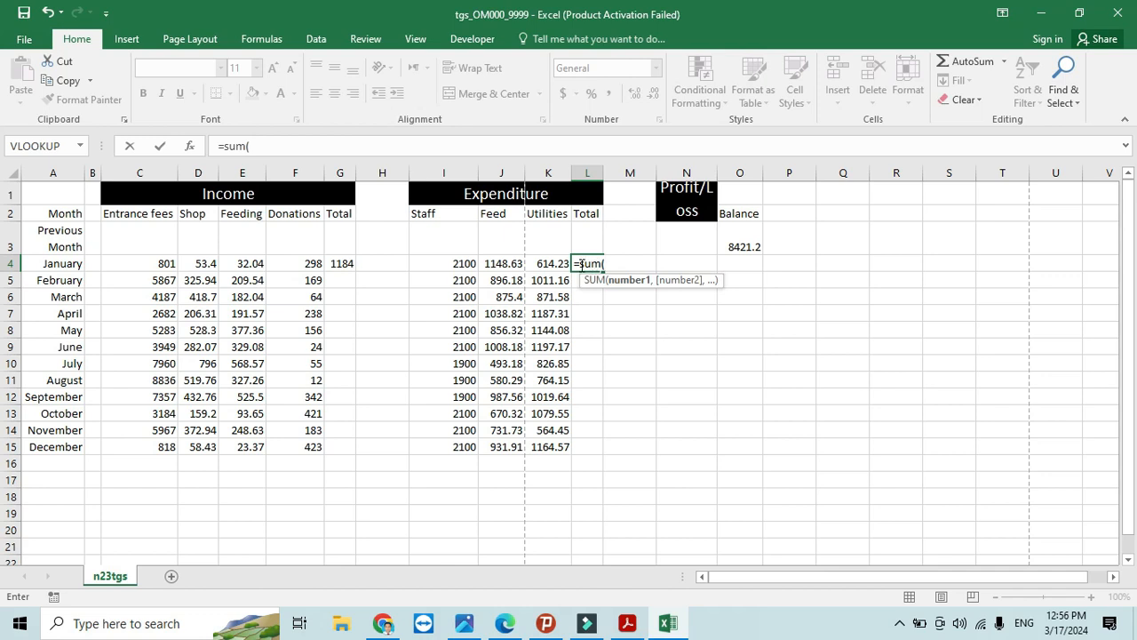
left_click_drag(443, 263, 548, 263)
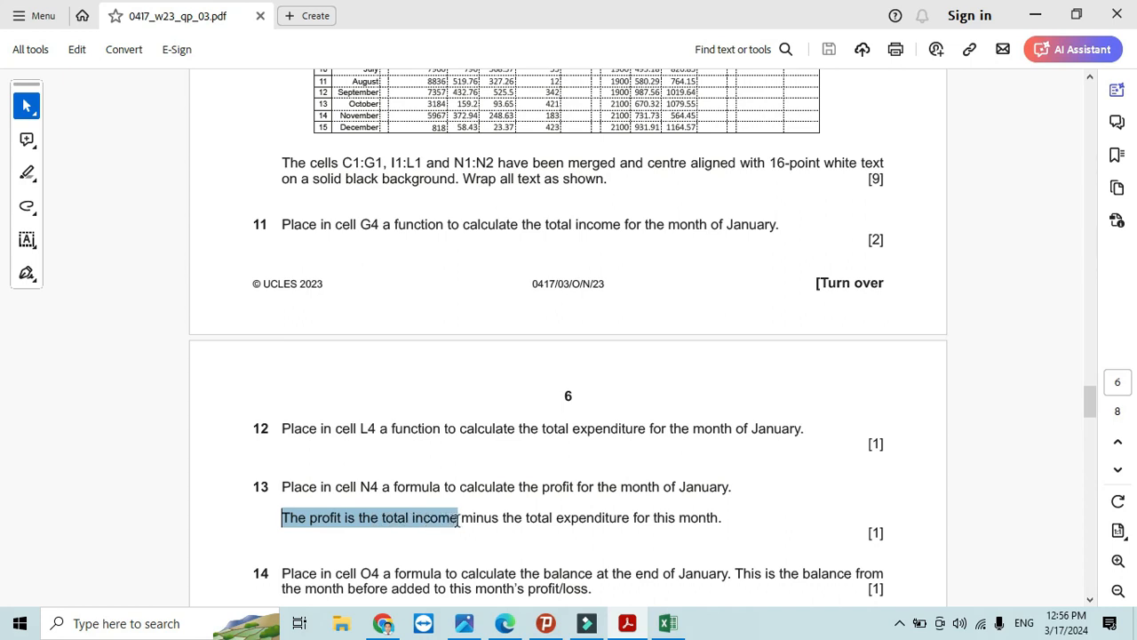
left_click_drag(458, 517, 647, 517)
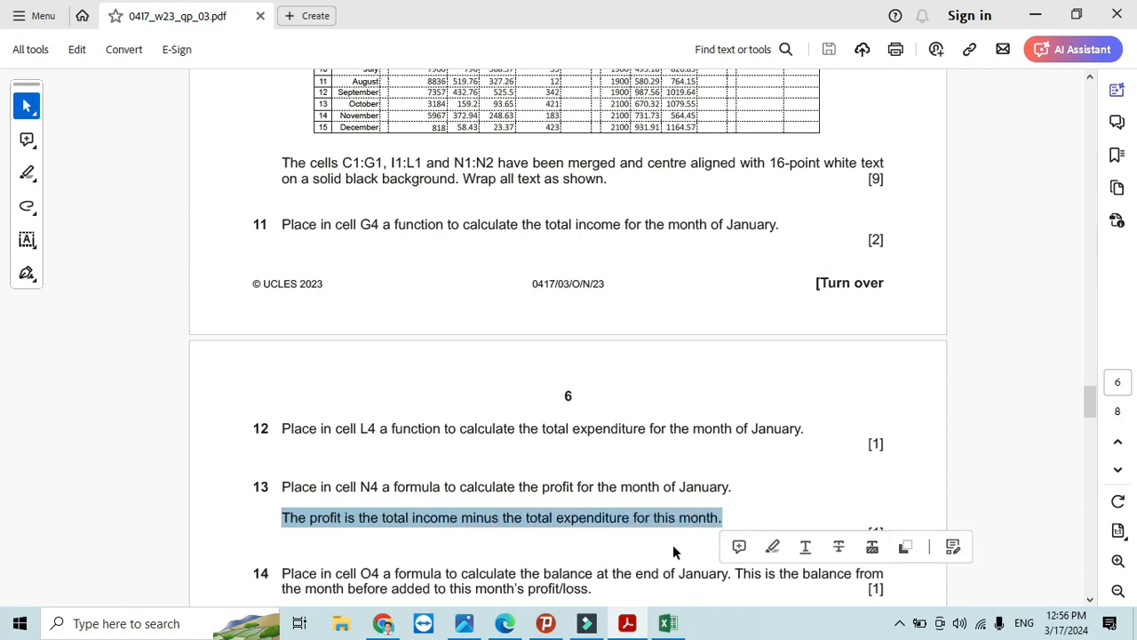
left_click(667, 623)
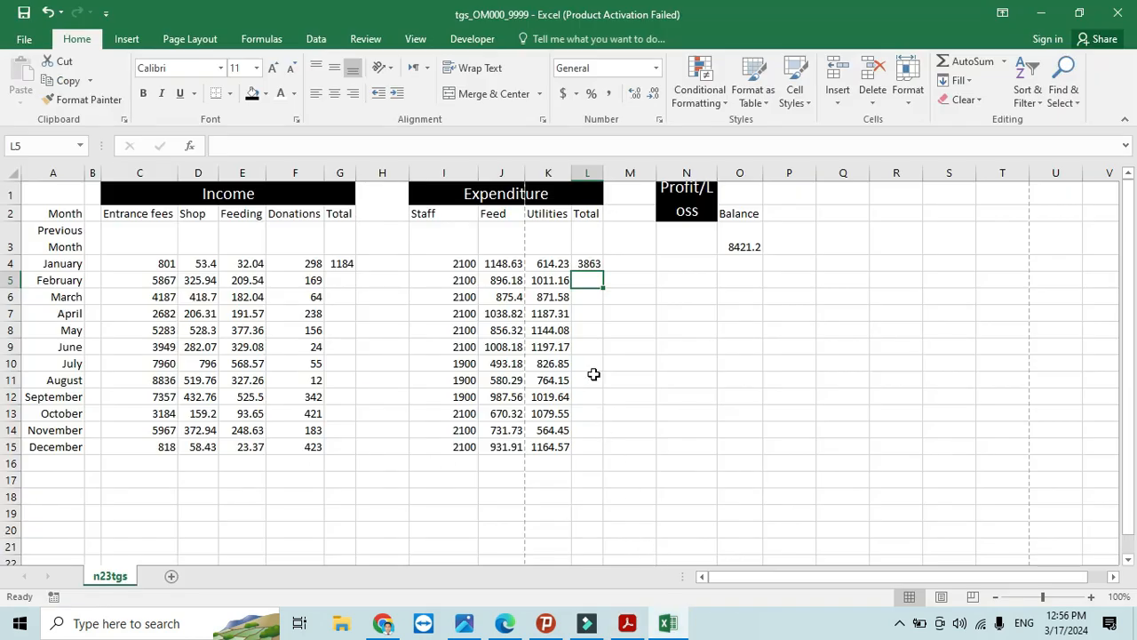
mouse_move(701, 275)
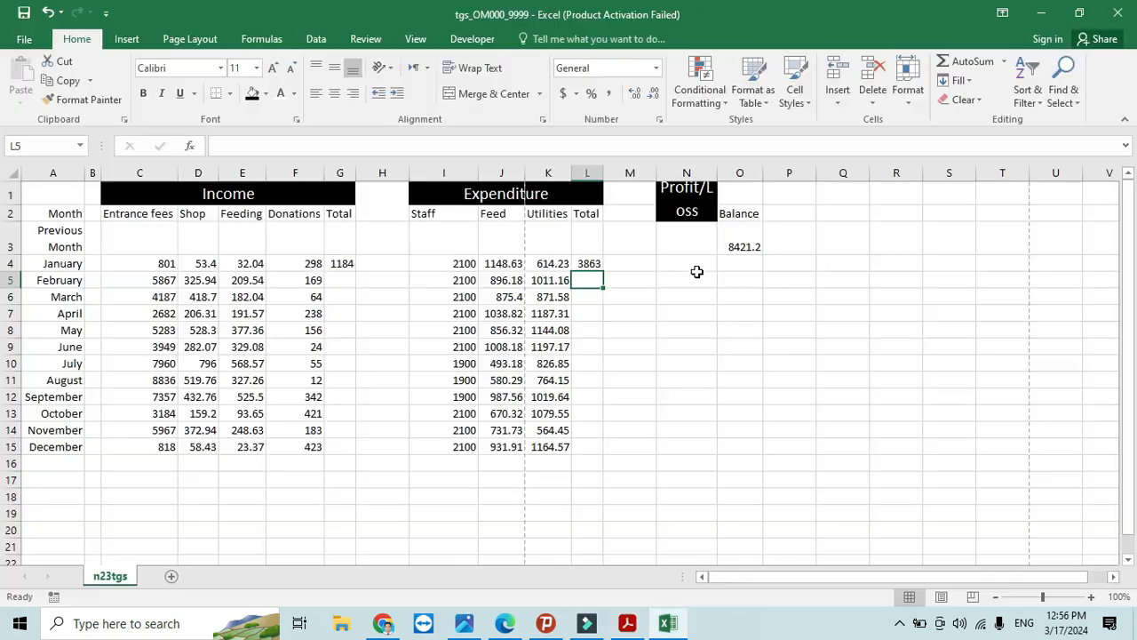
- Enter January's profit/loss formula in N4 using the L4 expenditure total
left_click(686, 263)
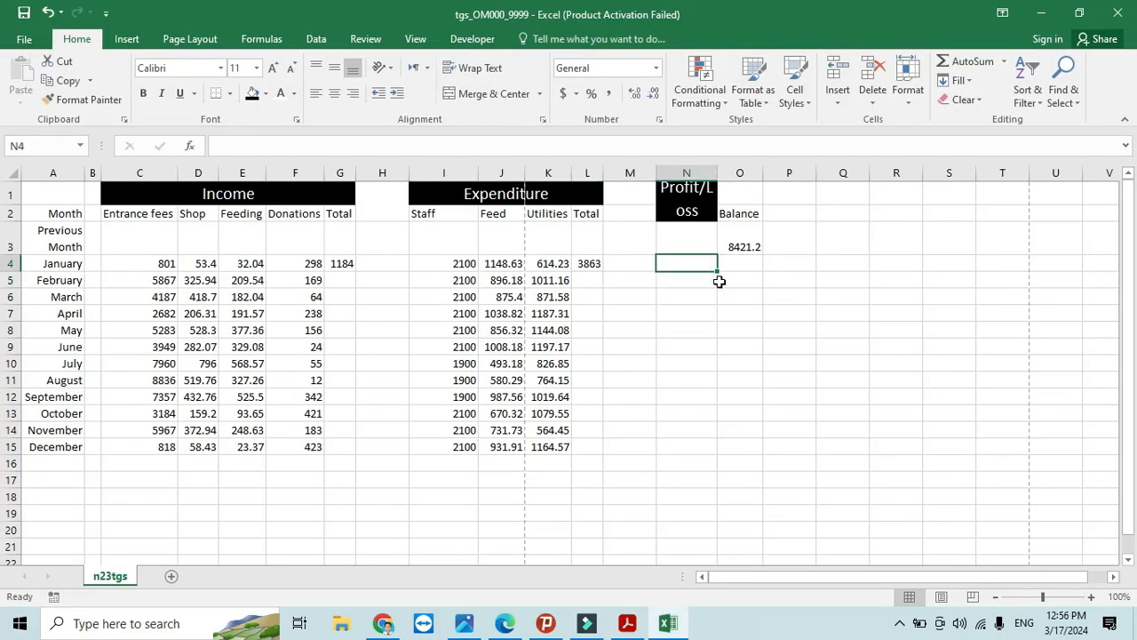
type("=G4-")
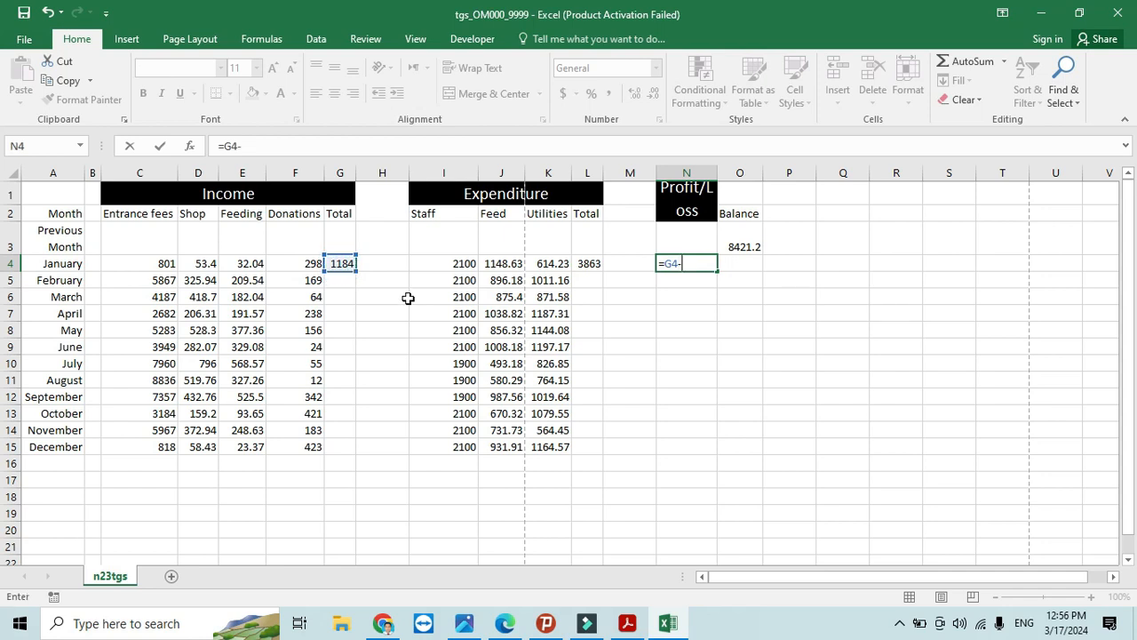
left_click(587, 263)
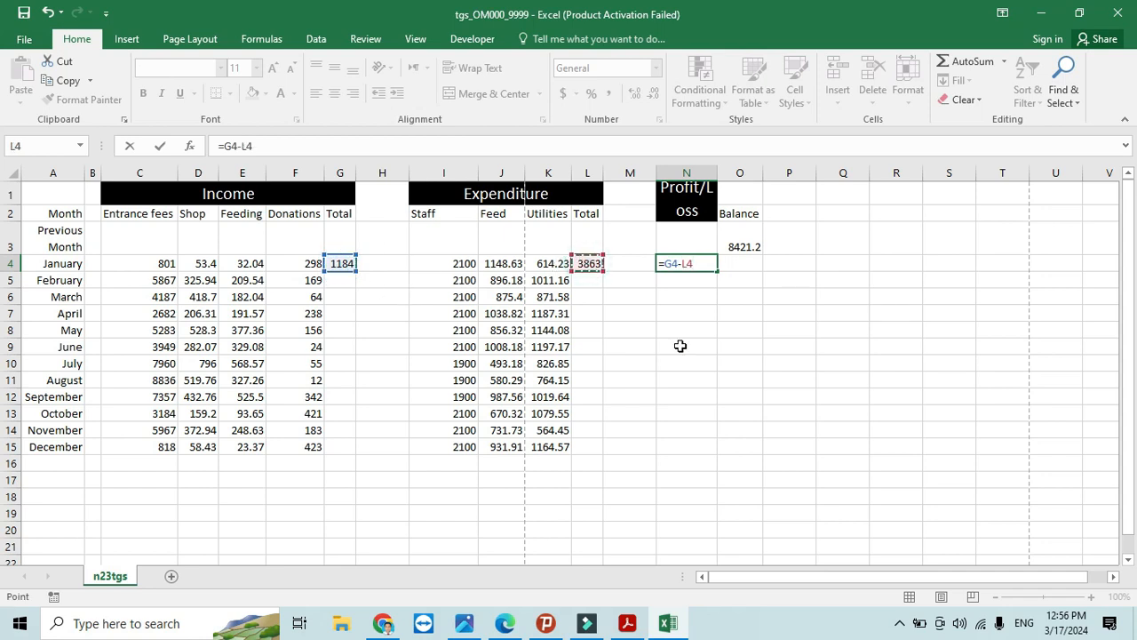
left_click(627, 622)
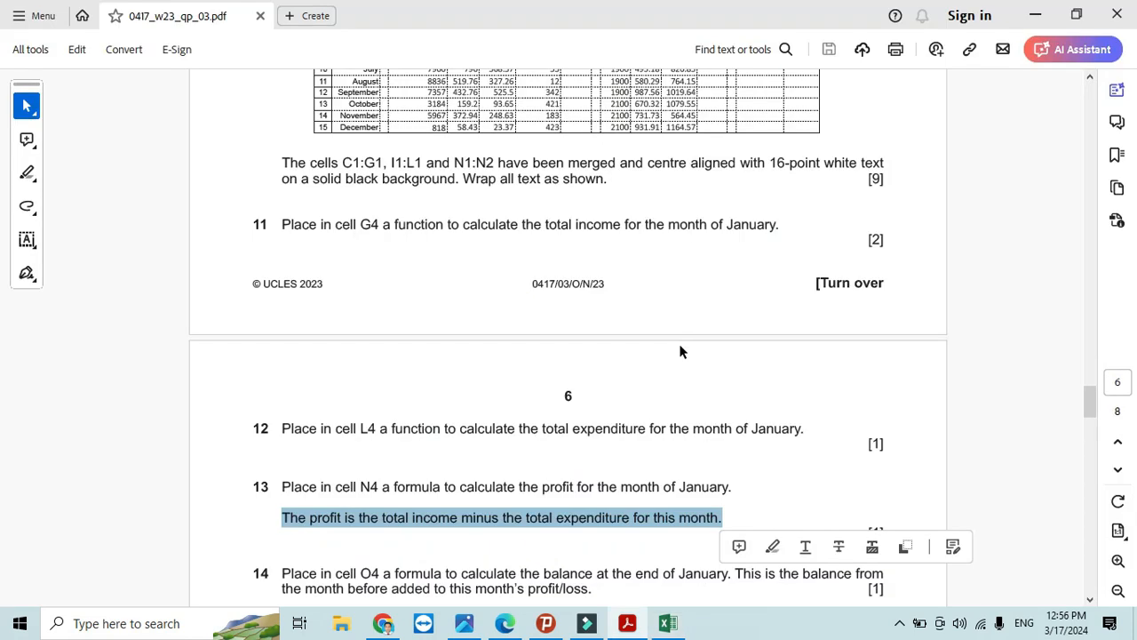
scroll("down", 3)
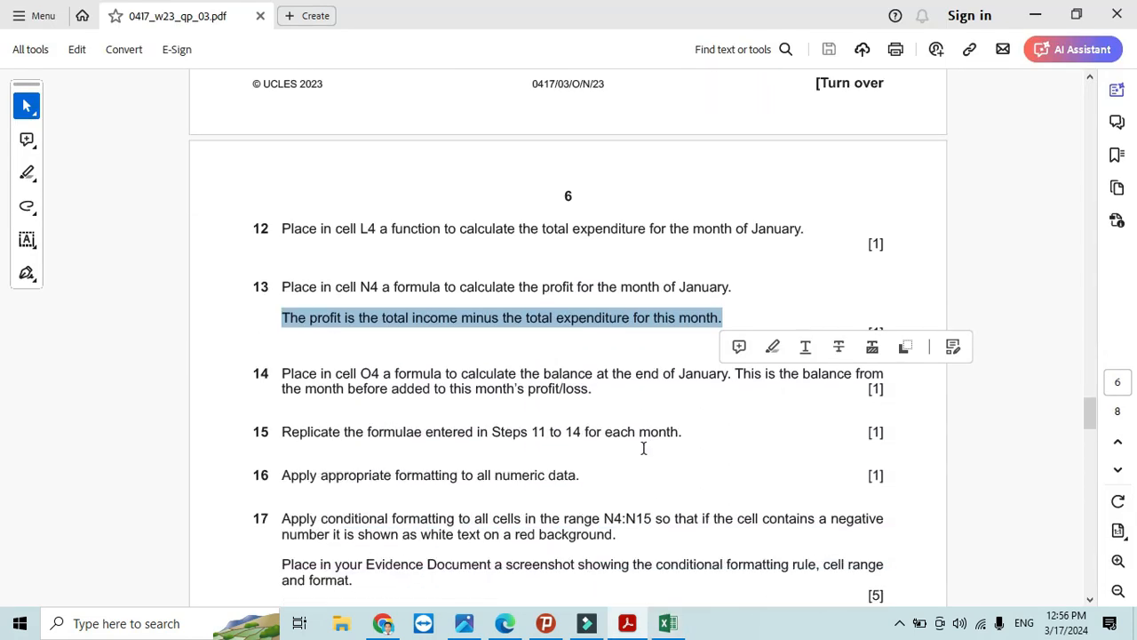
mouse_move(333, 383)
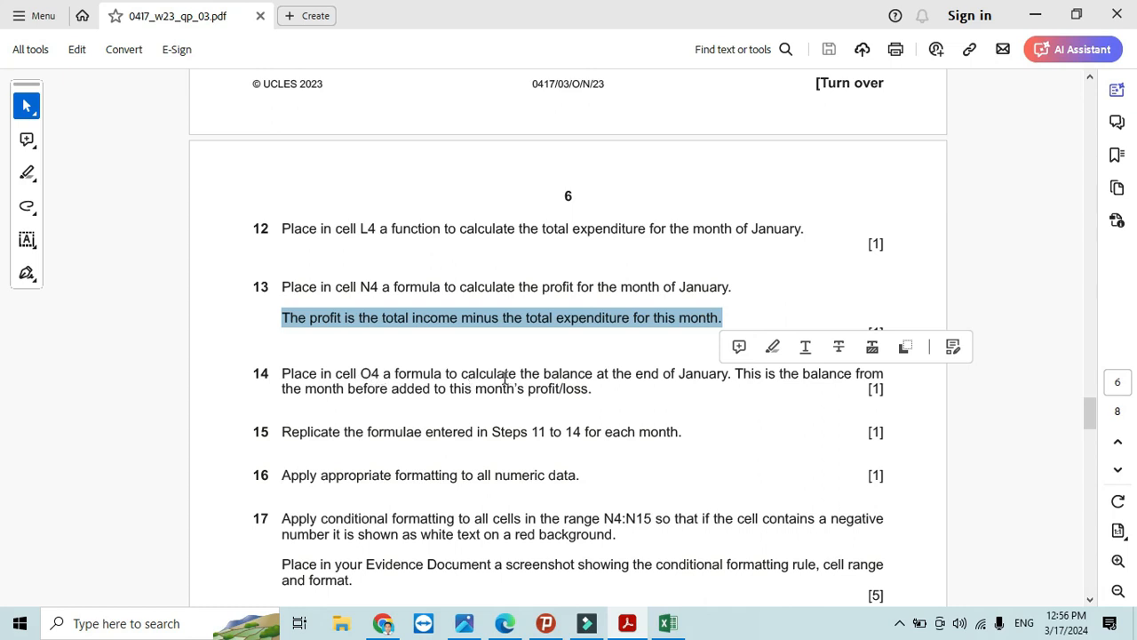
mouse_move(718, 376)
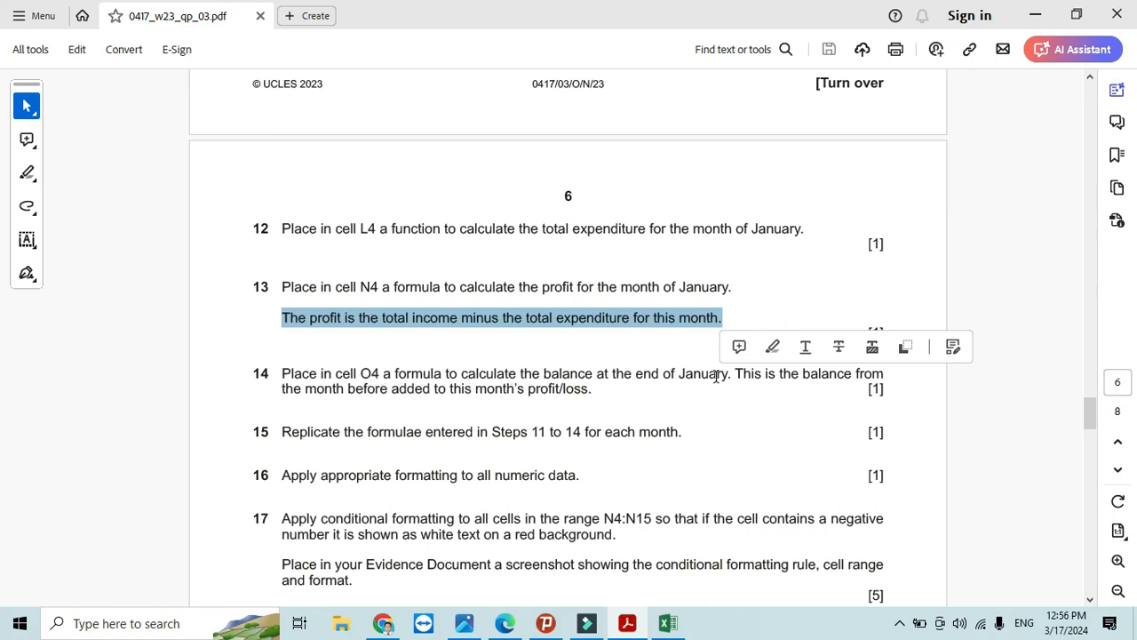
mouse_move(782, 377)
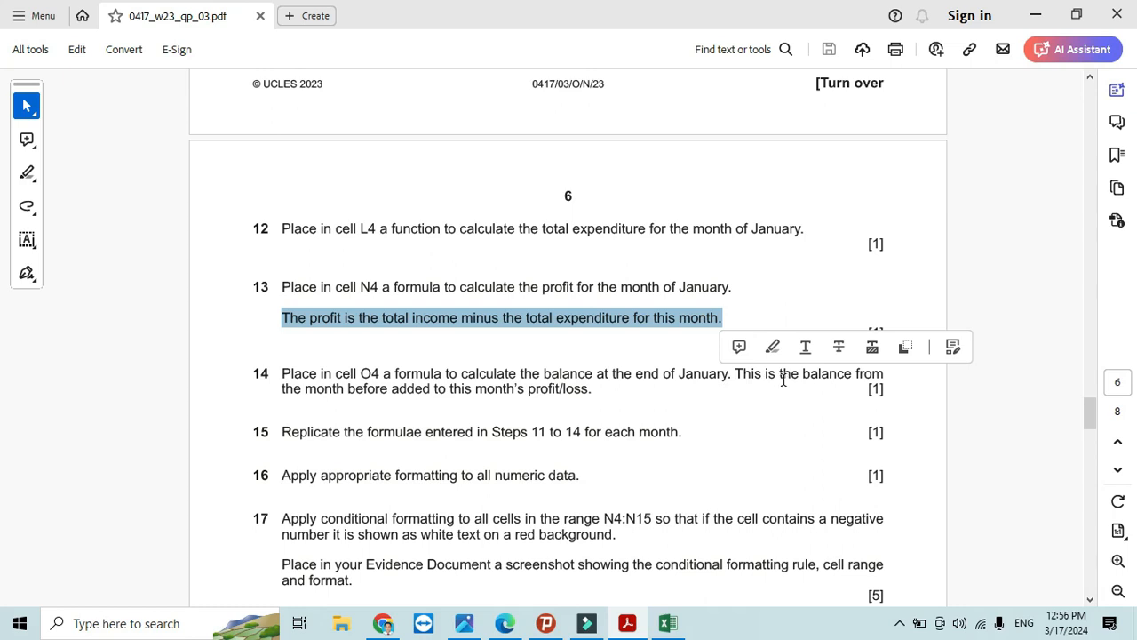
mouse_move(373, 398)
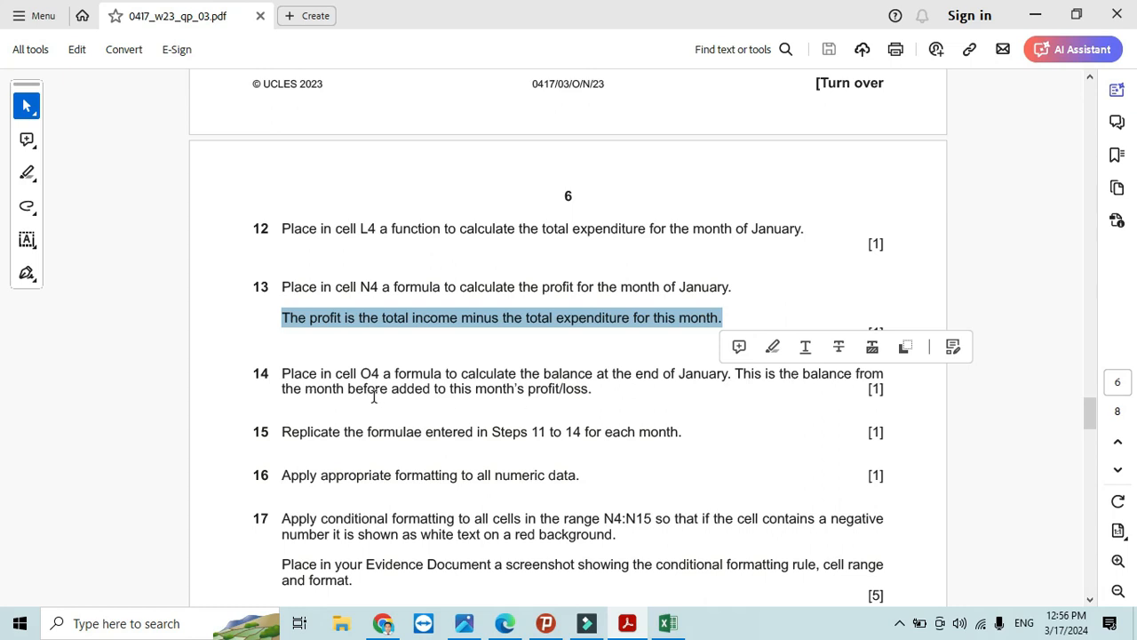
mouse_move(590, 398)
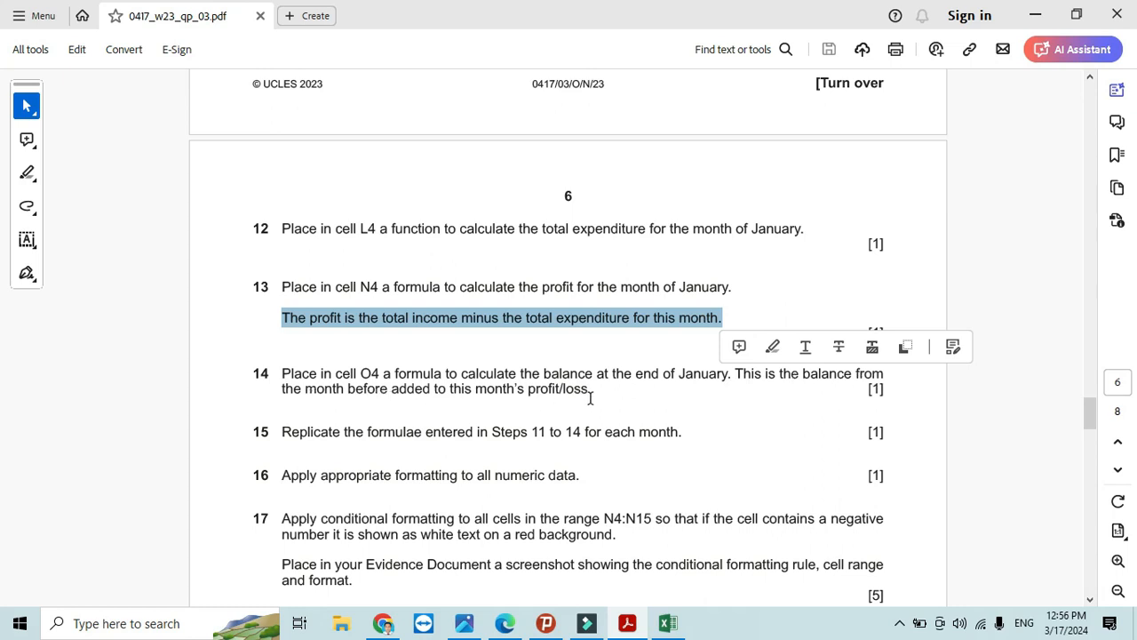
- Begin January's balance formula in O4 as =O3 plus the profit/loss
left_click(668, 622)
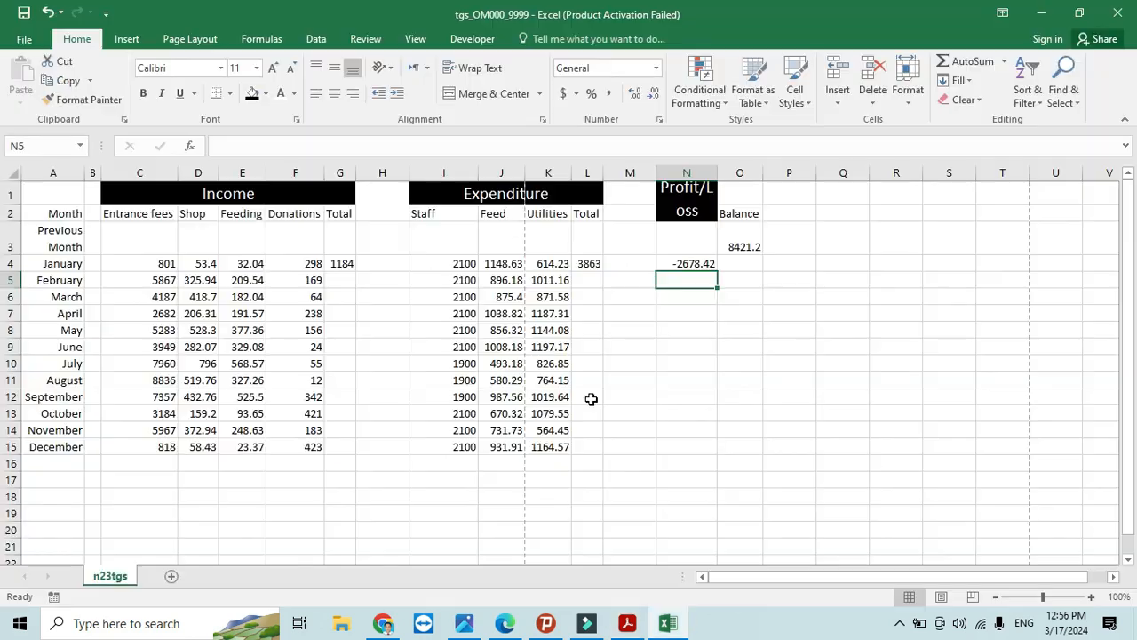
left_click(739, 263)
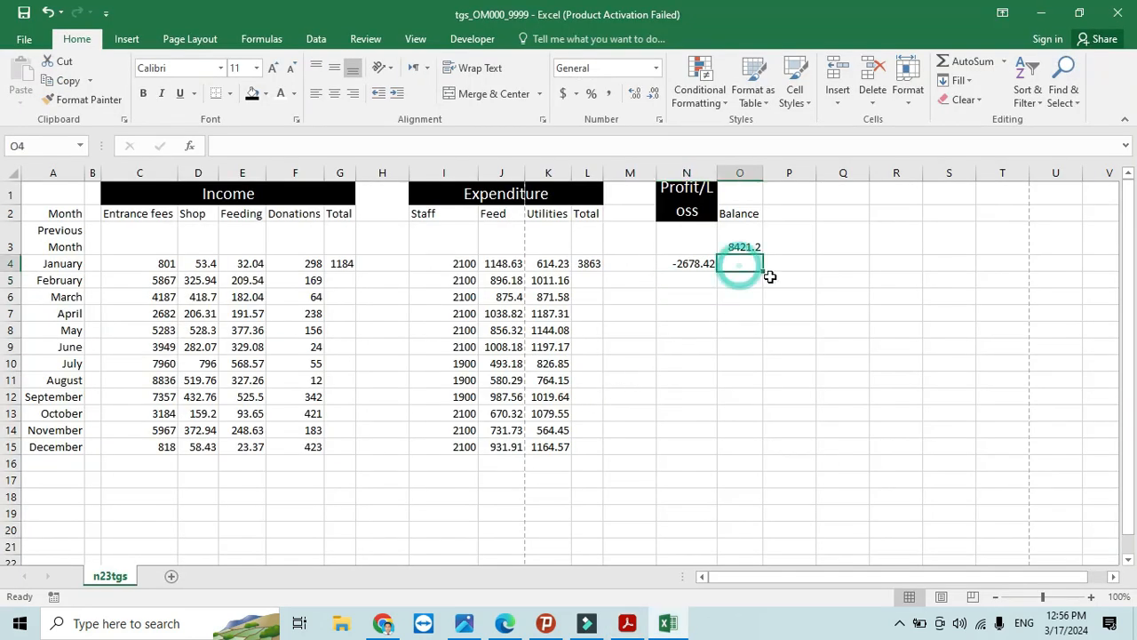
type("=")
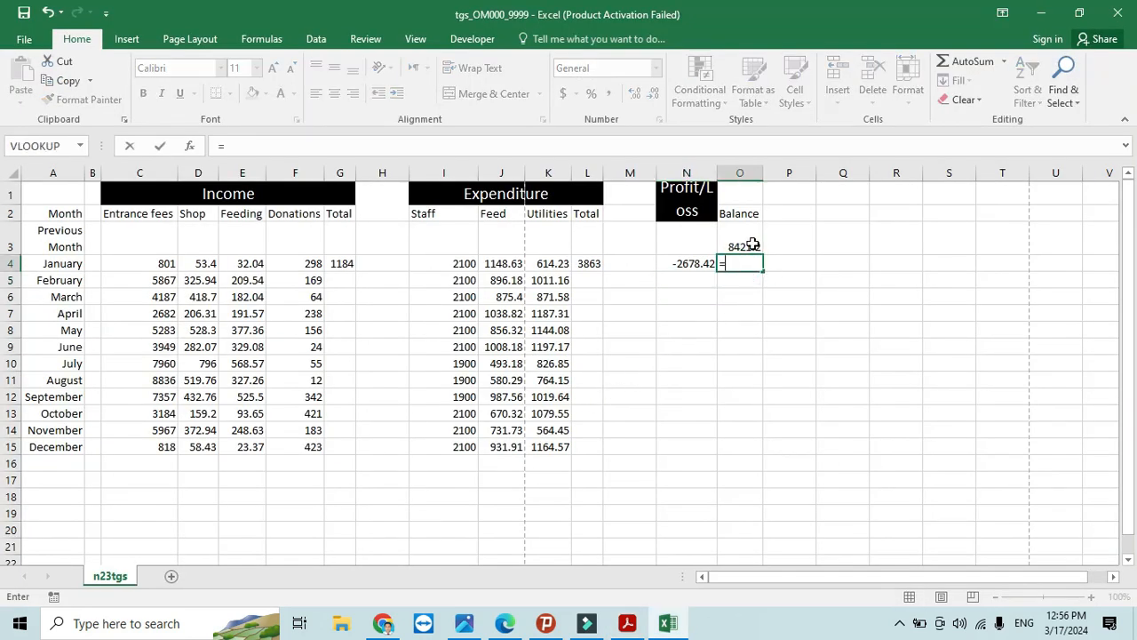
left_click(740, 246)
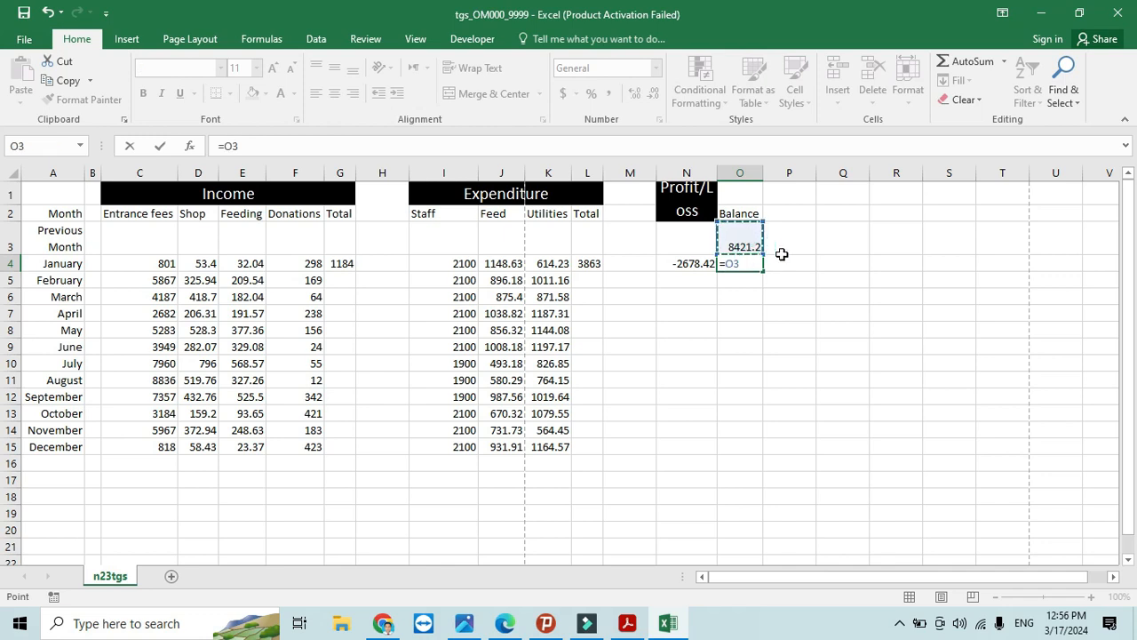
type("+")
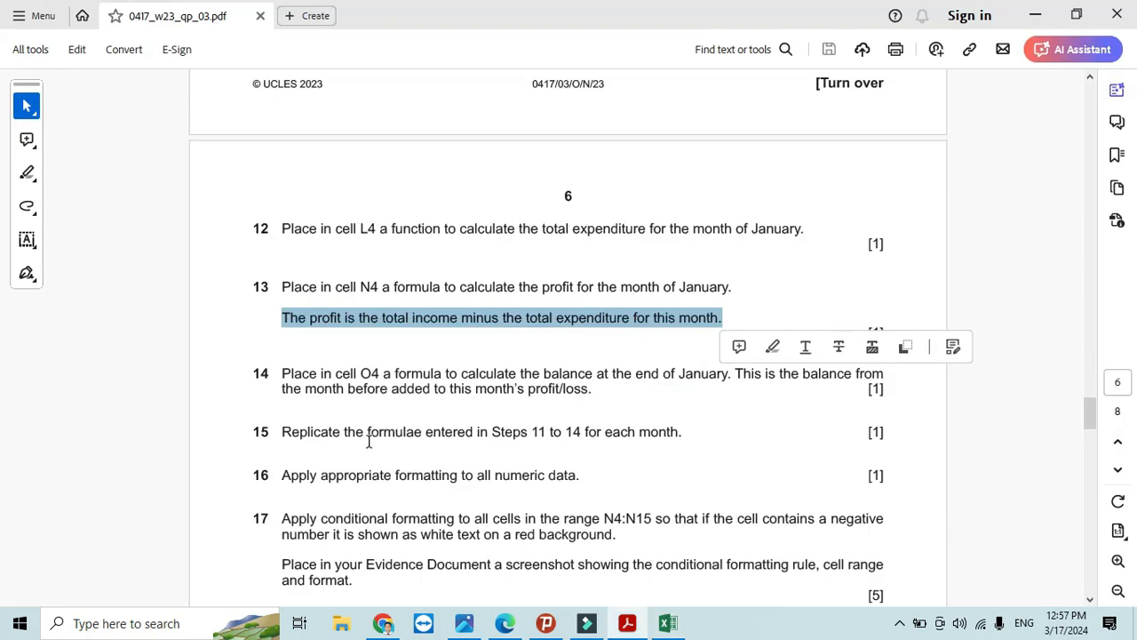
mouse_move(526, 431)
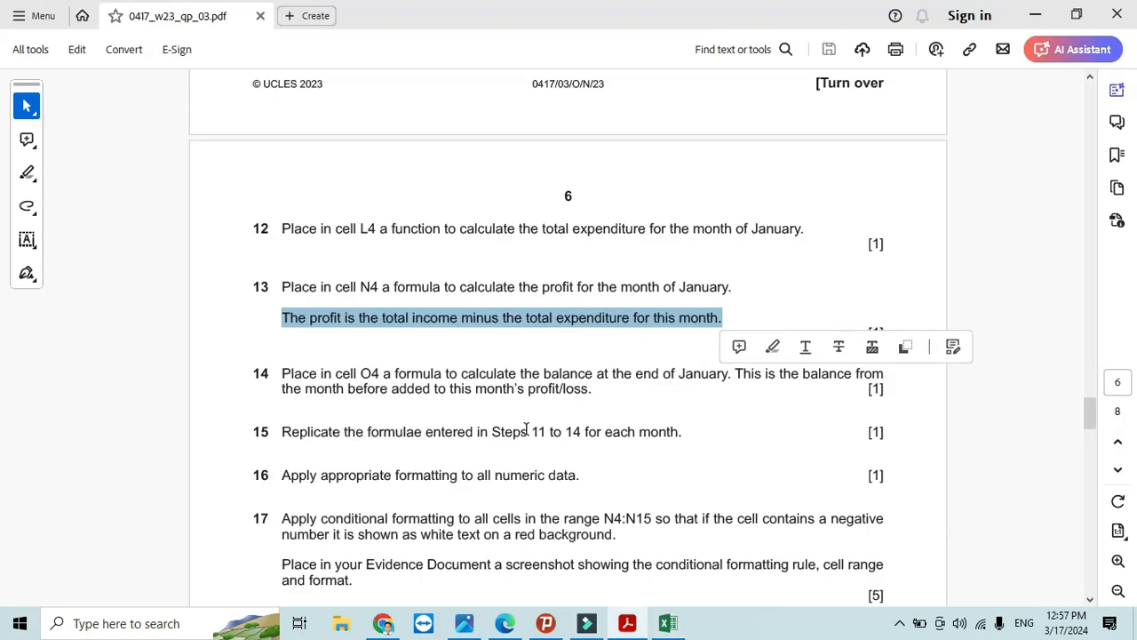
- Fill the expenditure total, profit/loss and balance formulas down to December in row 15
left_click(667, 622)
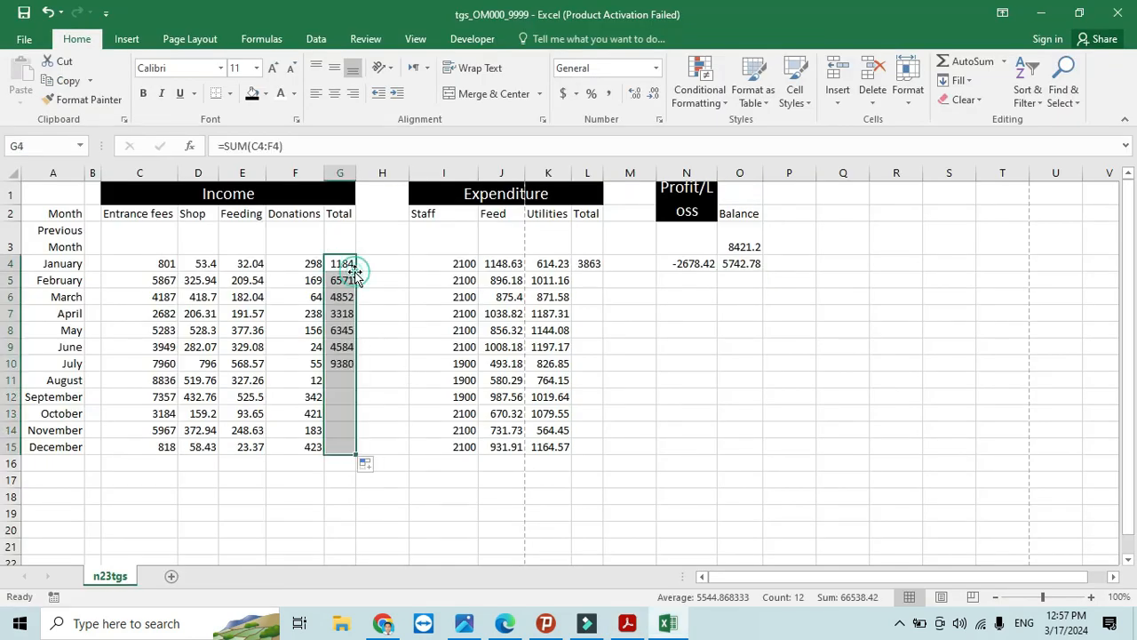
left_click(588, 263)
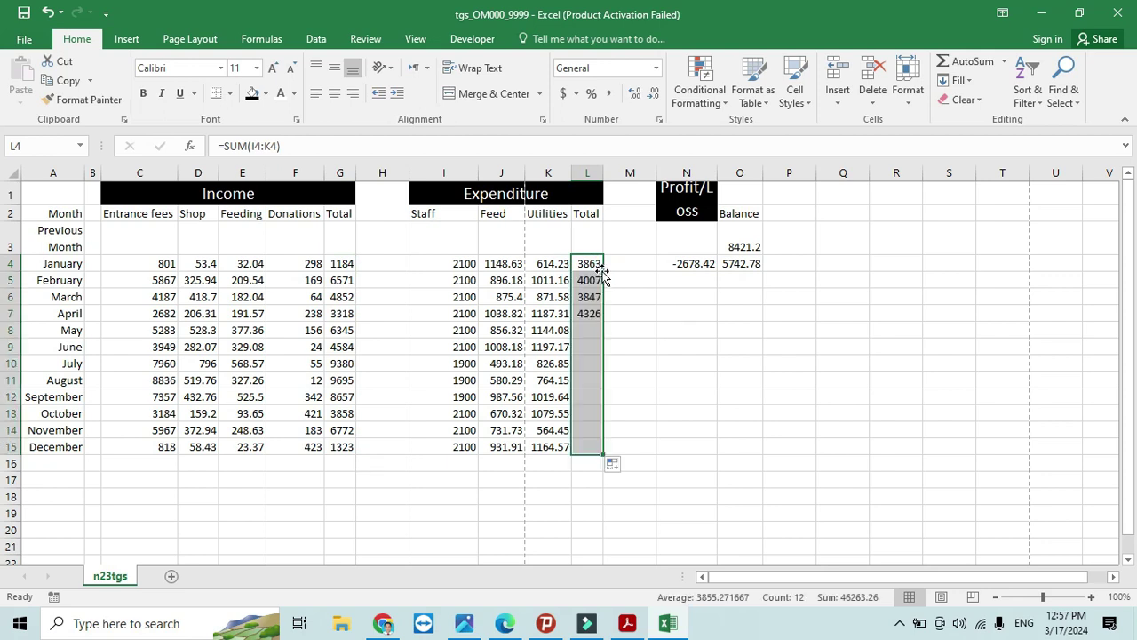
left_click(686, 263)
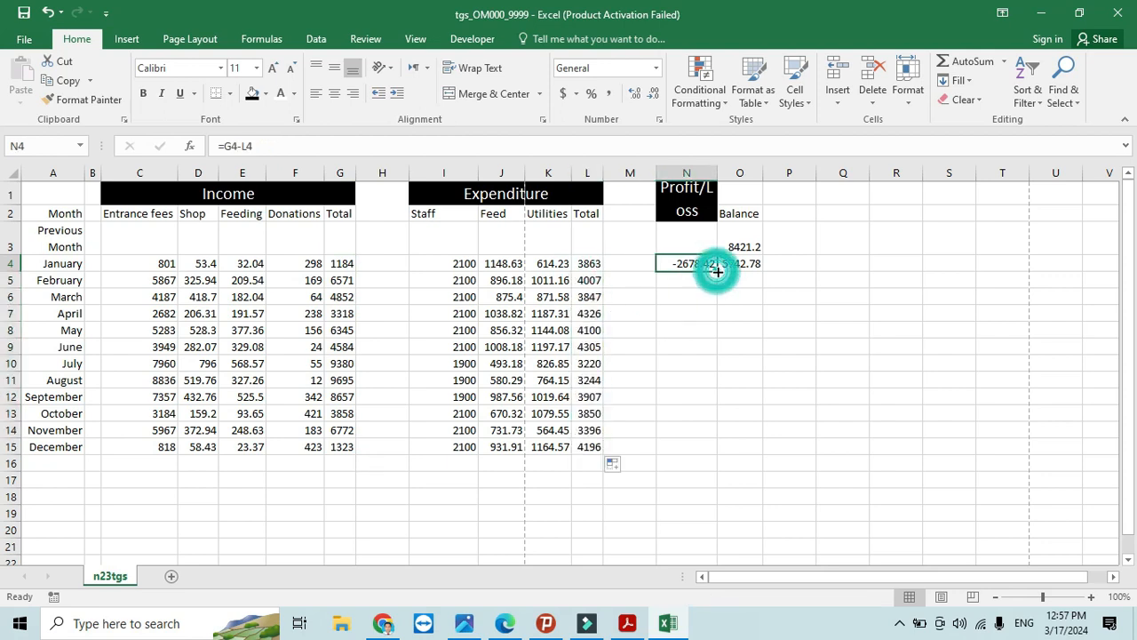
left_click_drag(687, 263, 686, 429)
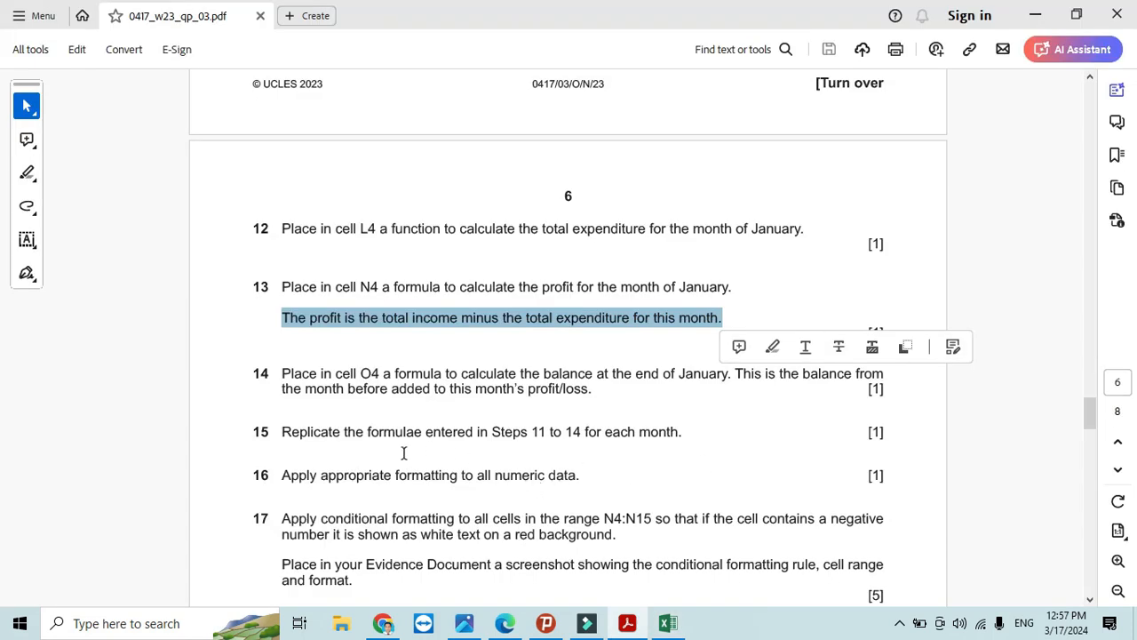
scroll("down", 3)
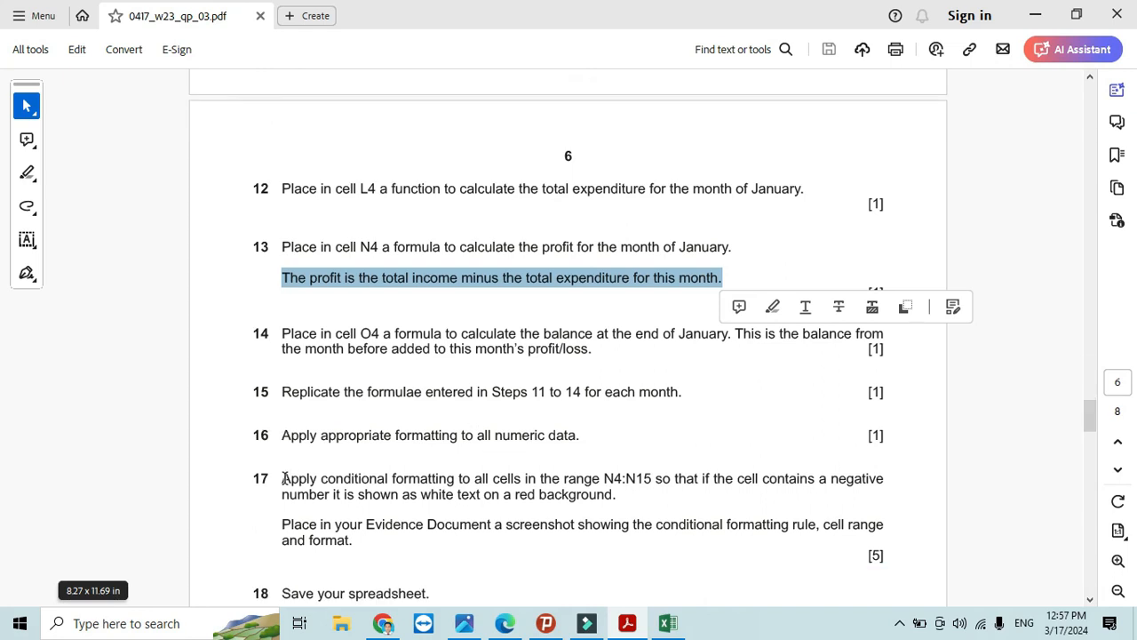
mouse_move(575, 449)
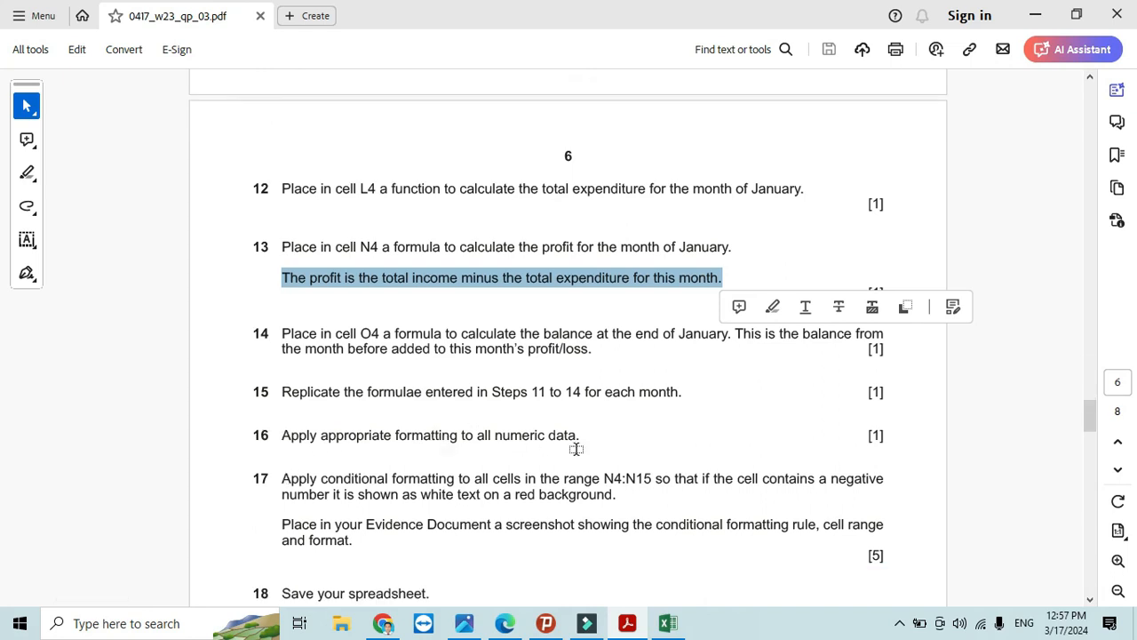
left_click(667, 623)
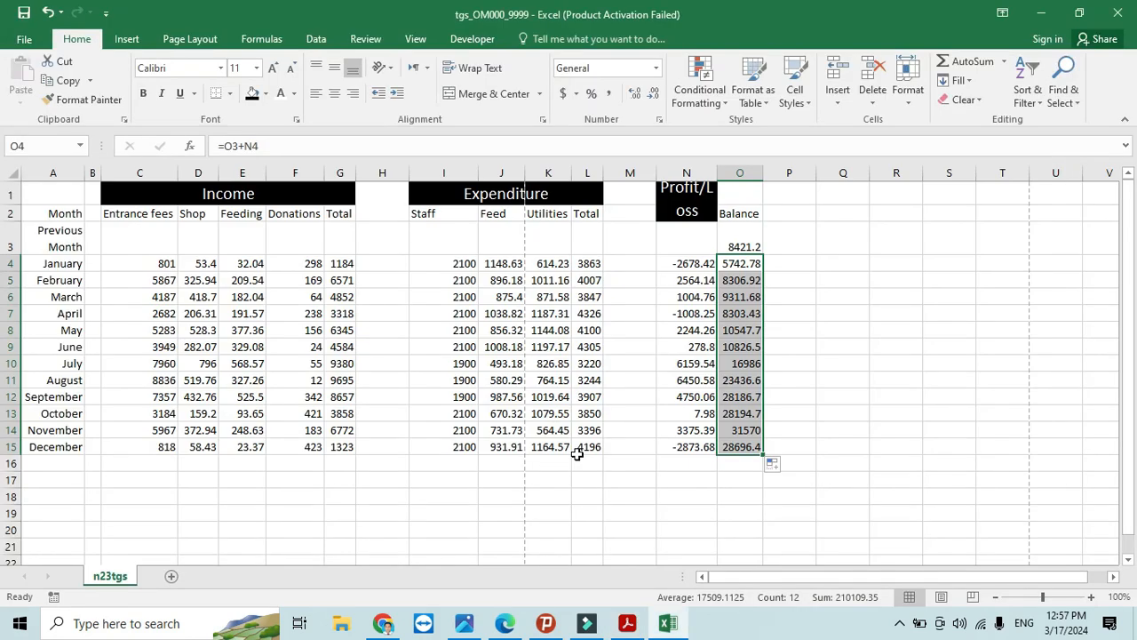
- Select C4:G15, I4:L15, N4:O15 and O3 and apply US dollar accounting format
left_click(139, 263)
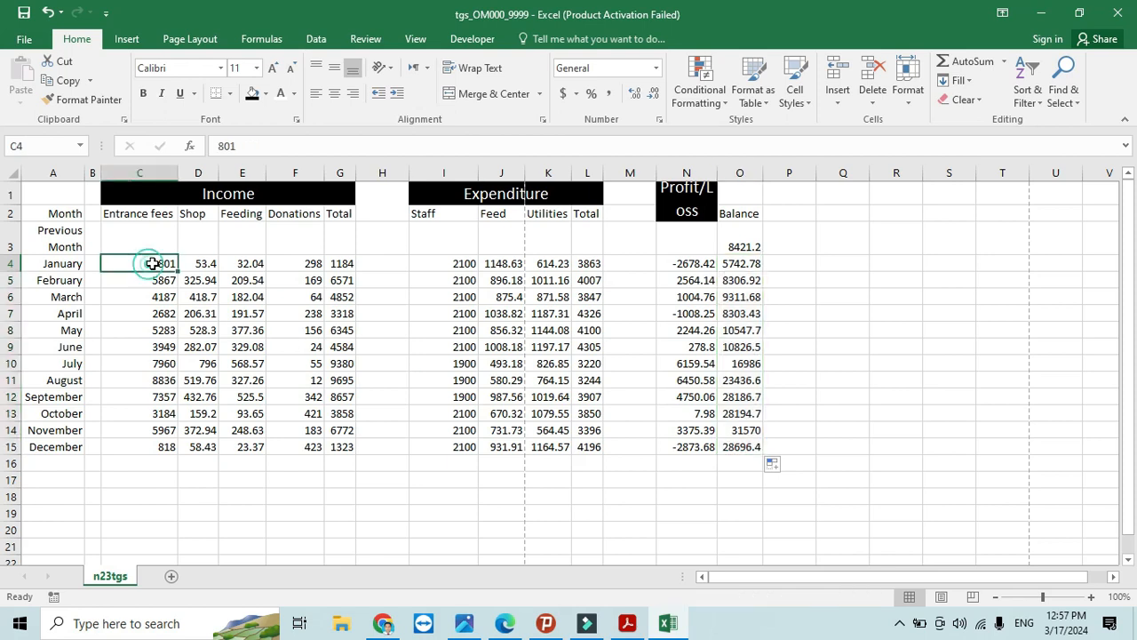
left_click_drag(151, 263, 353, 447)
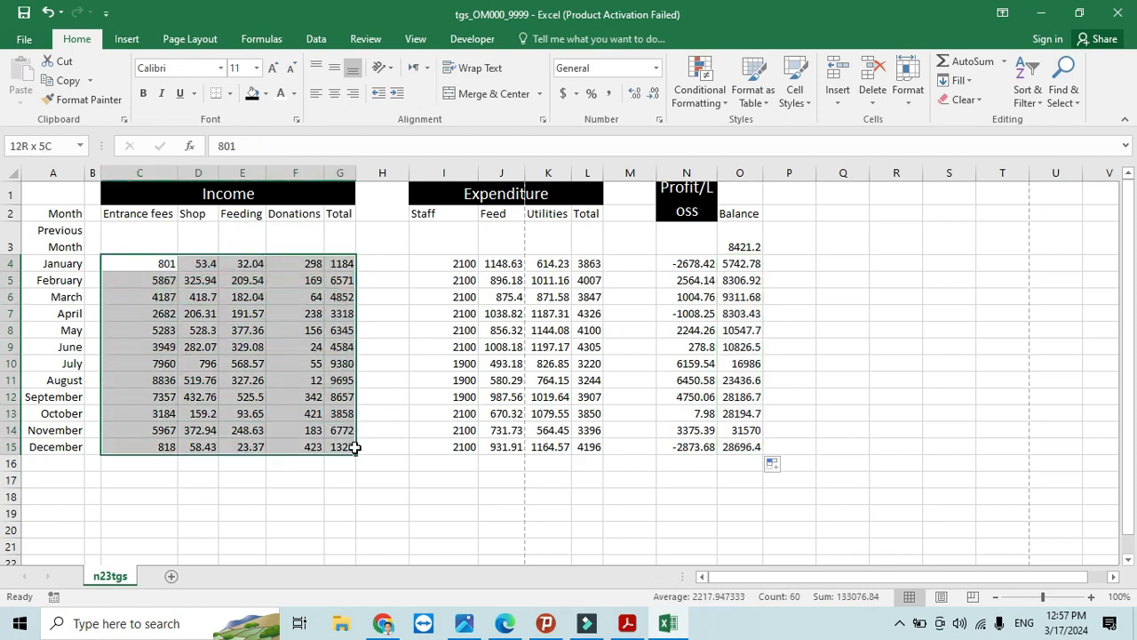
left_click_drag(444, 263, 587, 313)
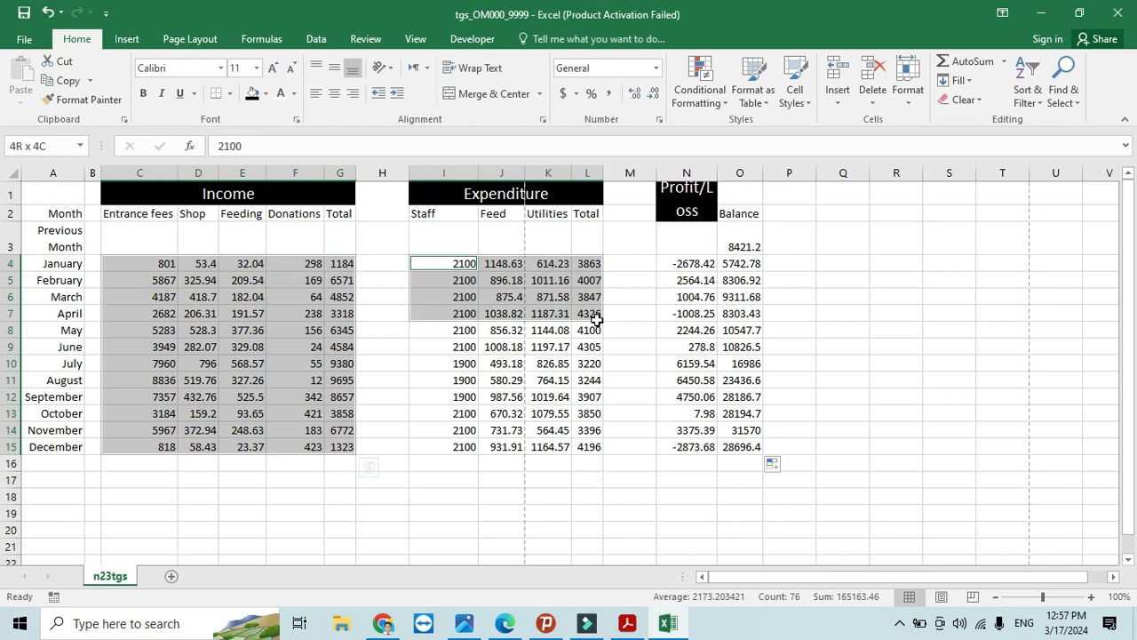
left_click(686, 263)
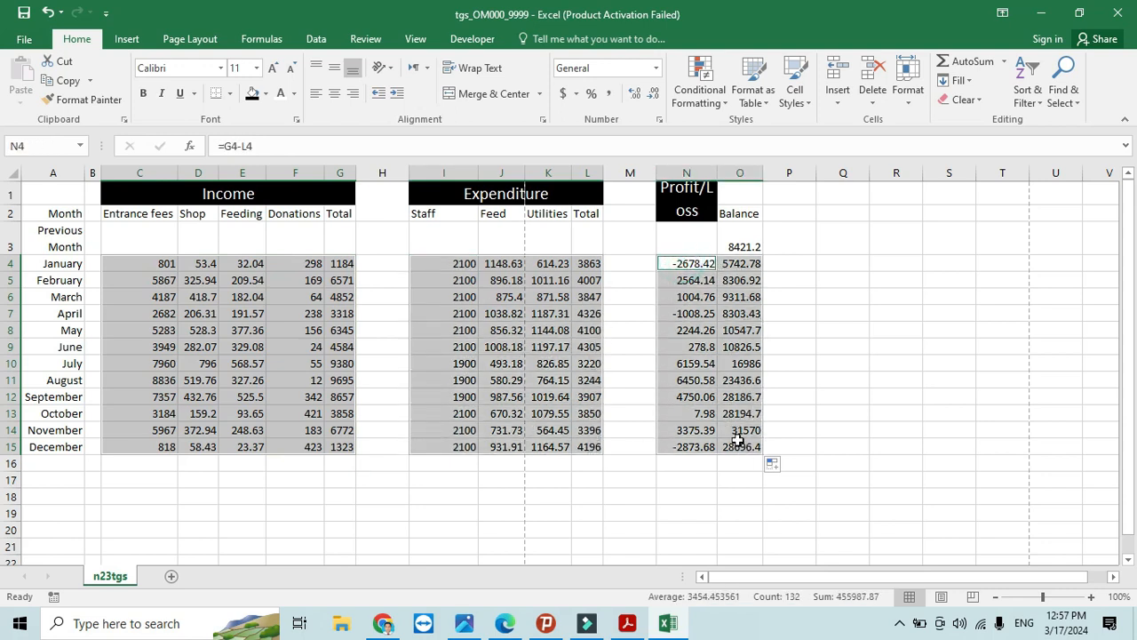
left_click(740, 246)
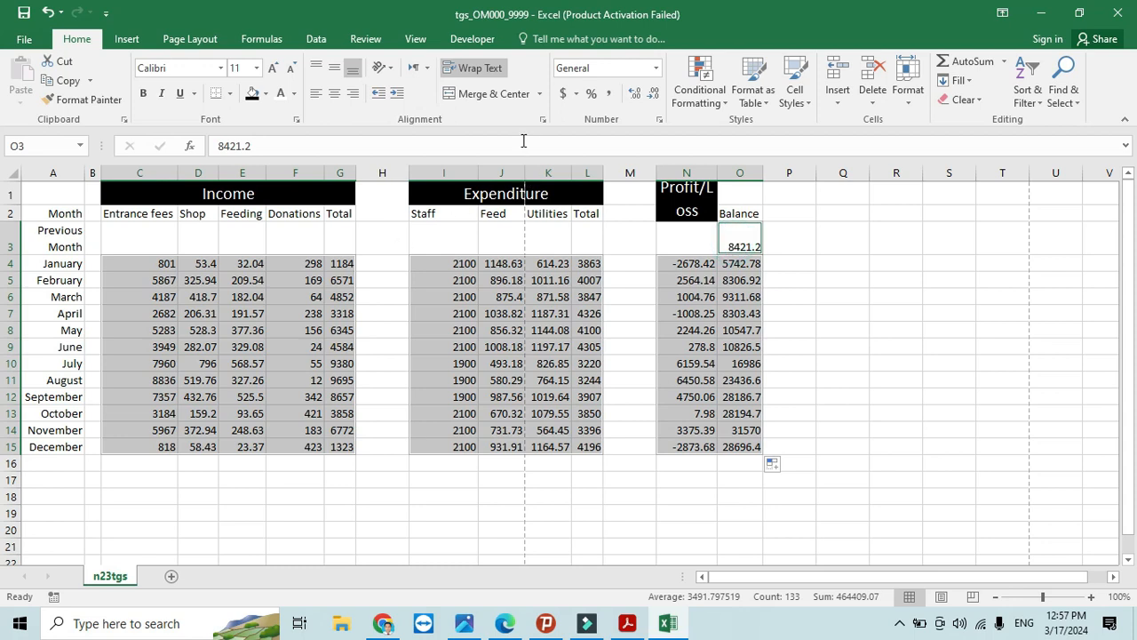
left_click(576, 93)
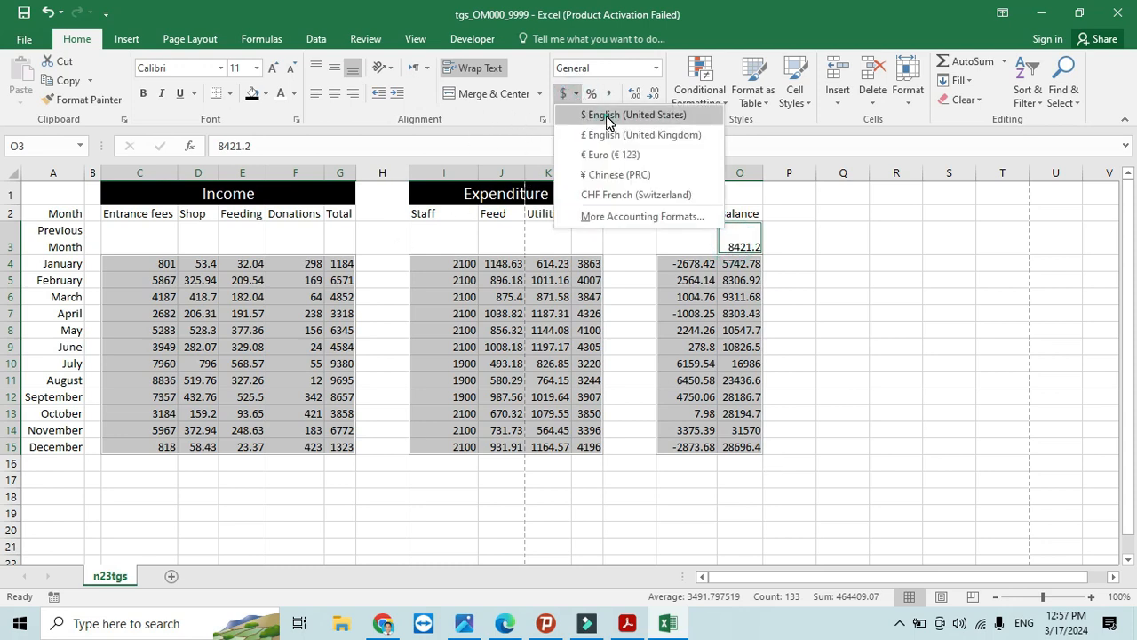
left_click(634, 114)
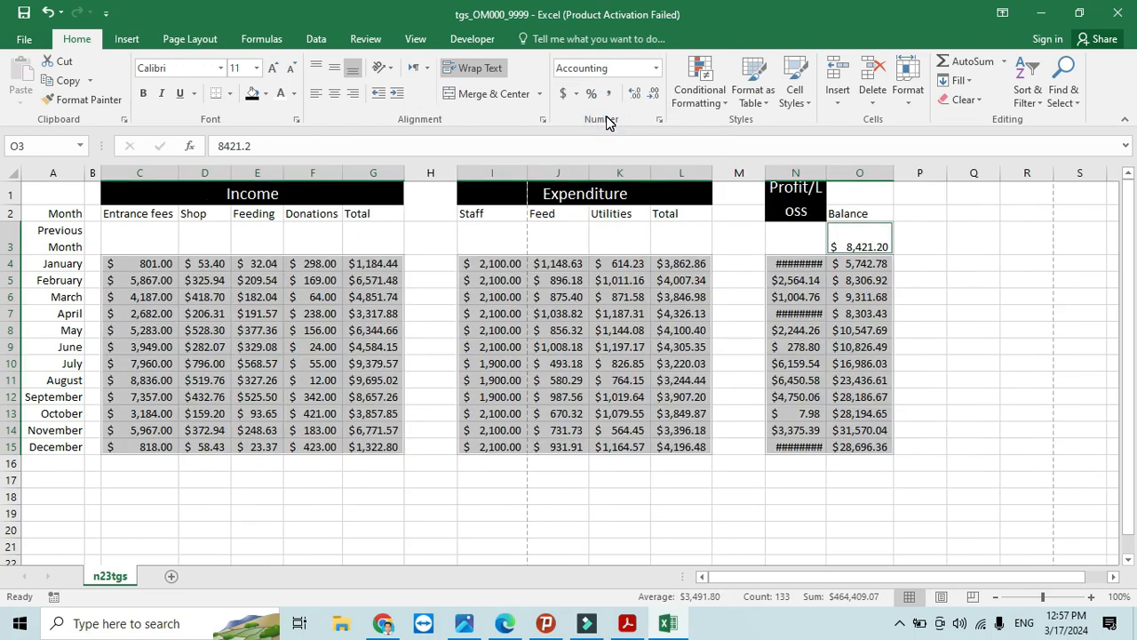
mouse_move(842, 319)
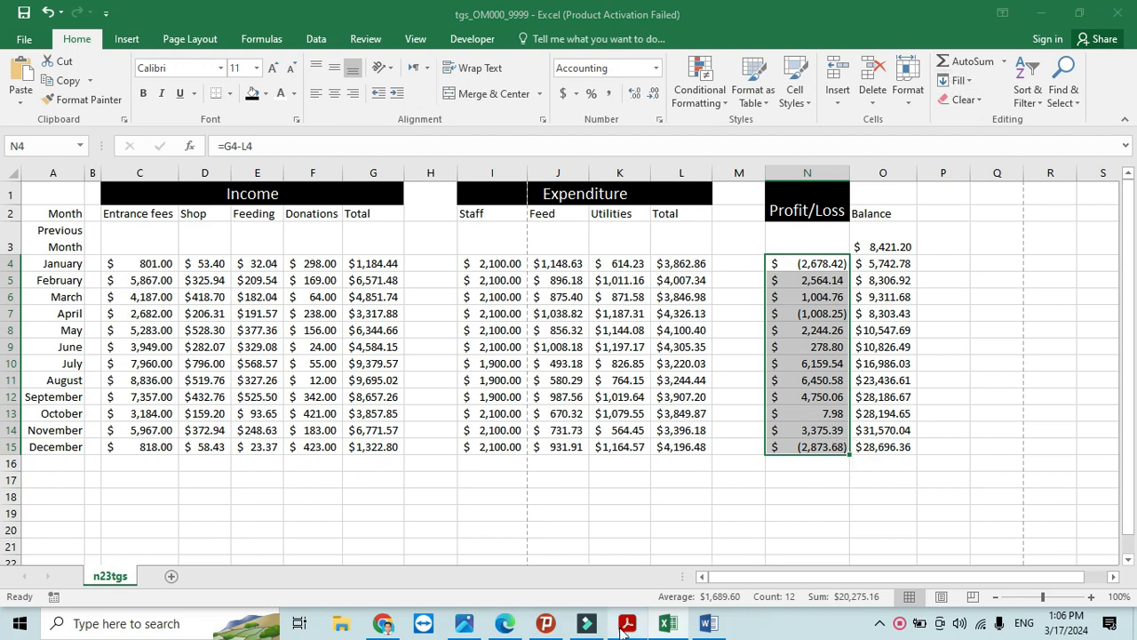
- Read step 17's negative-number conditional formatting instruction in the question paper
left_click(627, 623)
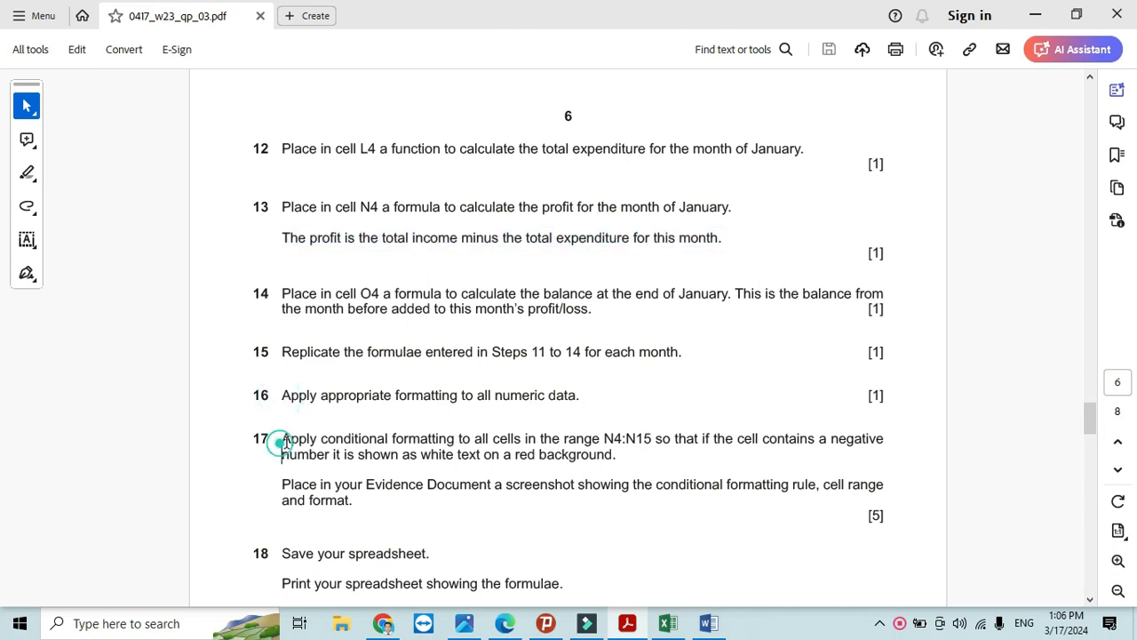
left_click_drag(628, 438, 885, 438)
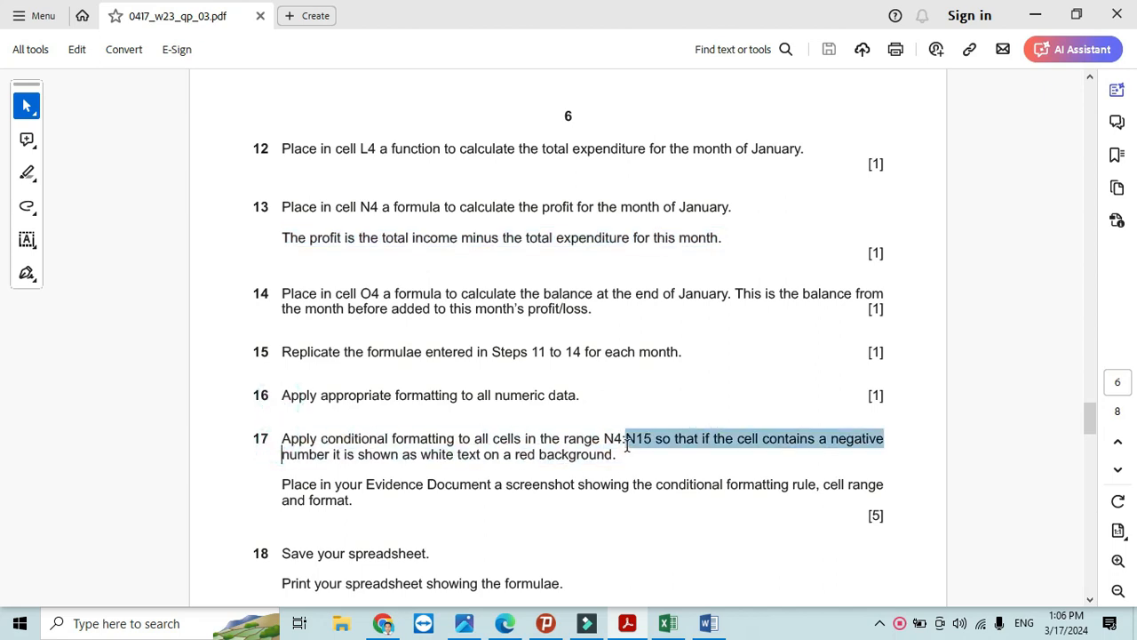
left_click(809, 441)
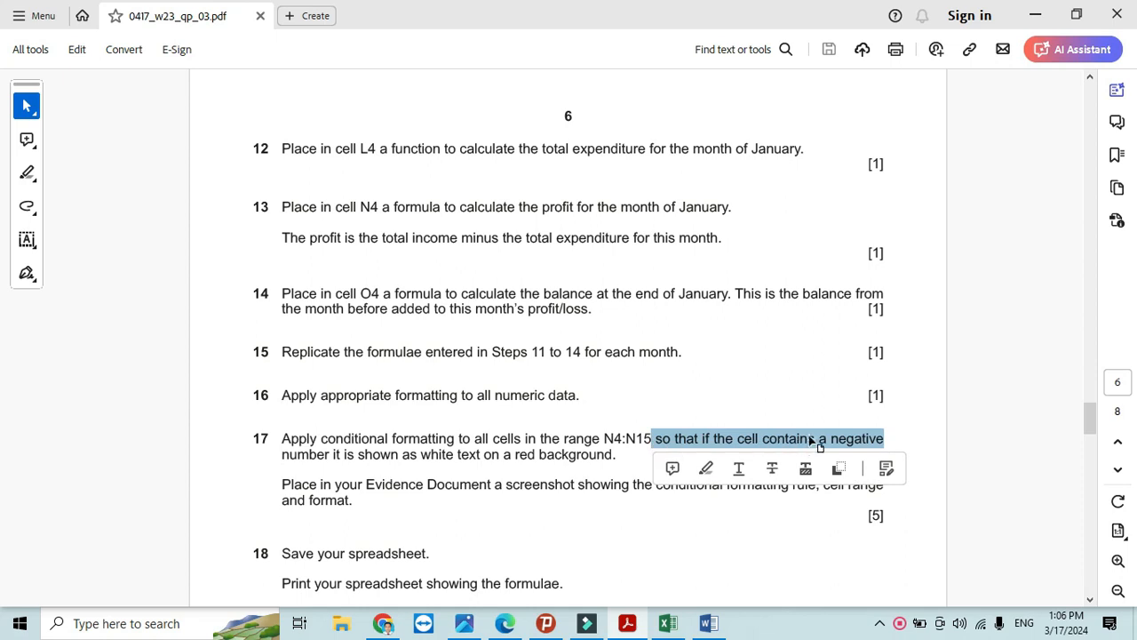
mouse_move(866, 447)
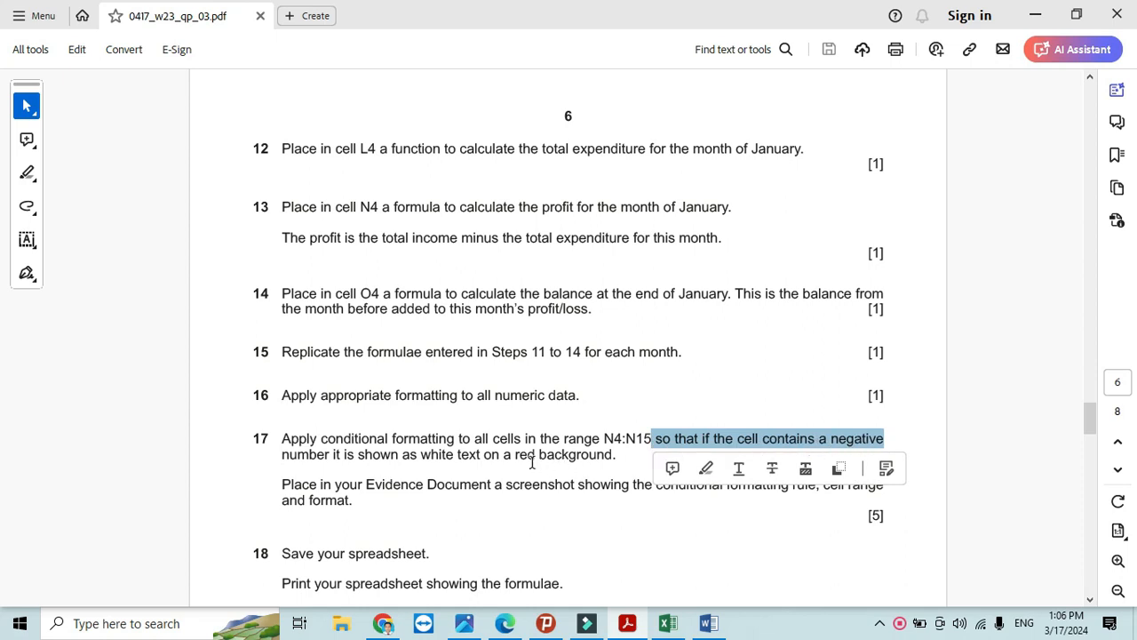
- Add a conditional formatting rule filling Profit/Loss values less than 0 red
left_click(668, 623)
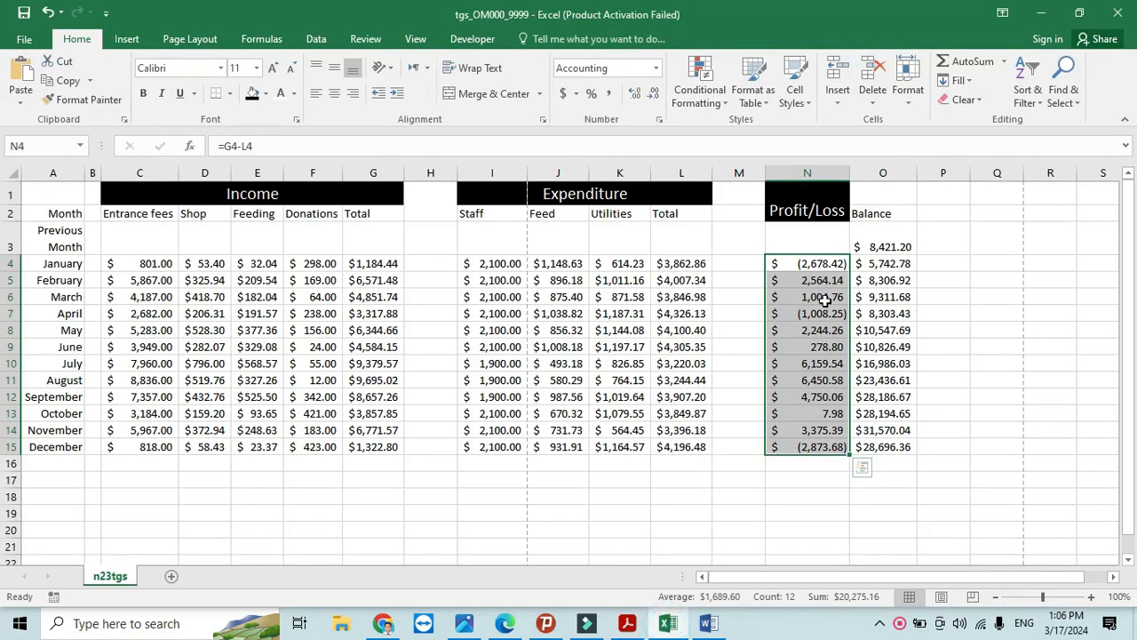
left_click(700, 80)
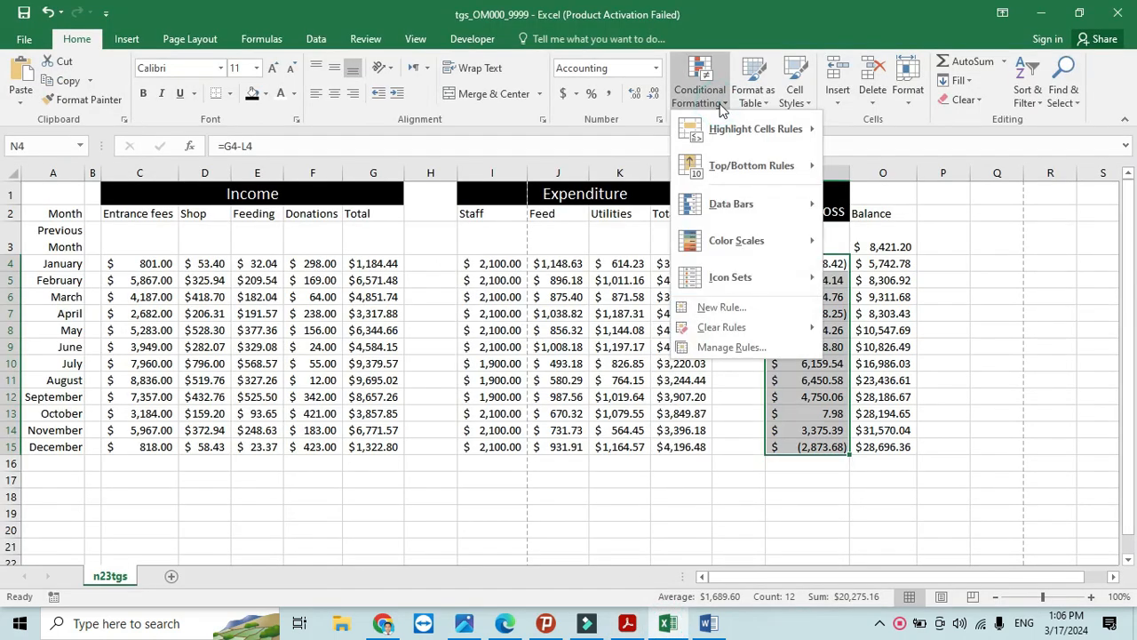
left_click(720, 307)
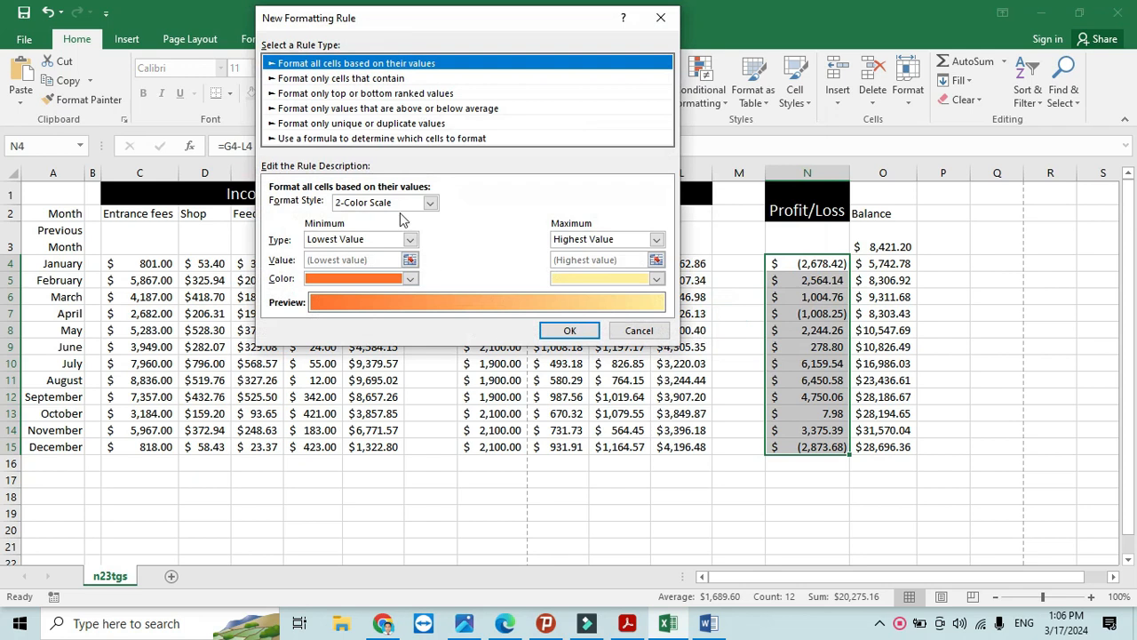
left_click(341, 78)
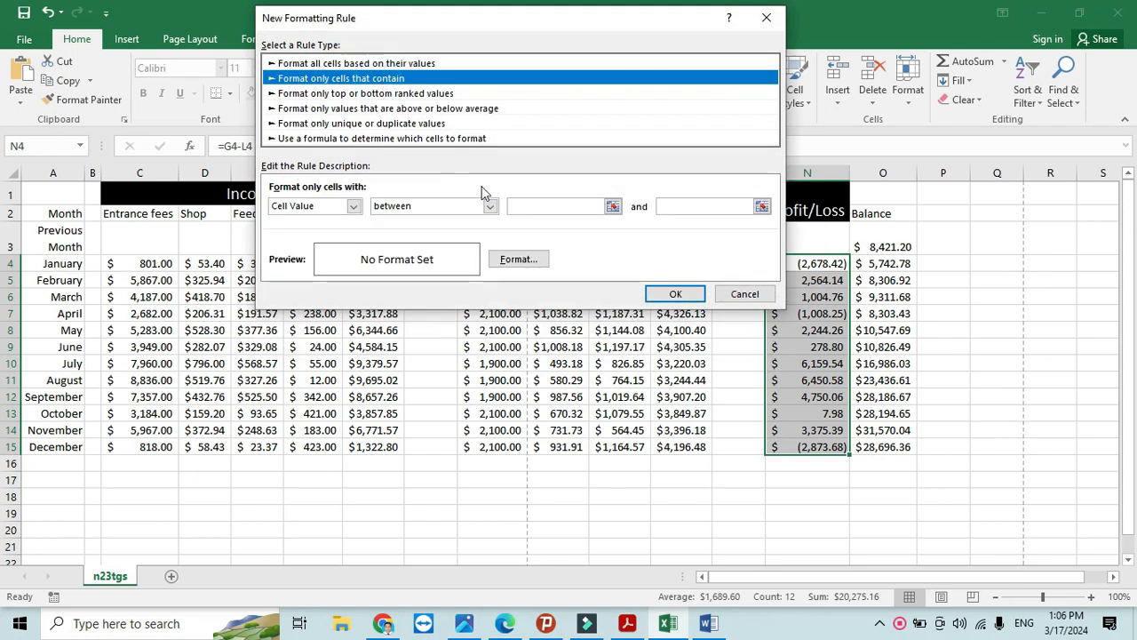
left_click(490, 205)
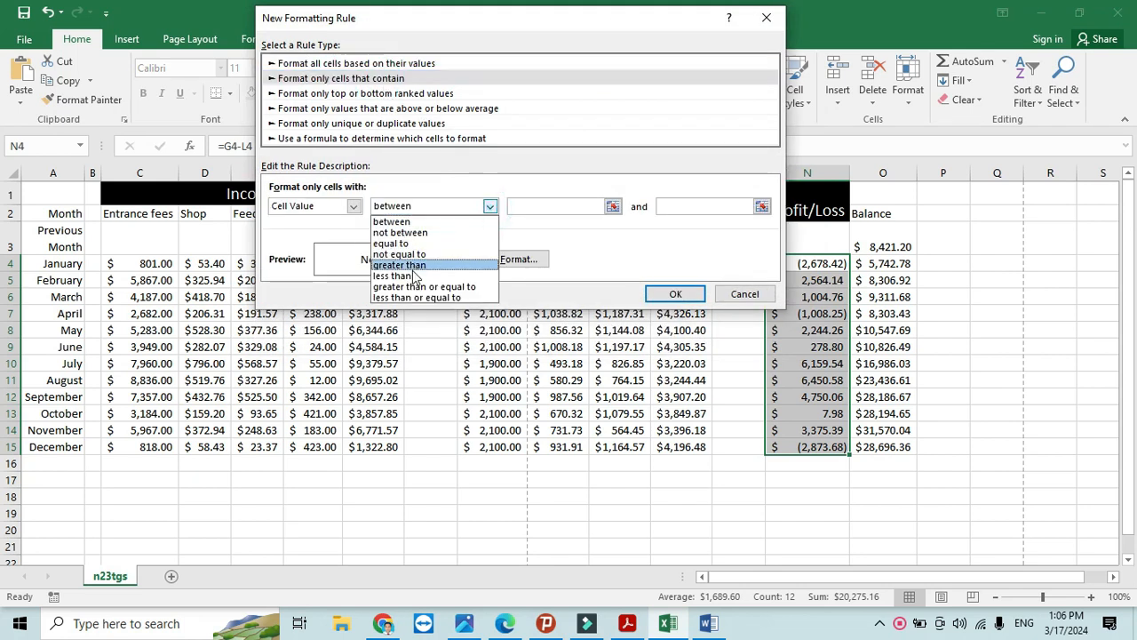
left_click(393, 276)
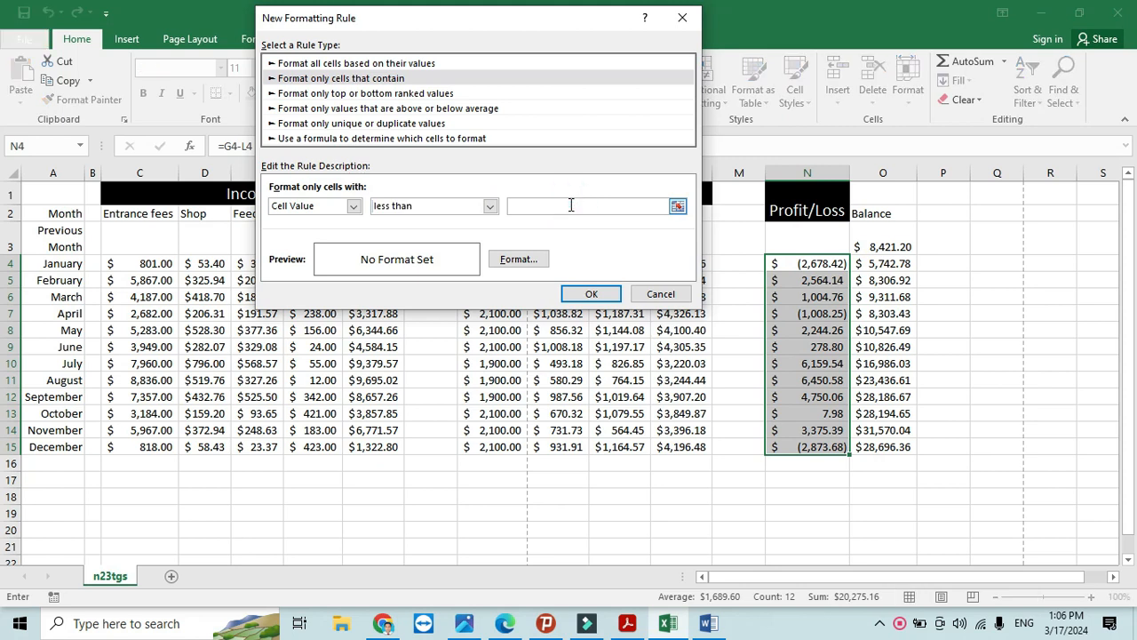
left_click(518, 259)
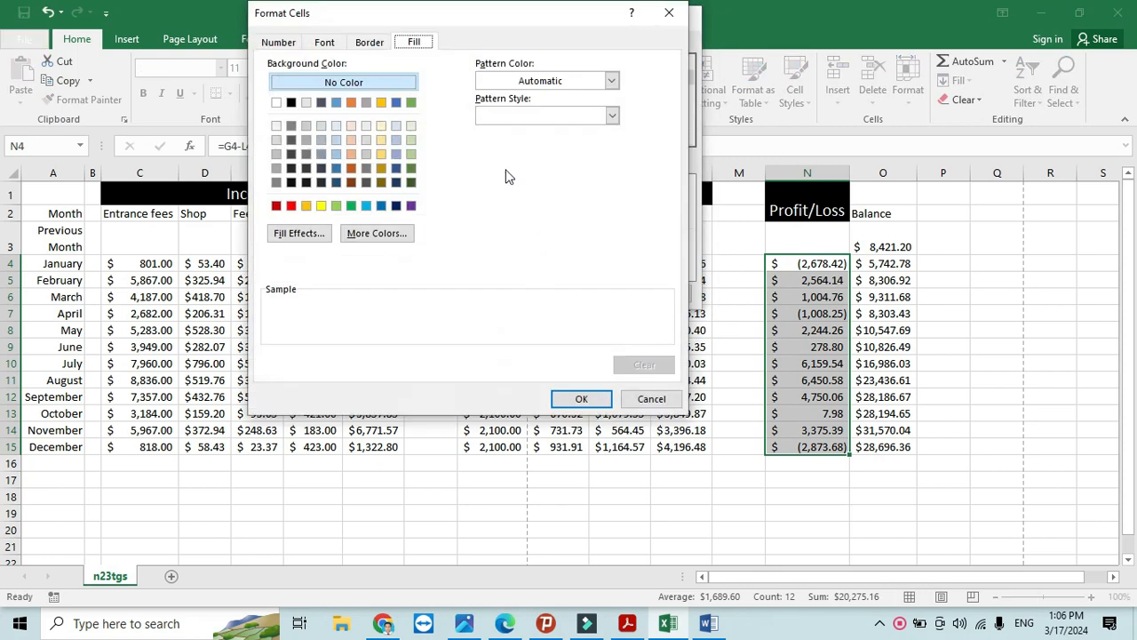
left_click(290, 205)
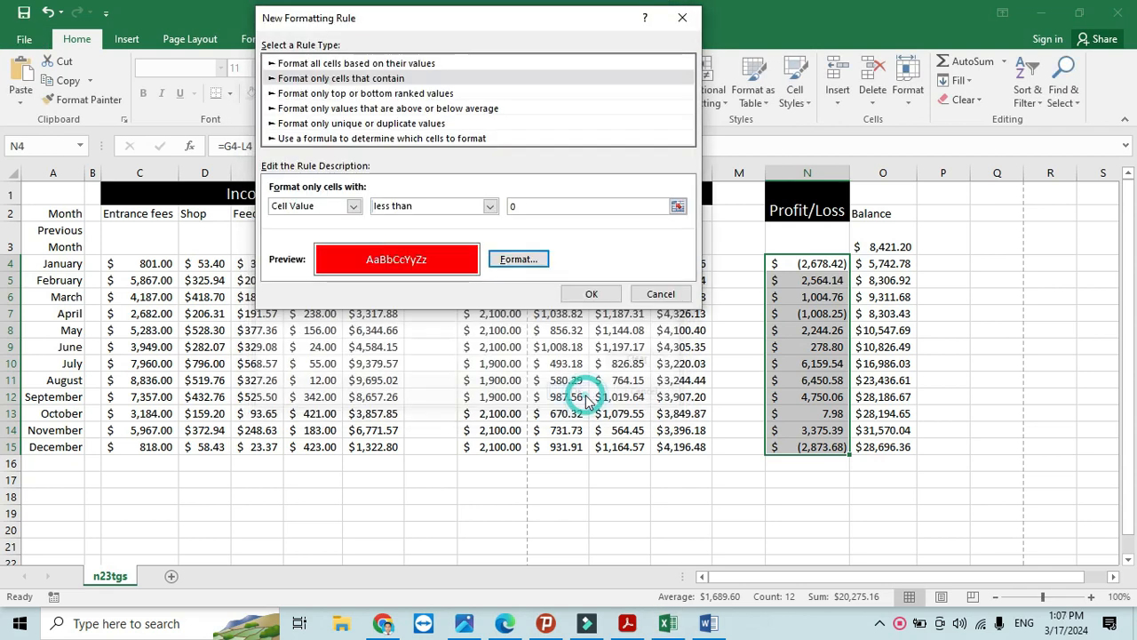
left_click(591, 293)
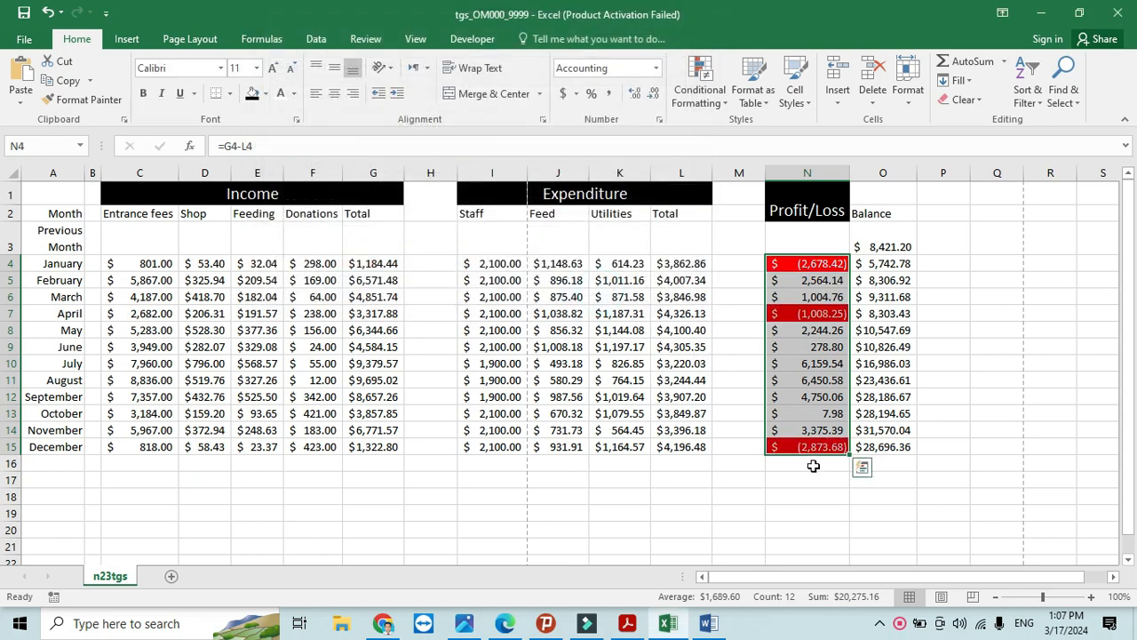
left_click(700, 80)
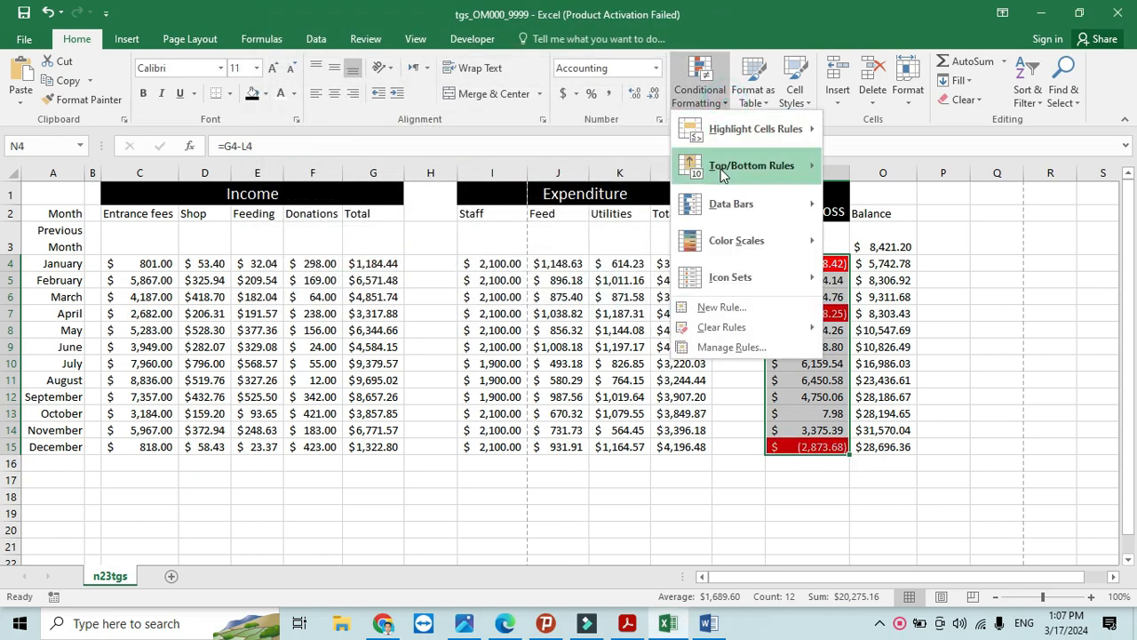
left_click(731, 346)
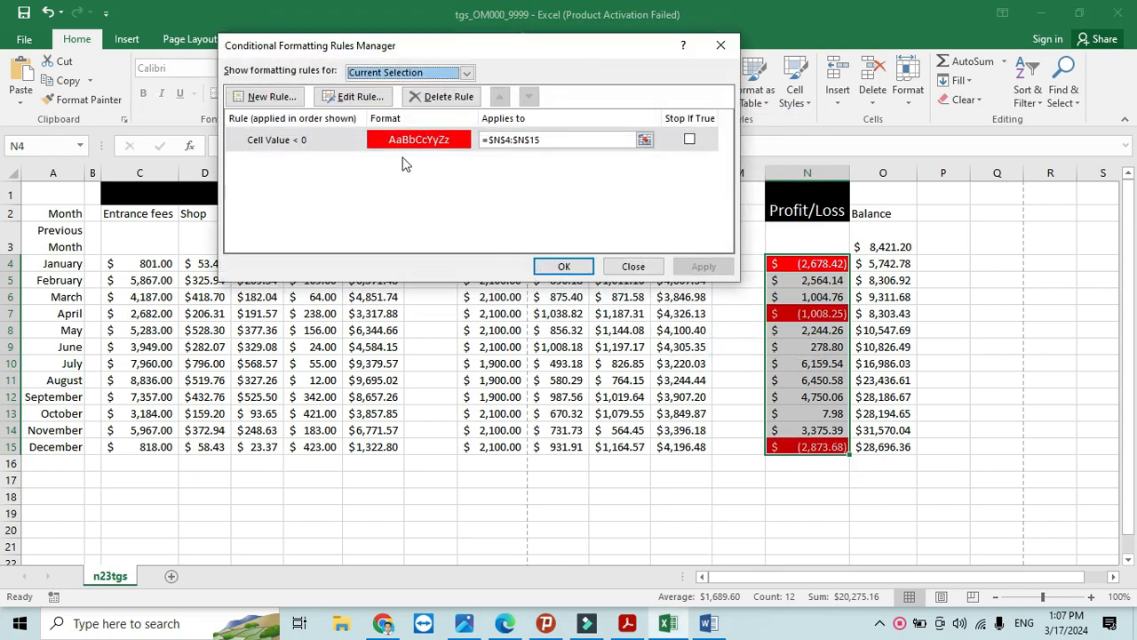
left_click(353, 96)
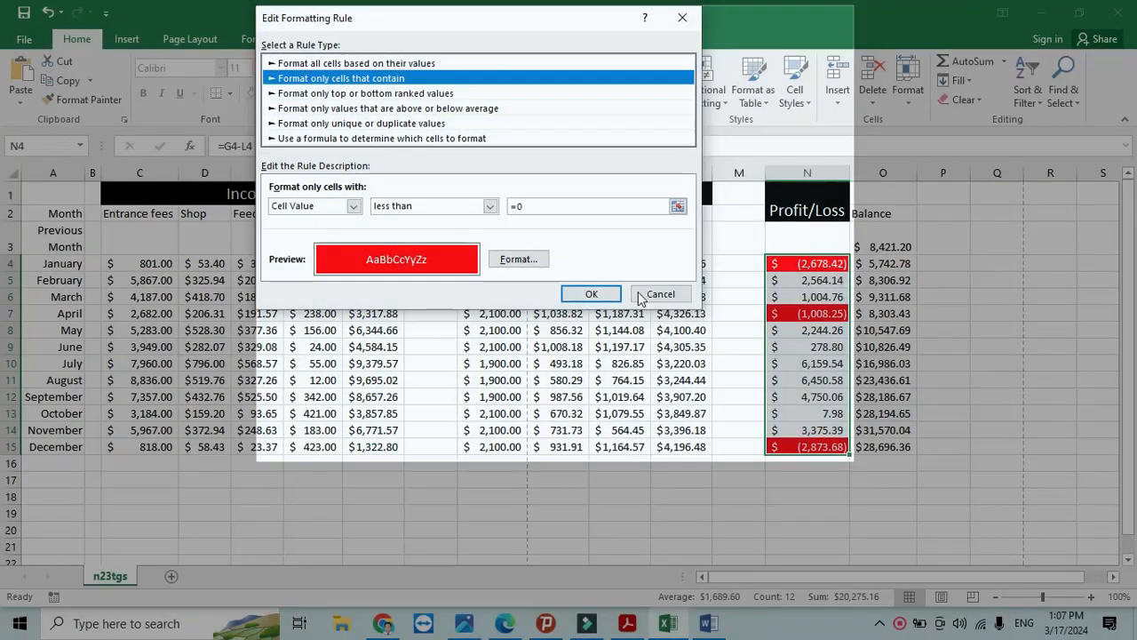
left_click(591, 293)
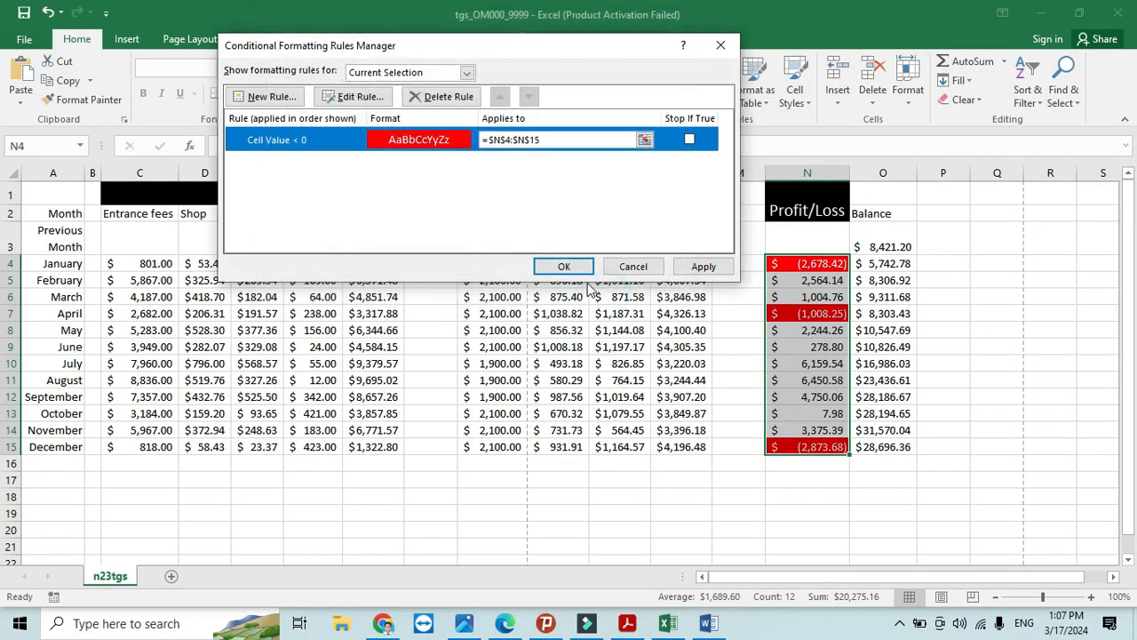
left_click(563, 266)
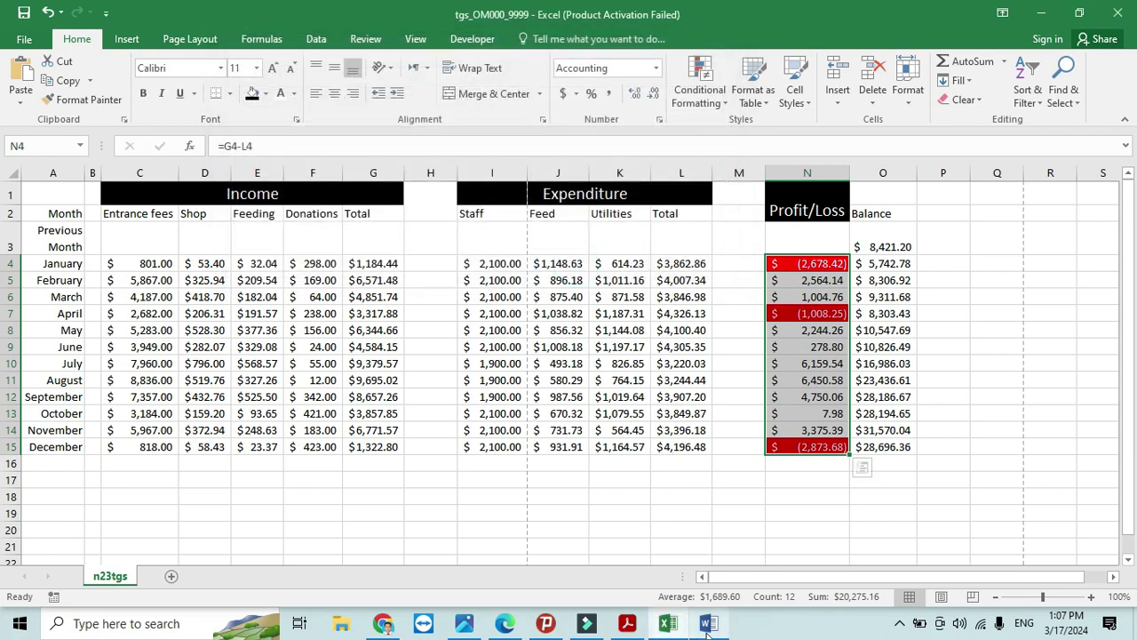
- Review the evidence document and question paper, then return to the spreadsheet
left_click(709, 623)
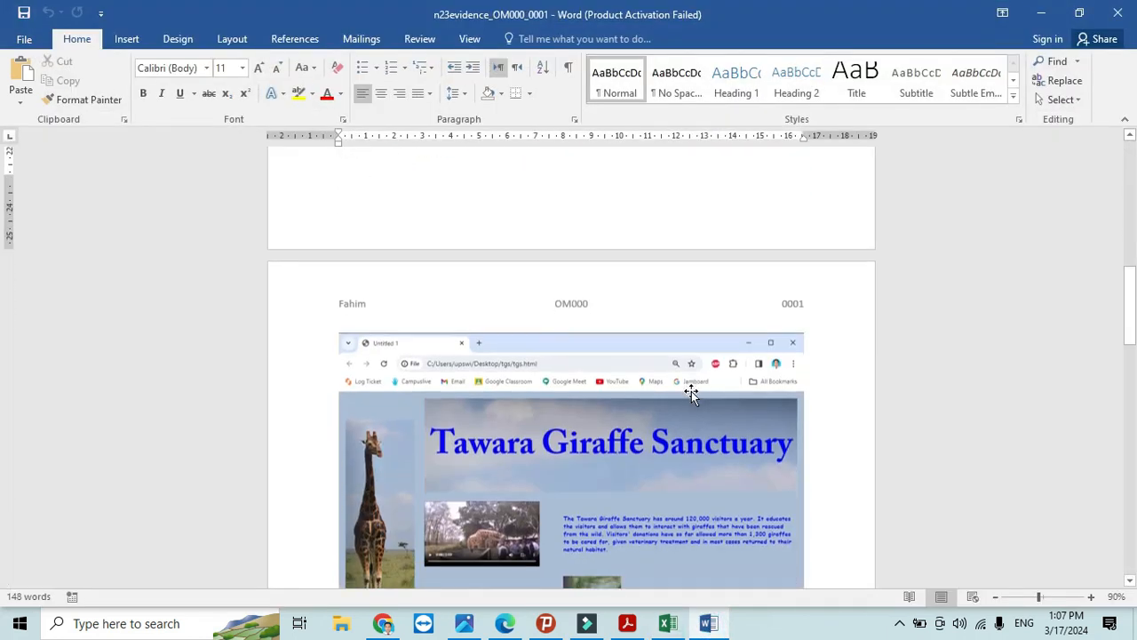
scroll("down", 3)
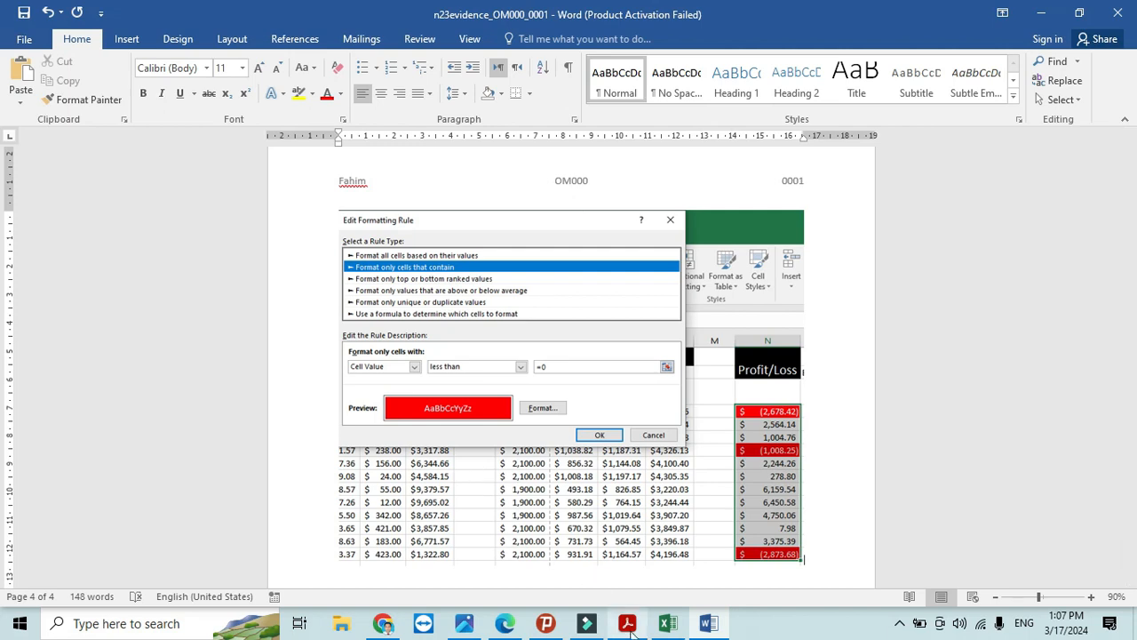
left_click(628, 623)
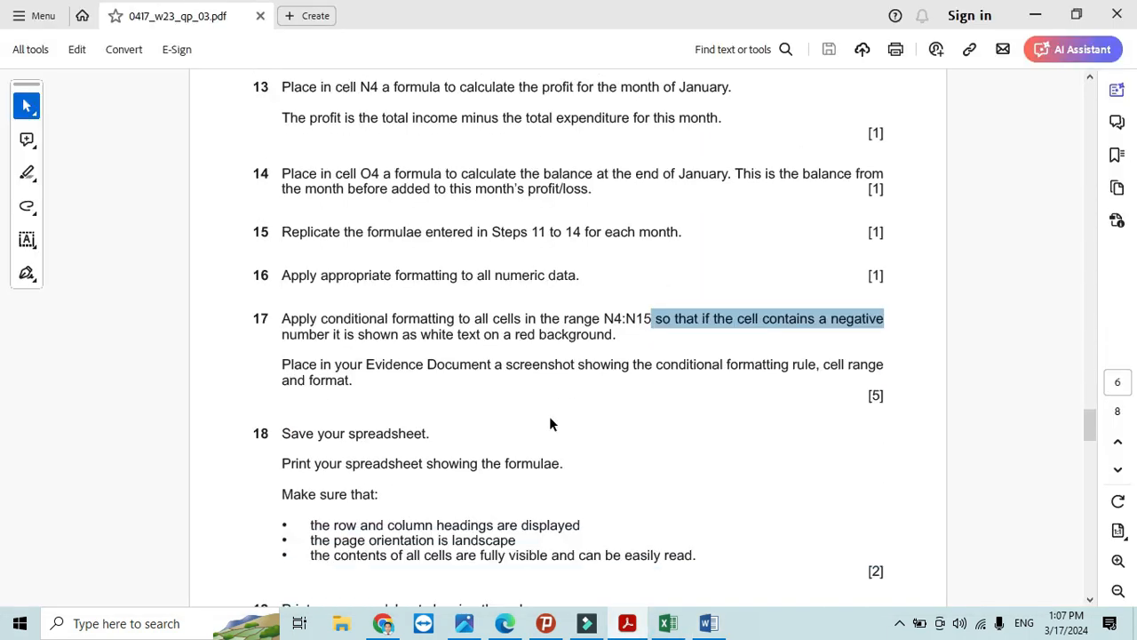
scroll("down", 3)
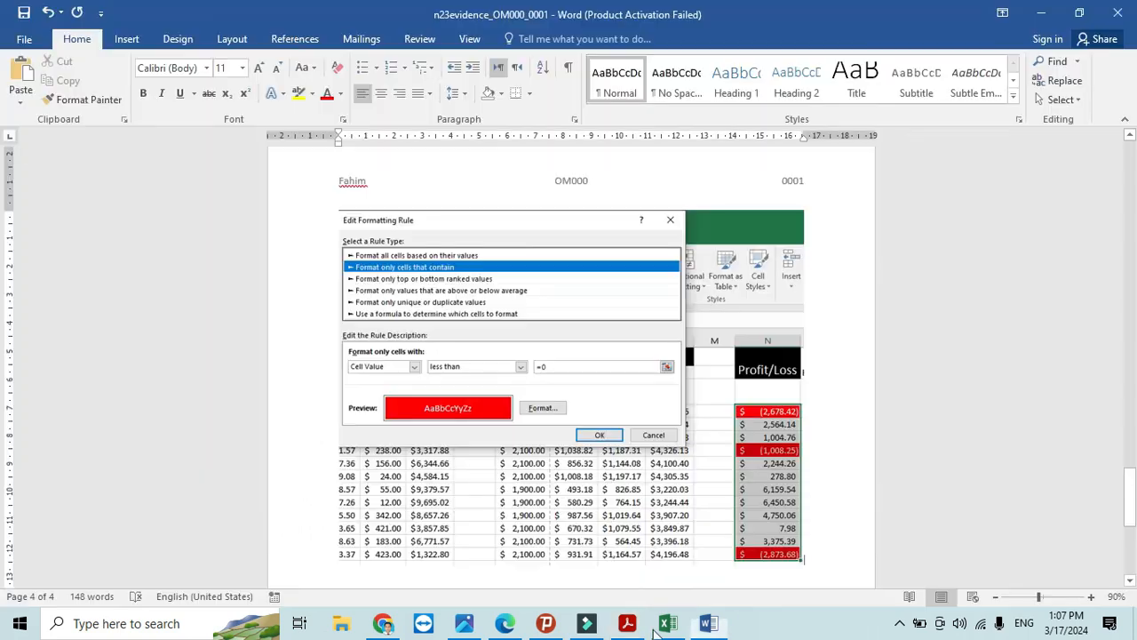
left_click(666, 622)
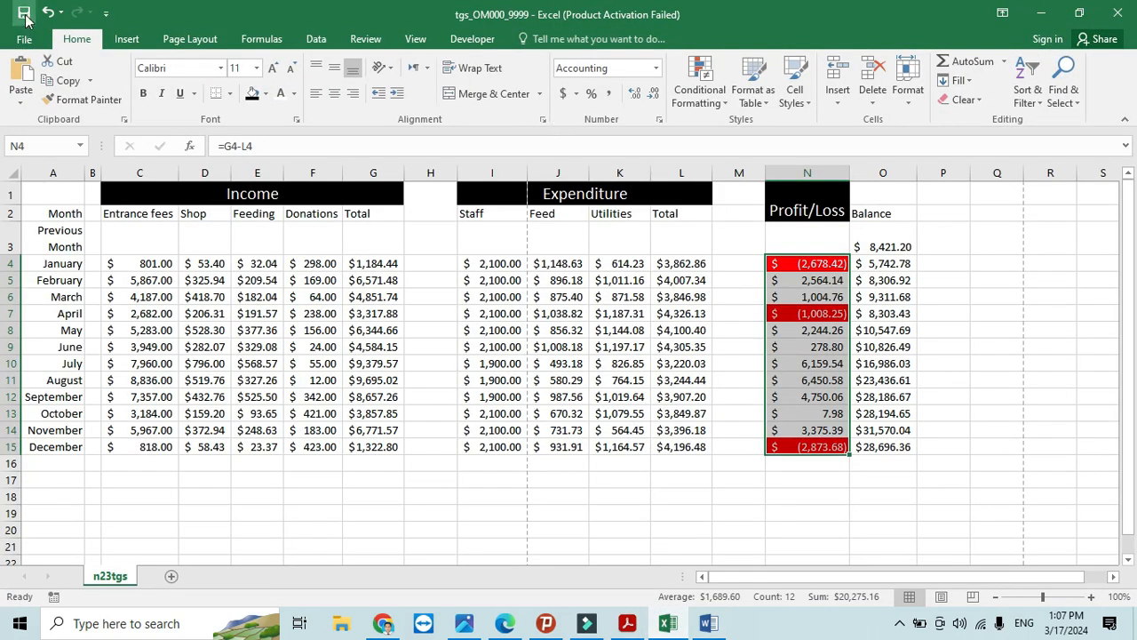
- Save and close the Word evidence document with the rule screenshot
left_click(708, 623)
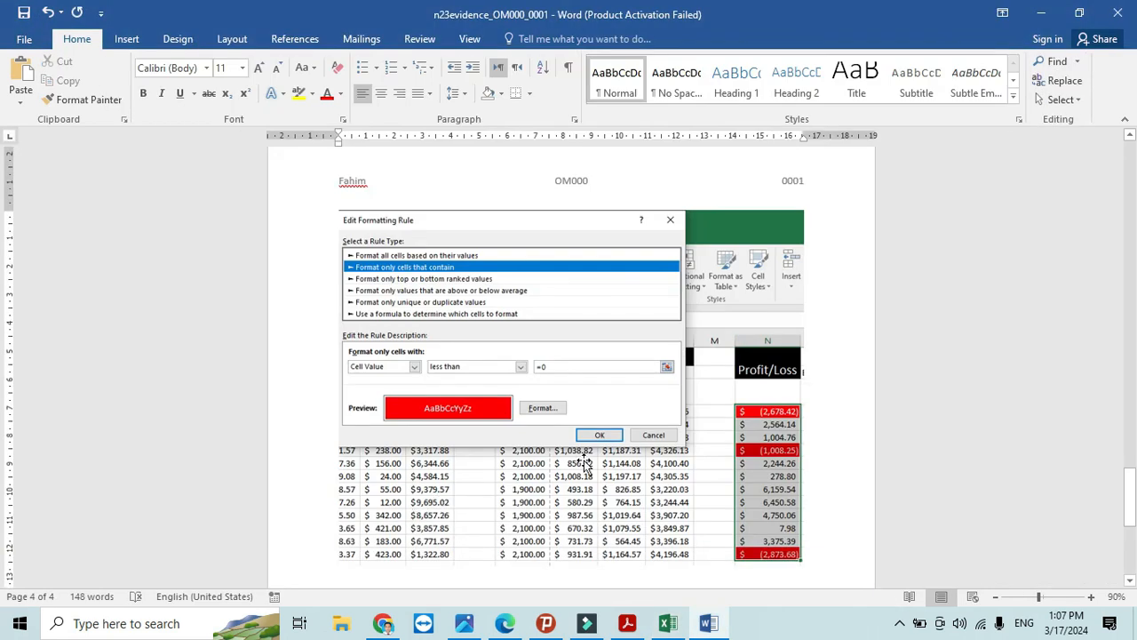
mouse_move(1118, 13)
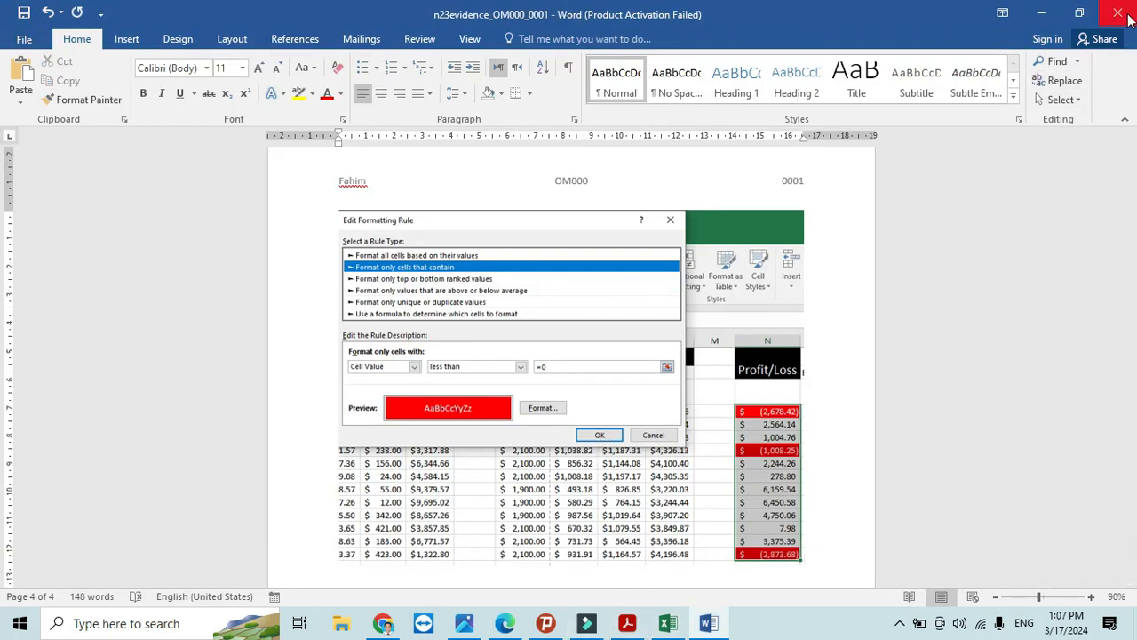
left_click(1118, 13)
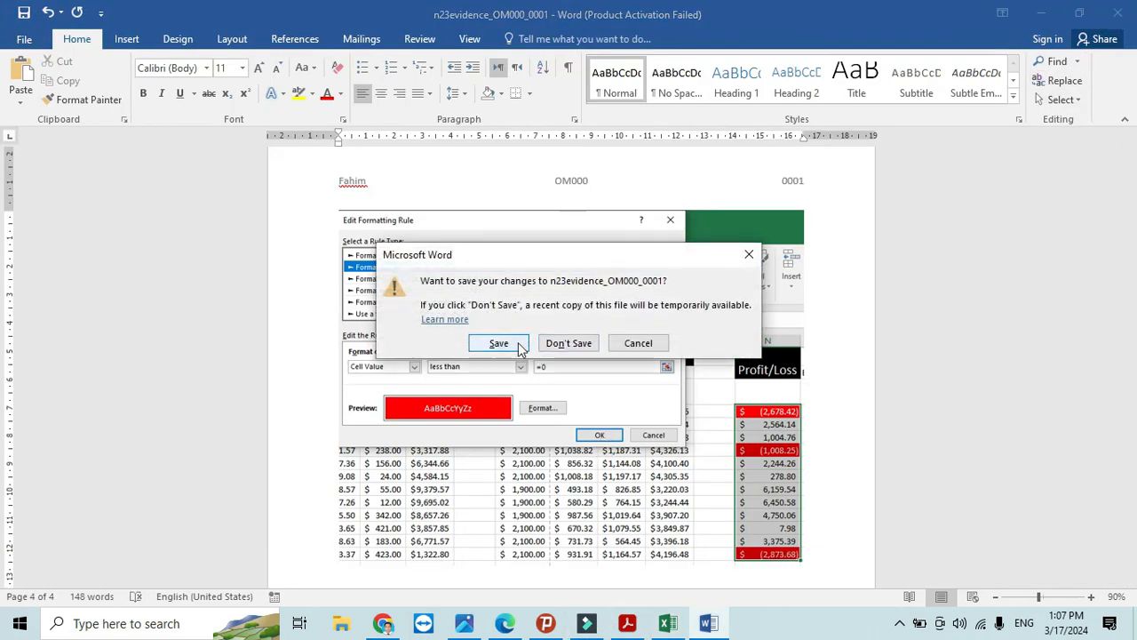
left_click(568, 343)
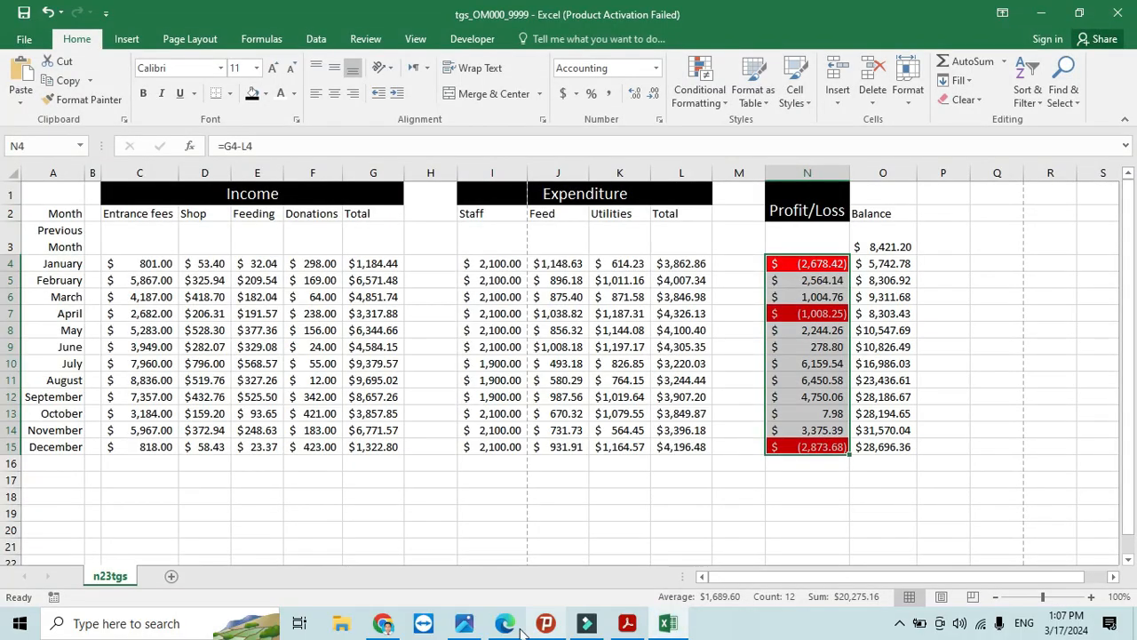
- Turn on Show Formulas so the worksheet displays formulas like =SUM(C4:F4), checking the question paper
left_click(504, 623)
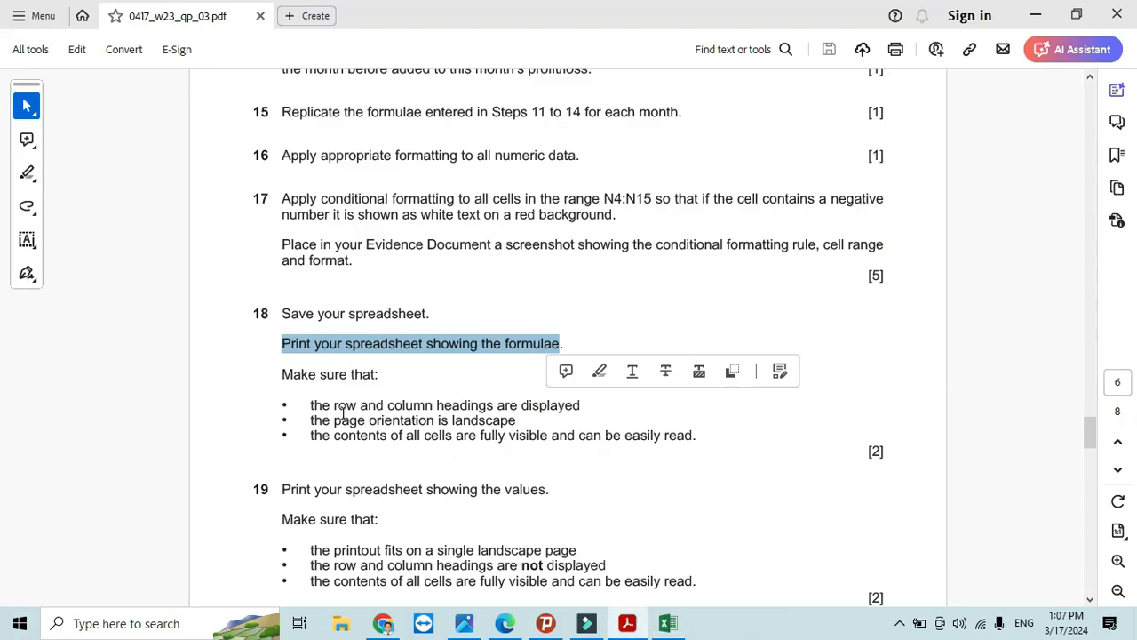
left_click(667, 623)
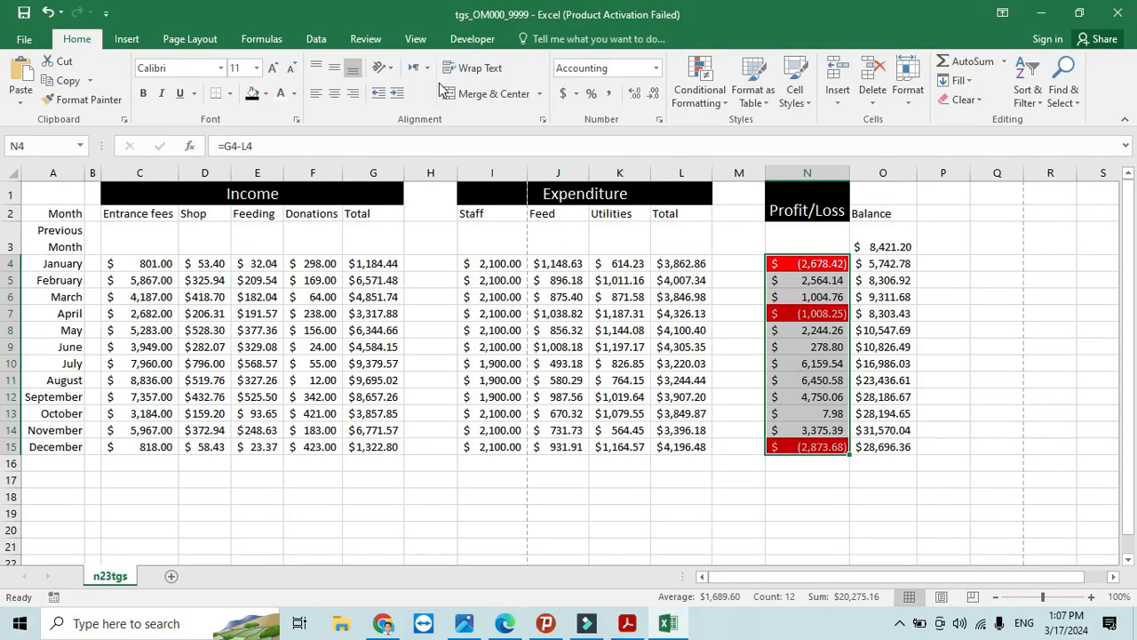
left_click(261, 38)
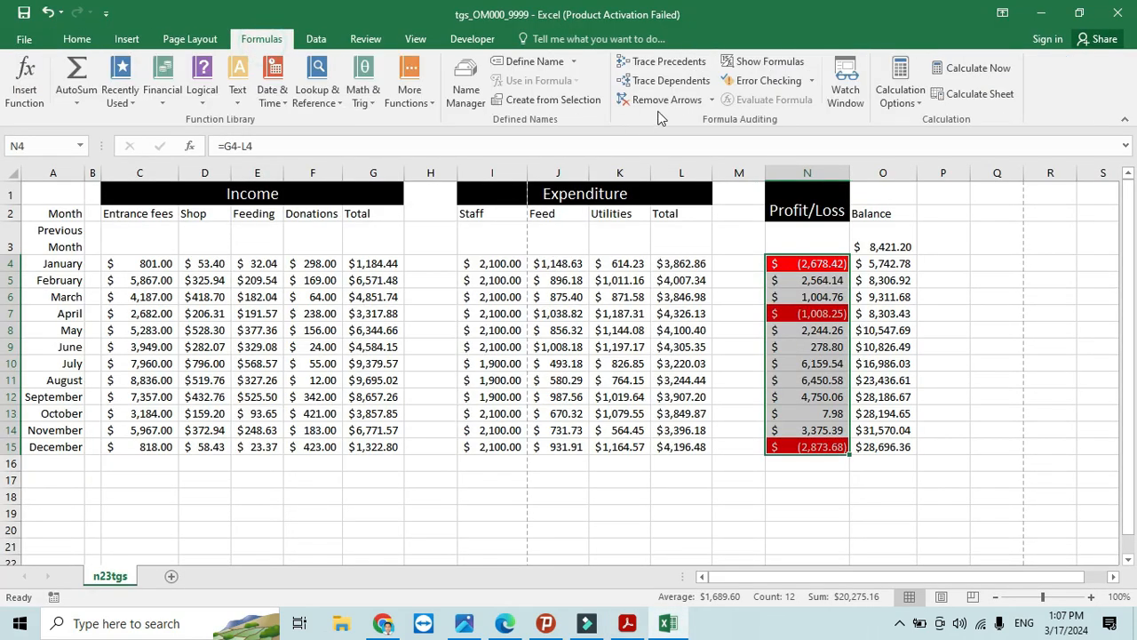
left_click(763, 61)
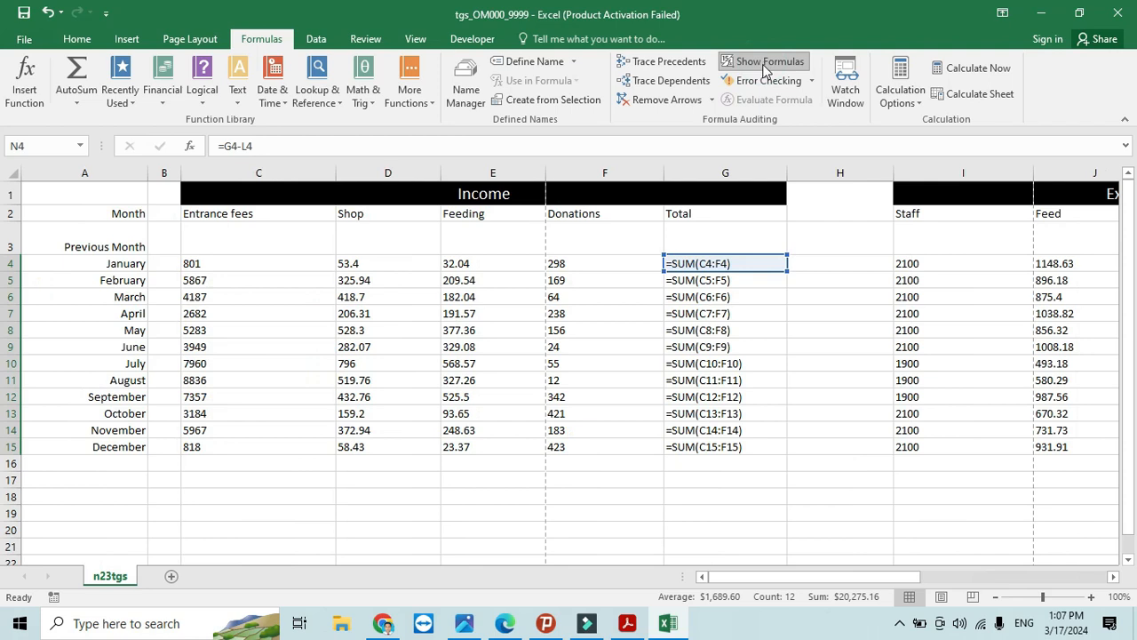
left_click(625, 622)
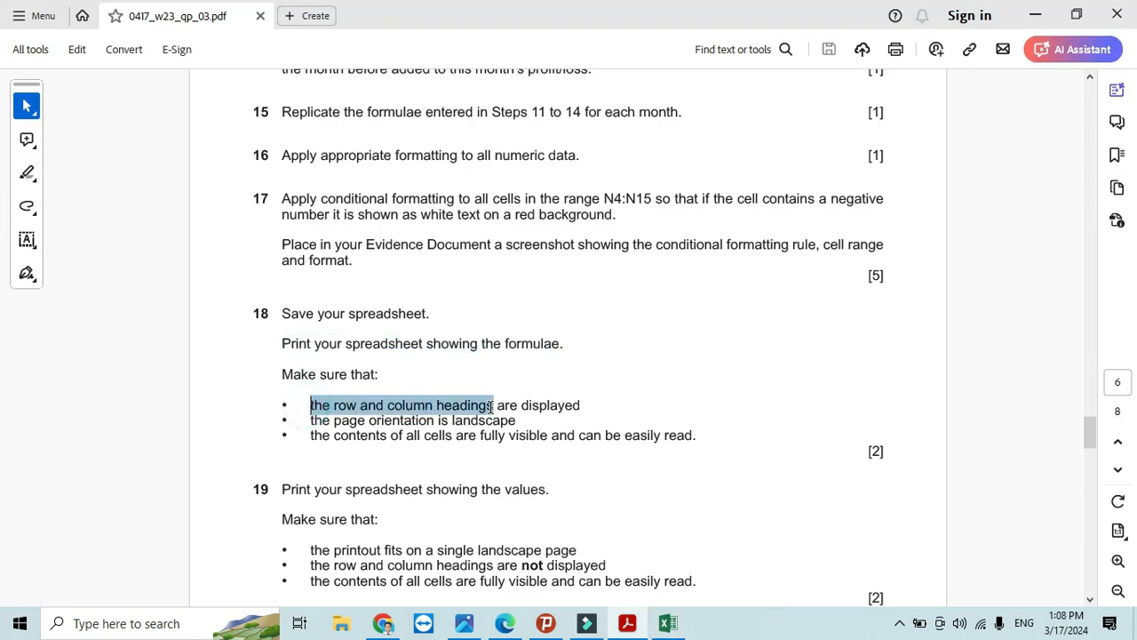
left_click(666, 622)
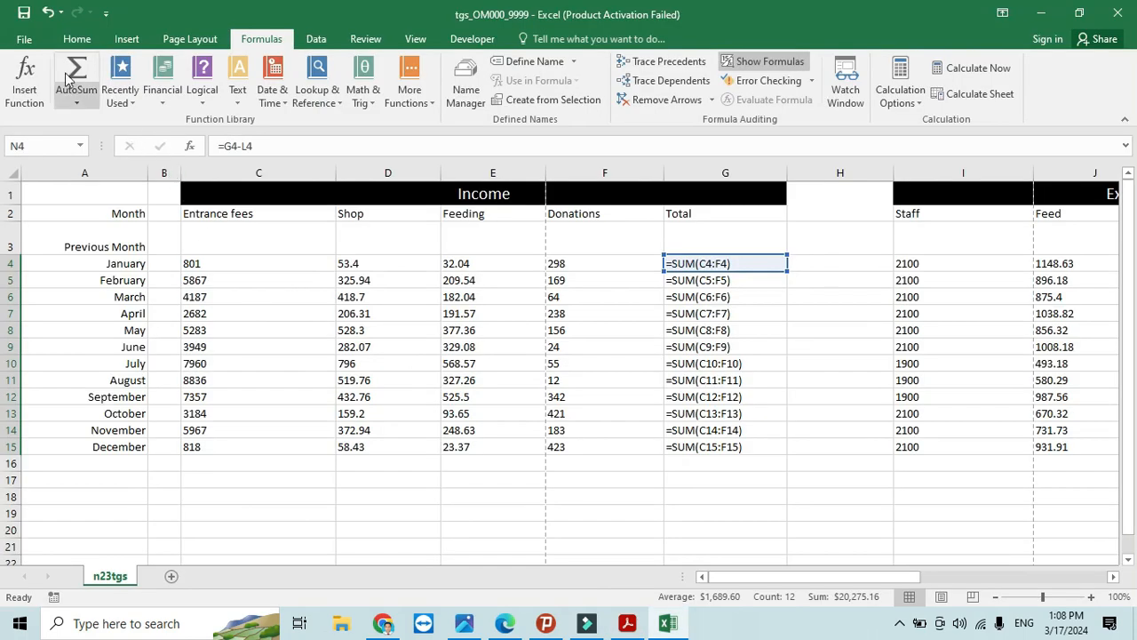
- Set Landscape orientation in Page Setup and page through the 3-page formula print preview
left_click(24, 39)
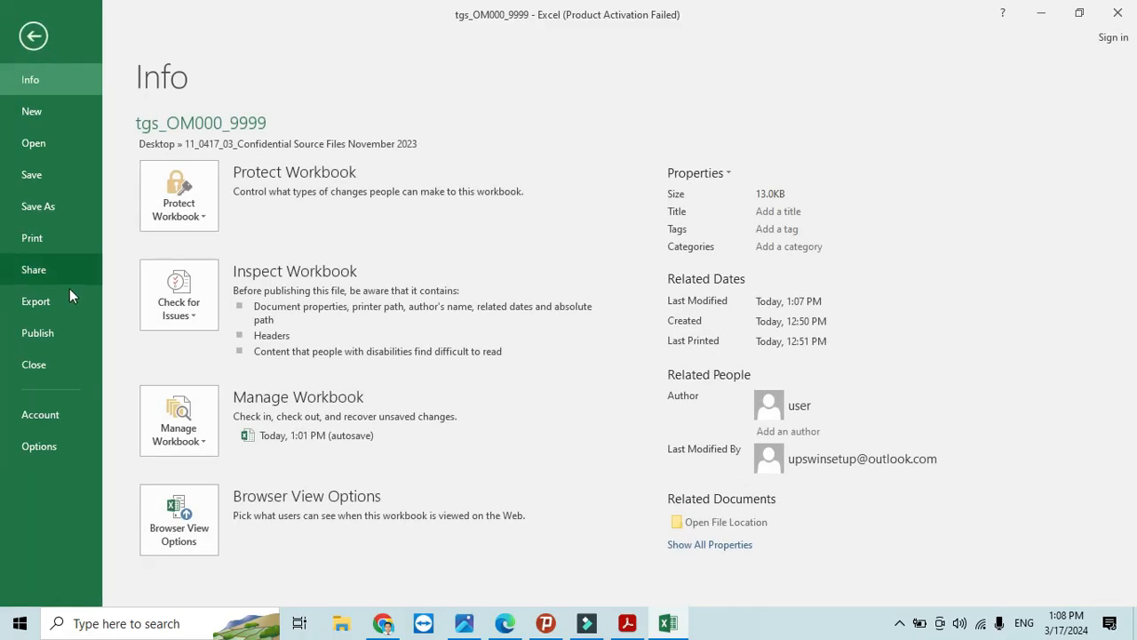
left_click(33, 237)
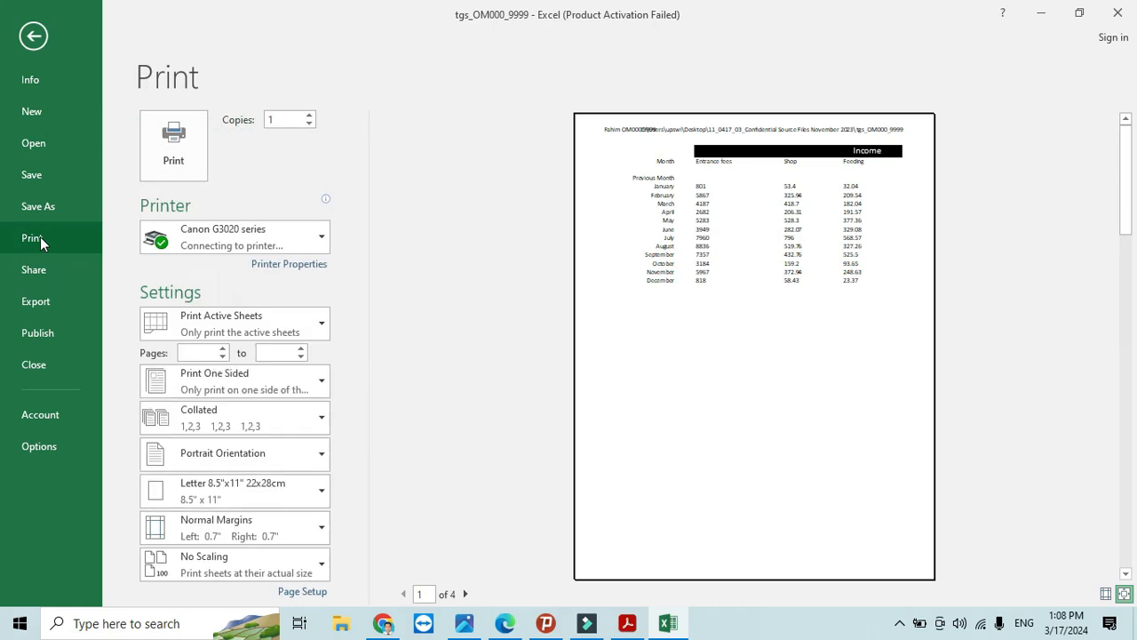
left_click(302, 590)
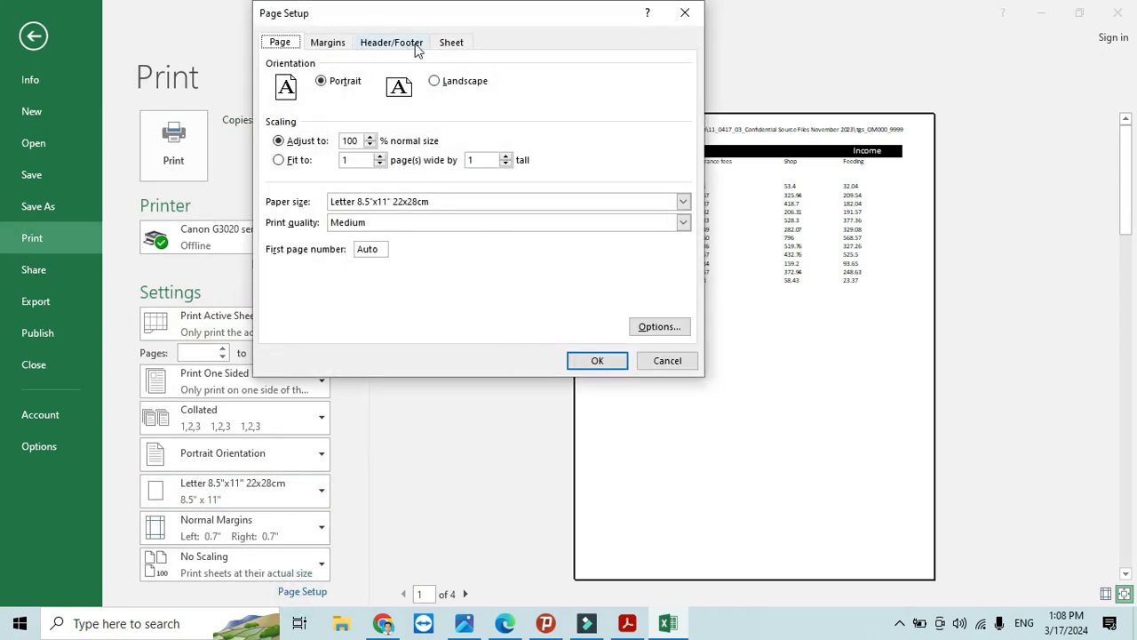
left_click(452, 42)
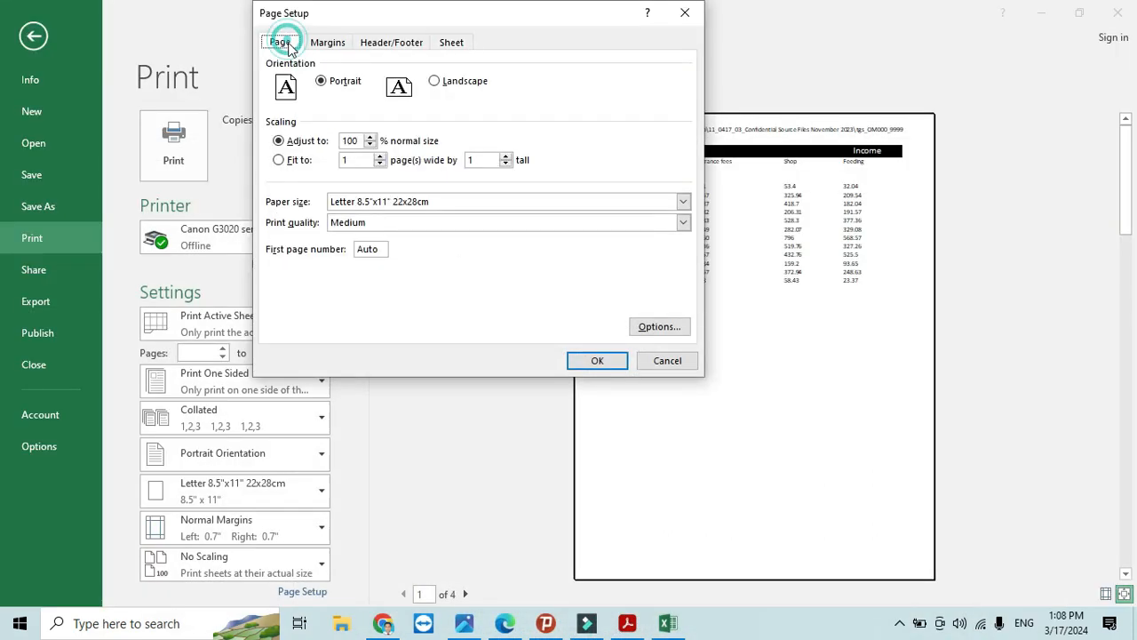
left_click(434, 80)
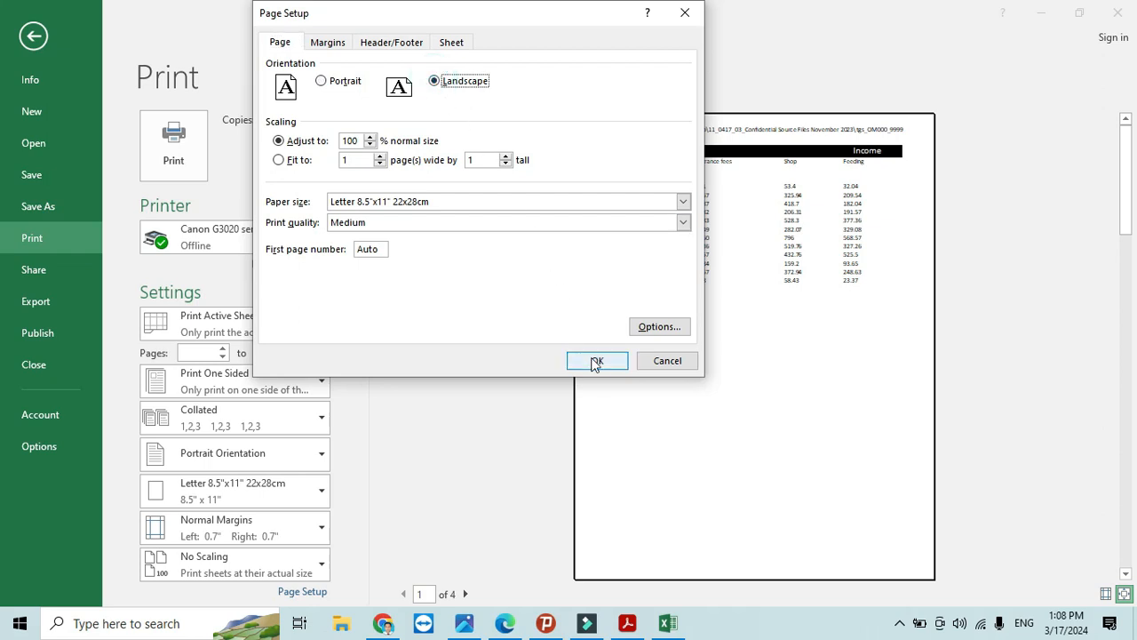
left_click(596, 360)
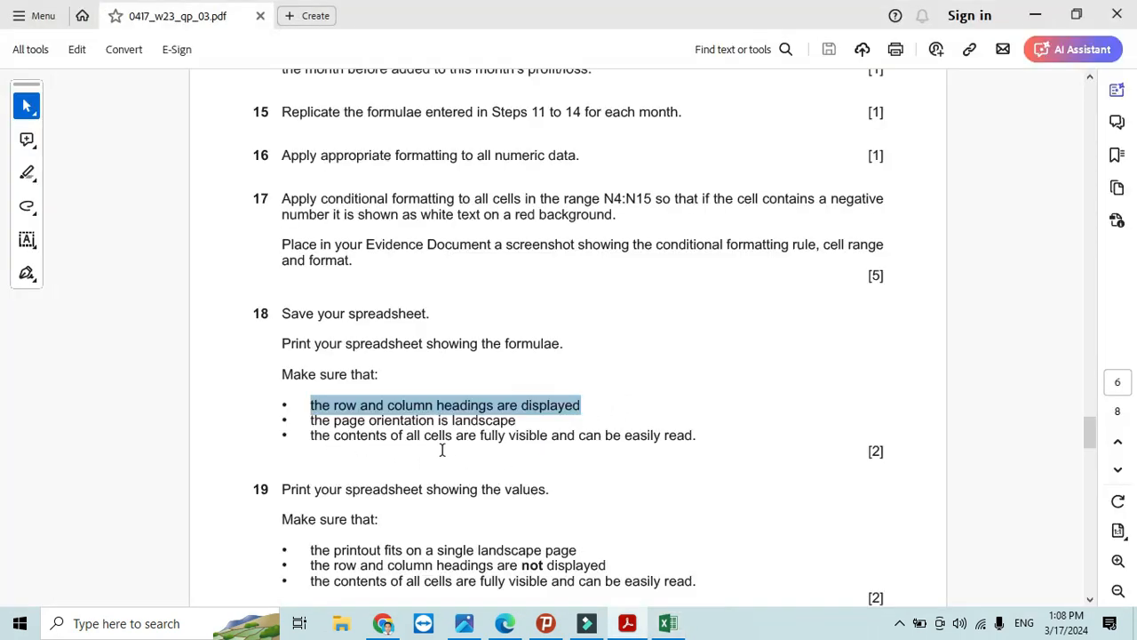
left_click(667, 623)
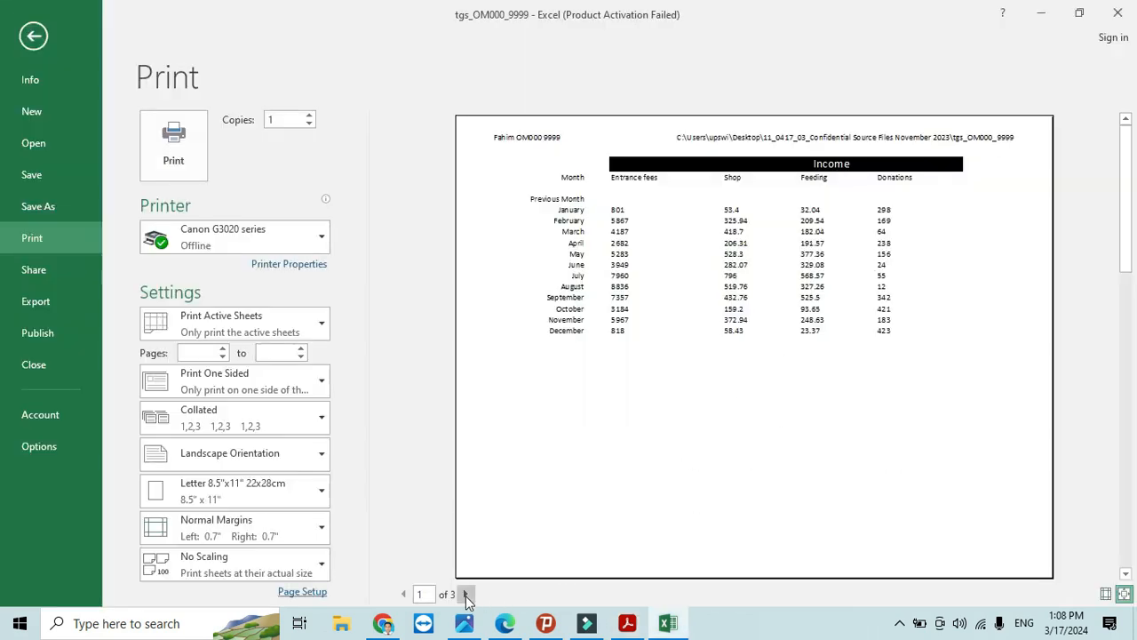
left_click(465, 594)
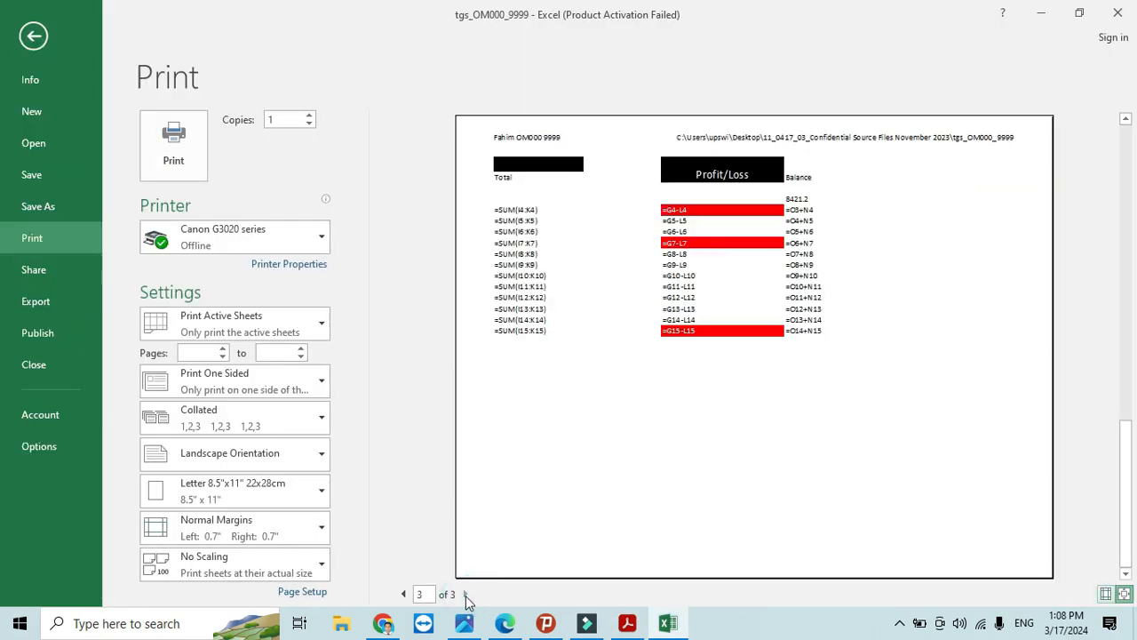
mouse_move(751, 270)
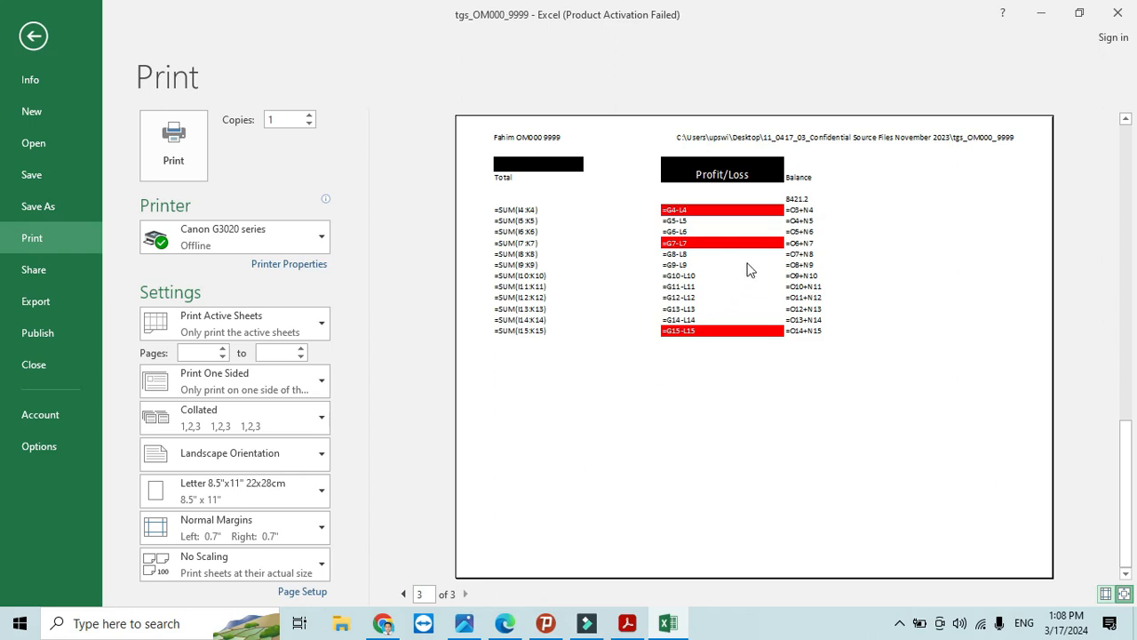
mouse_move(871, 146)
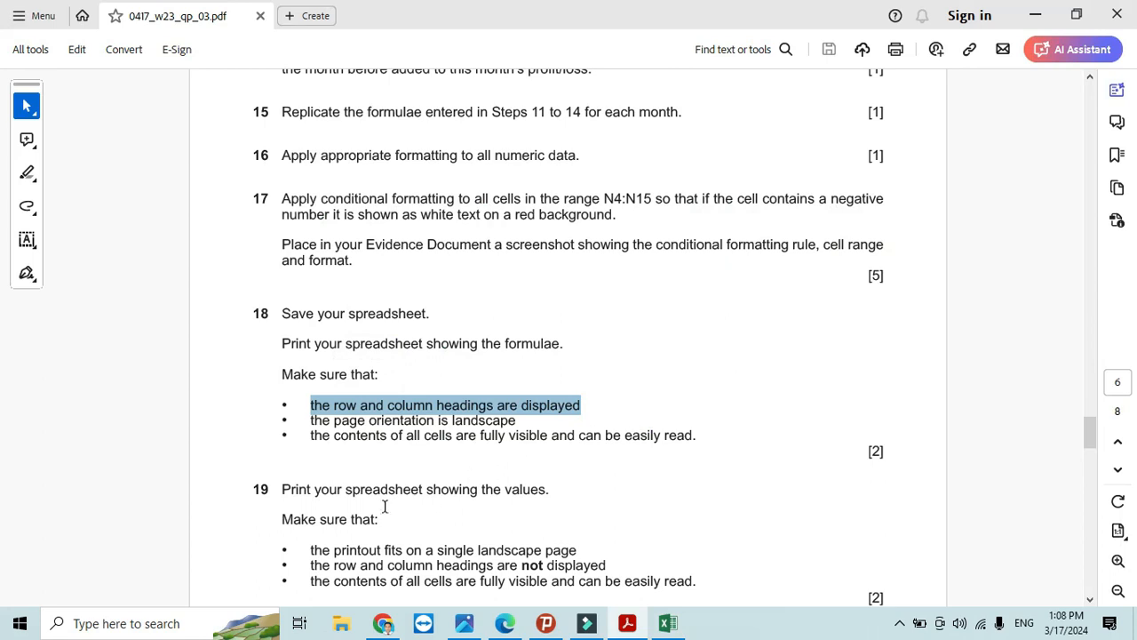
- Turn off Show Formulas so cells display dollar values again, comparing with the question paper
scroll("down", 3)
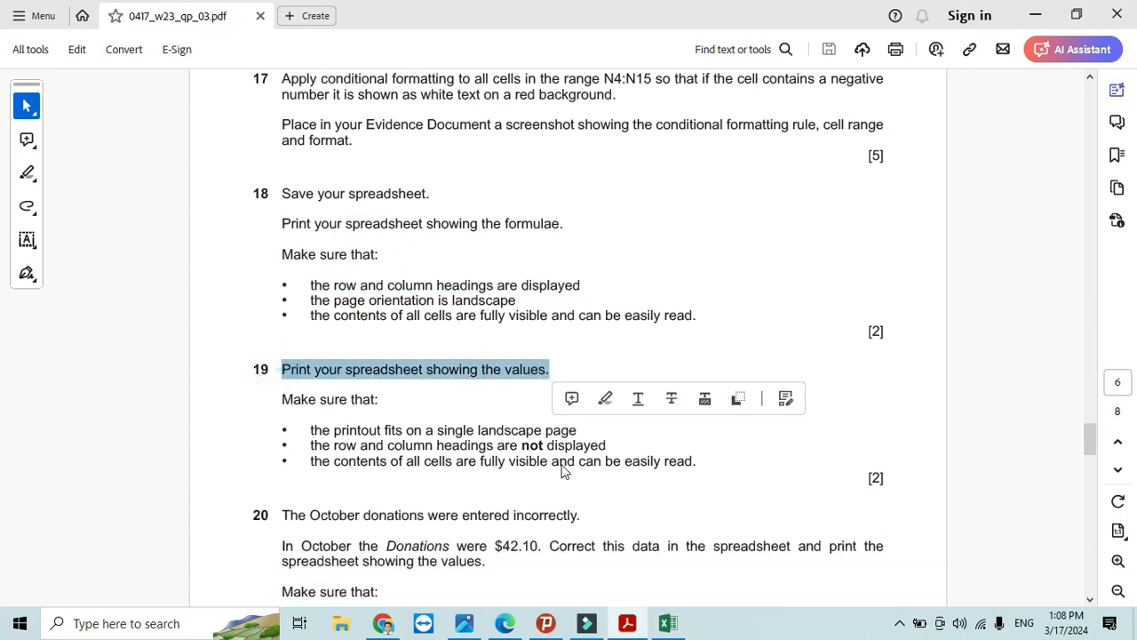
left_click(667, 623)
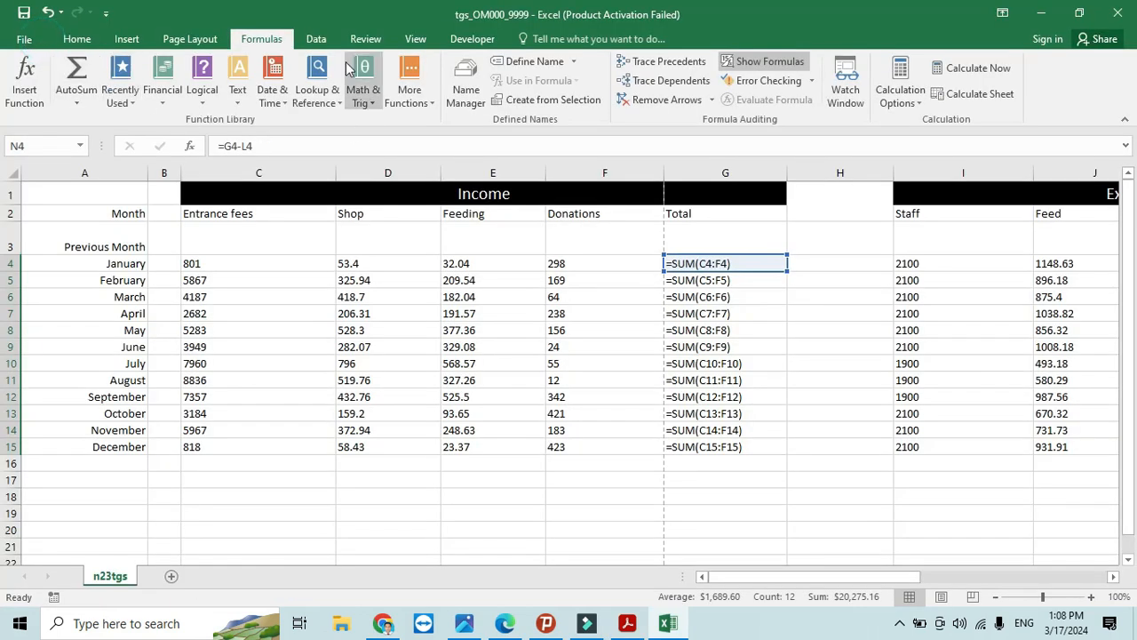
left_click(761, 60)
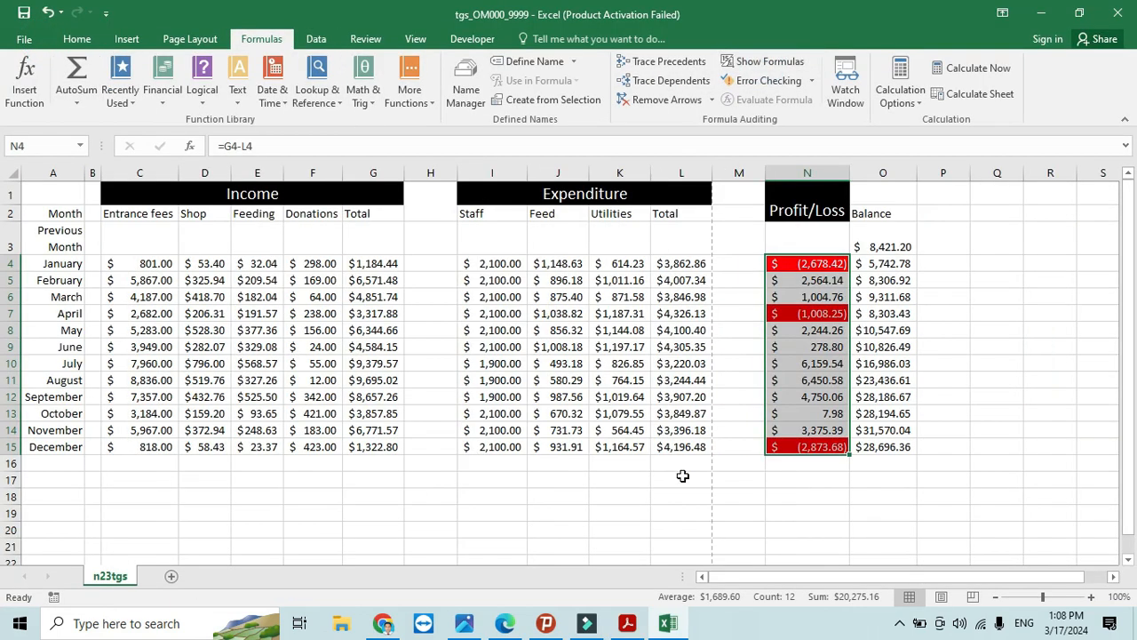
left_click(627, 623)
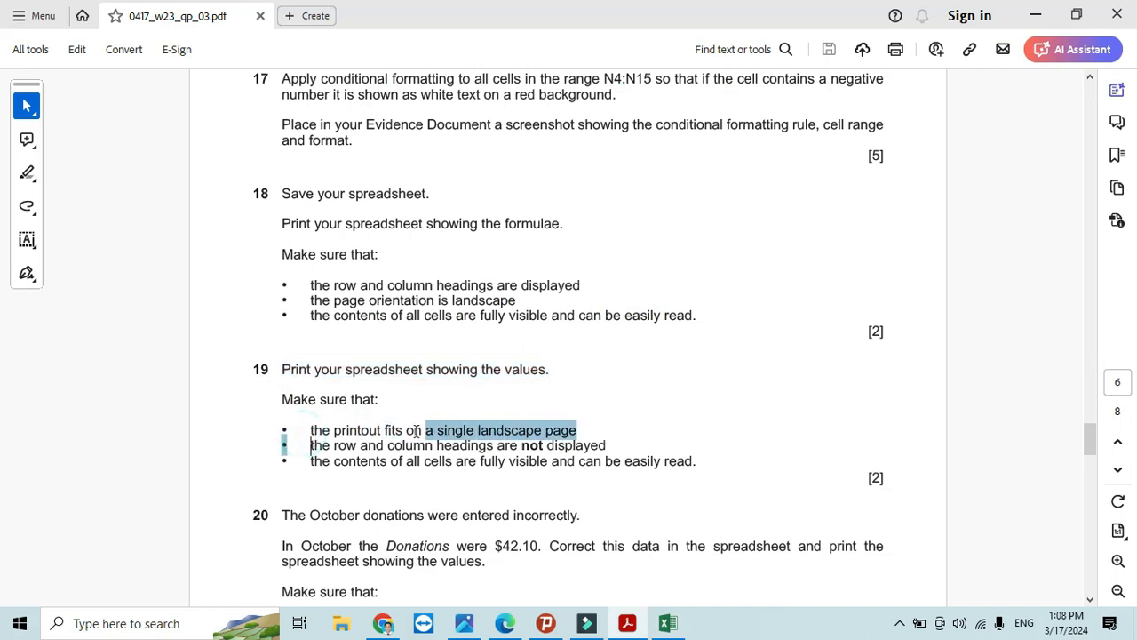
left_click(667, 622)
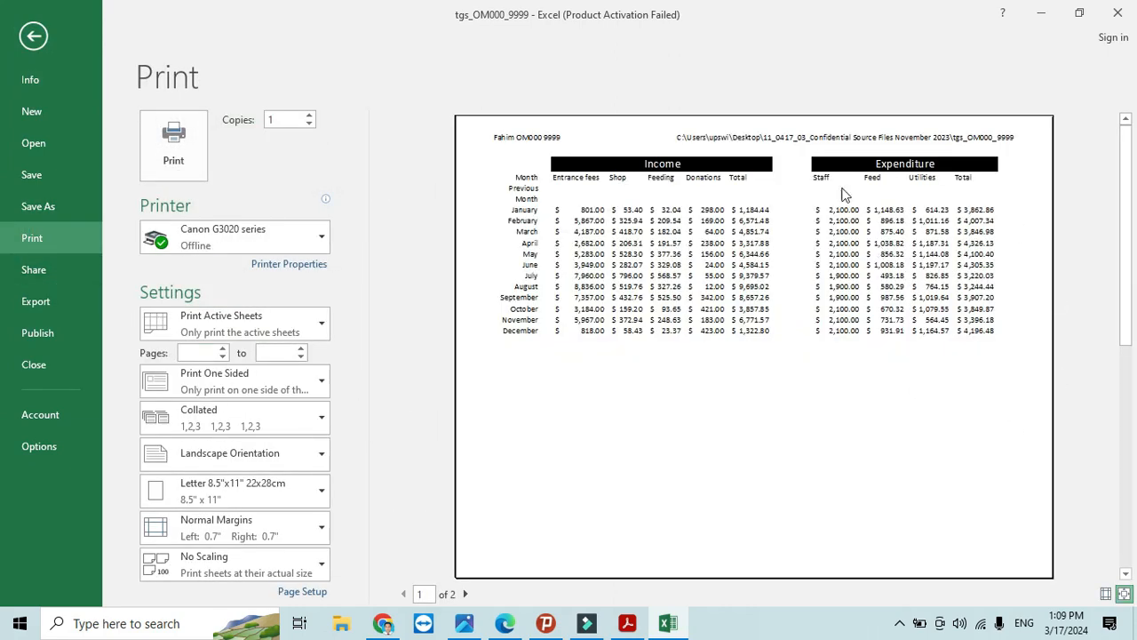
mouse_move(475, 574)
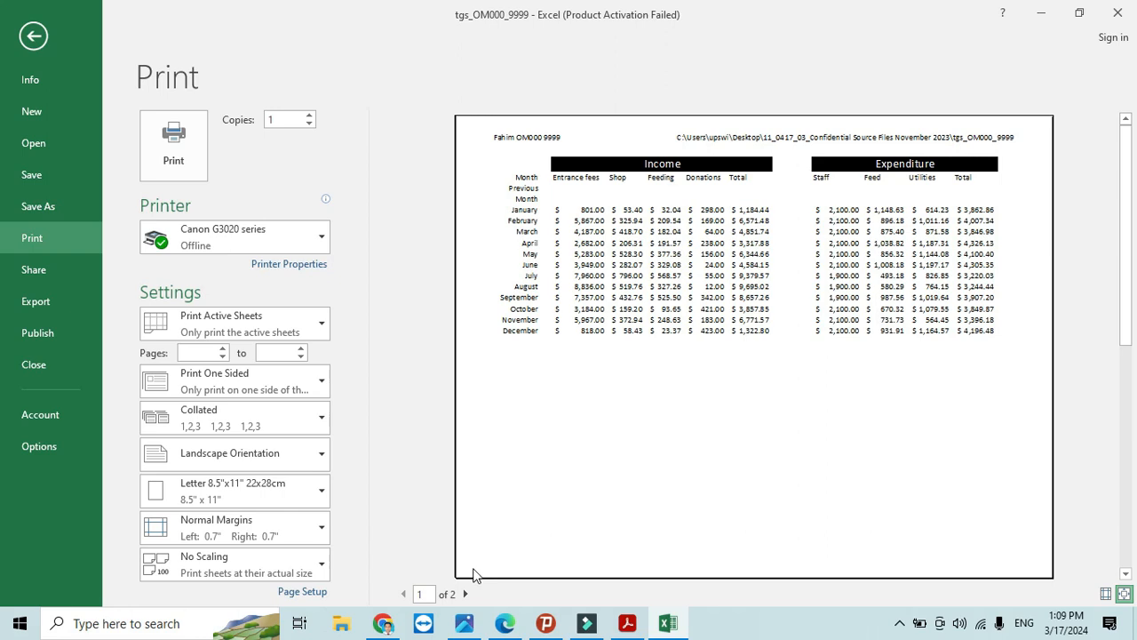
- Review both preview pages, then narrow the empty spacer columns H and M
left_click(465, 593)
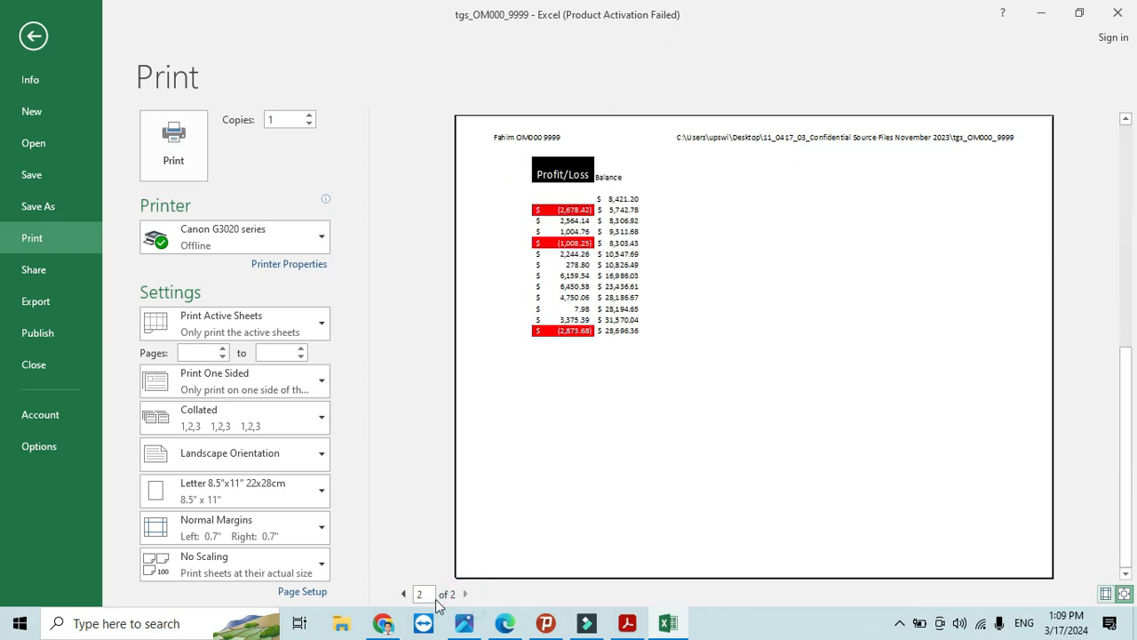
left_click(403, 594)
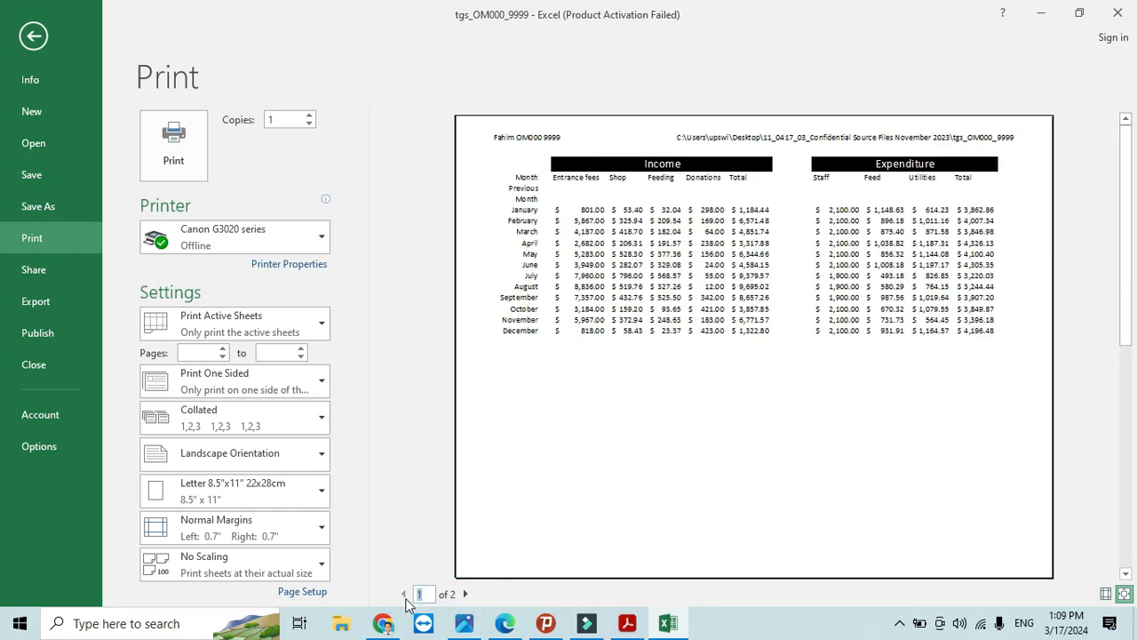
left_click(33, 35)
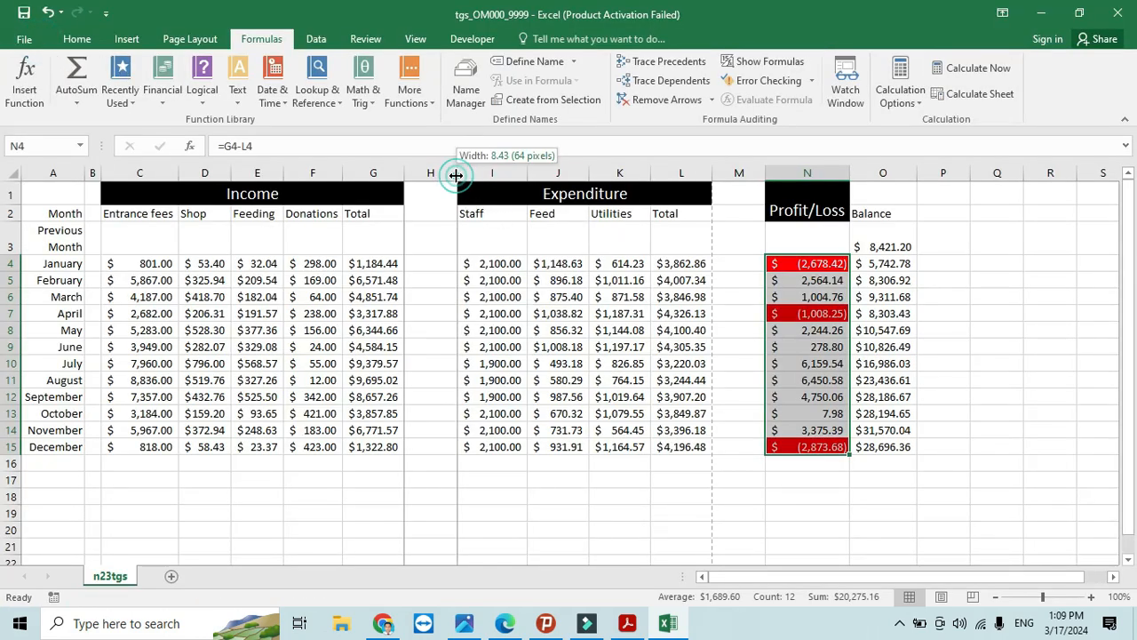
left_click_drag(456, 173, 409, 173)
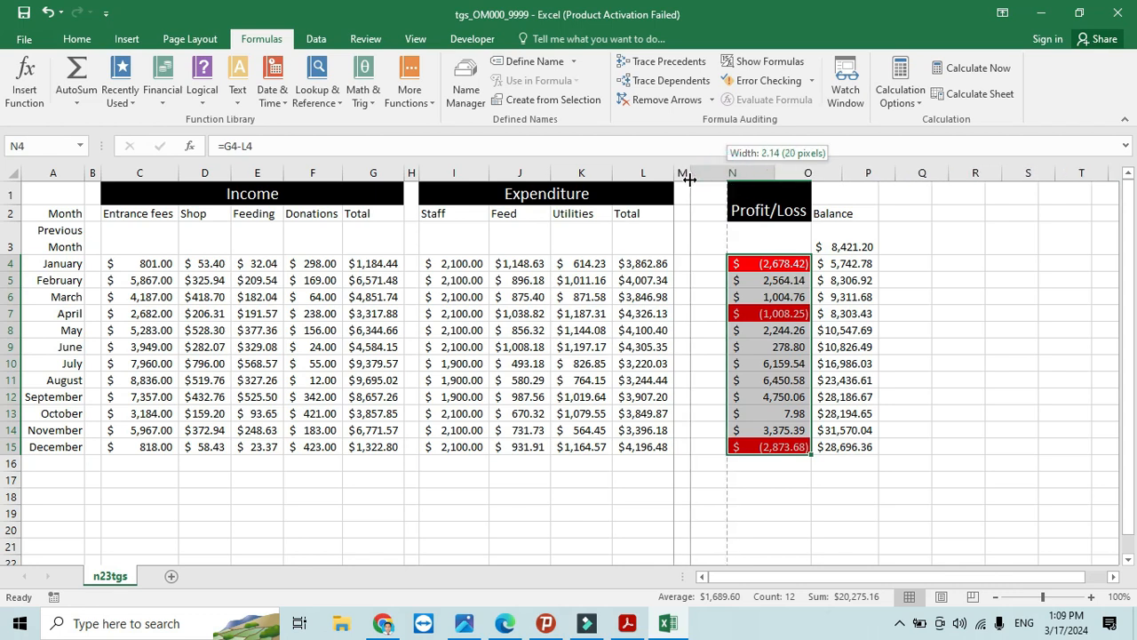
left_click_drag(690, 172, 688, 172)
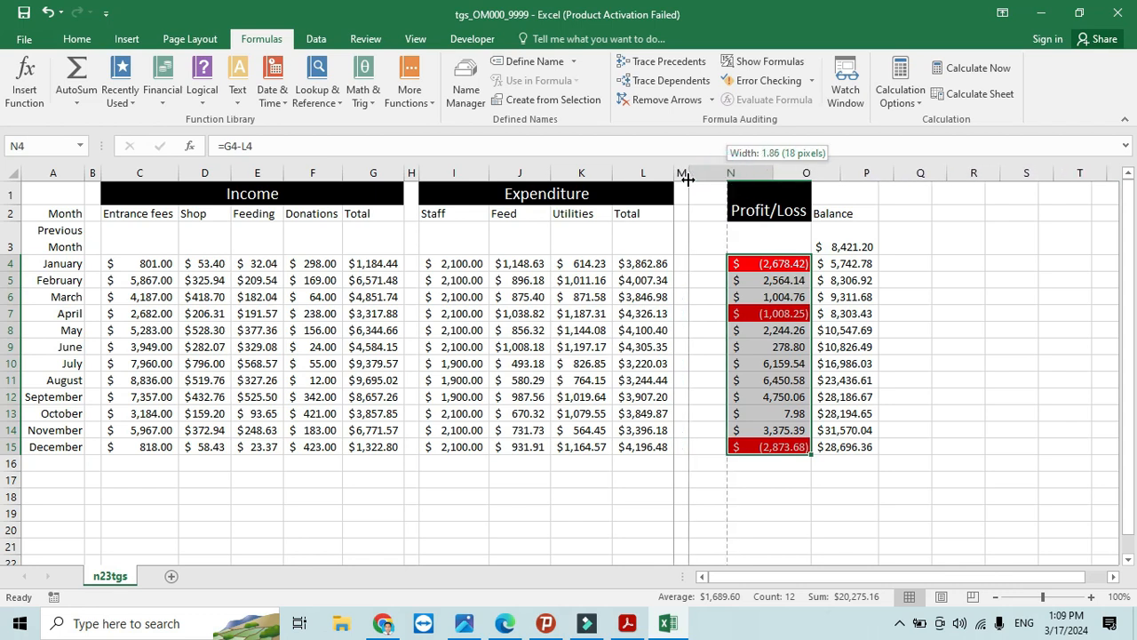
left_click_drag(727, 173, 682, 173)
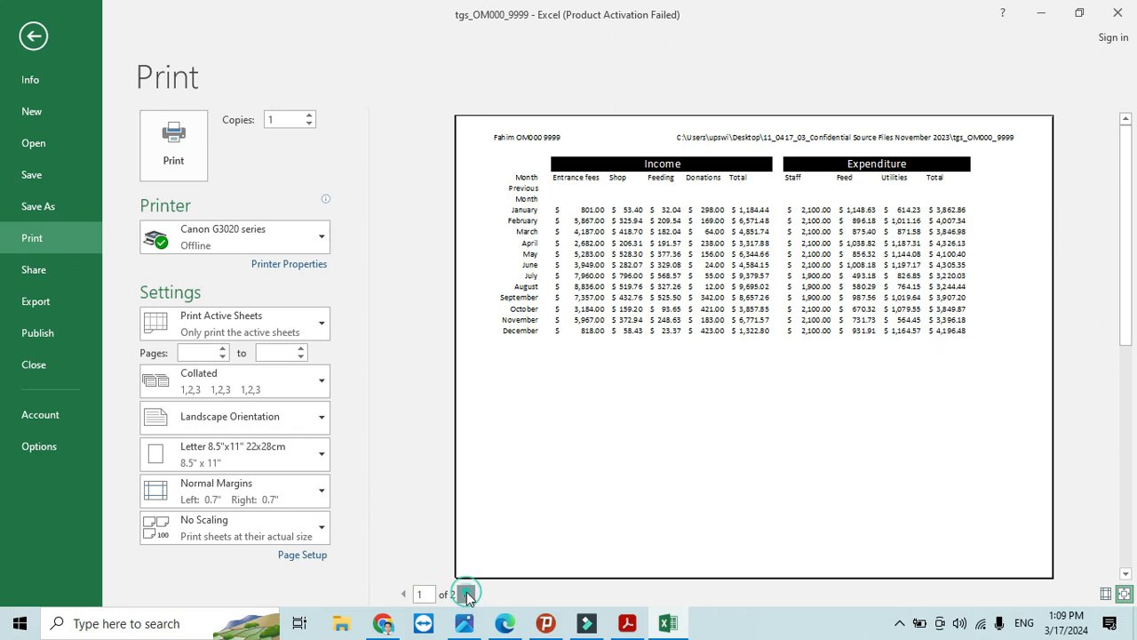
- Check the page split in Page Layout view and scale the printout to Fit Sheet on One Page
left_click(465, 594)
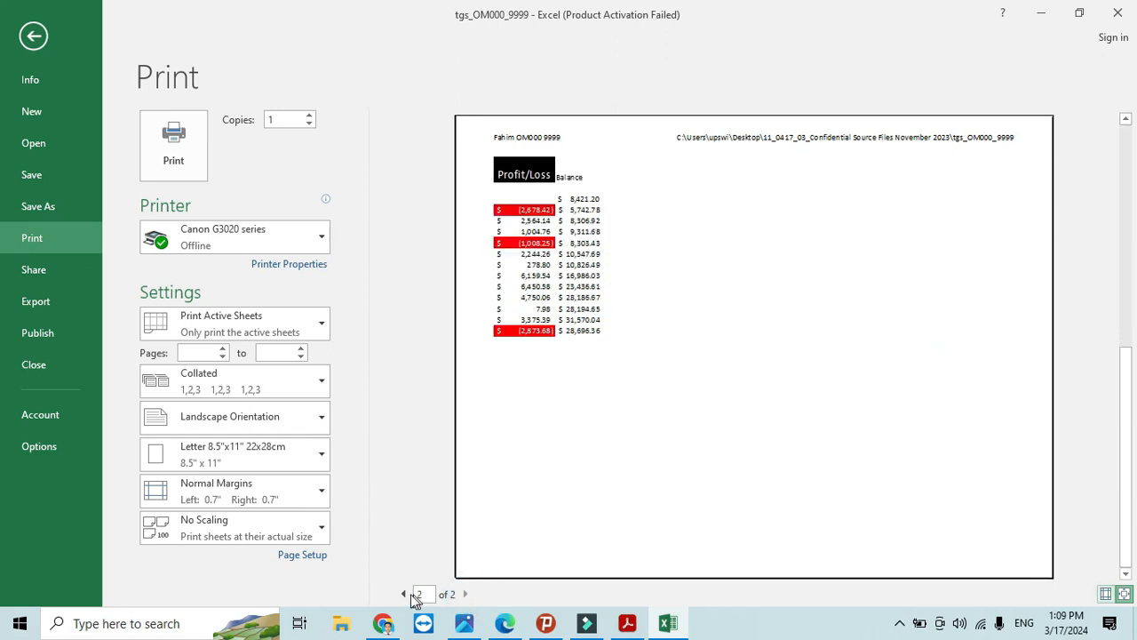
left_click(33, 36)
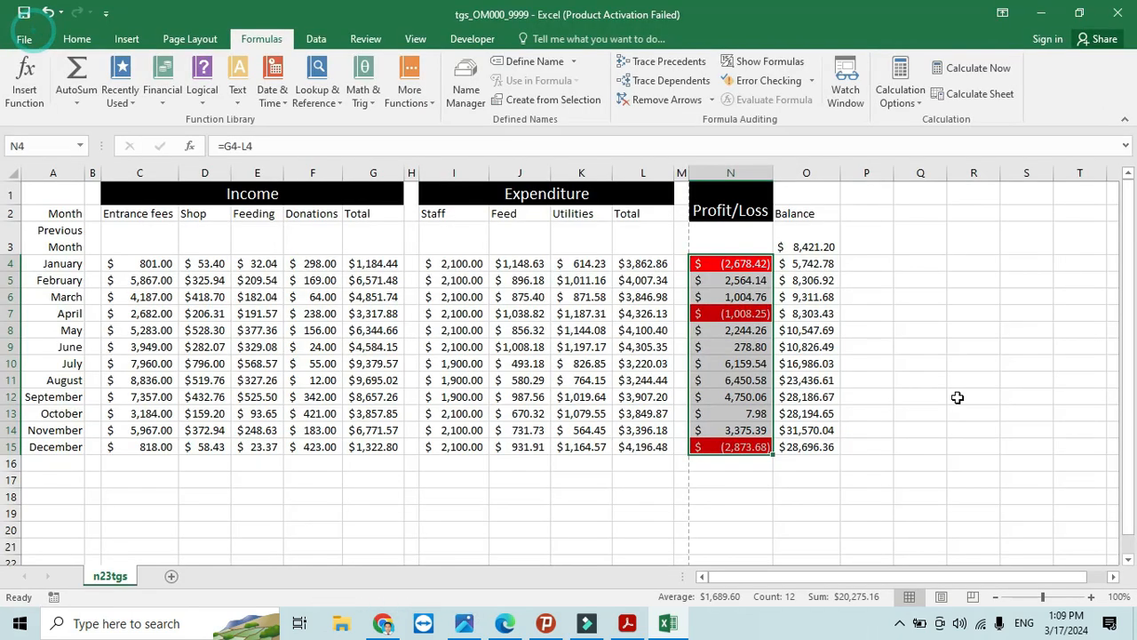
left_click(970, 597)
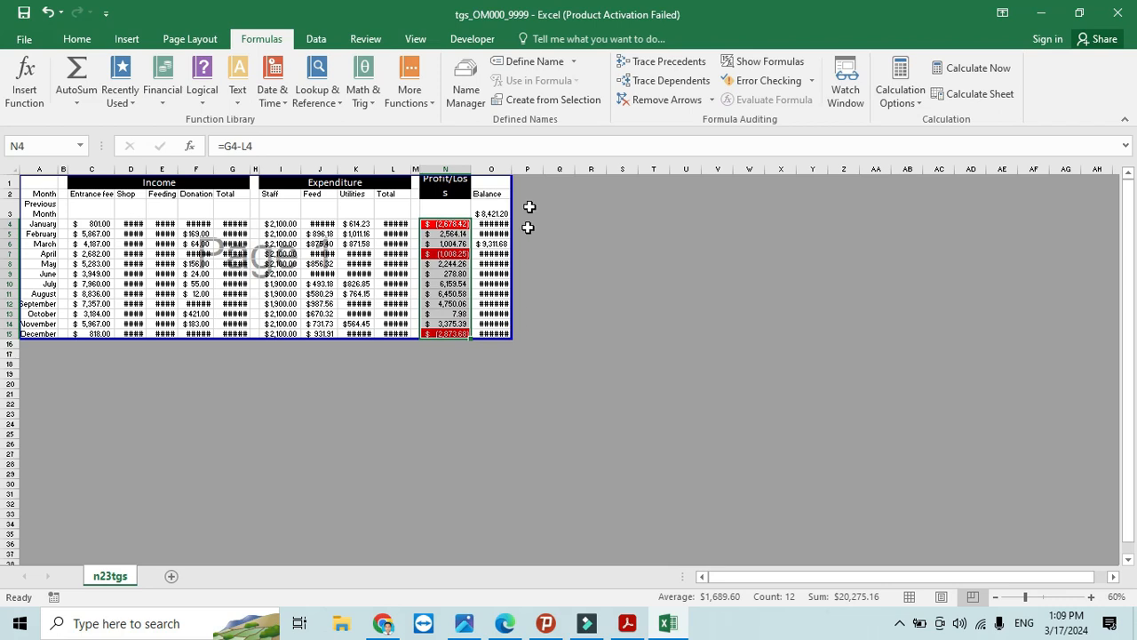
left_click(24, 38)
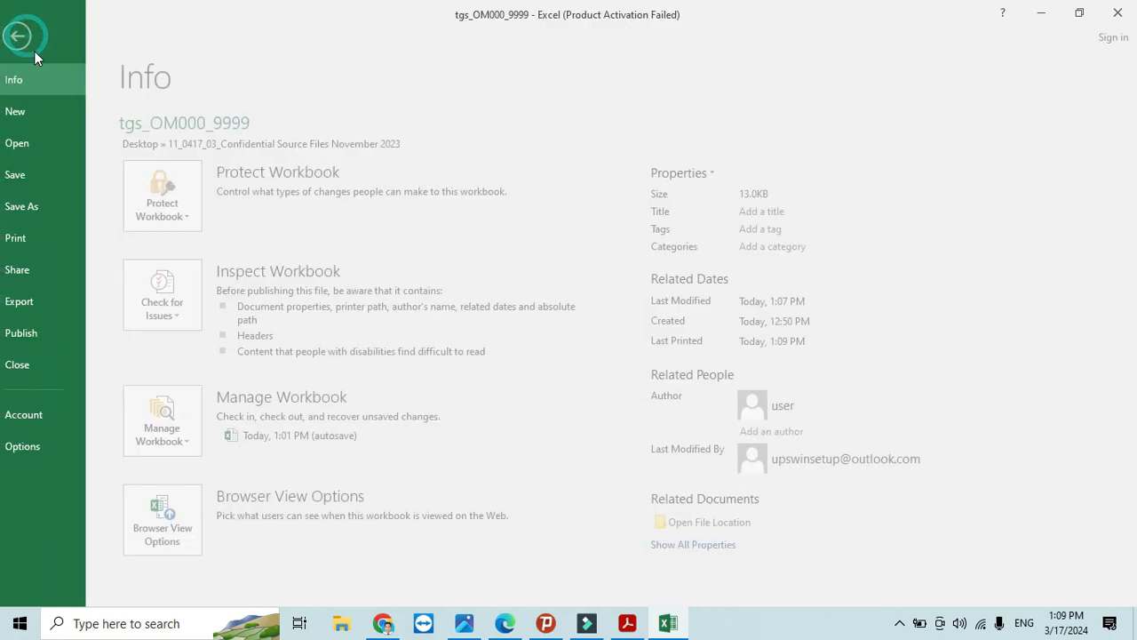
left_click(32, 237)
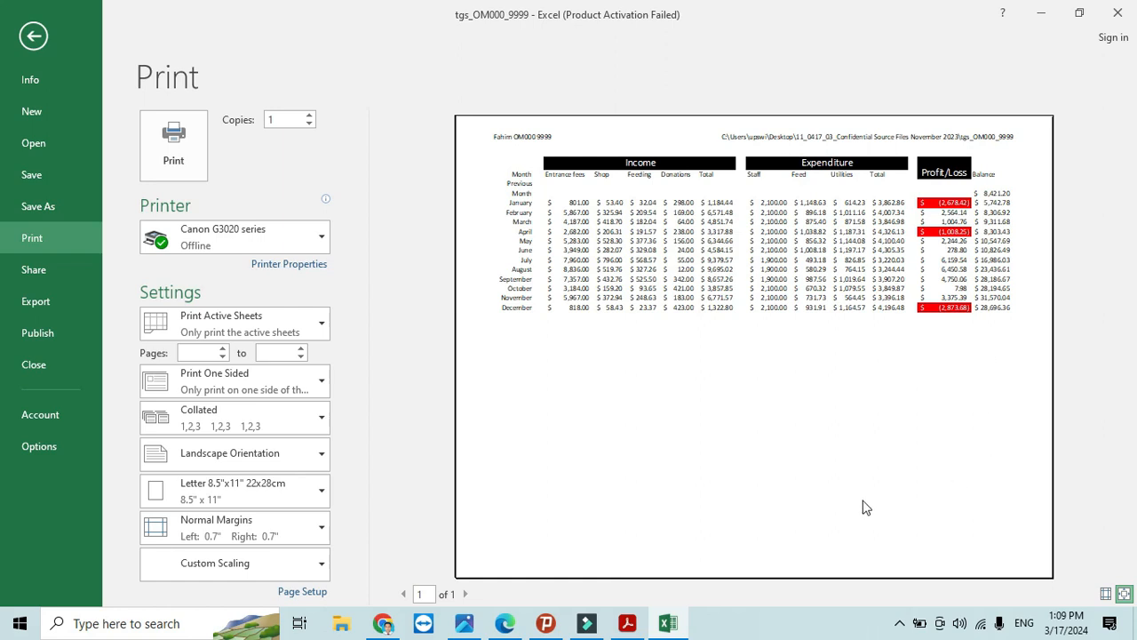
left_click(628, 623)
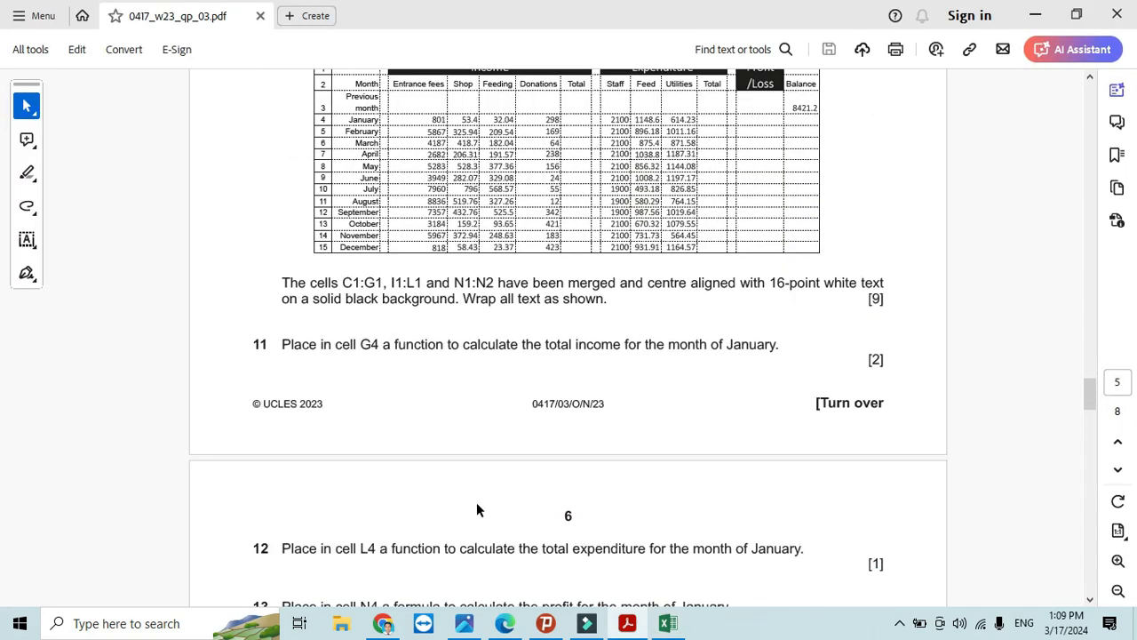
scroll("down", 3)
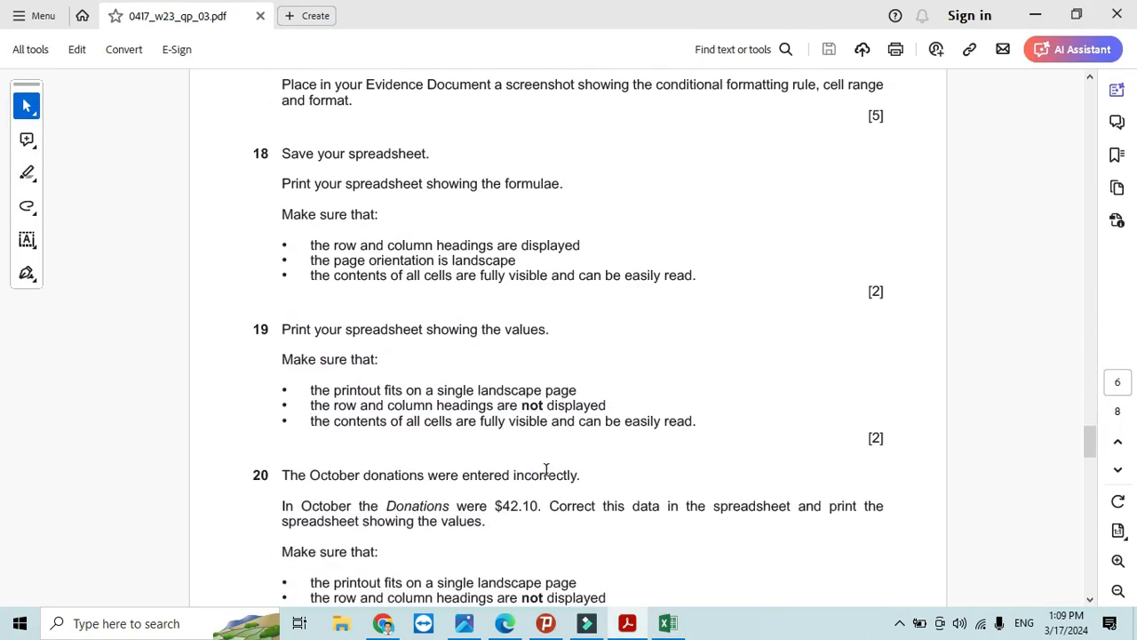
mouse_move(355, 408)
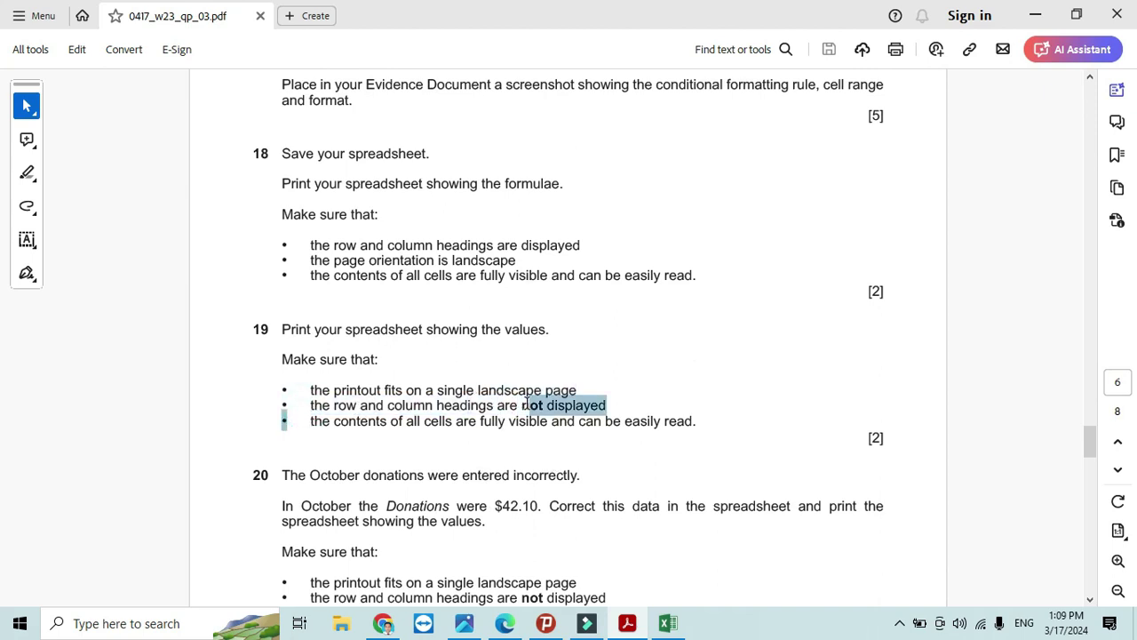
left_click(462, 442)
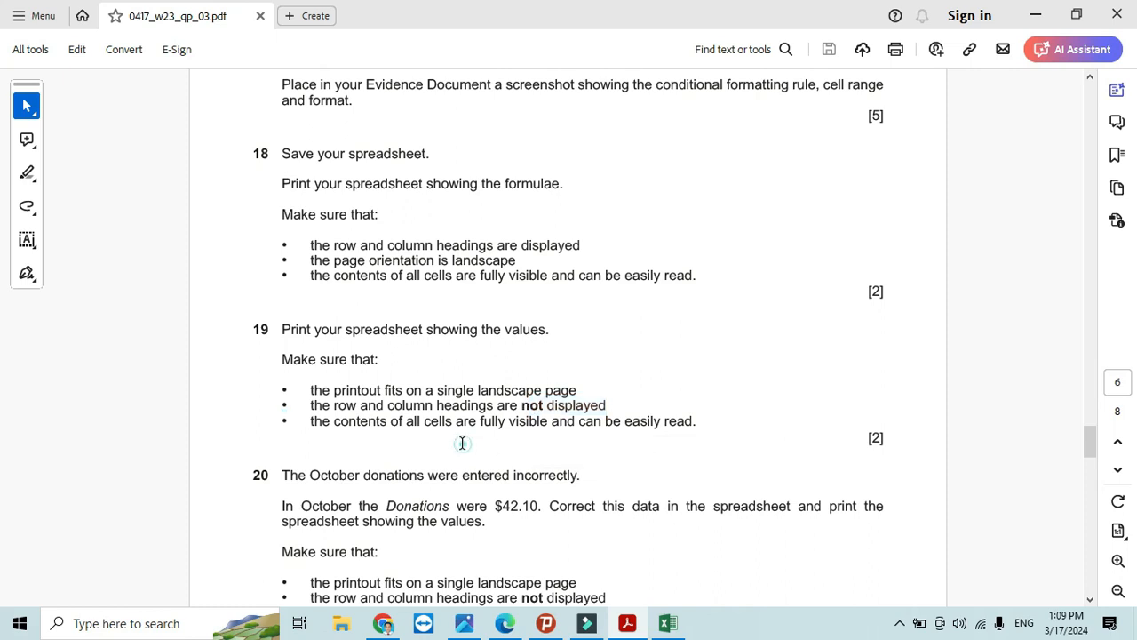
mouse_move(587, 244)
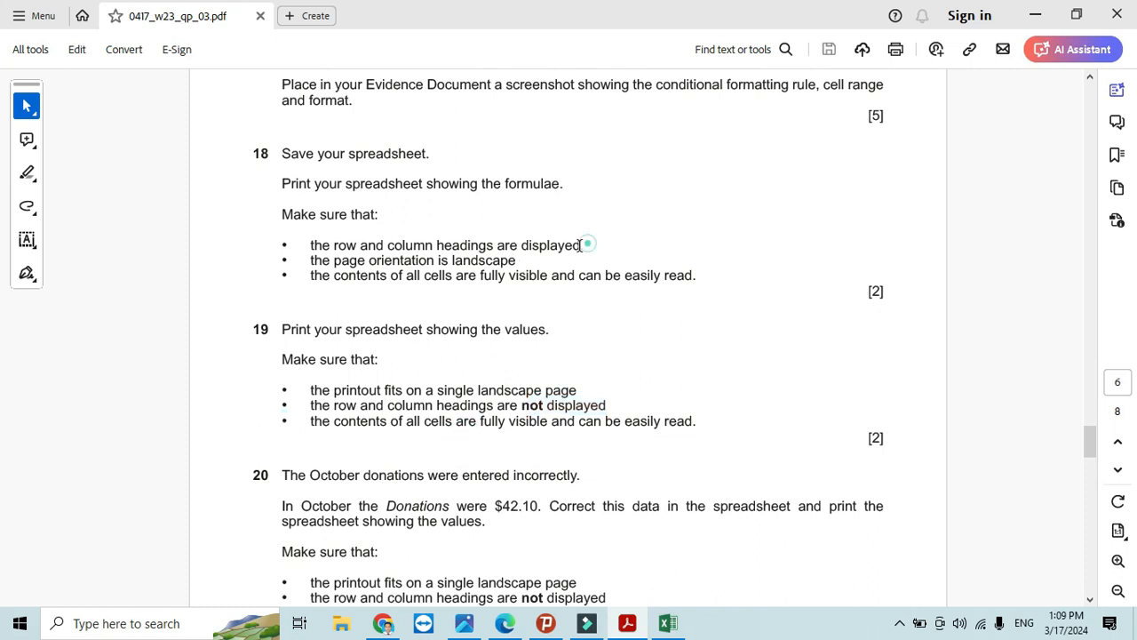
key("alt+tab")
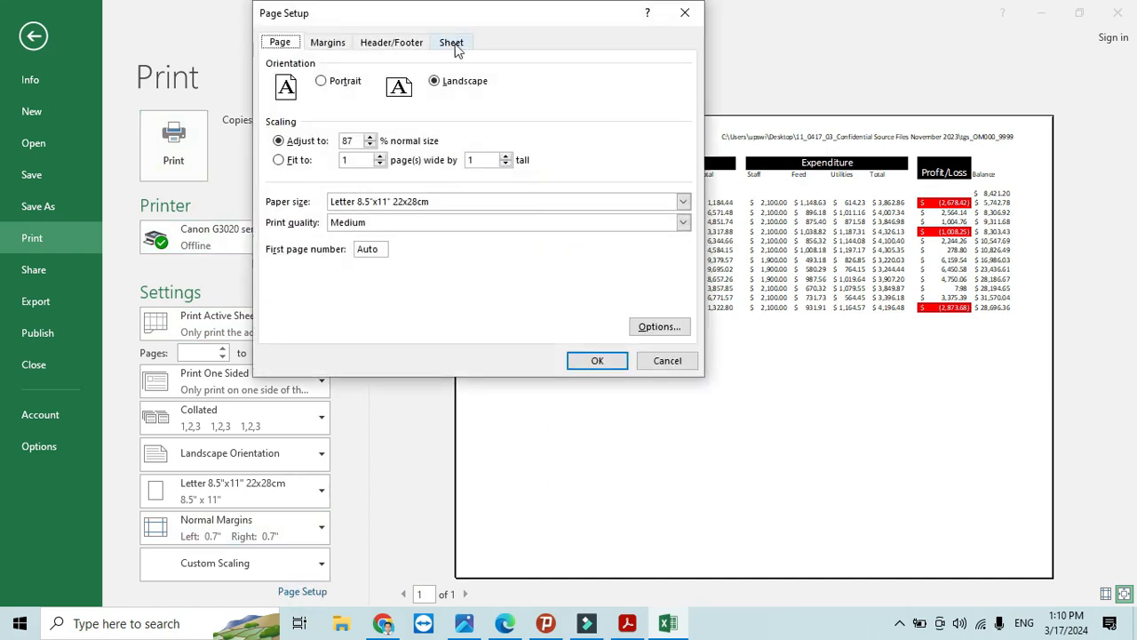
- Untick Row and column headings on the Page Setup Sheet tab and confirm with OK
left_click(452, 42)
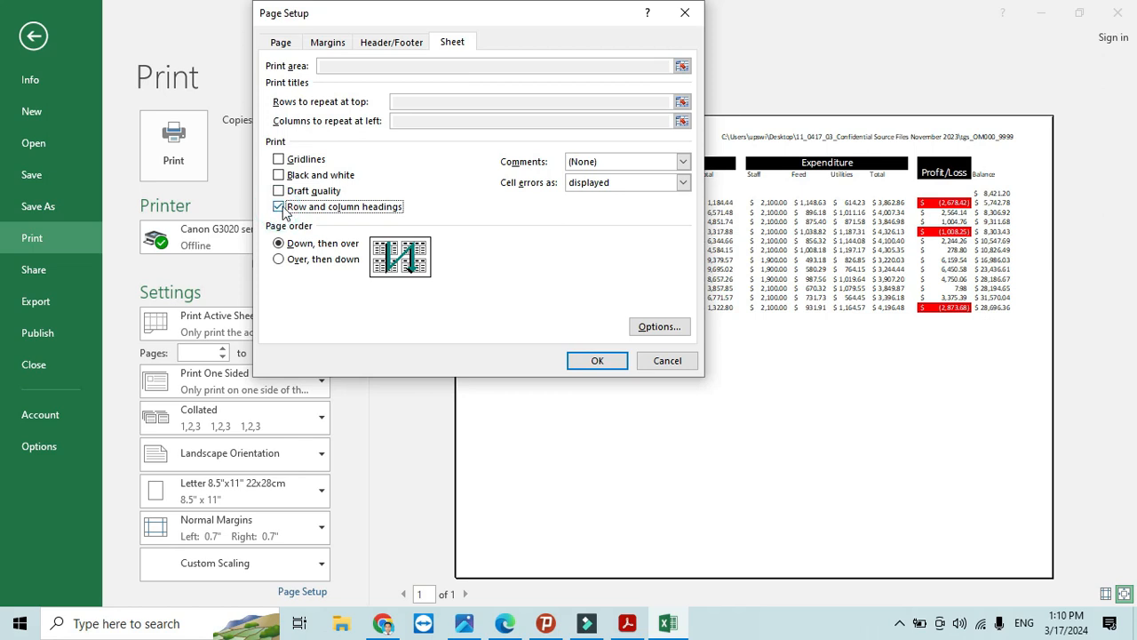
left_click(279, 206)
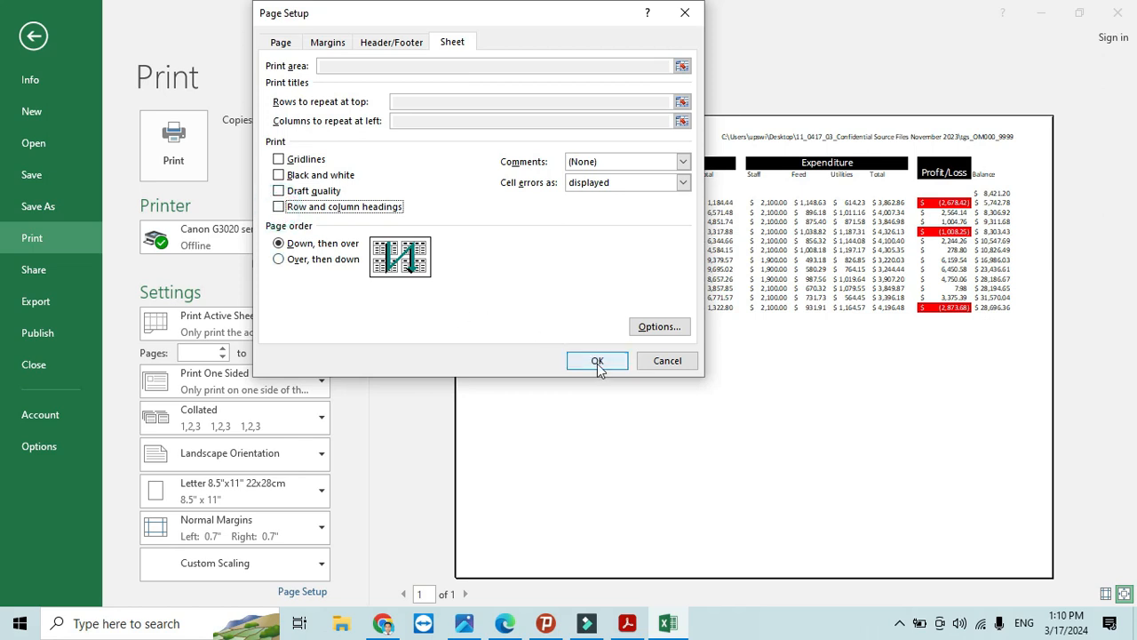
left_click(596, 361)
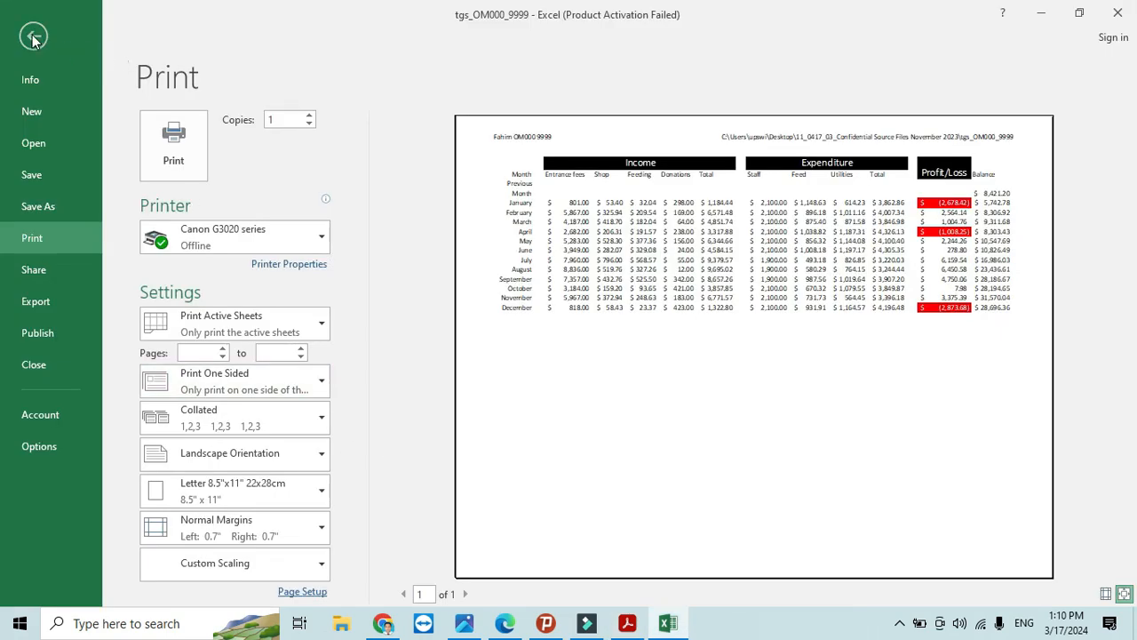
- Return to Normal view and read question 20's correction of October donations to $42.10
left_click(33, 35)
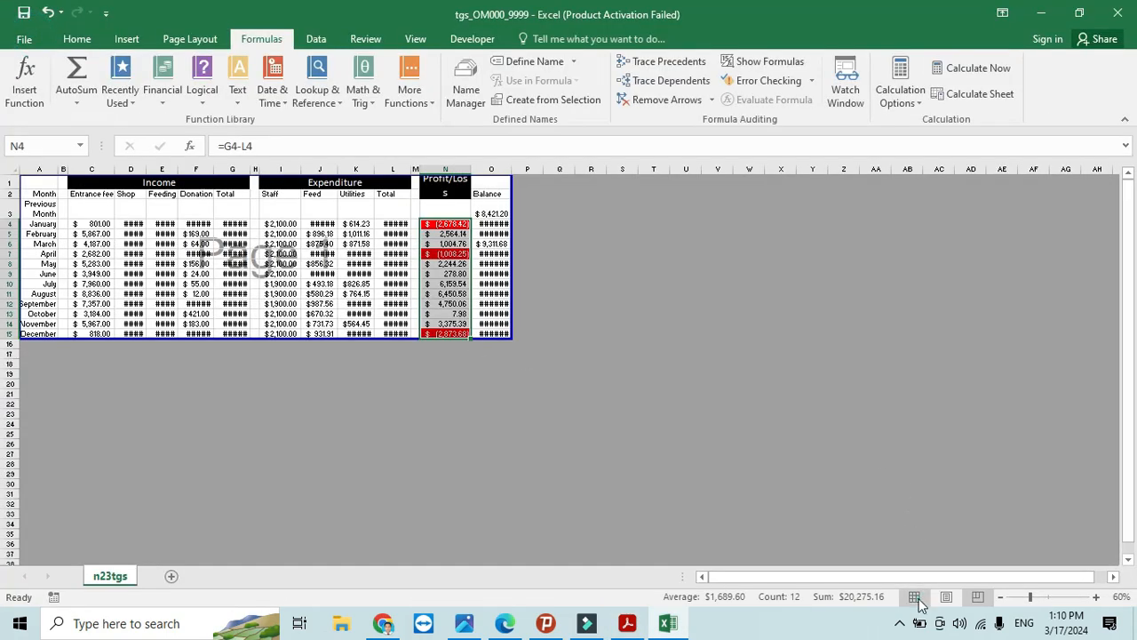
left_click(627, 623)
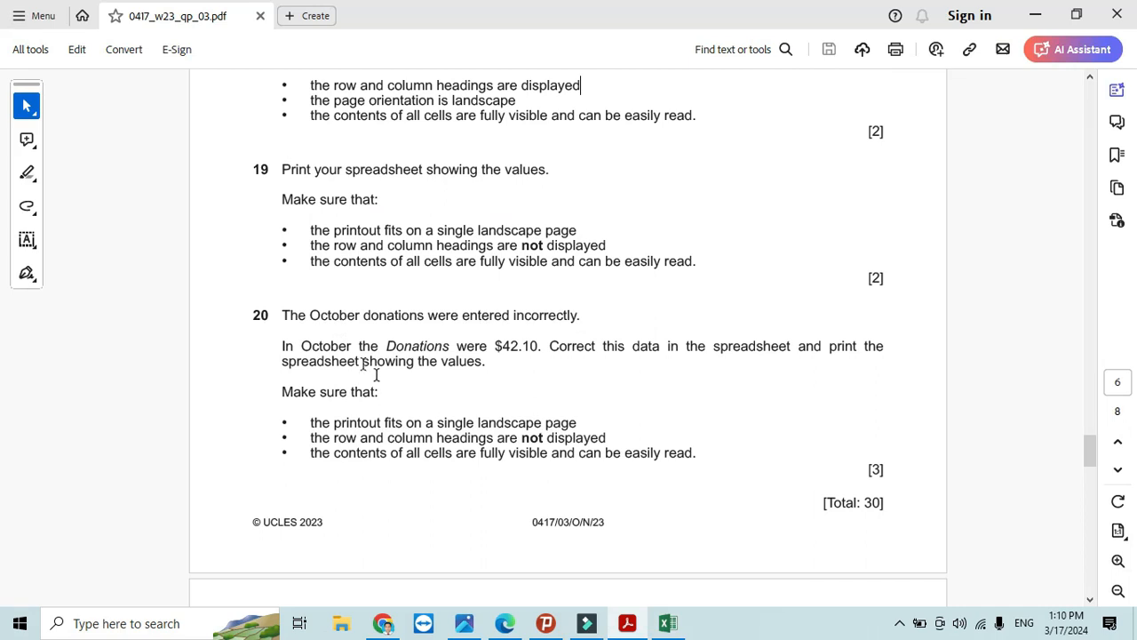
left_click_drag(282, 314, 459, 315)
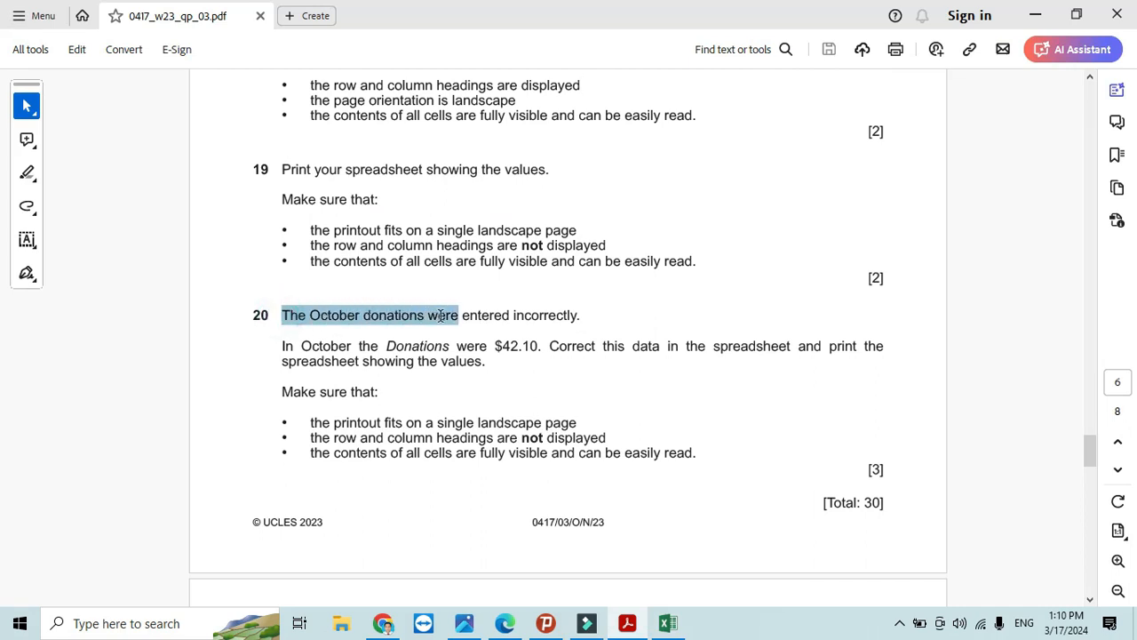
left_click_drag(449, 314, 595, 346)
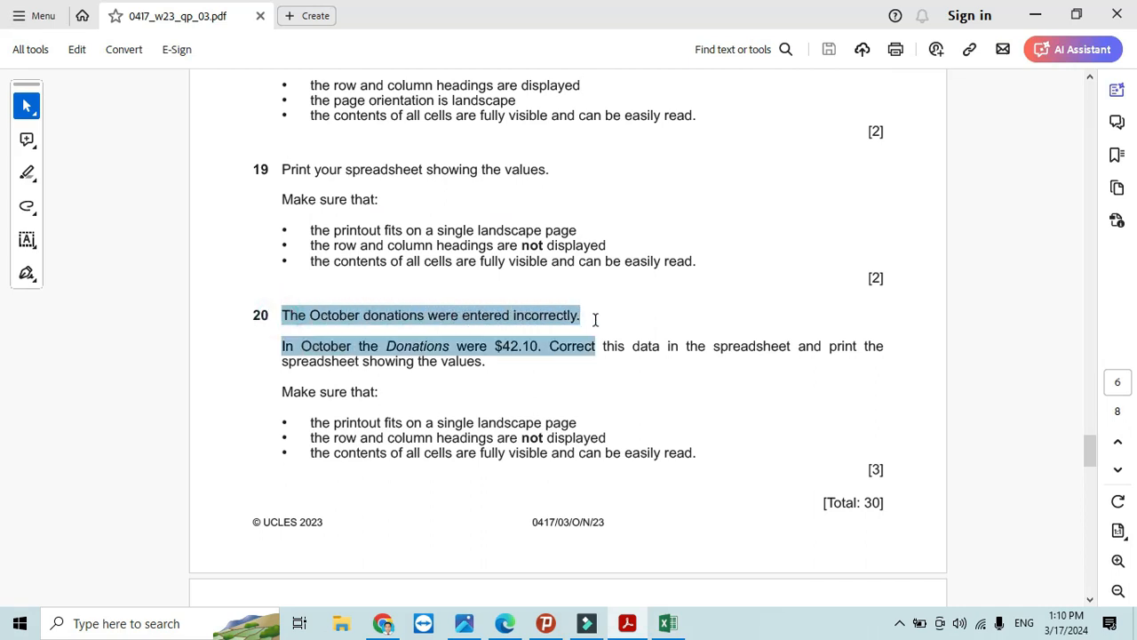
left_click(284, 345)
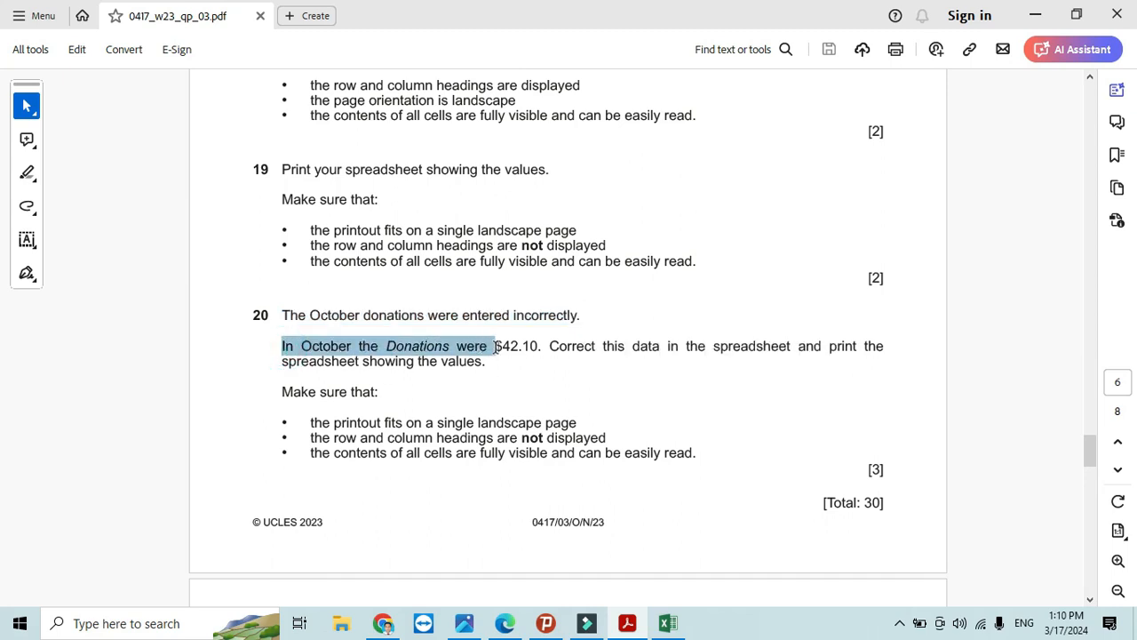
left_click(668, 623)
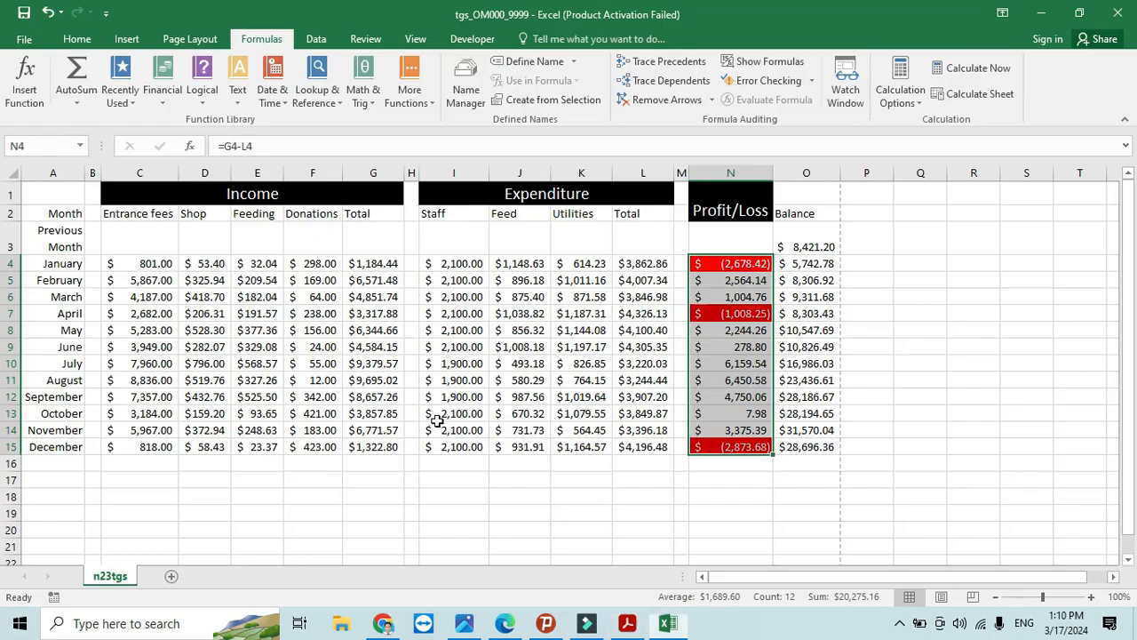
mouse_move(305, 358)
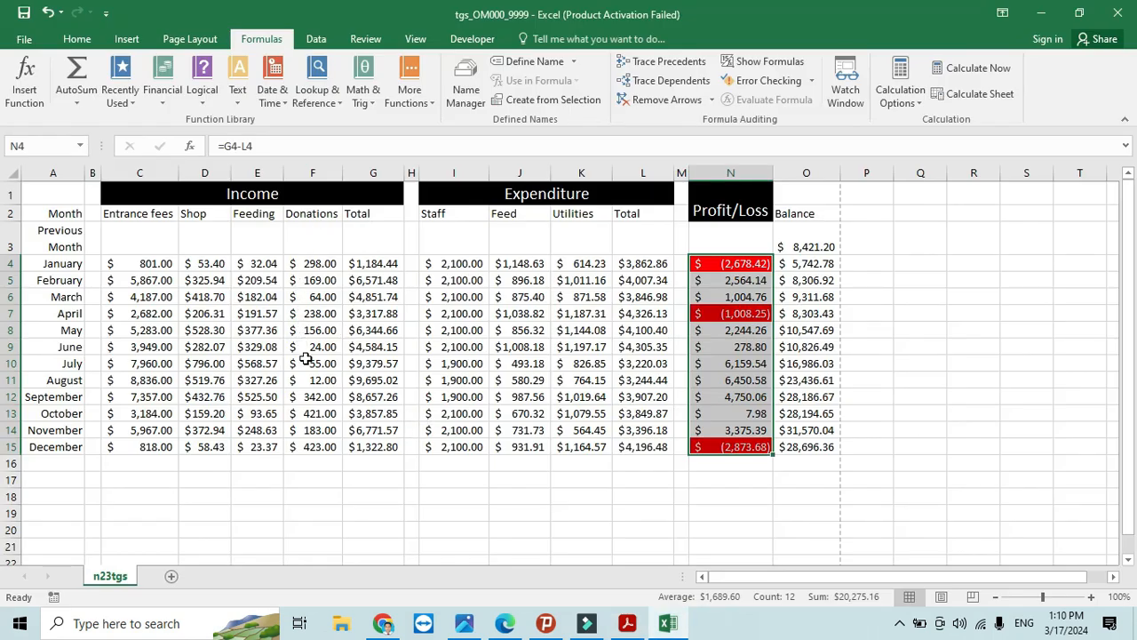
mouse_move(310, 401)
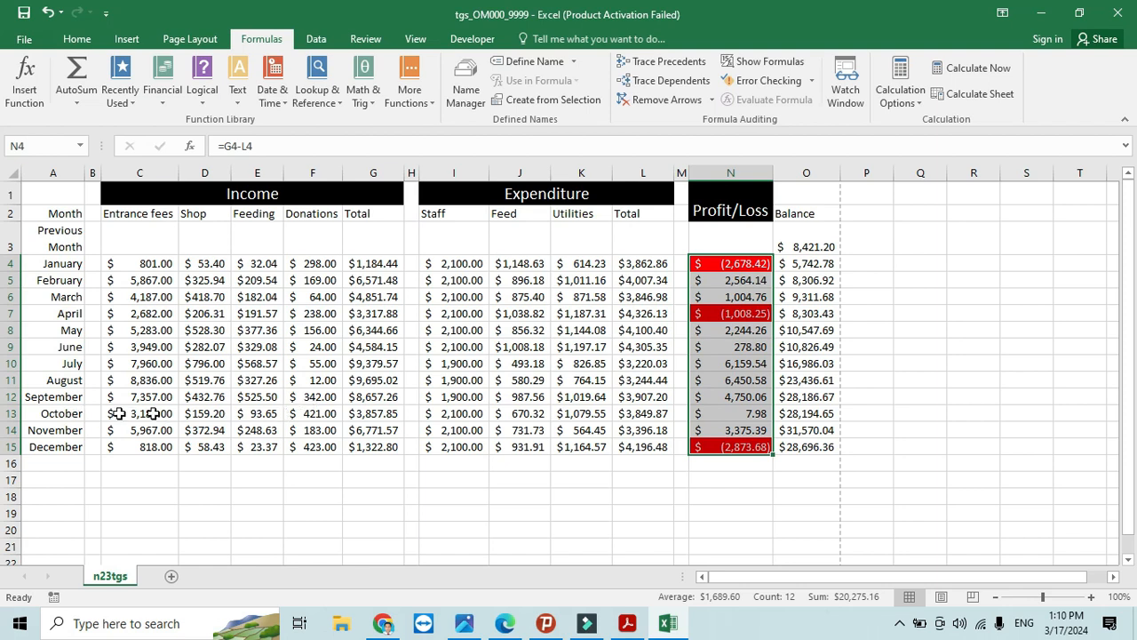
- Enter 42.10 as October's donations amount in cell F13
left_click(312, 413)
type("42")
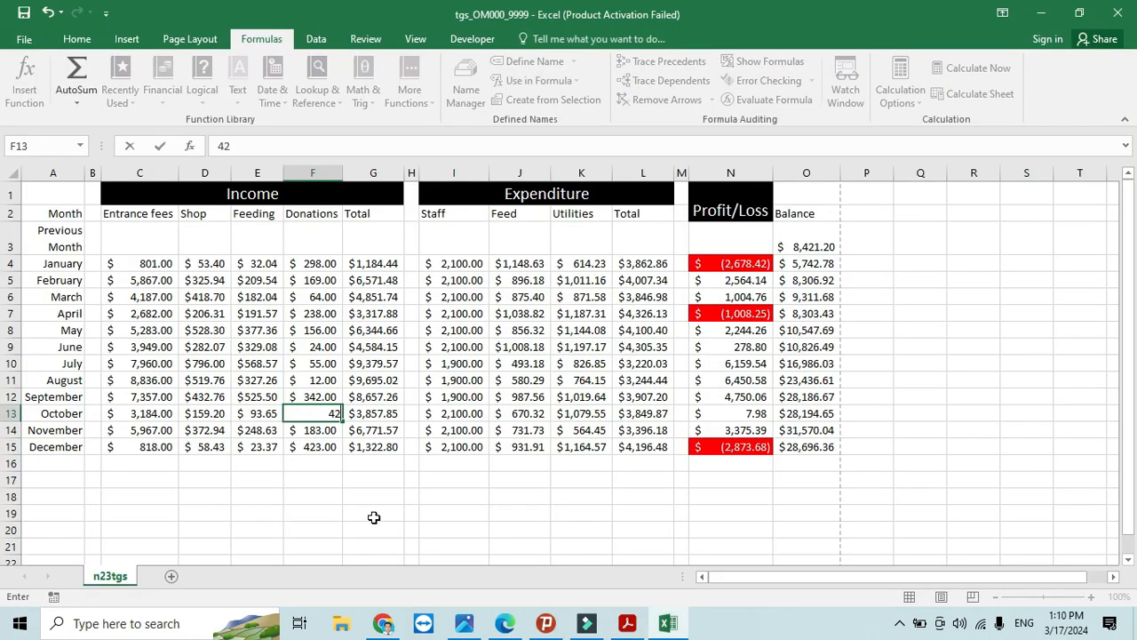
type(".10")
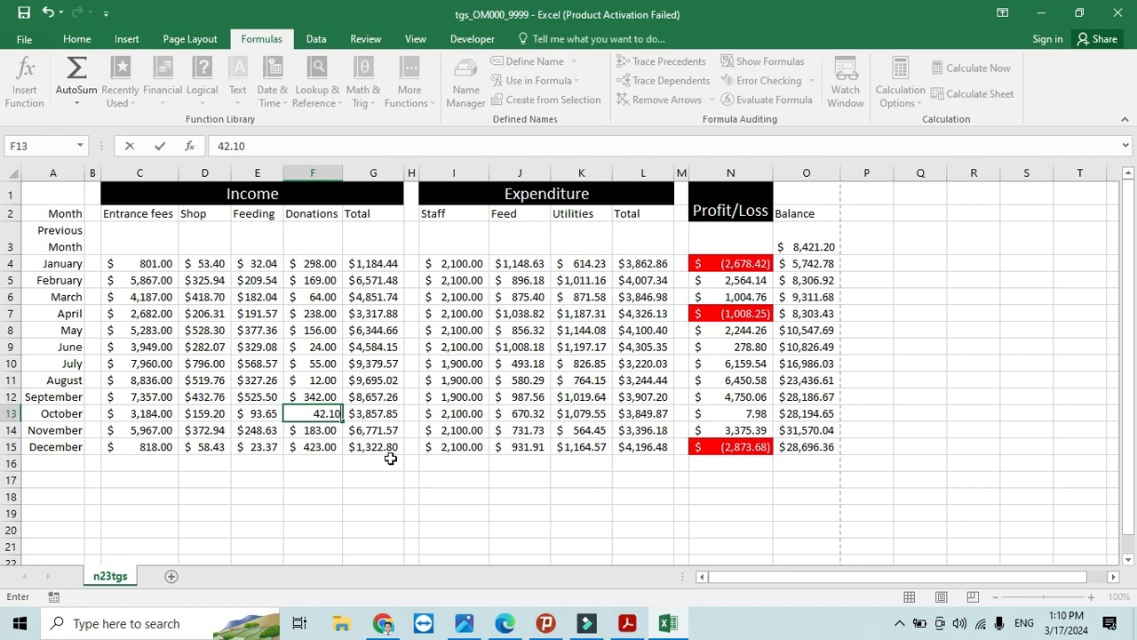
left_click(626, 622)
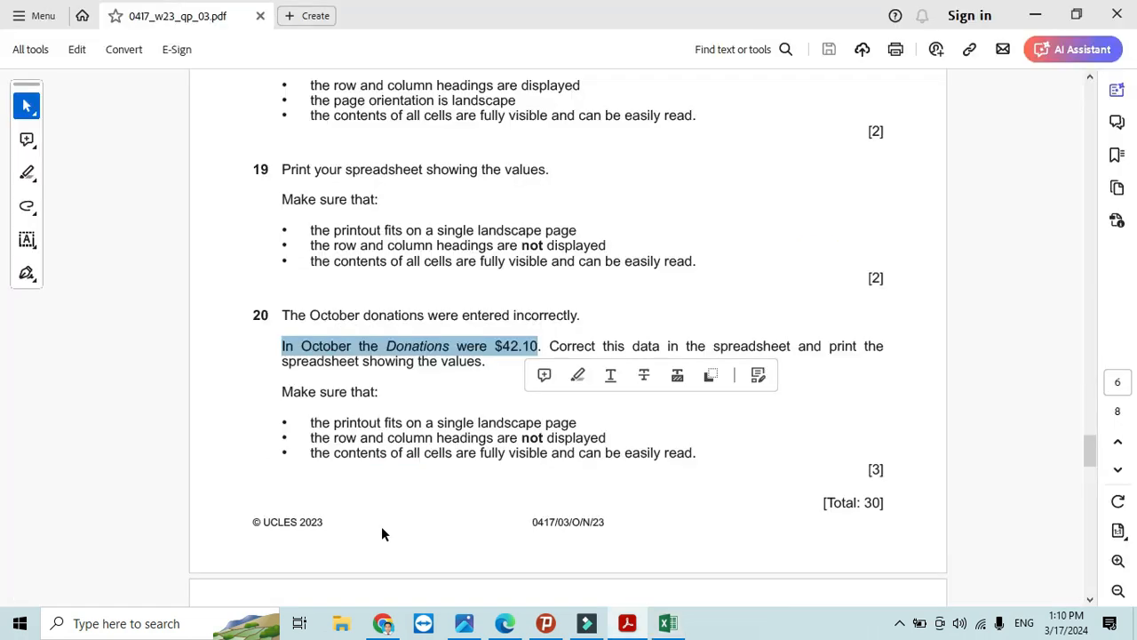
mouse_move(626, 349)
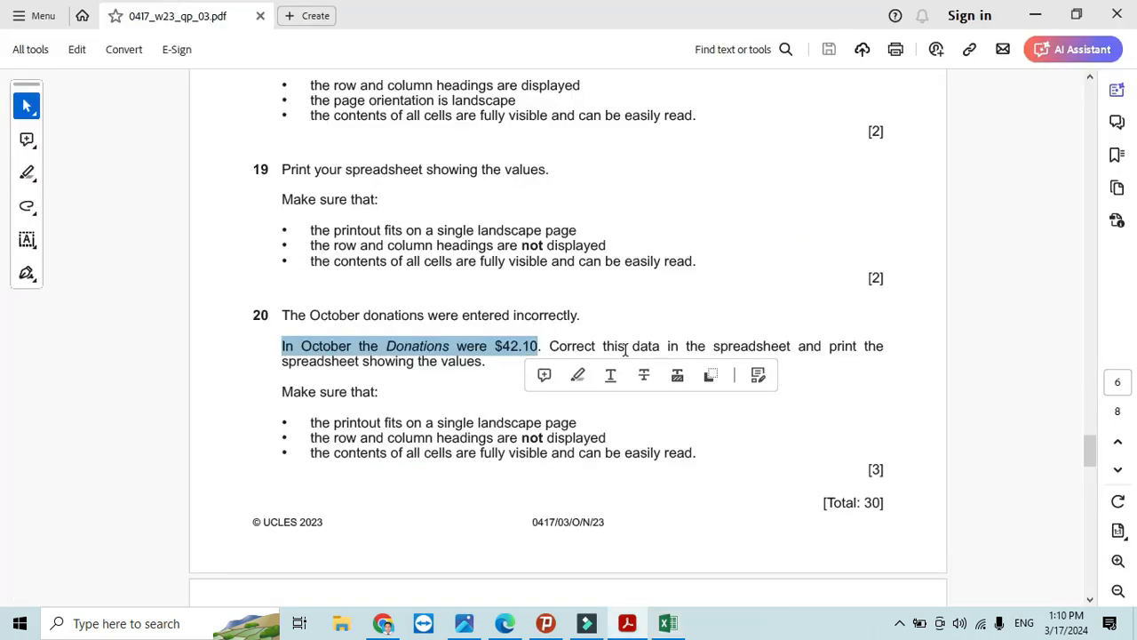
mouse_move(353, 361)
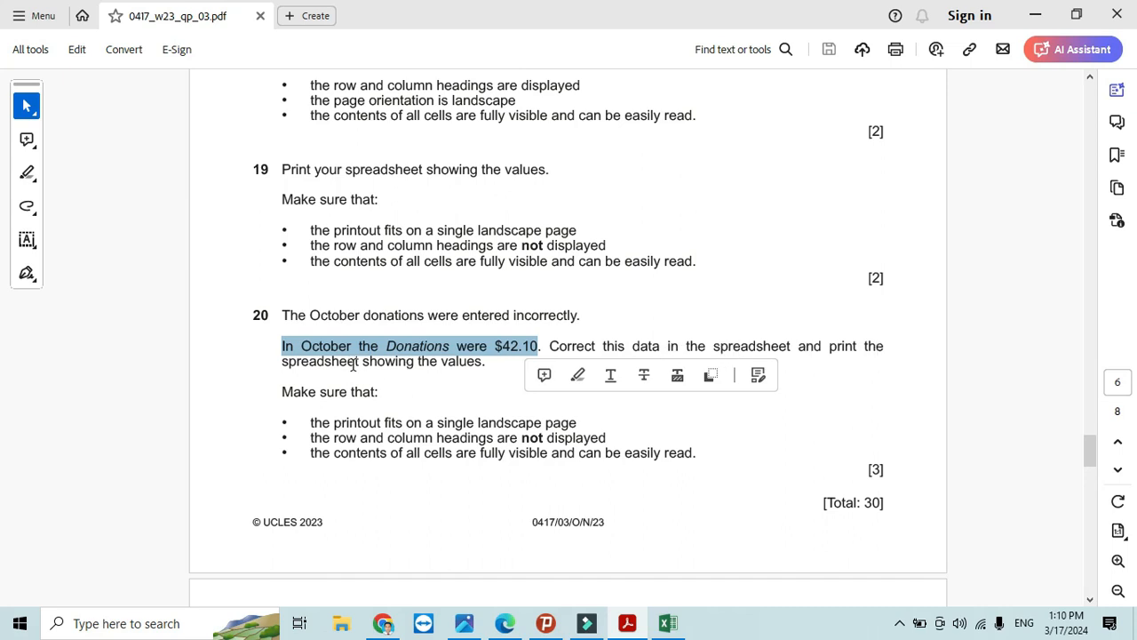
- Reread the single-page, no-headings requirements and scroll to the Task 5 heading in the PDF
left_click(667, 623)
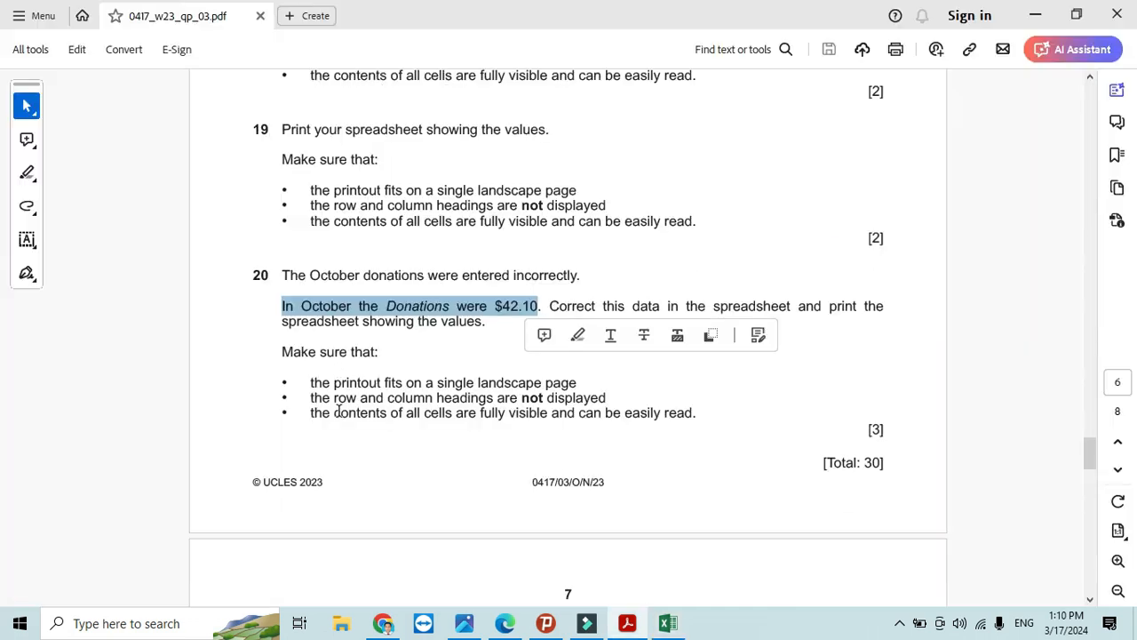
left_click(302, 382)
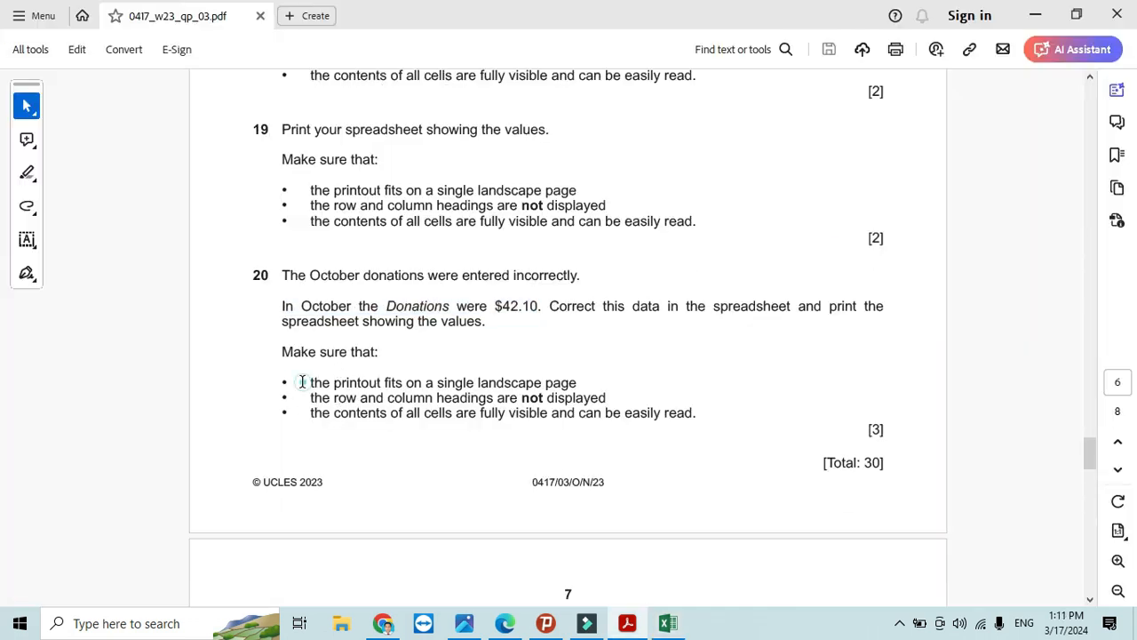
double_click(498, 382)
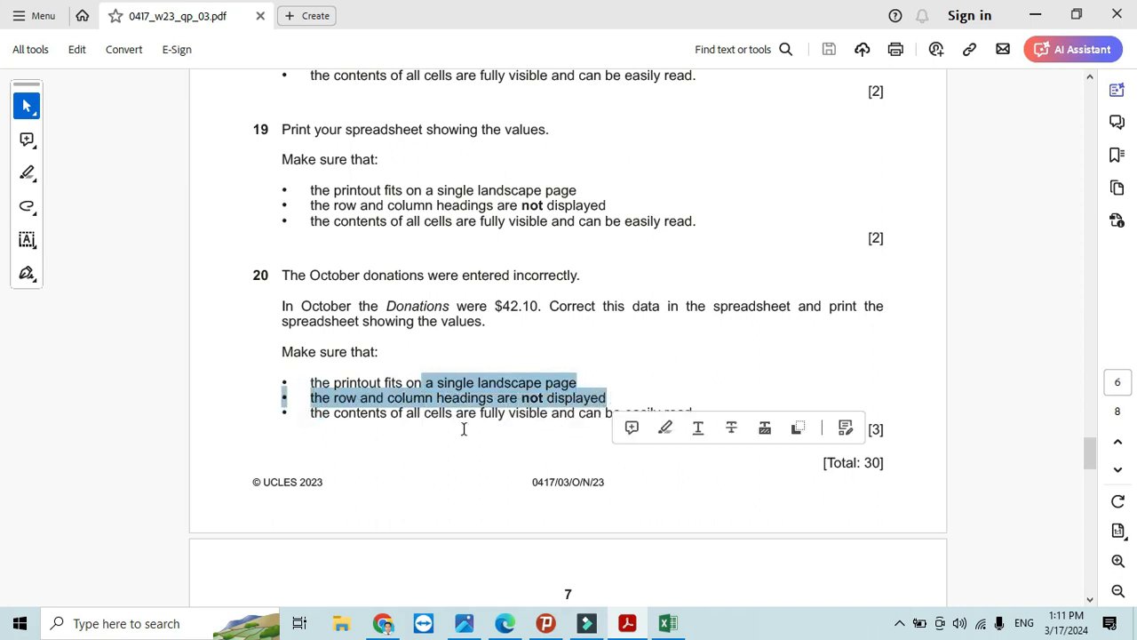
scroll("down", 3)
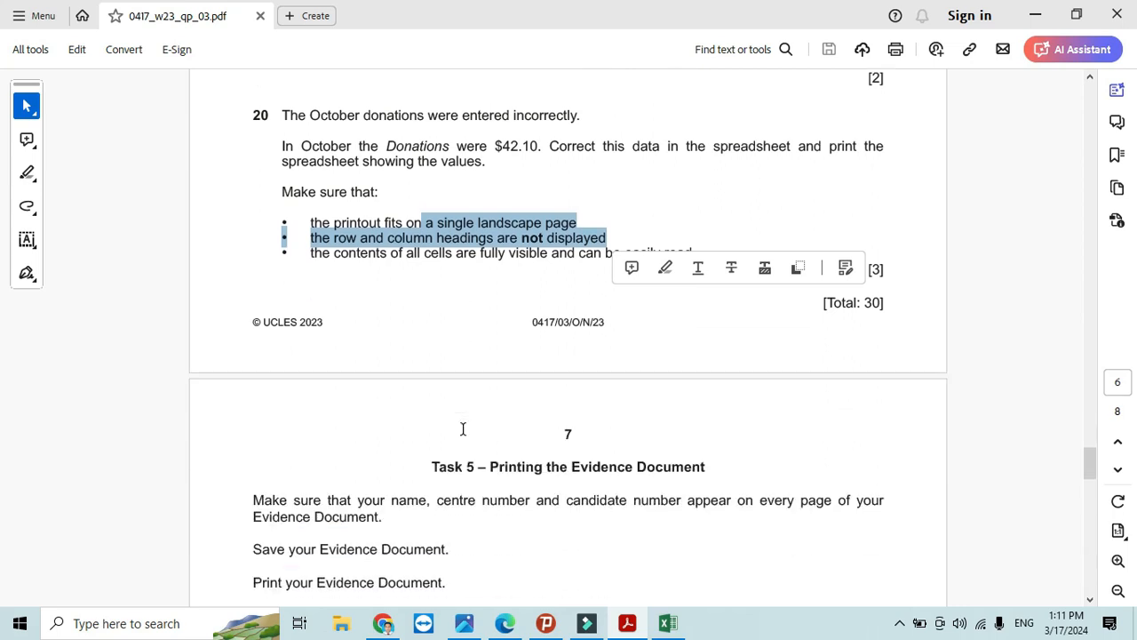
scroll("down", 3)
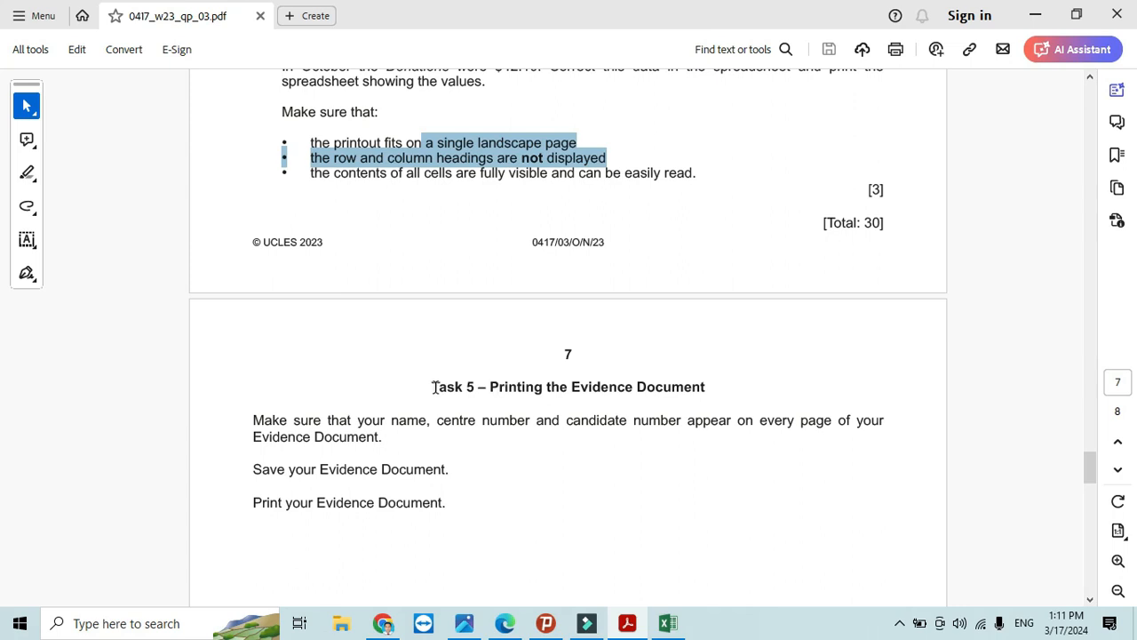
double_click(568, 386)
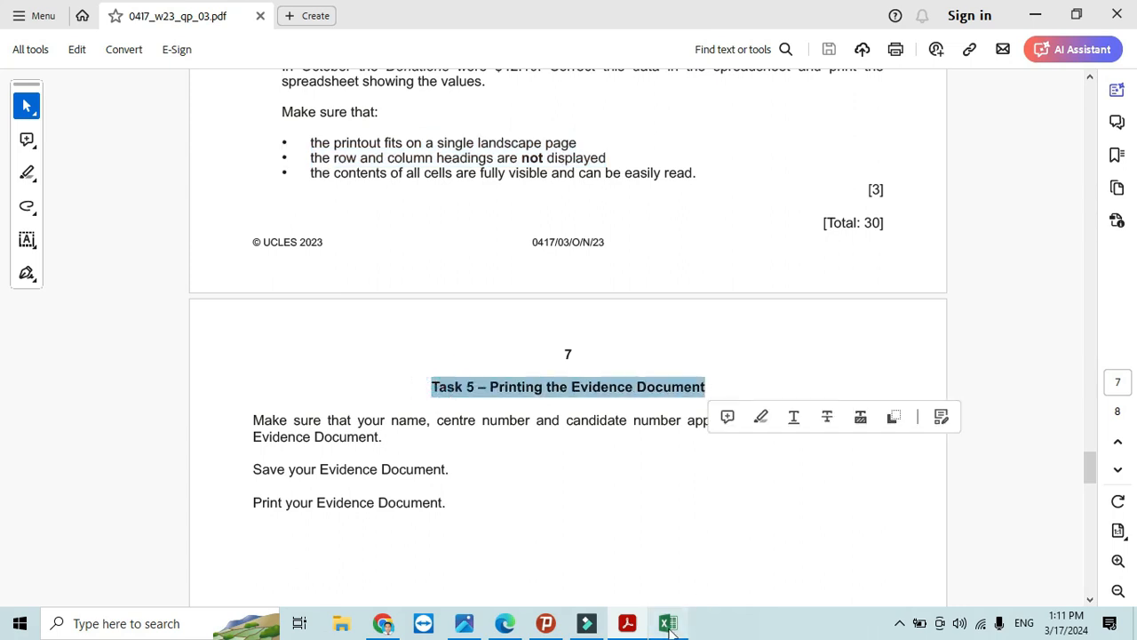
left_click(668, 623)
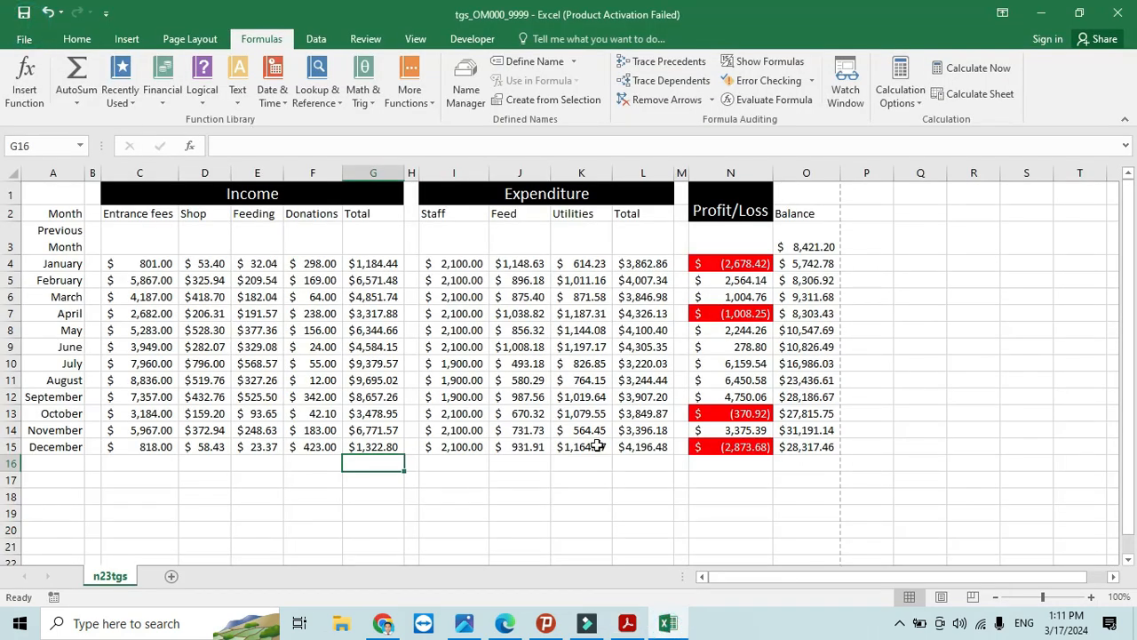
mouse_move(706, 512)
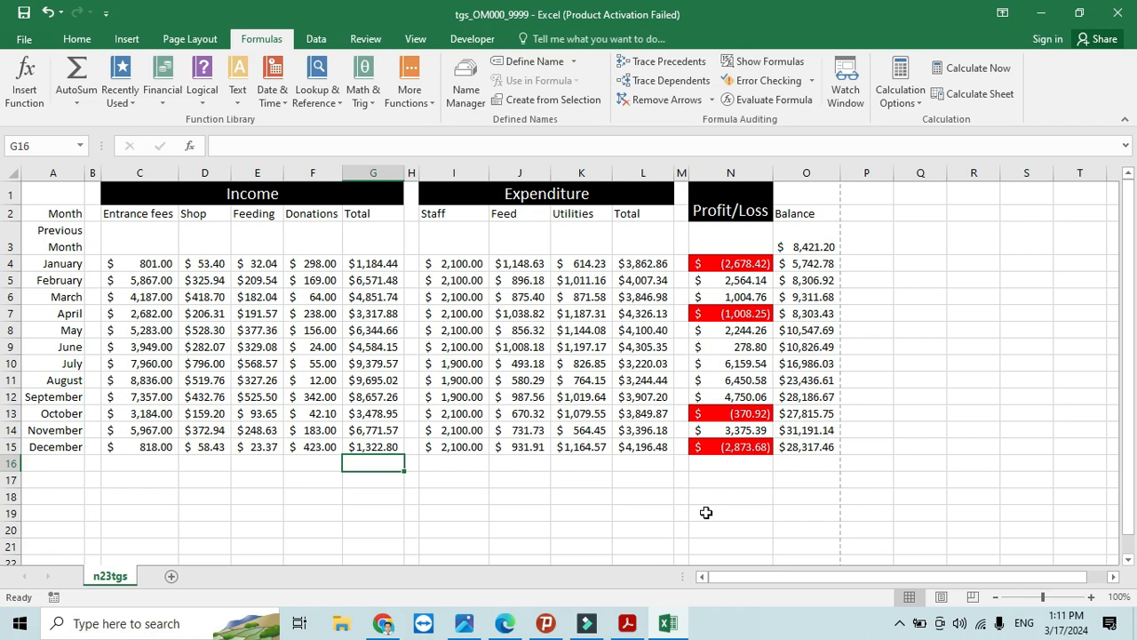